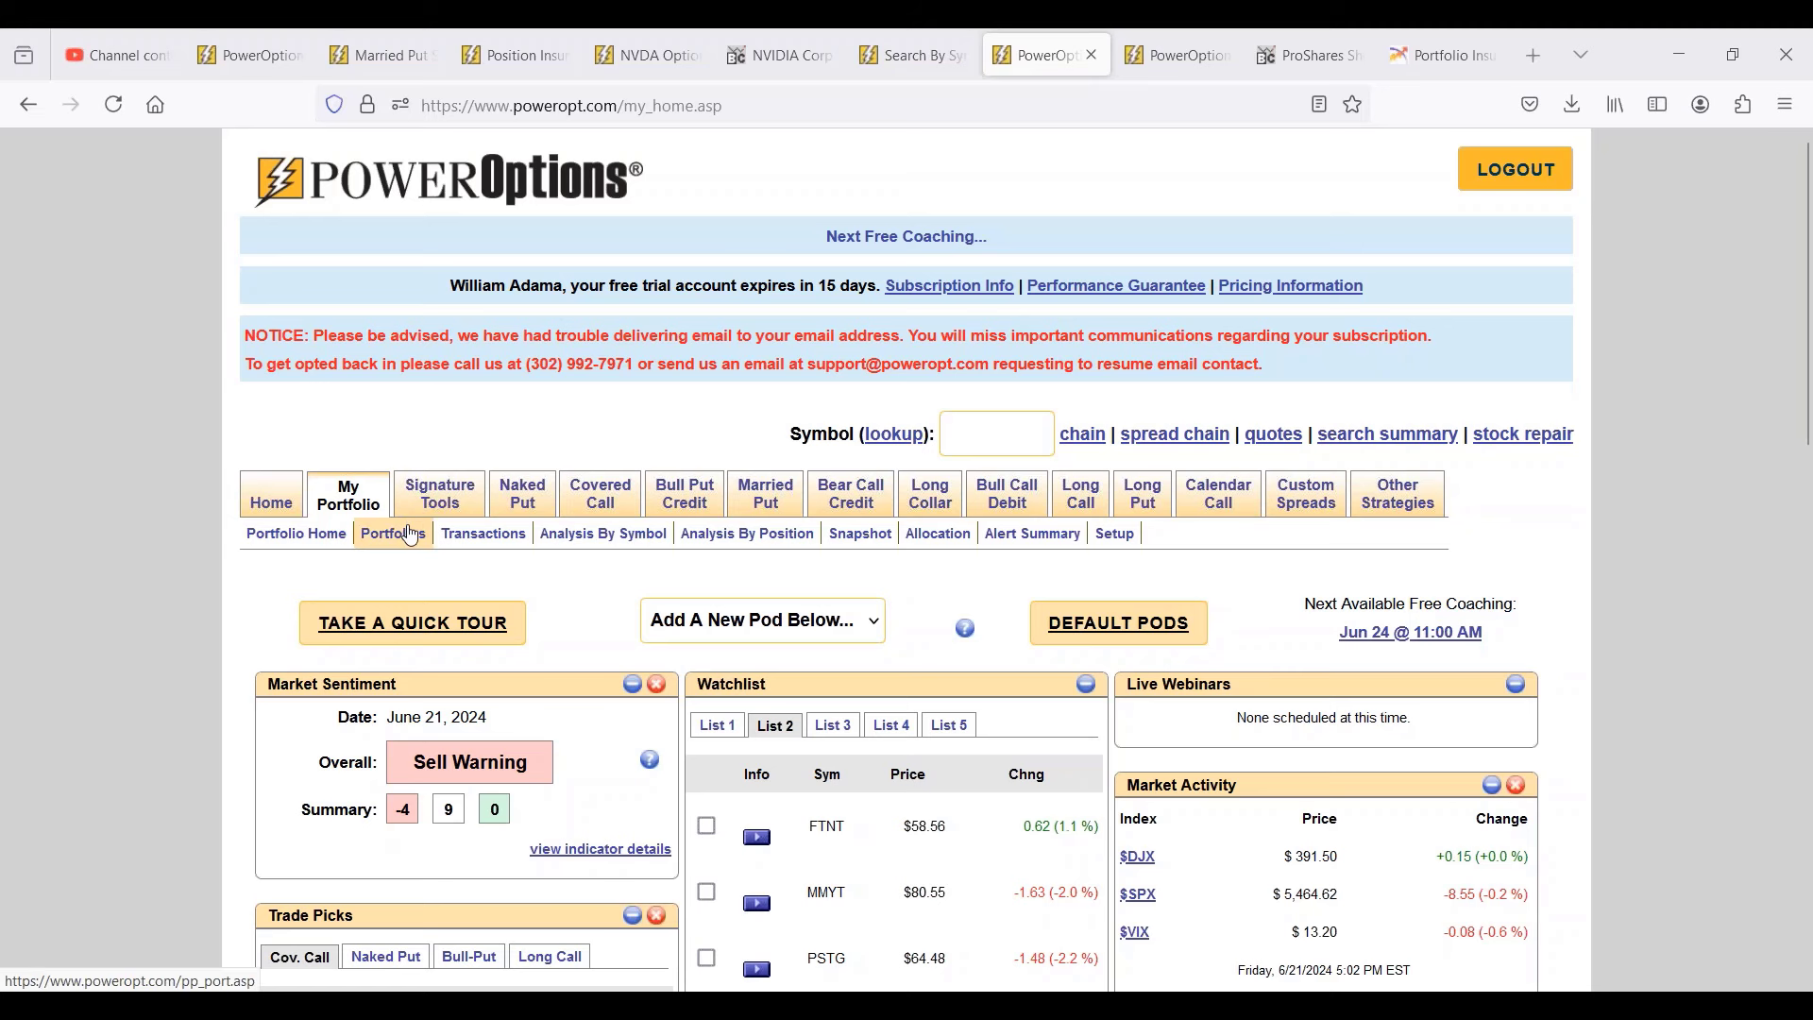
Load the saved Calendar Collar vs. Horizontal portfolio from My Portfolio > Portfolios.
click(748, 533)
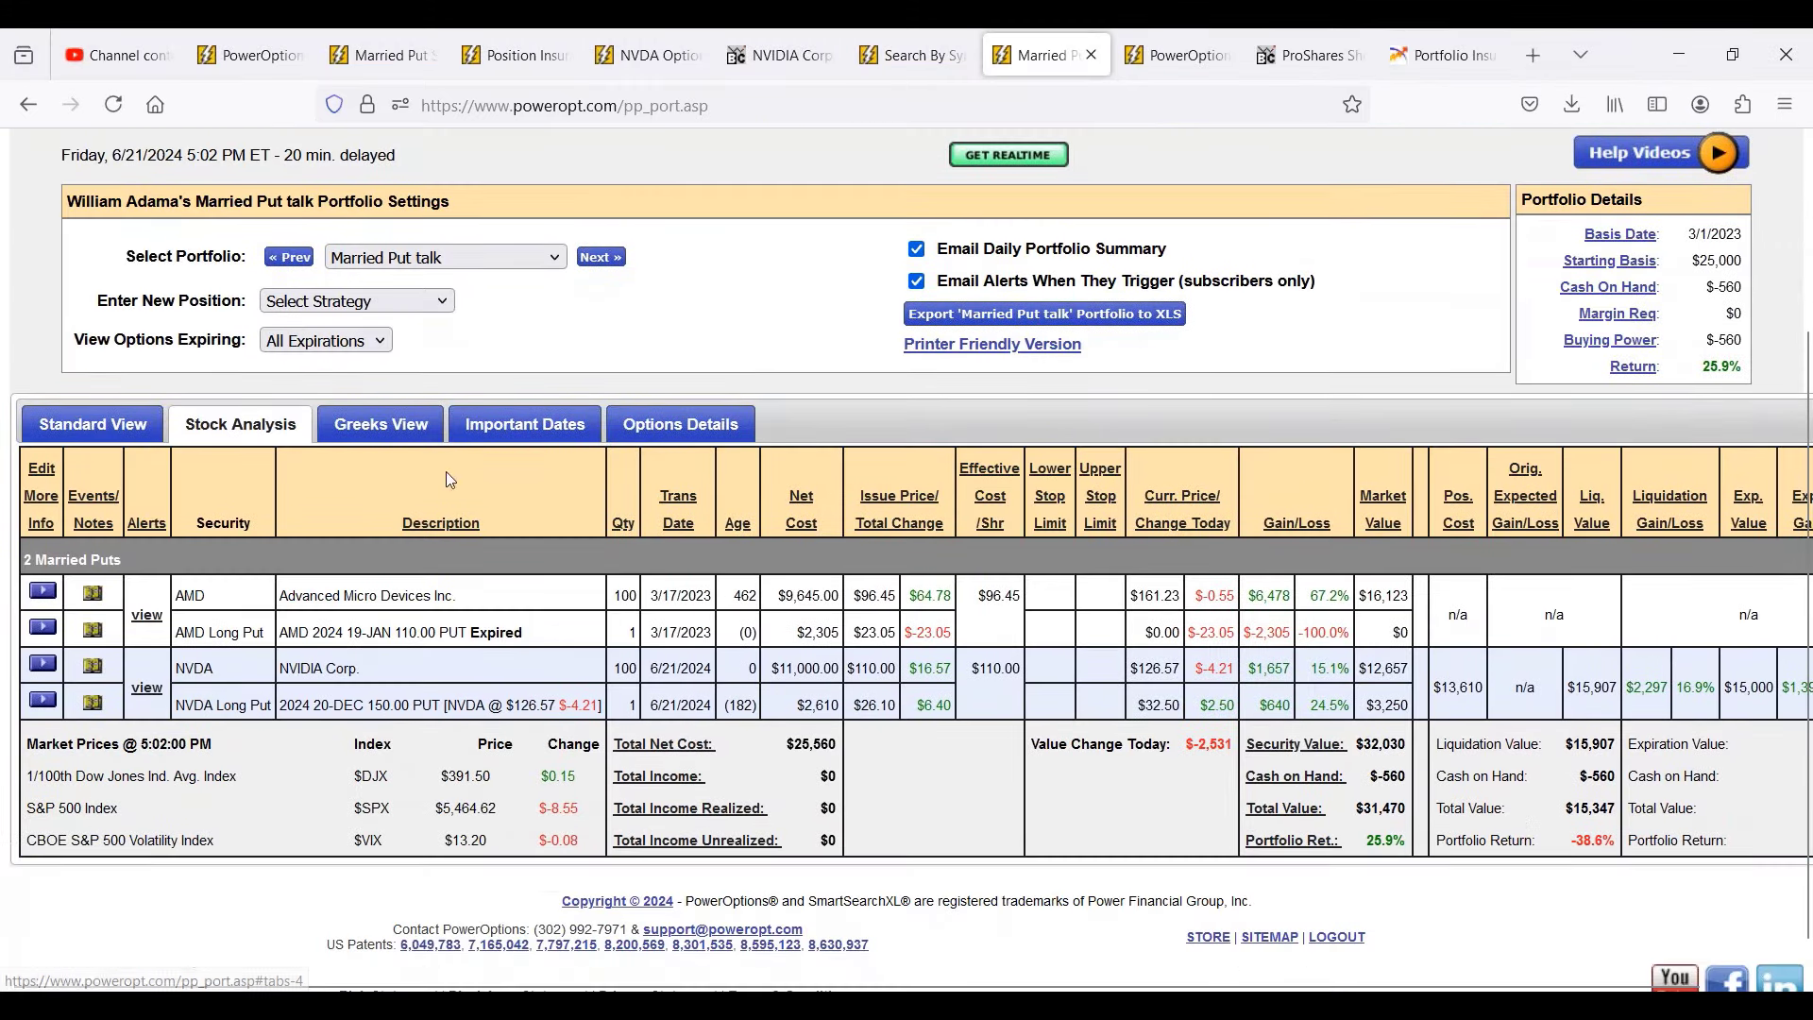
click(444, 257)
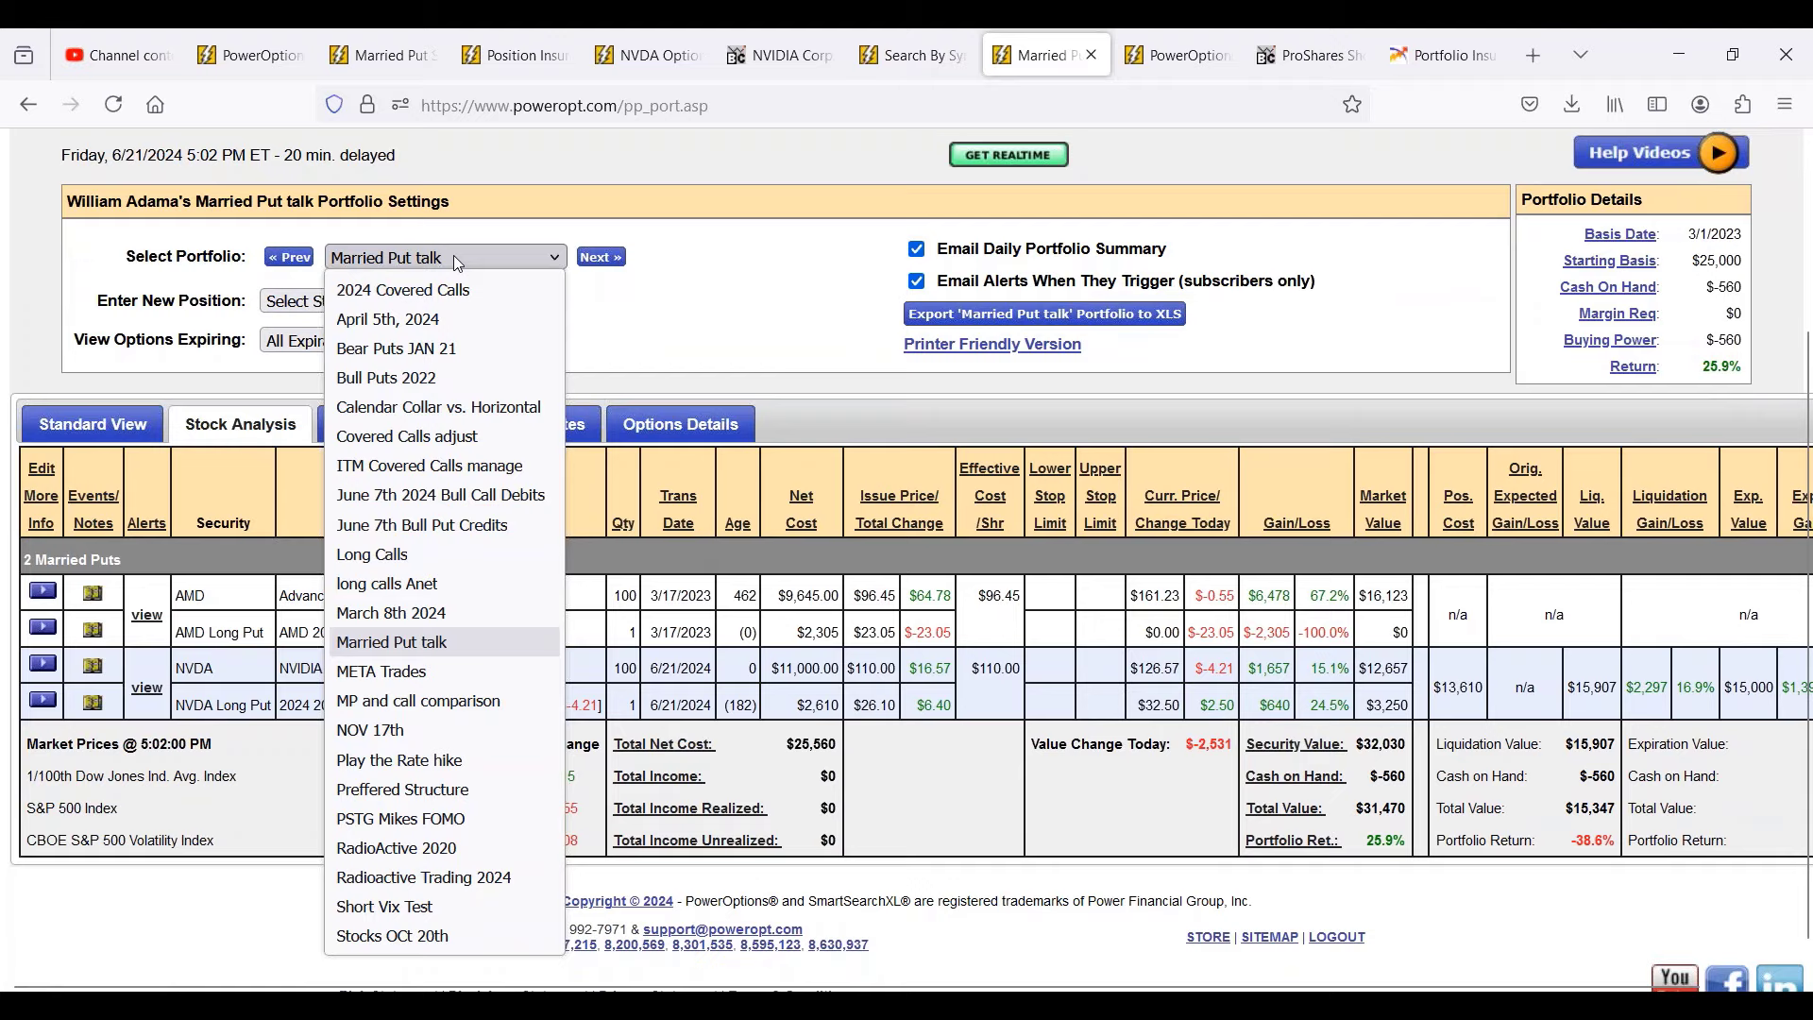
click(437, 408)
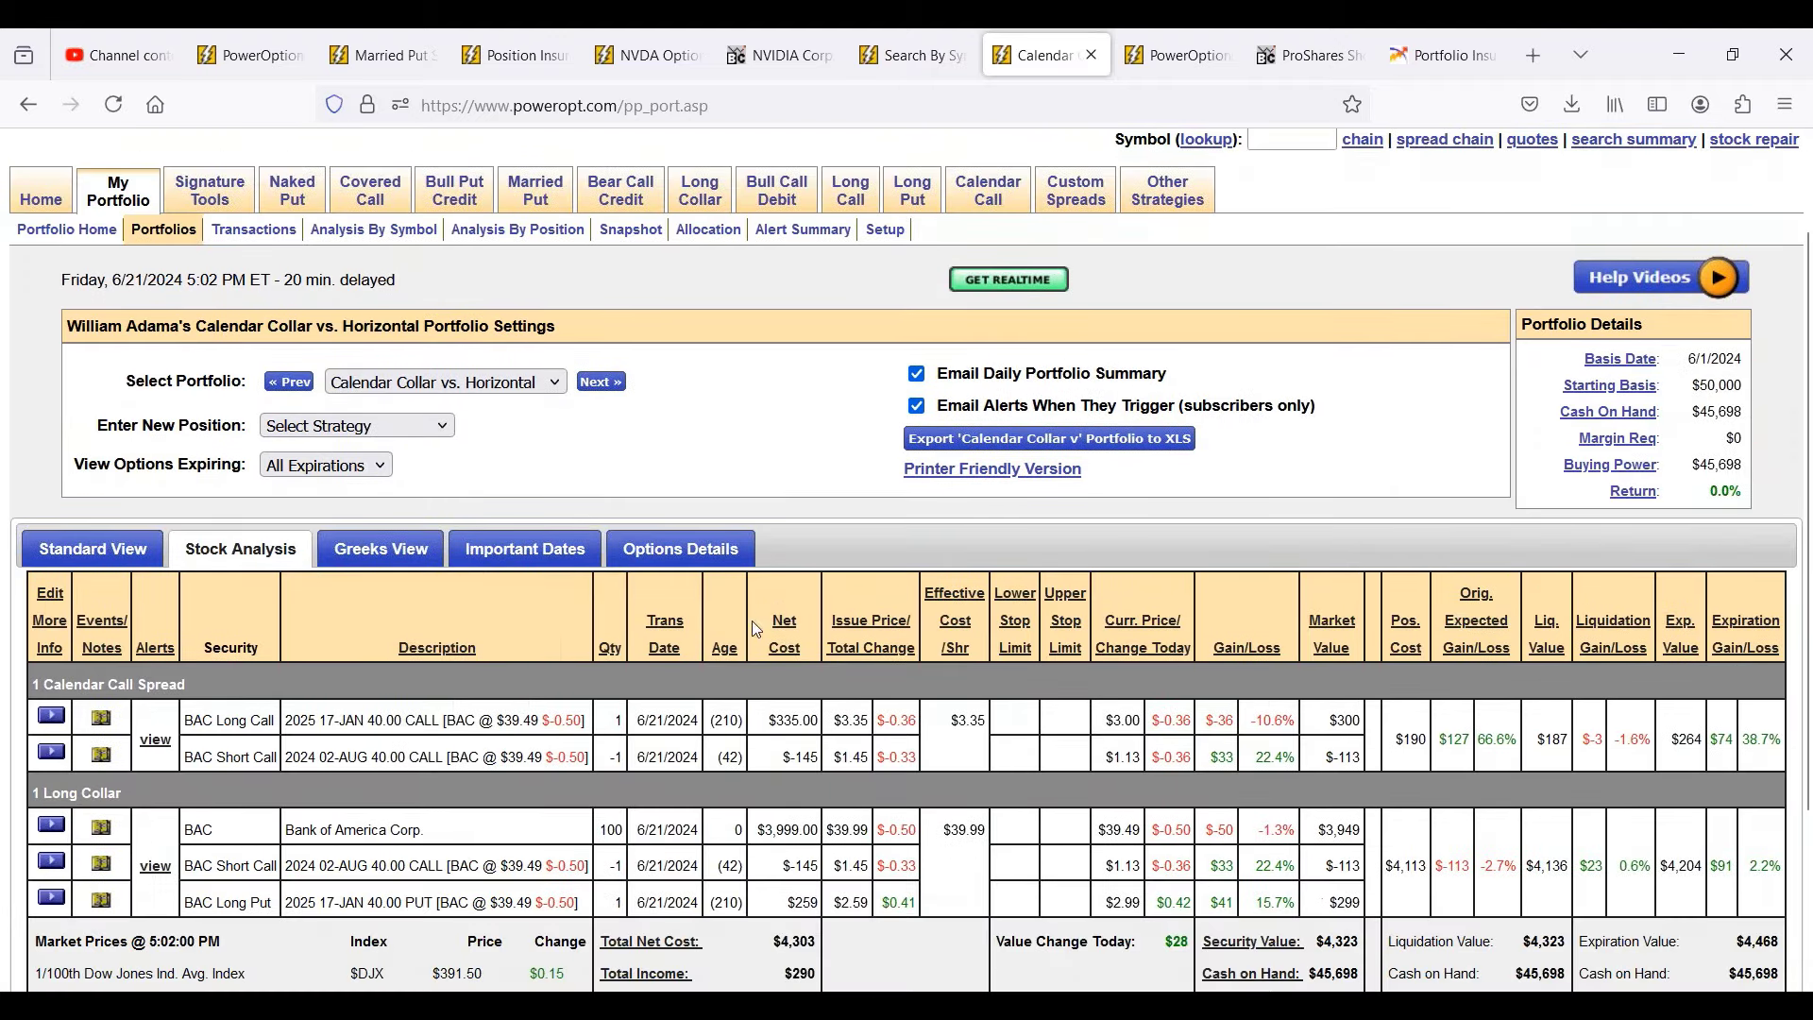
Highlight the BAC stock's $39.99 entry price and bring up the BAC position's action menu.
scroll(down, 3)
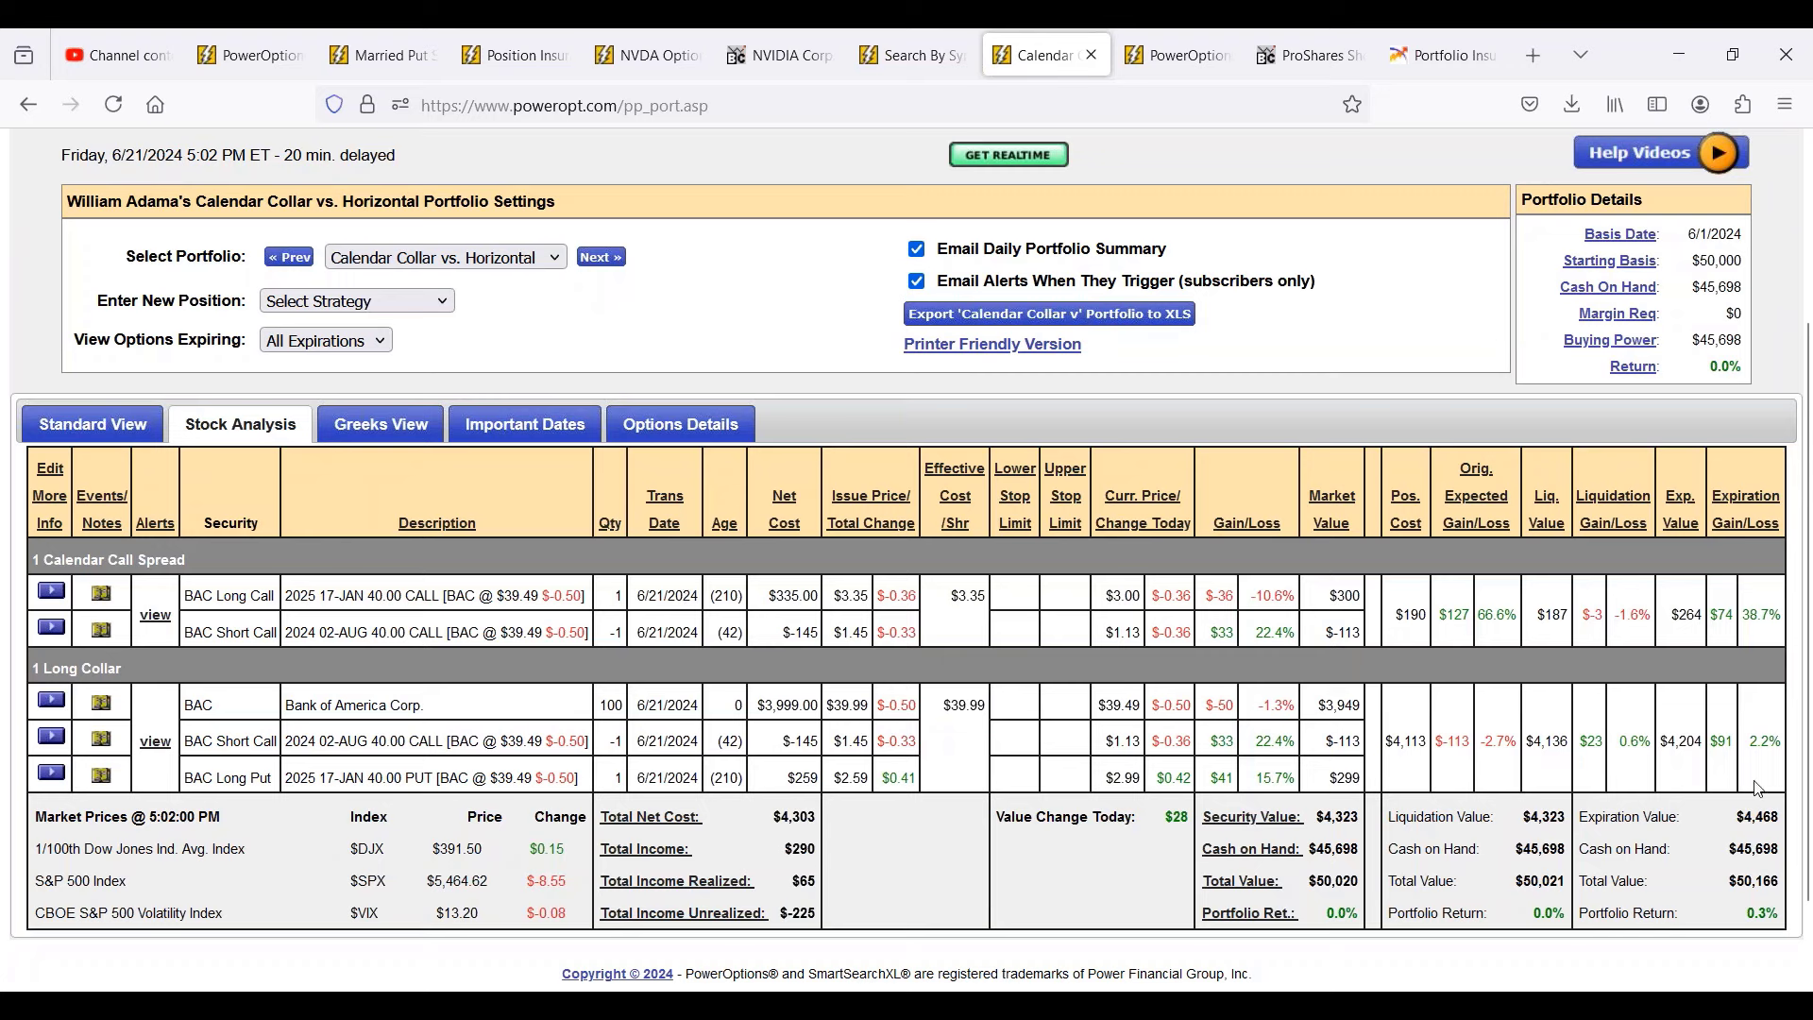
scroll(down, 3)
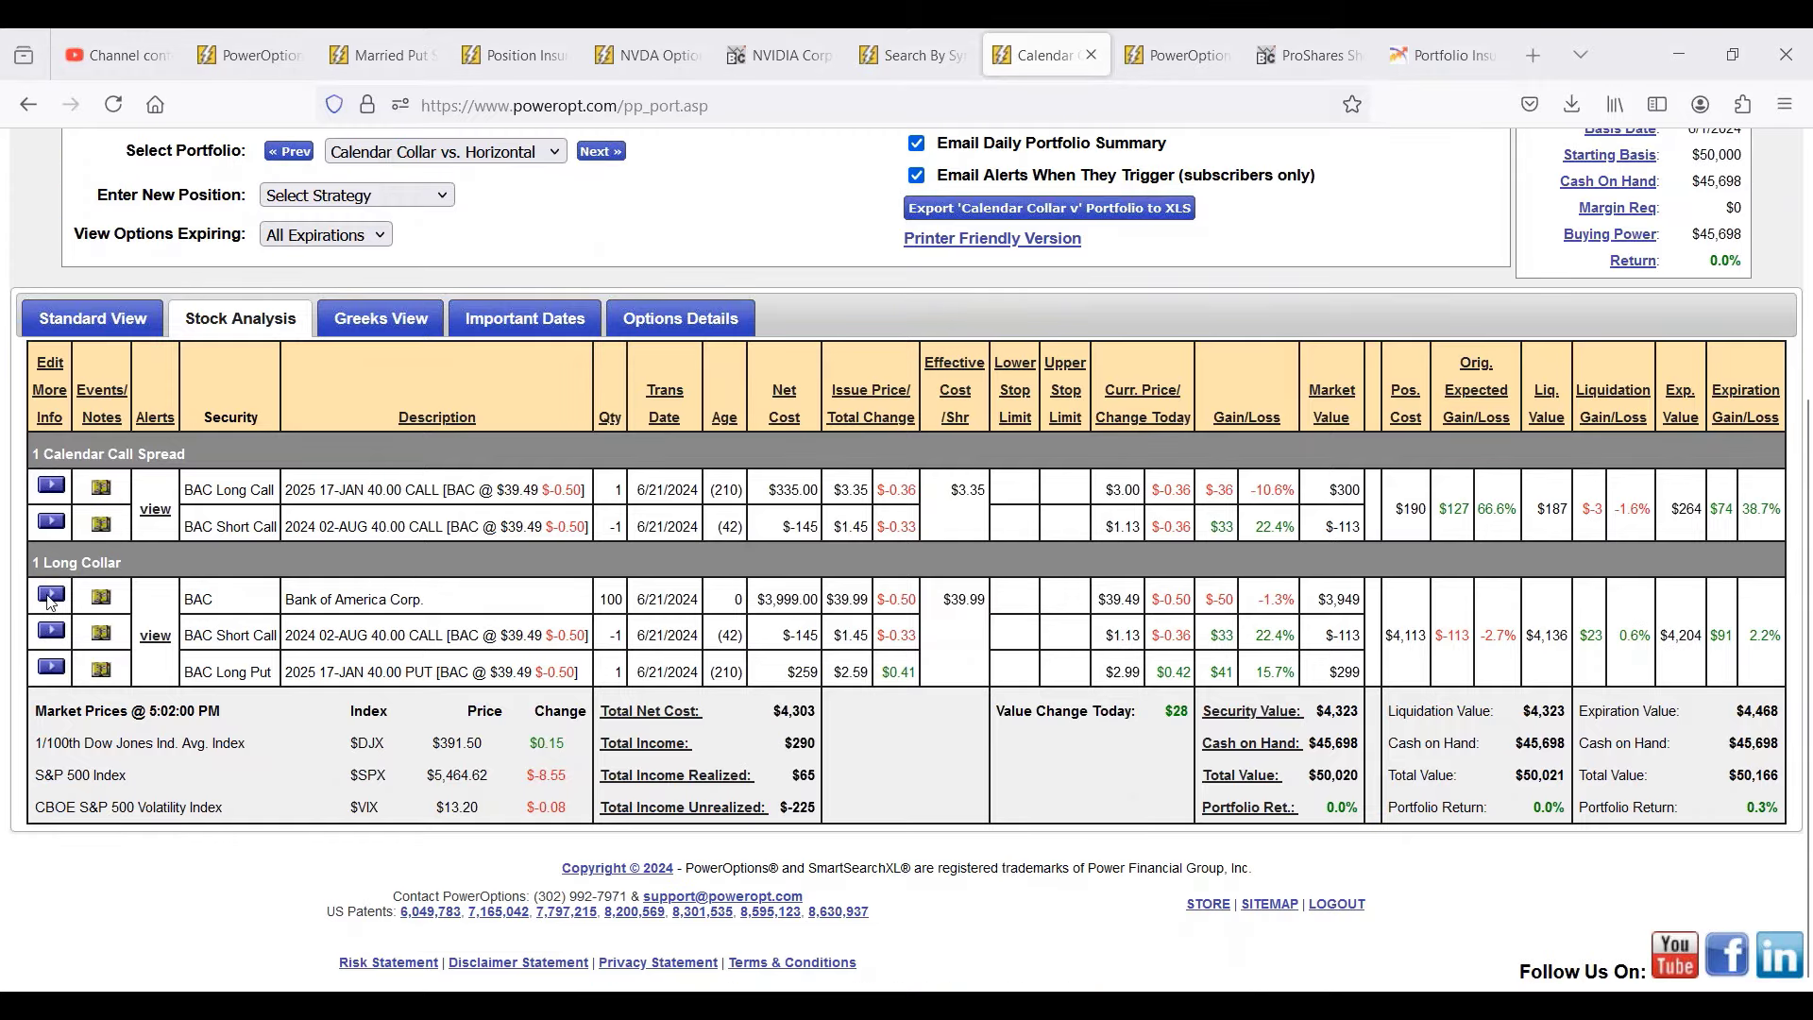
mouse_move(805, 622)
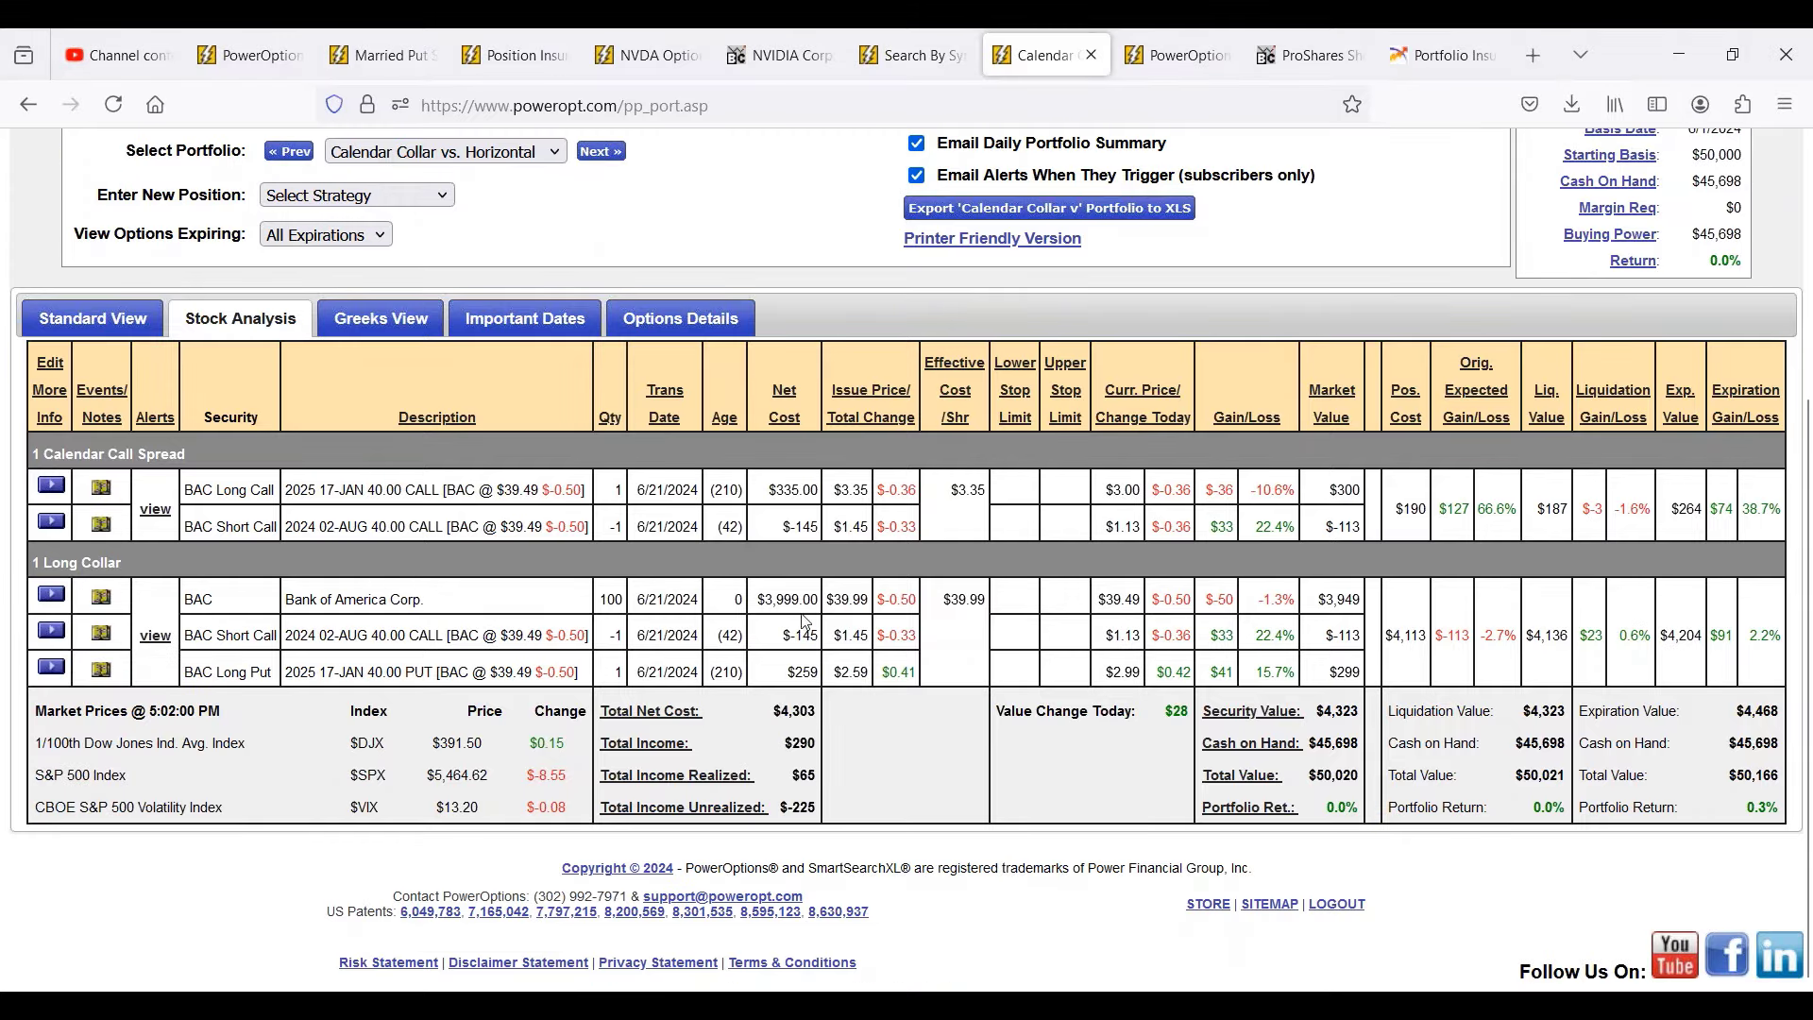
double_click(847, 599)
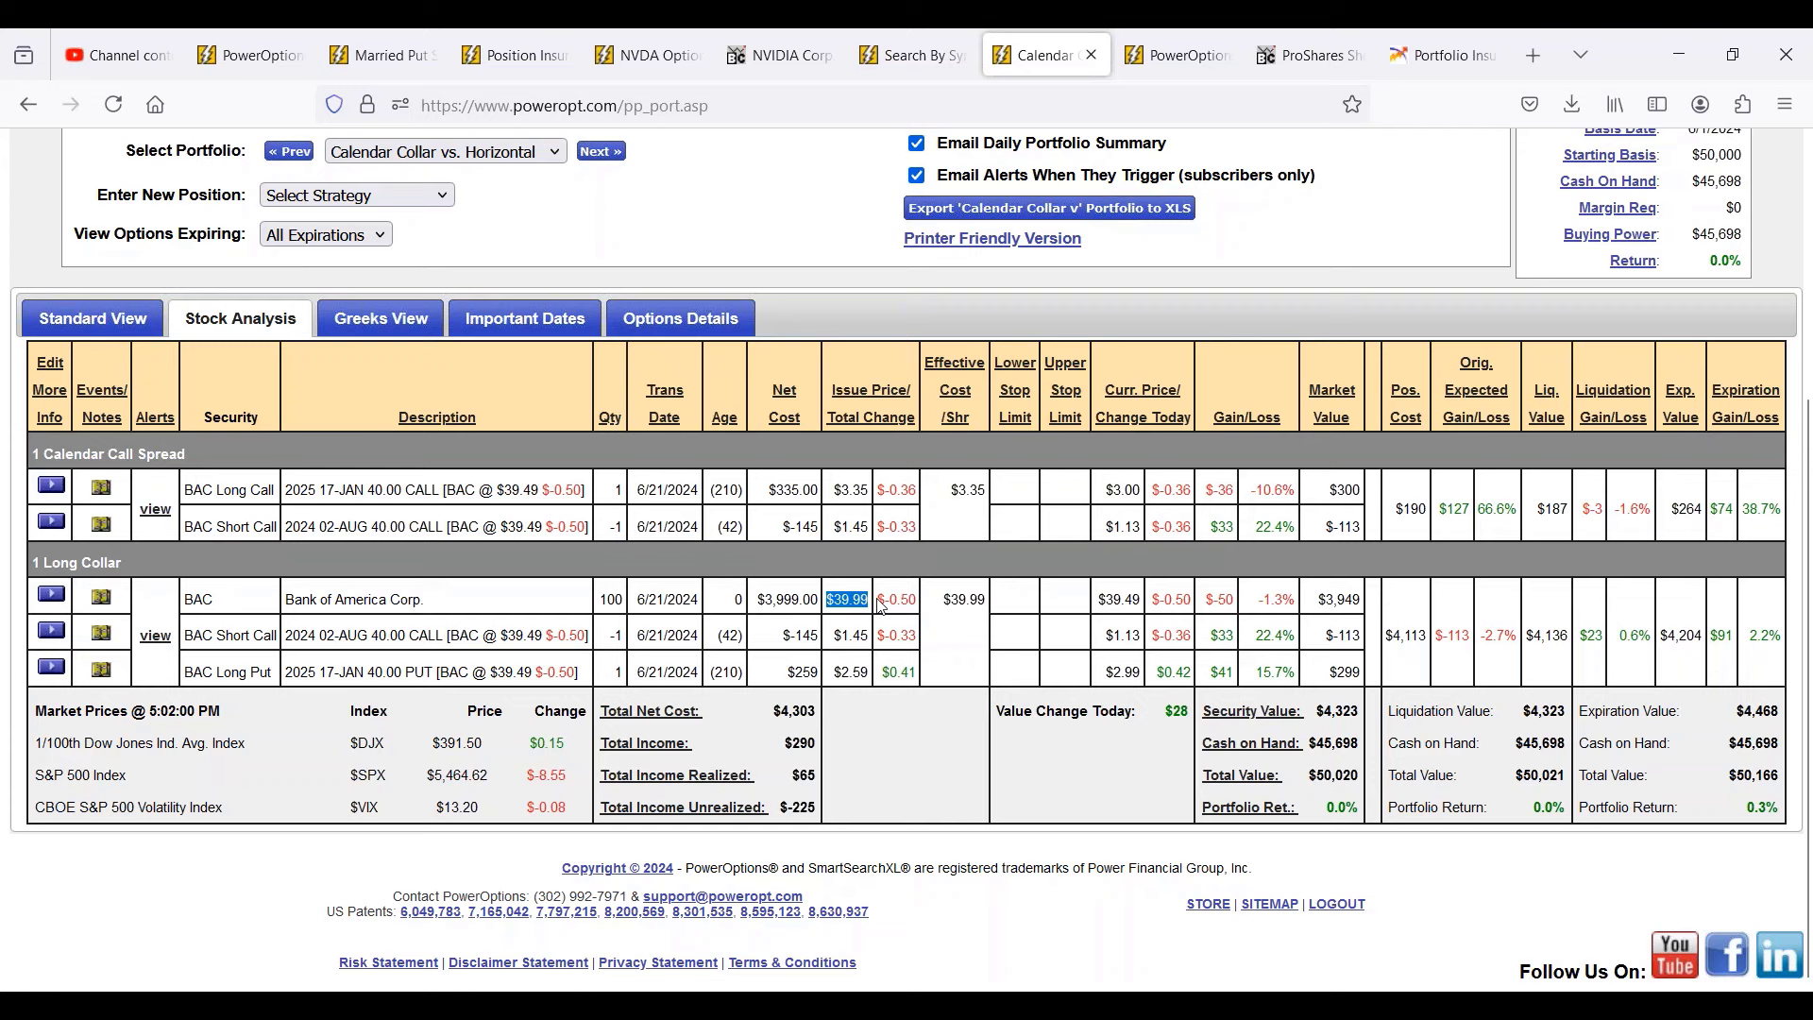
mouse_move(442, 667)
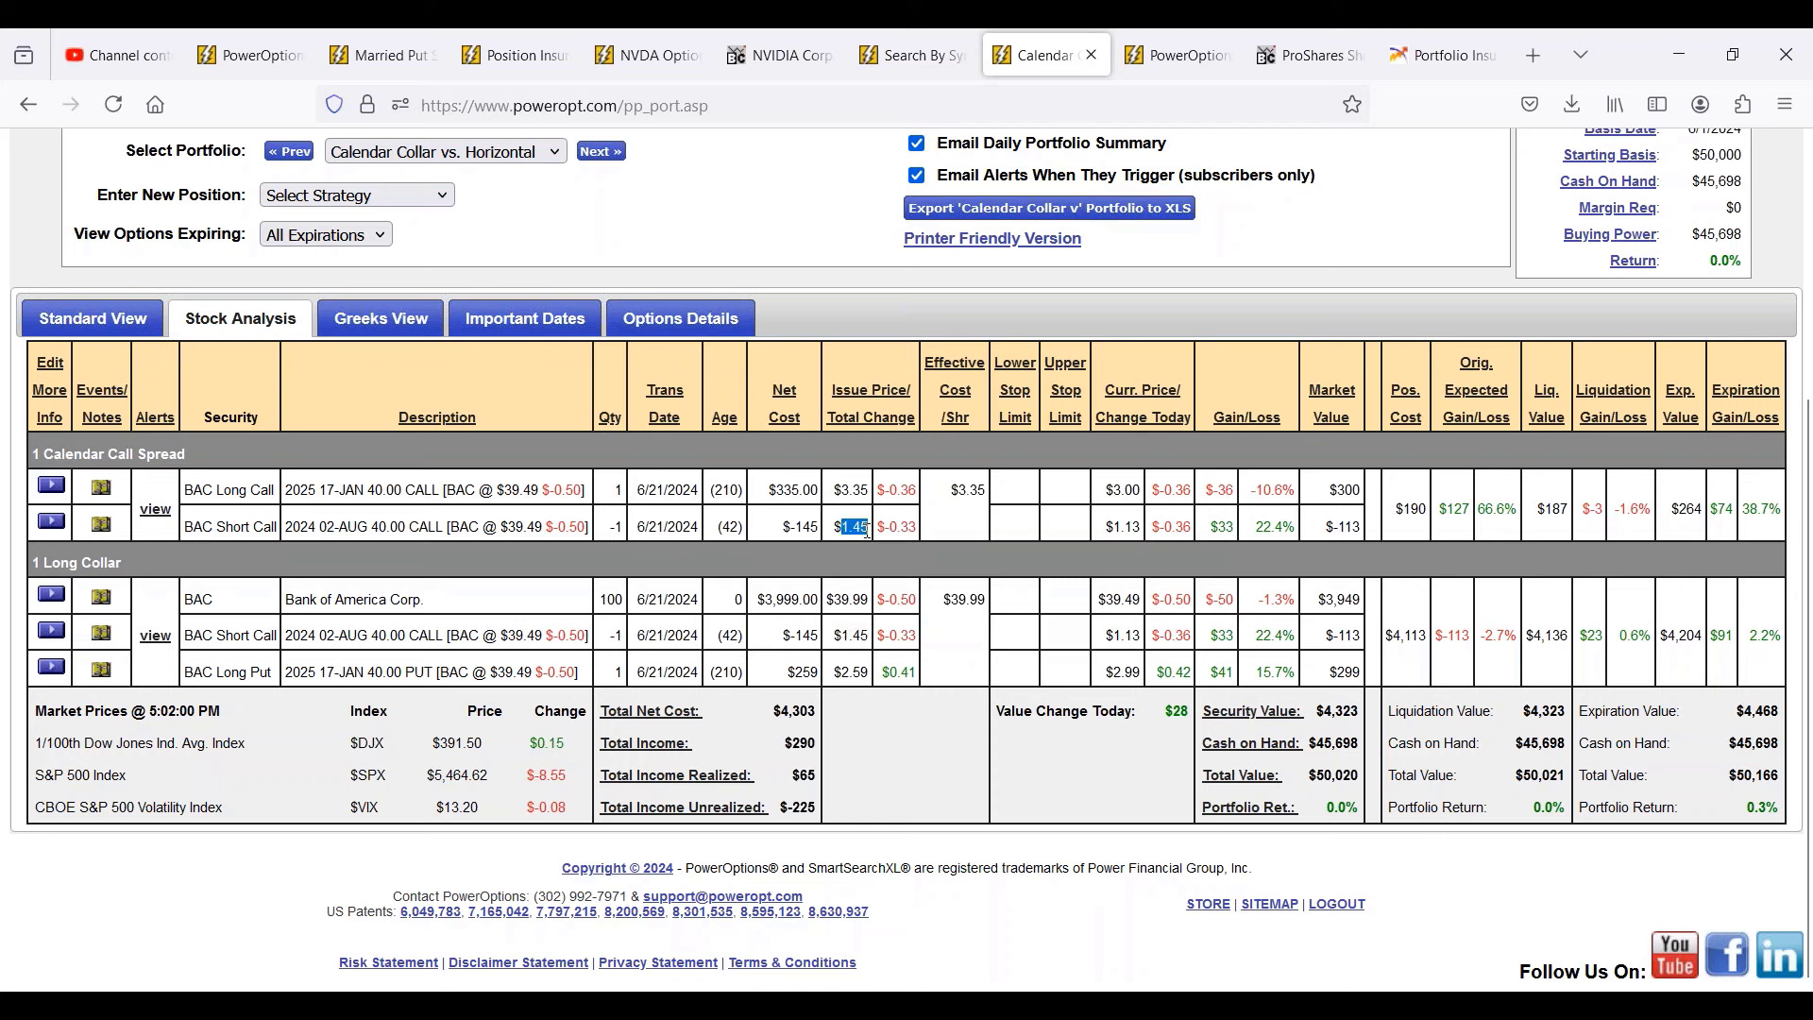
mouse_move(255, 718)
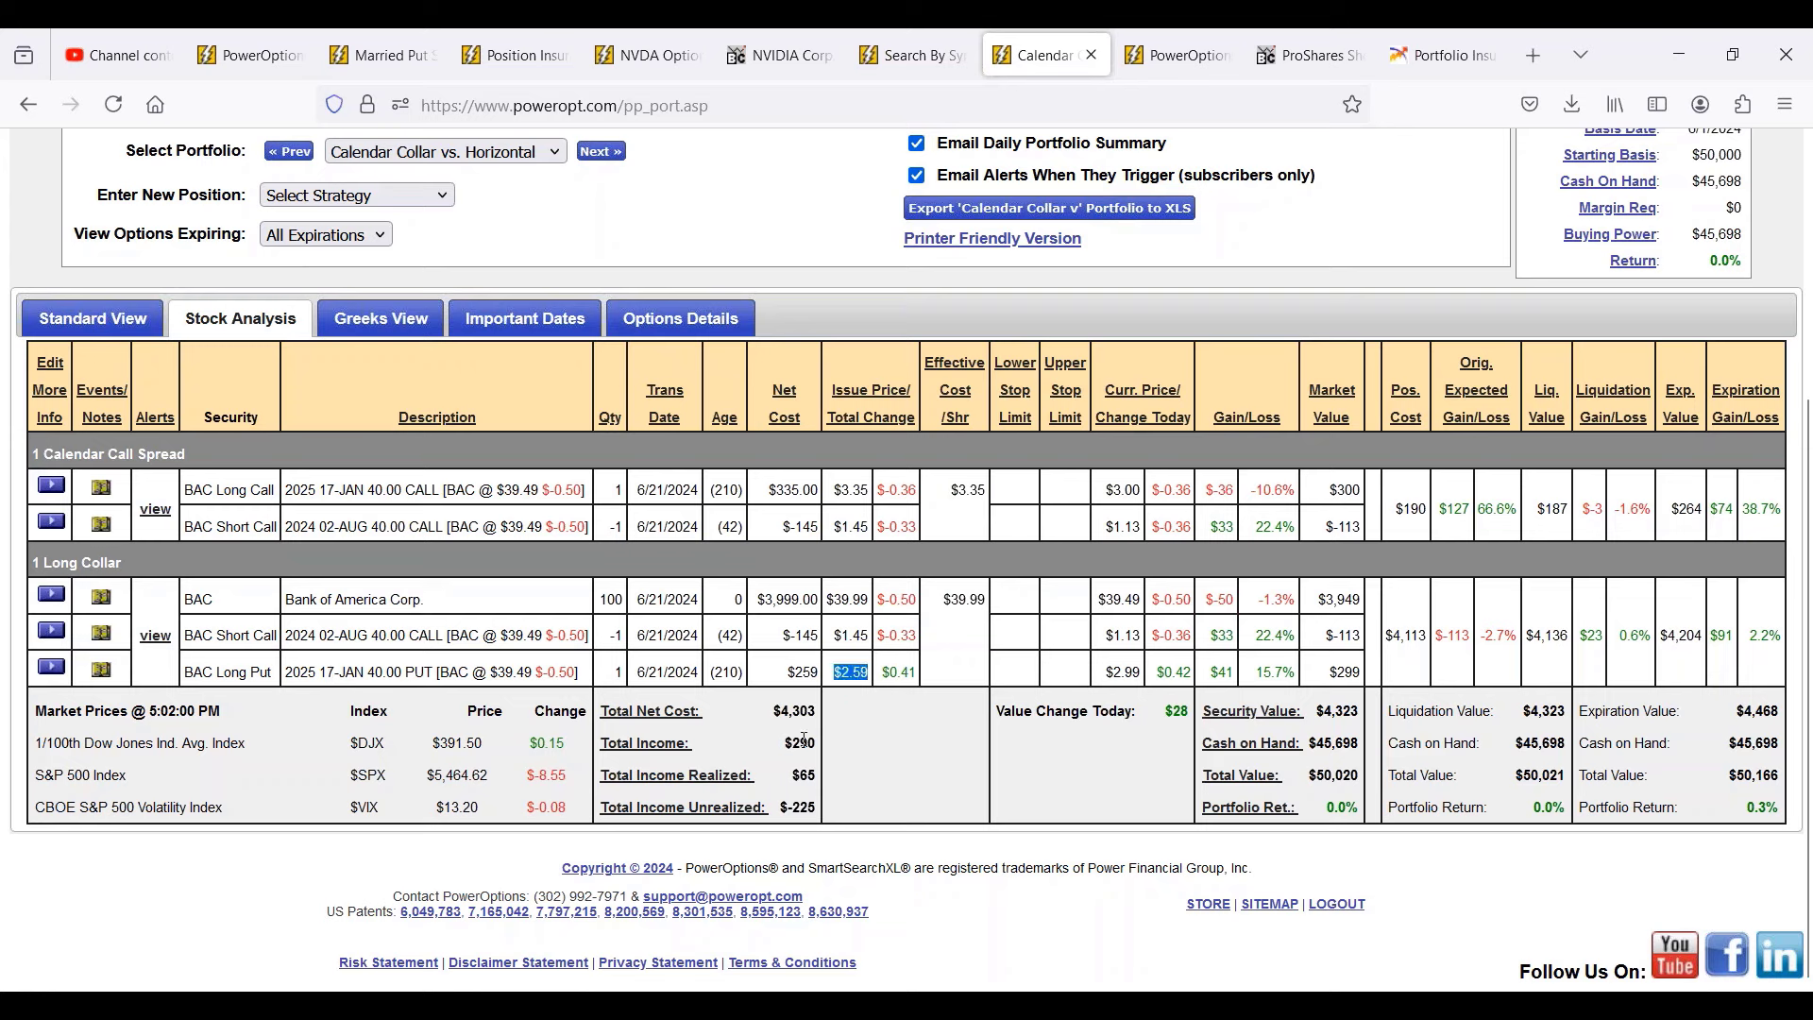
mouse_move(119, 680)
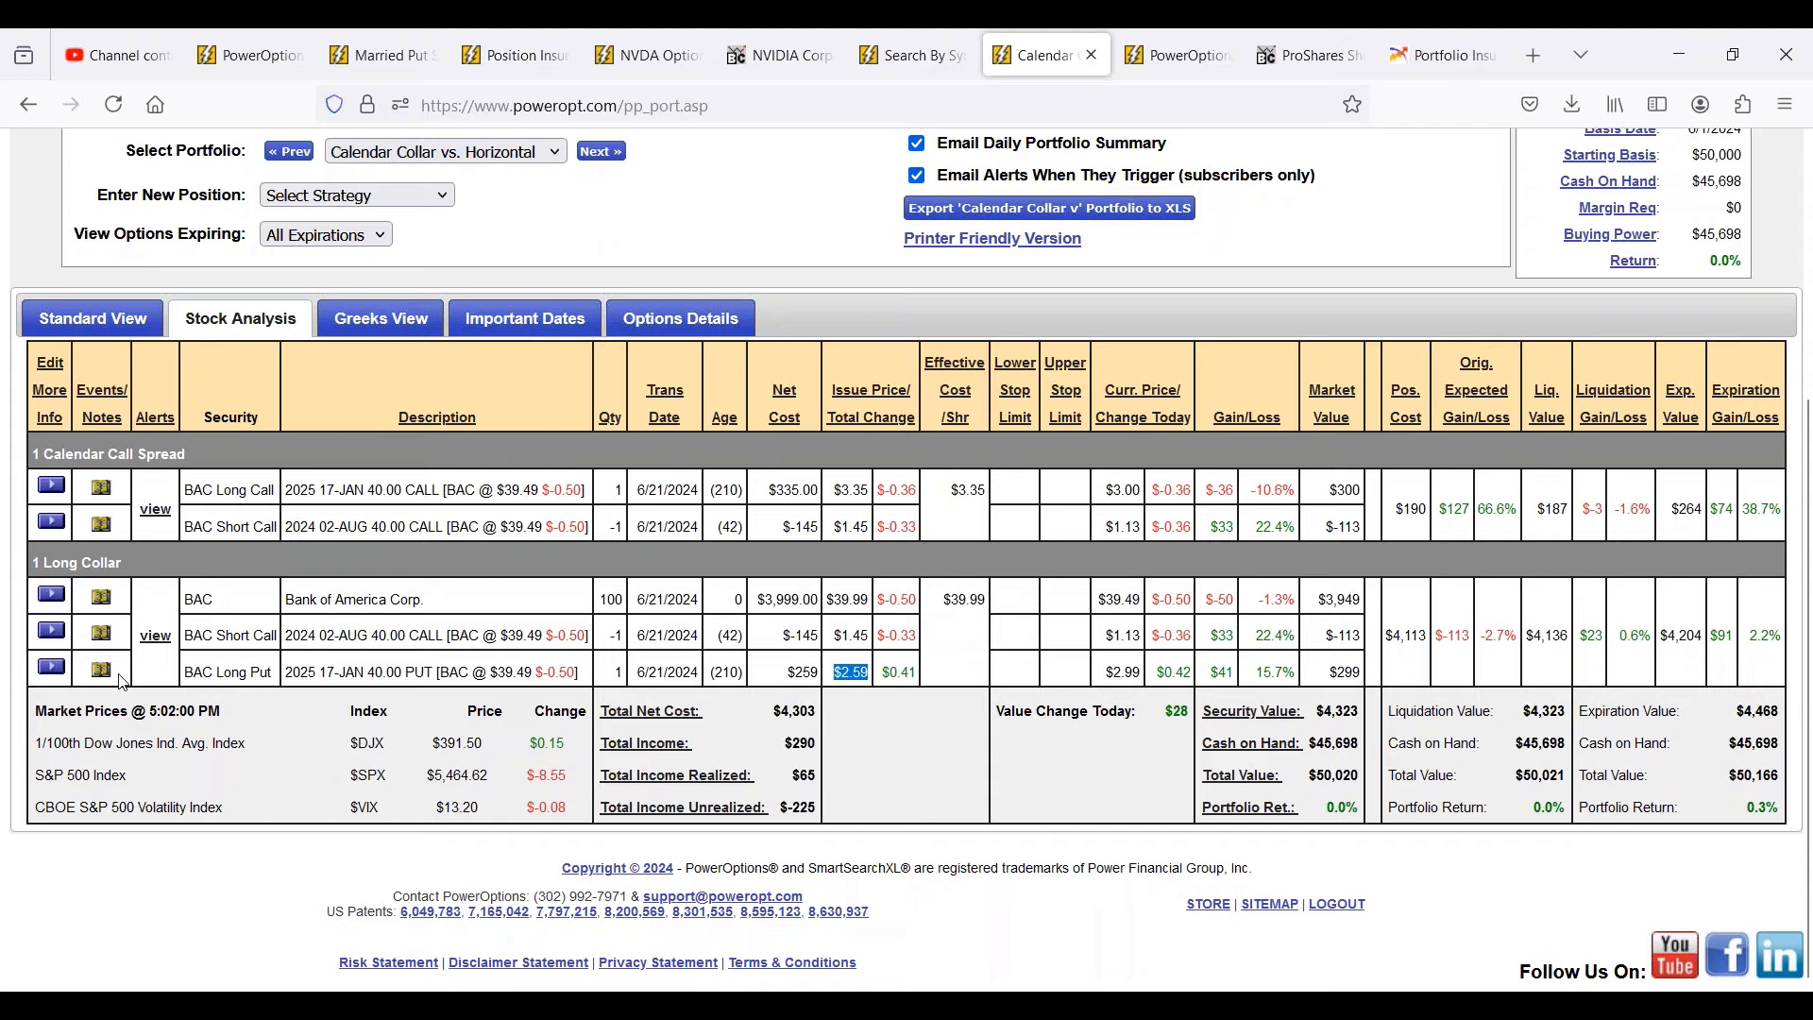
click(49, 599)
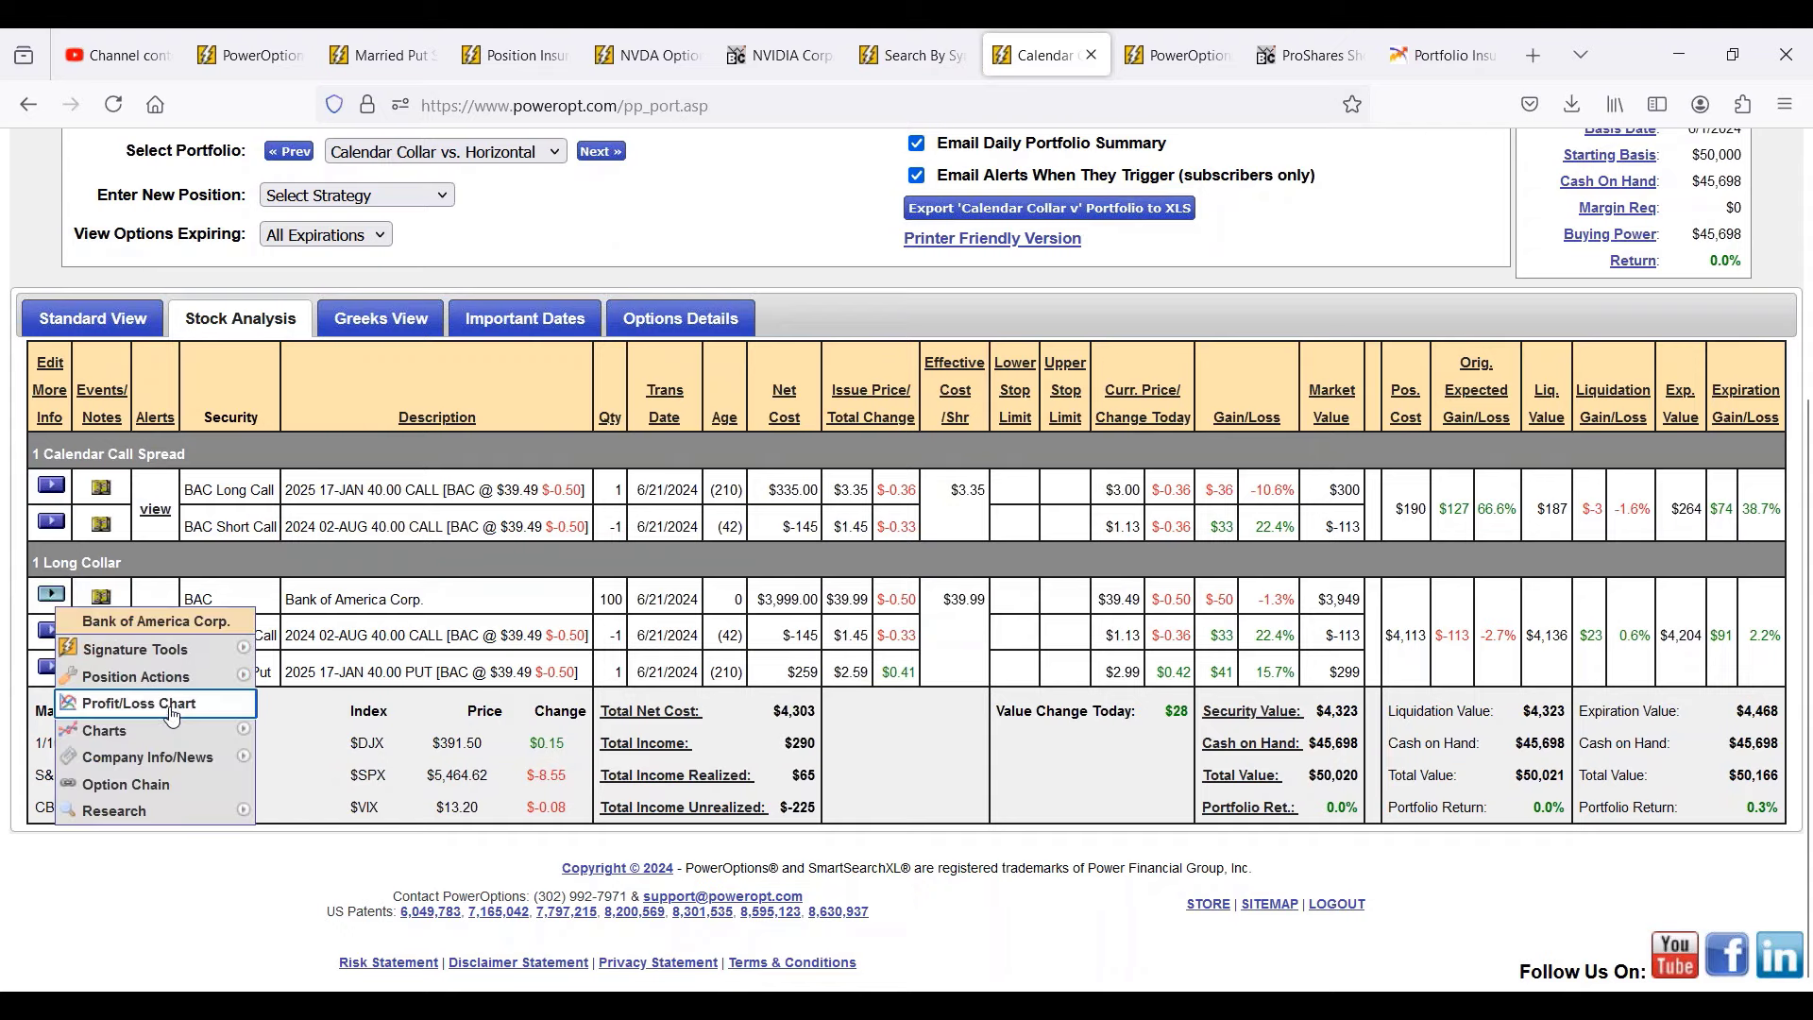
Show the BAC collar's Profit/Loss Chart, highlighting the 2.7% max risk and $4,112.50 total cost.
click(136, 702)
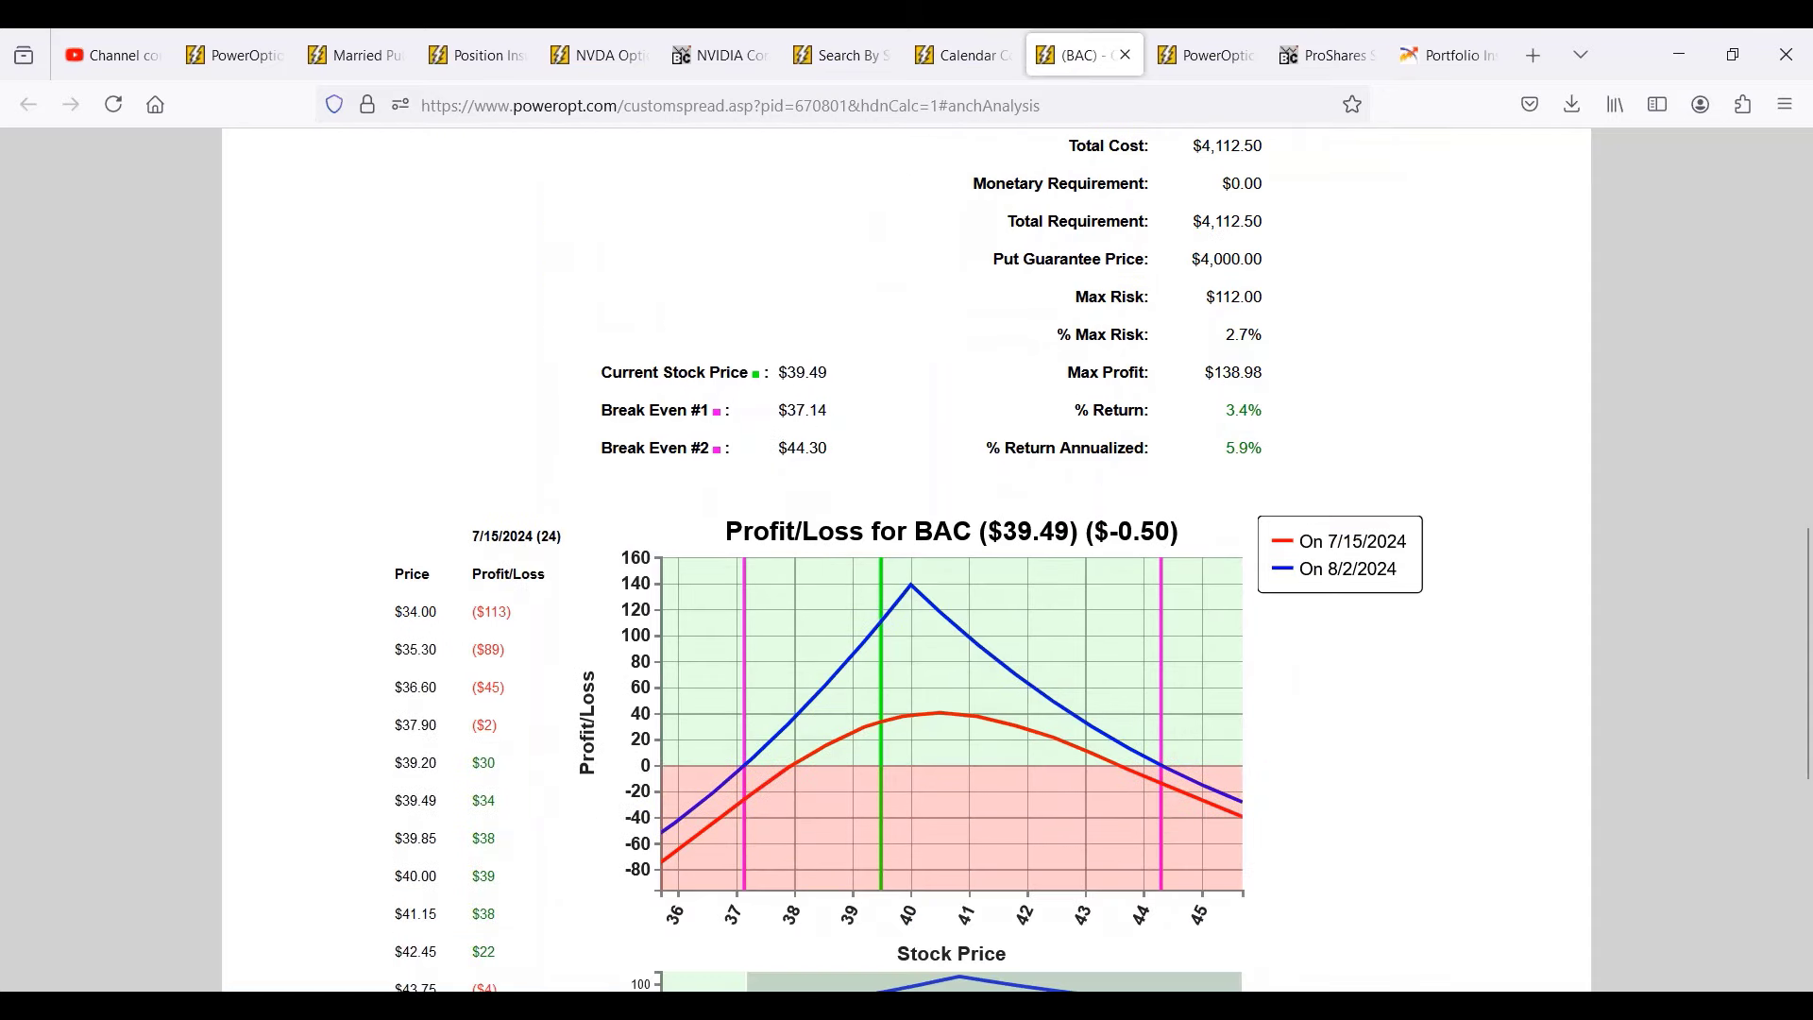
double_click(1243, 335)
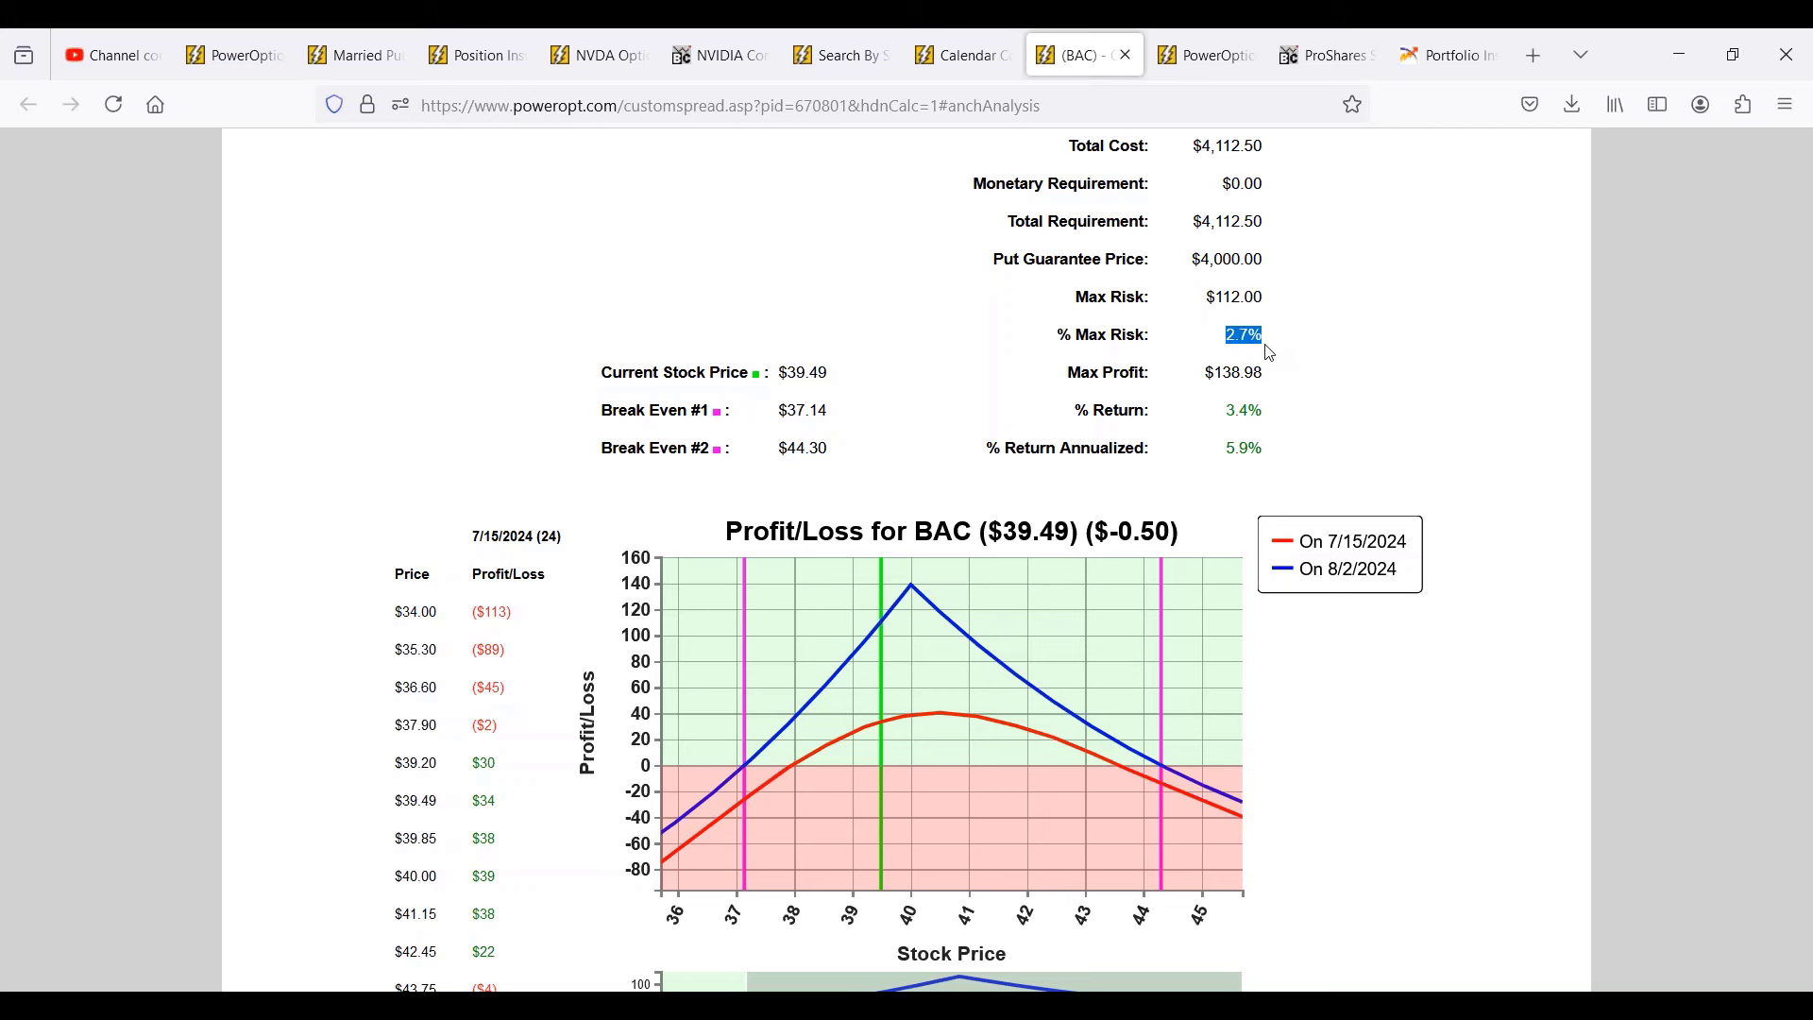
scroll(up, 3)
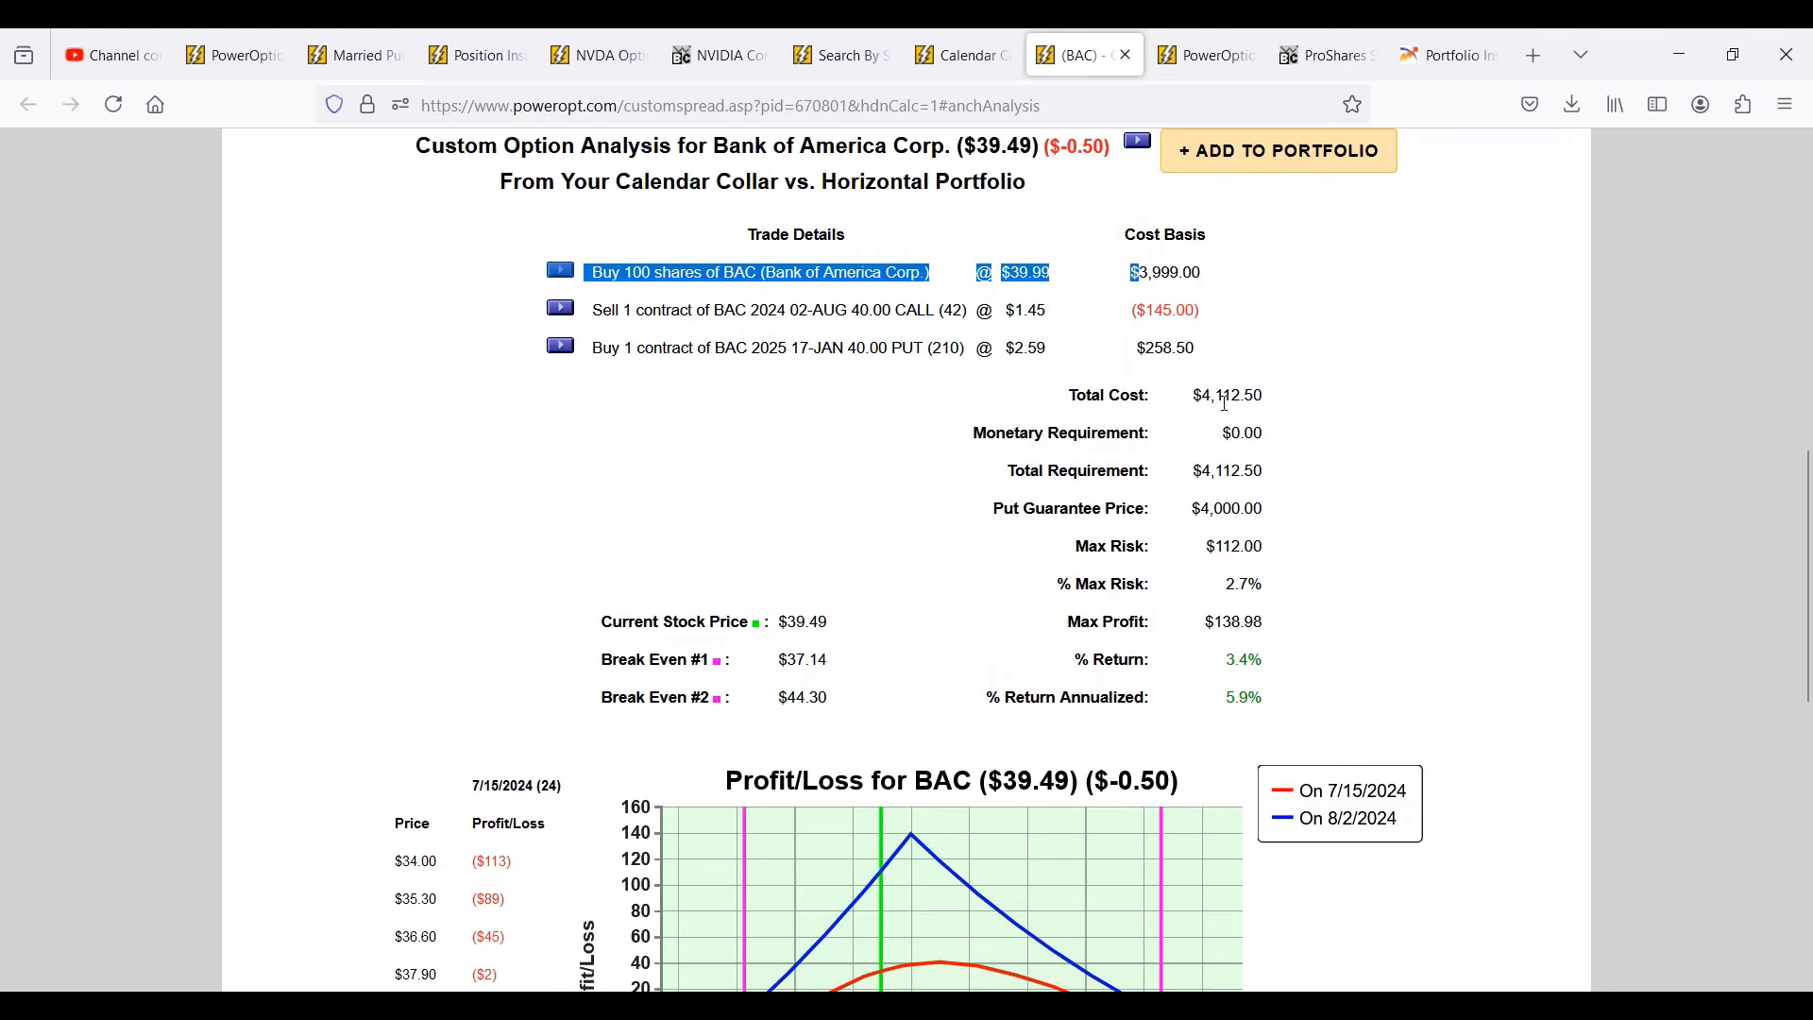
double_click(1226, 395)
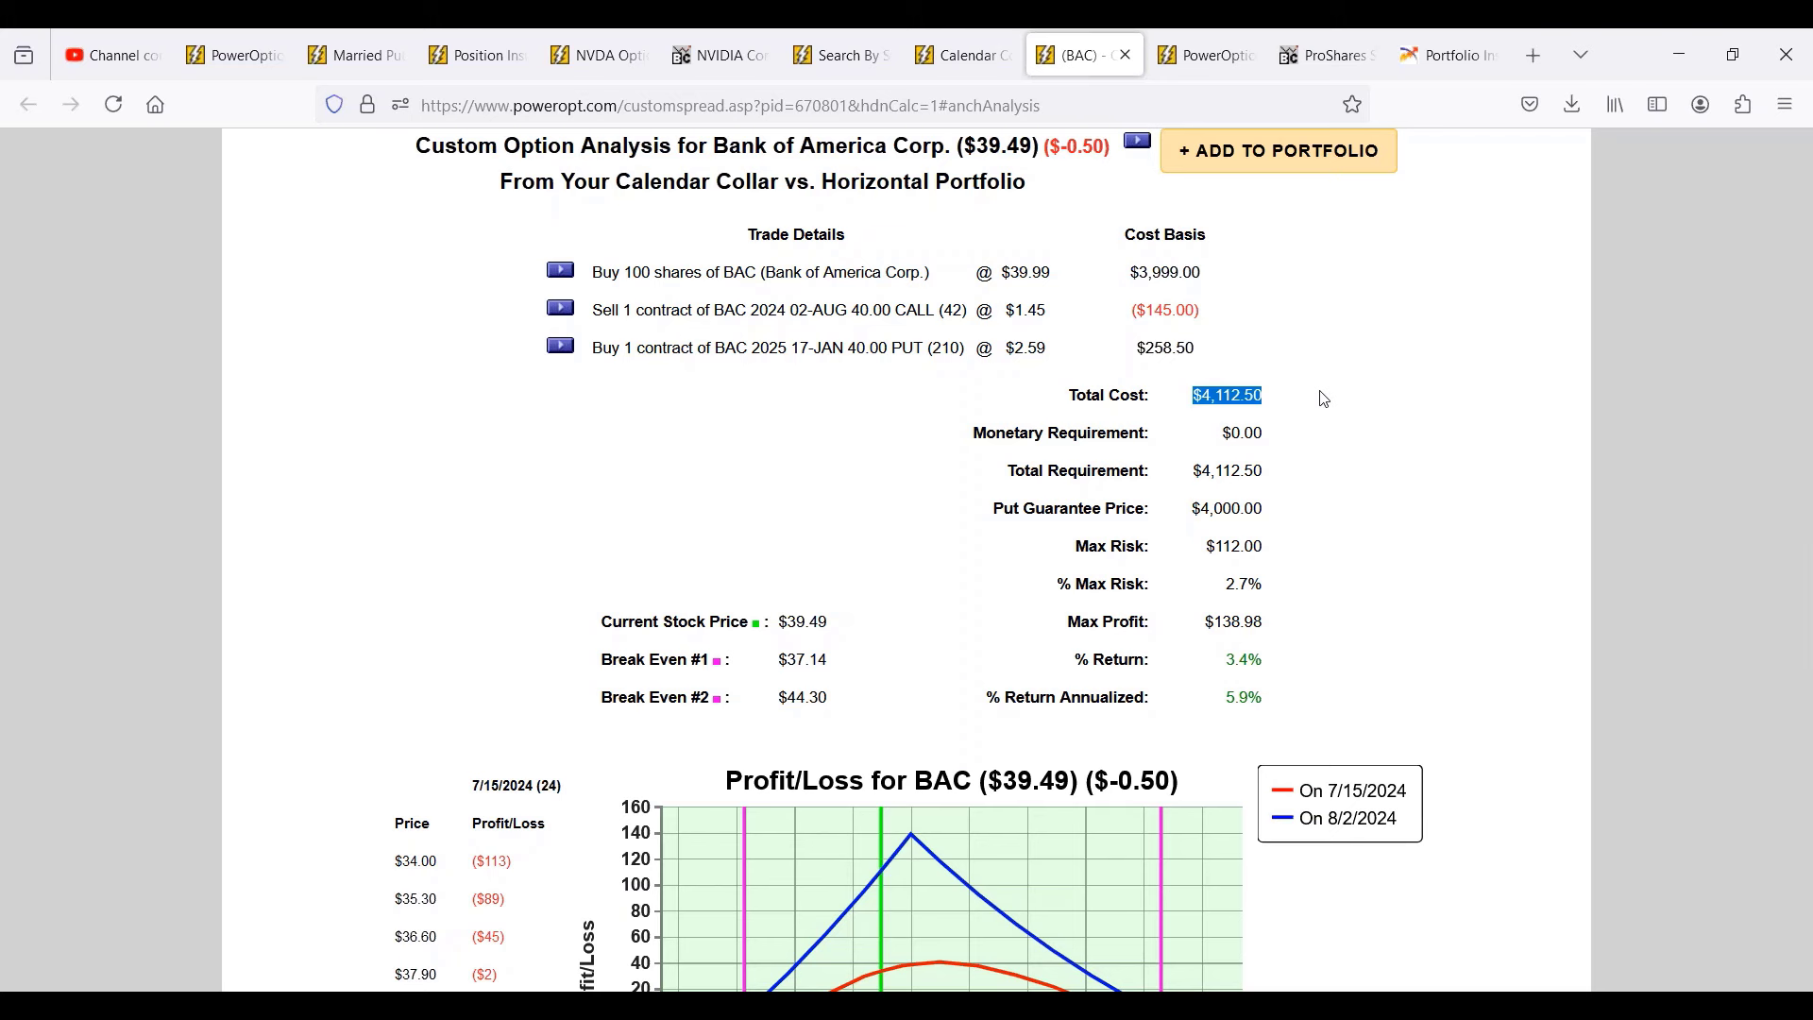
mouse_move(1215, 622)
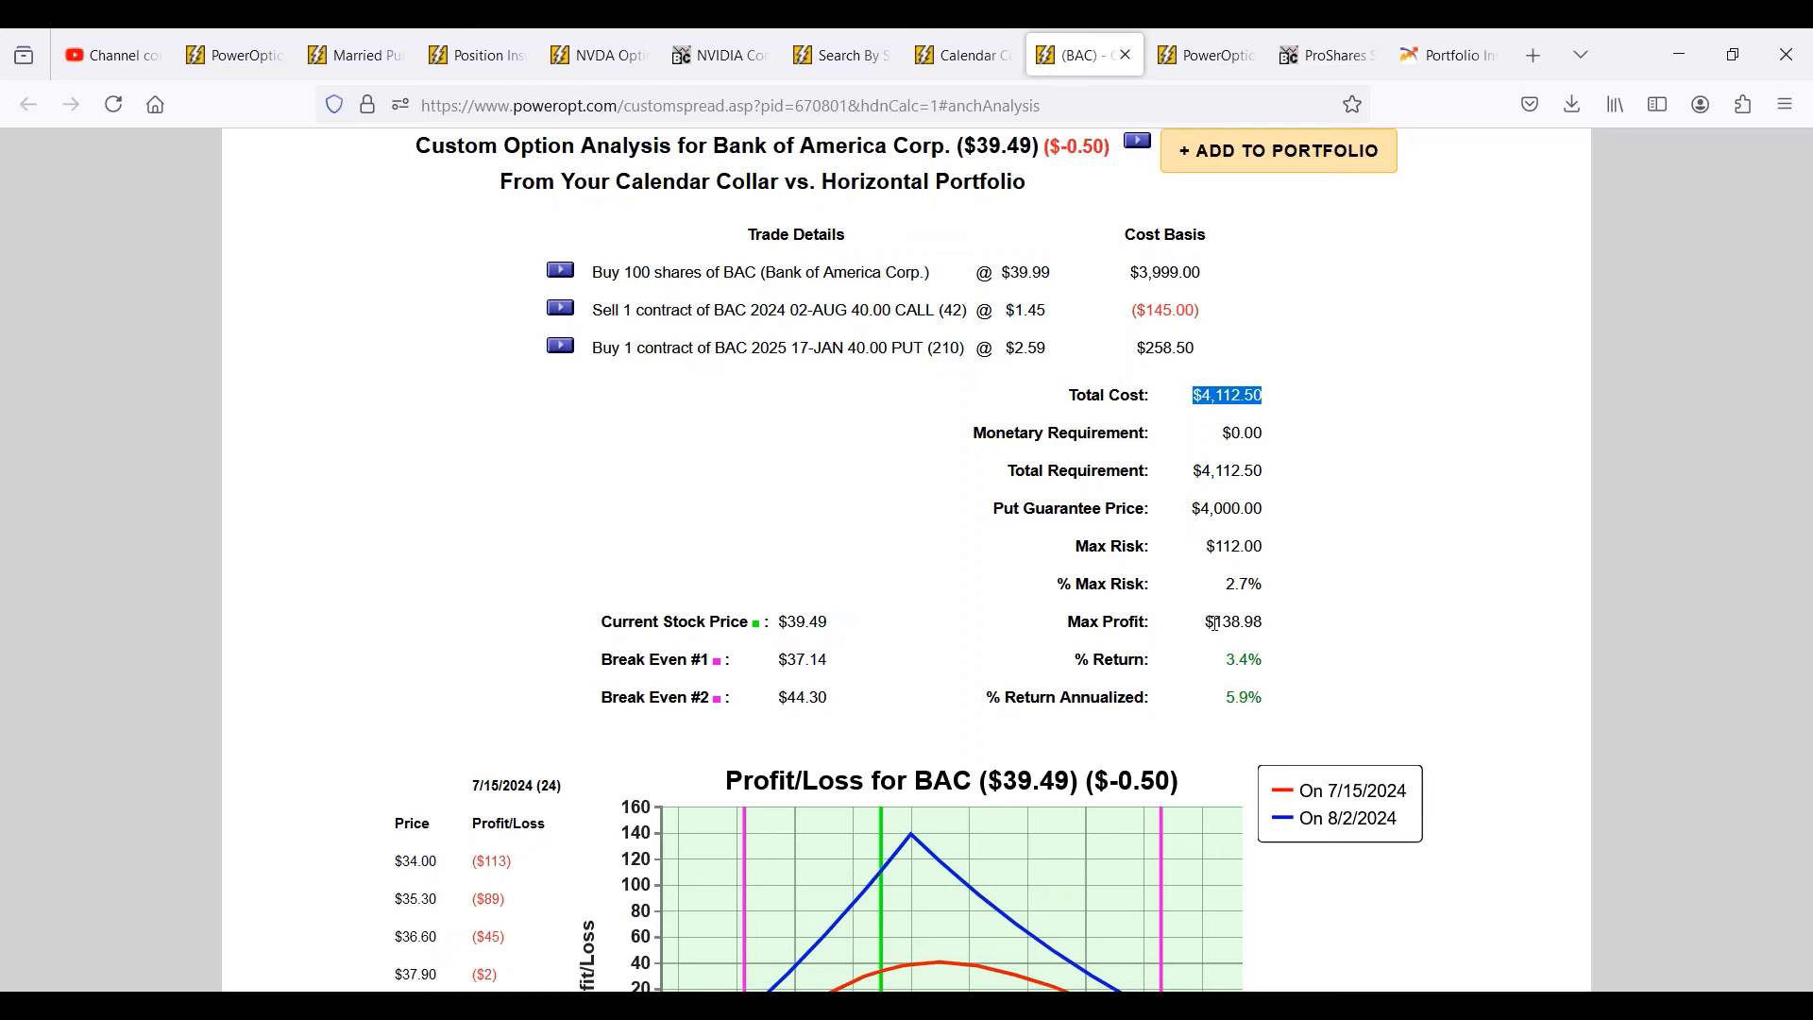
scroll(up, 3)
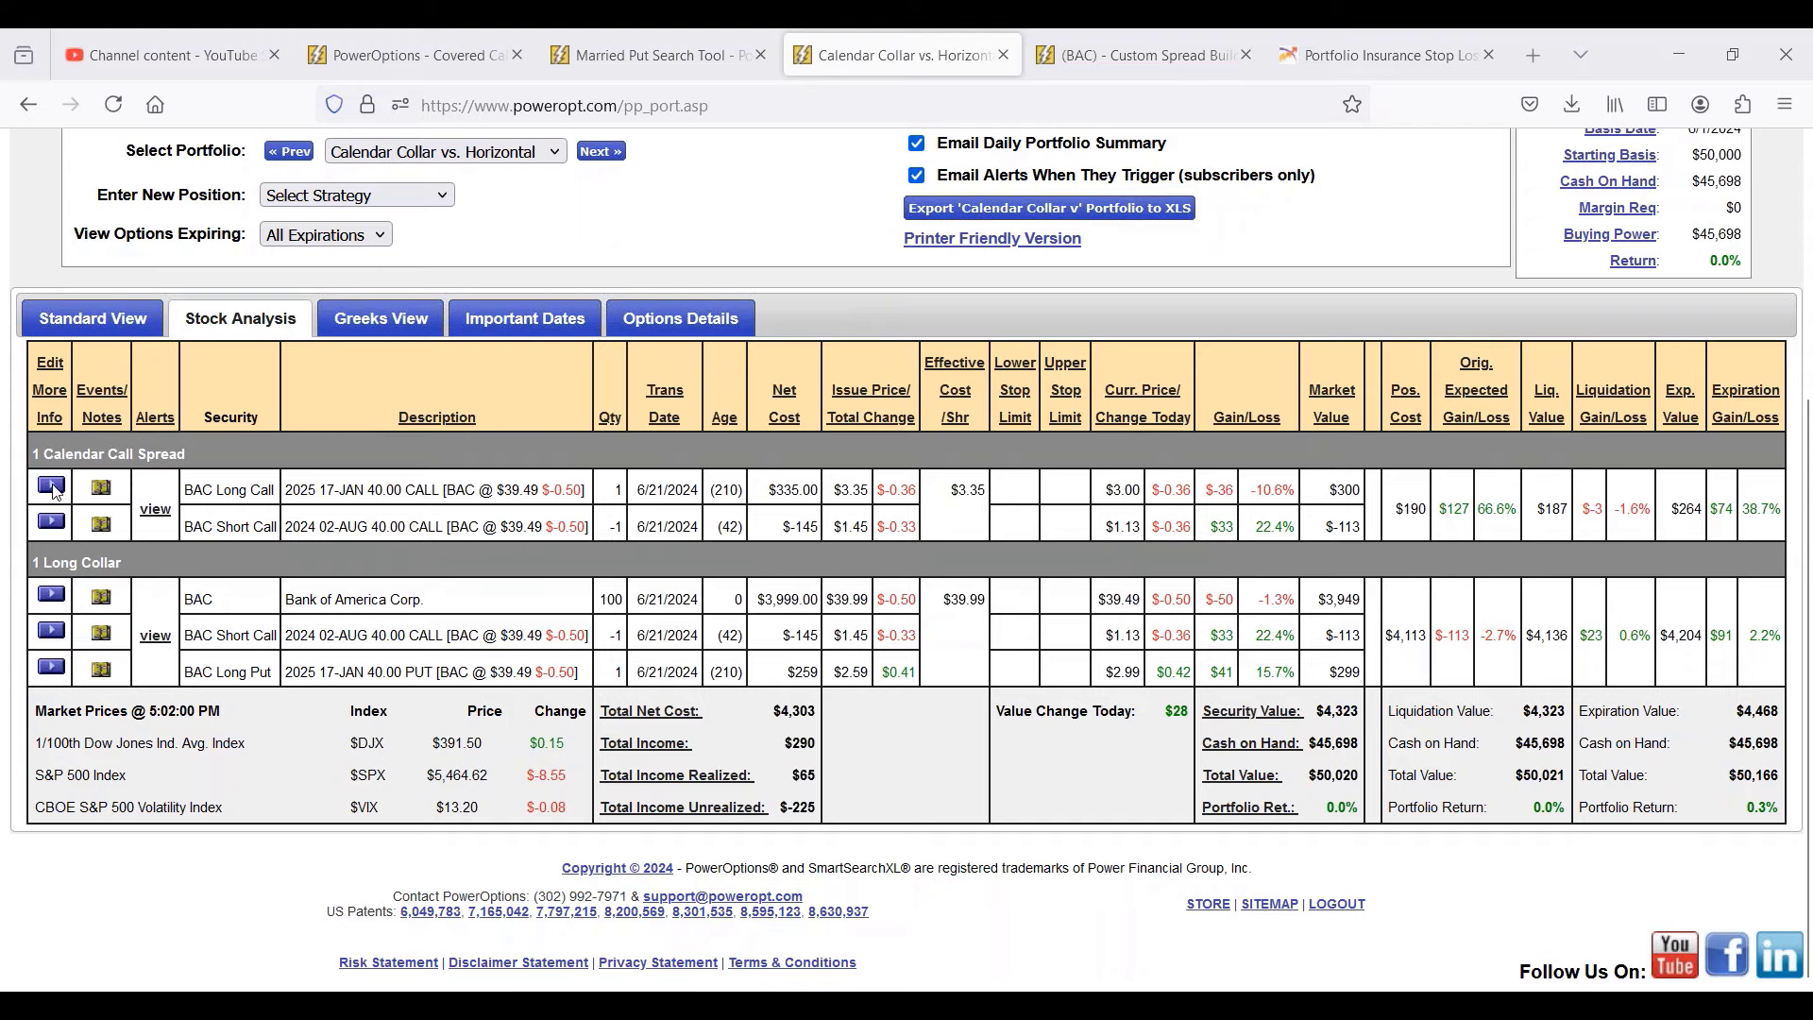
Analyse the BAC calendar call spread, then highlight the $3.35 long call and $1.45 short call entry prices.
click(49, 486)
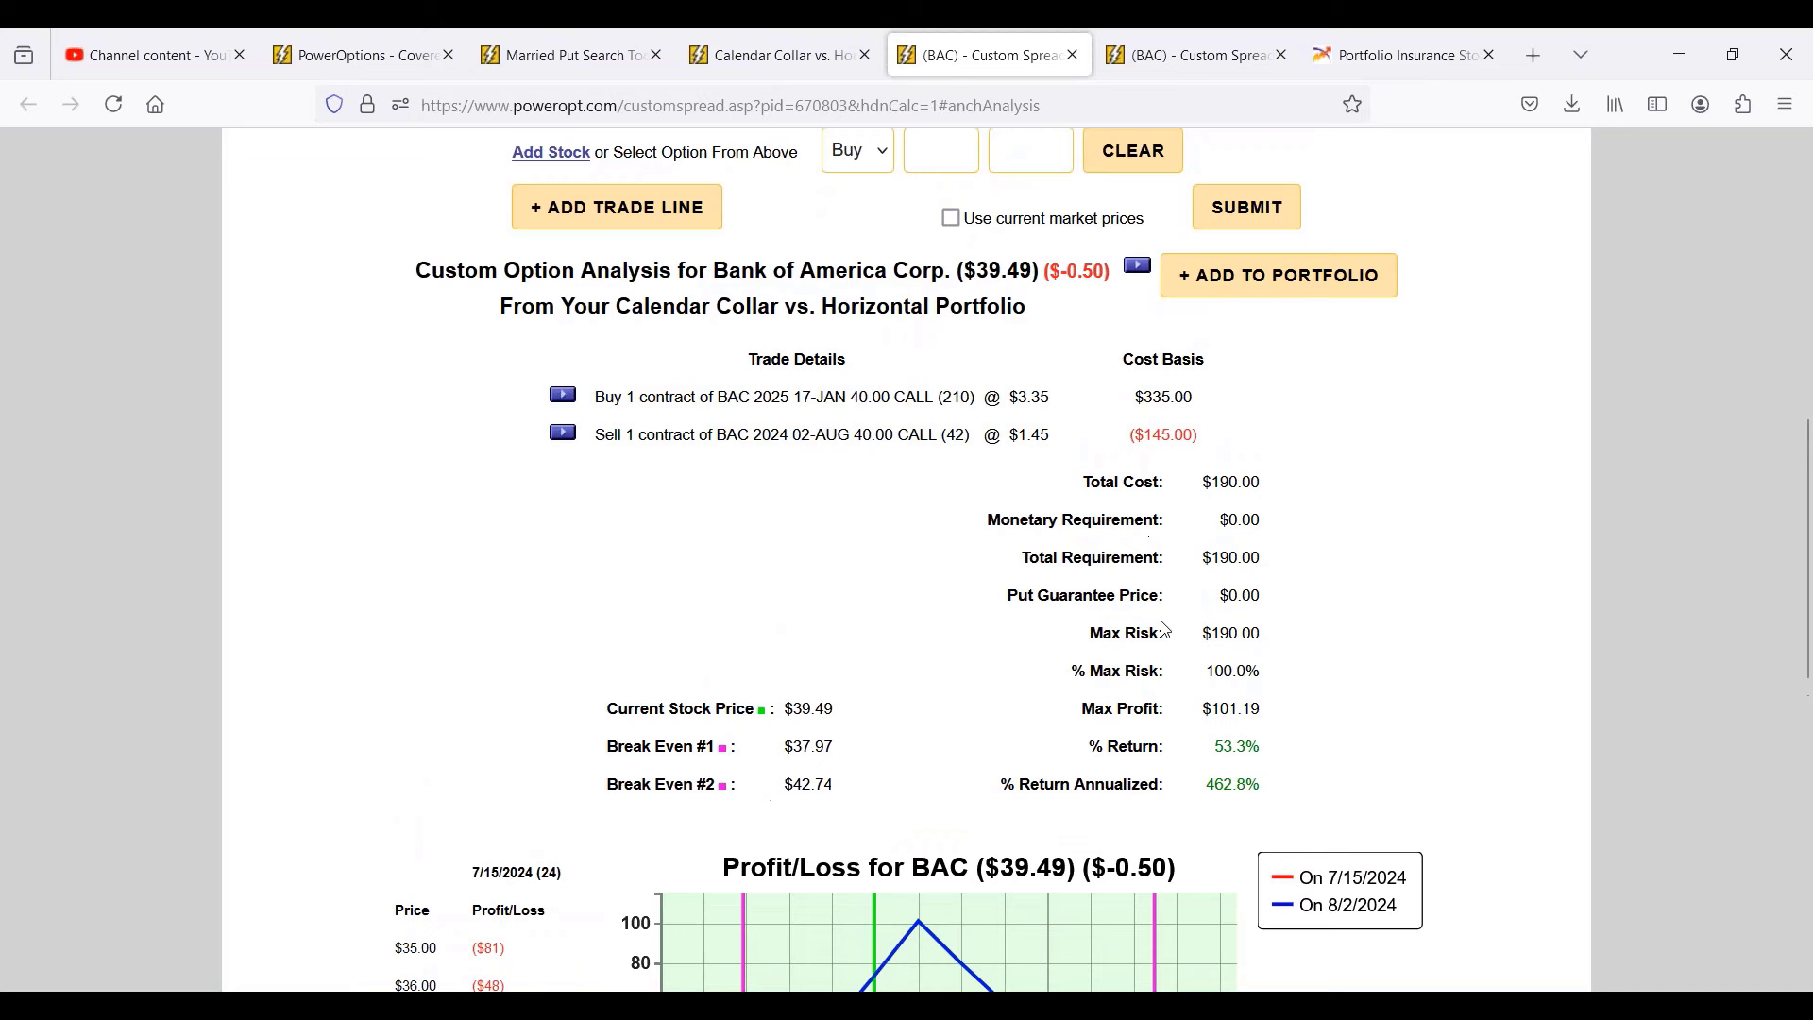
scroll(up, 3)
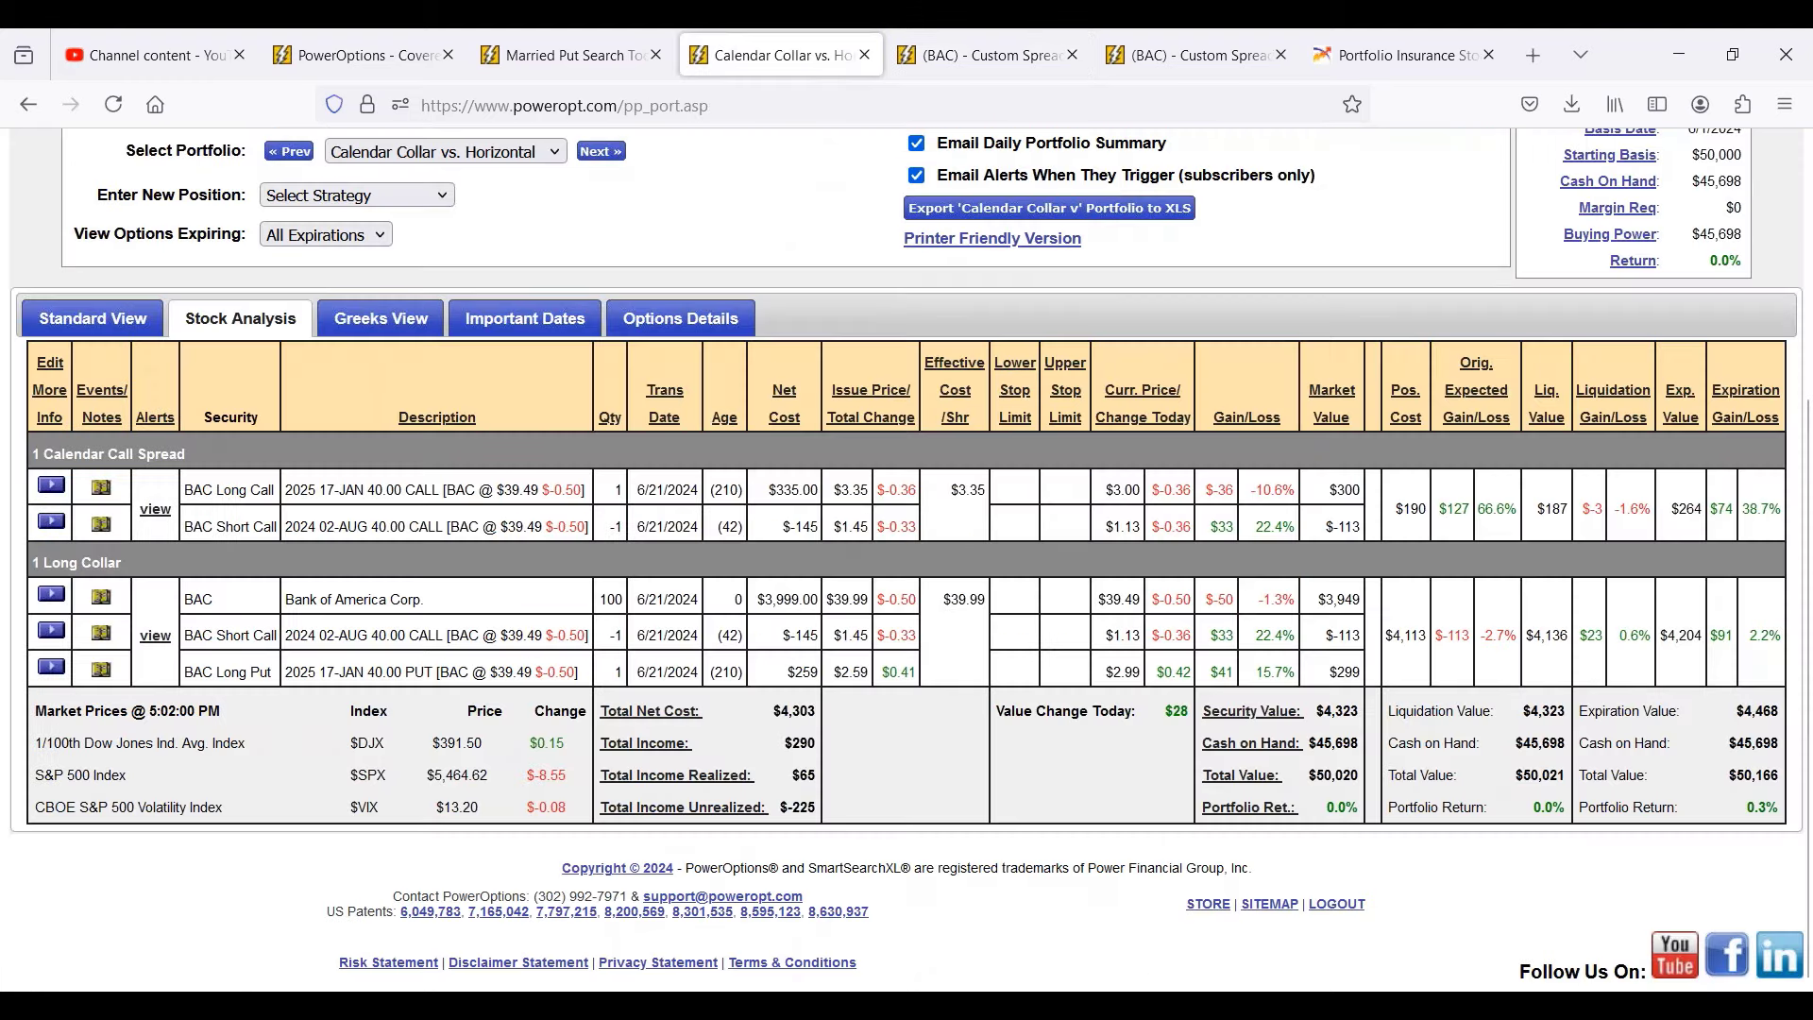
double_click(848, 490)
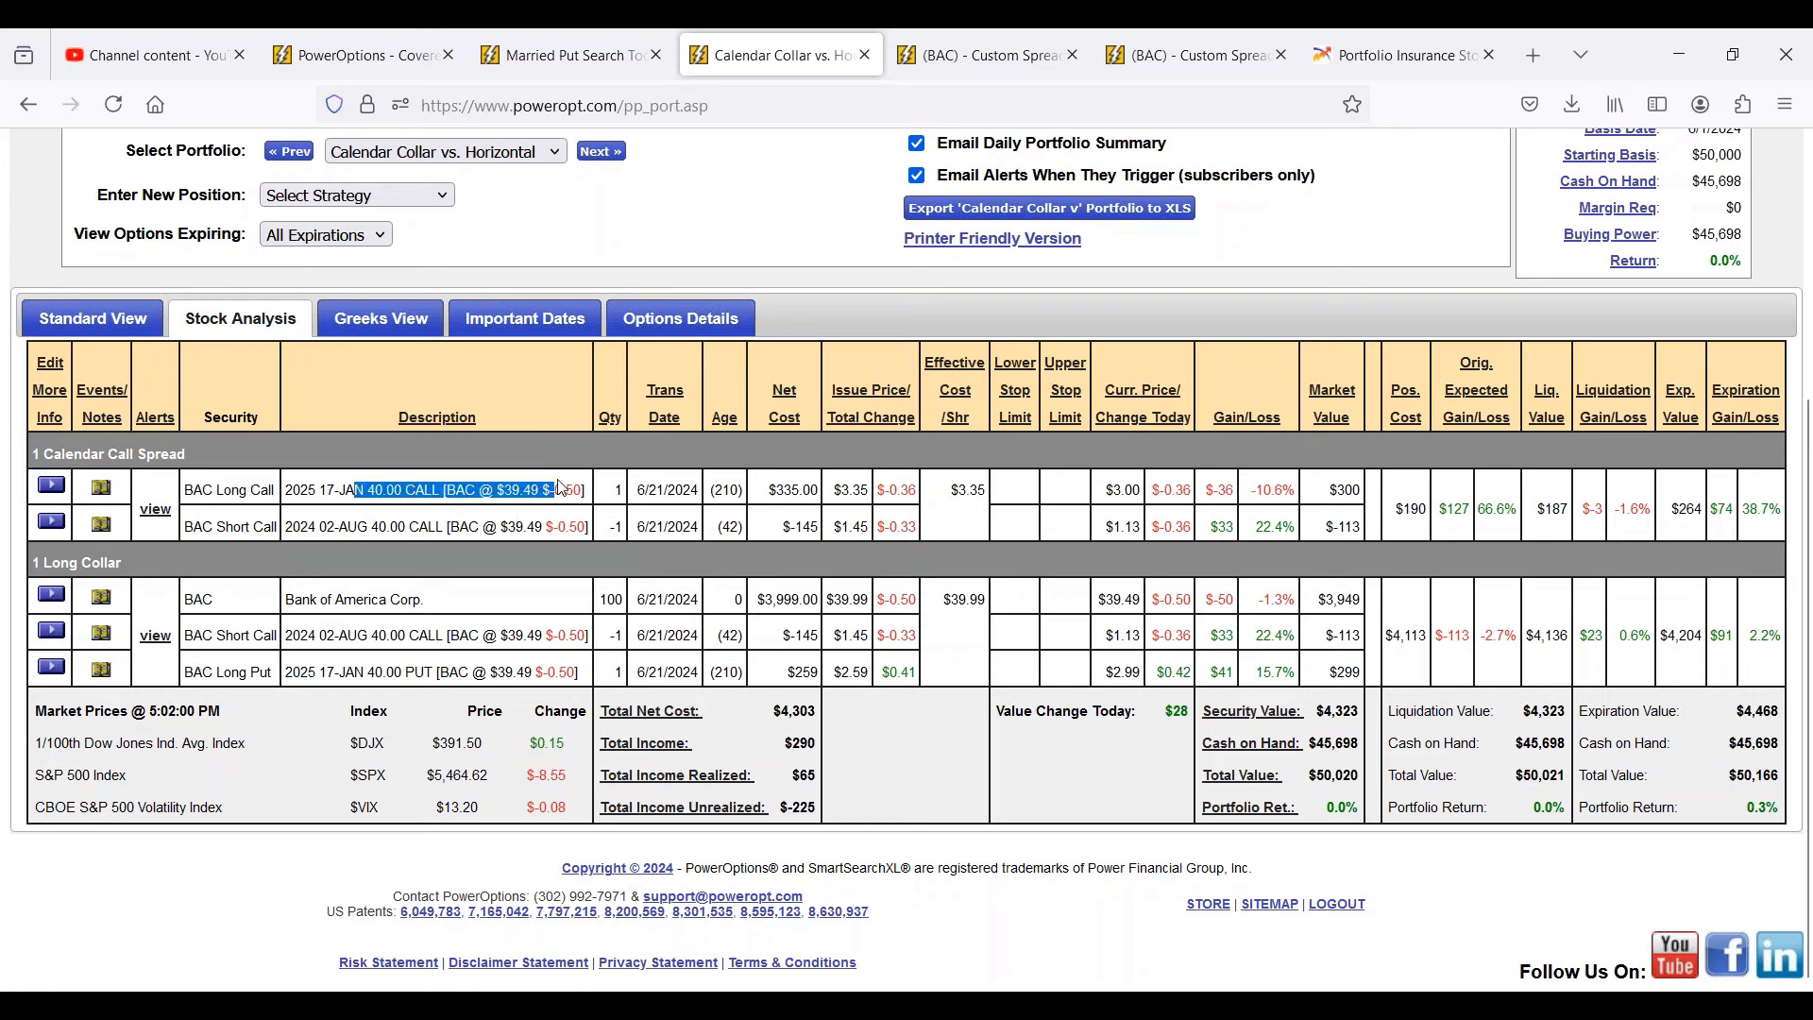
mouse_move(846, 491)
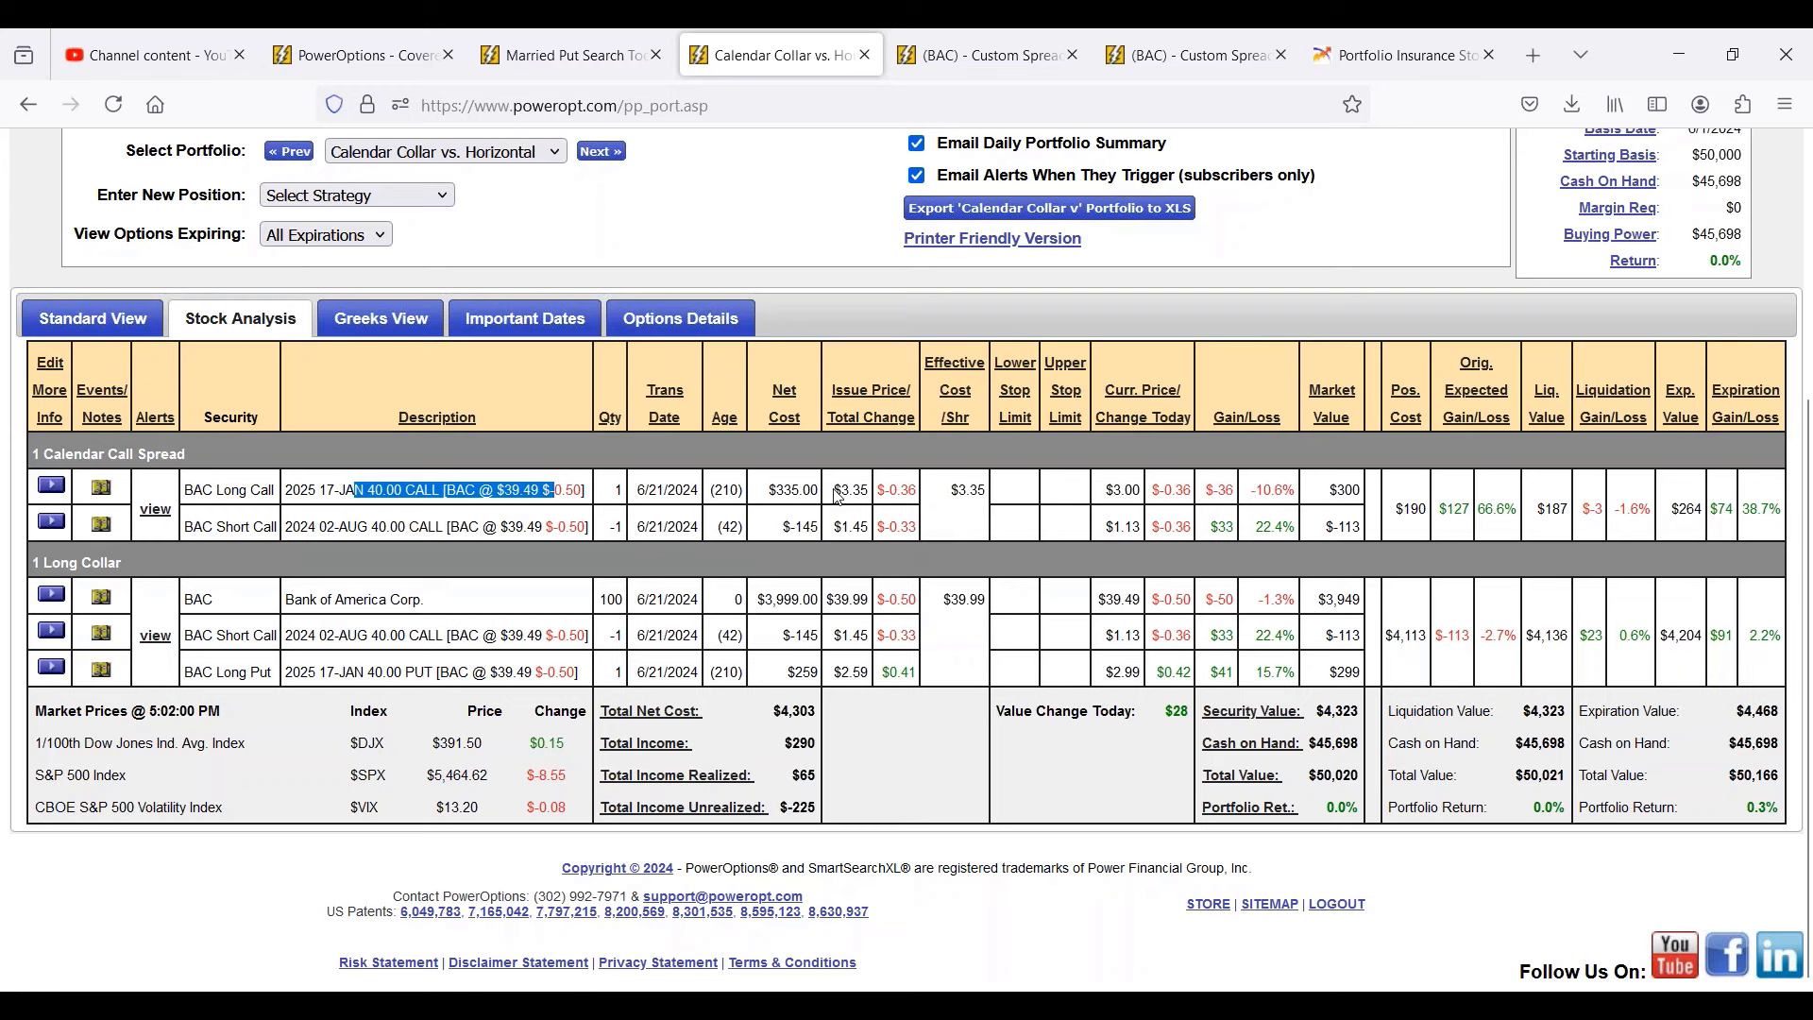
double_click(848, 489)
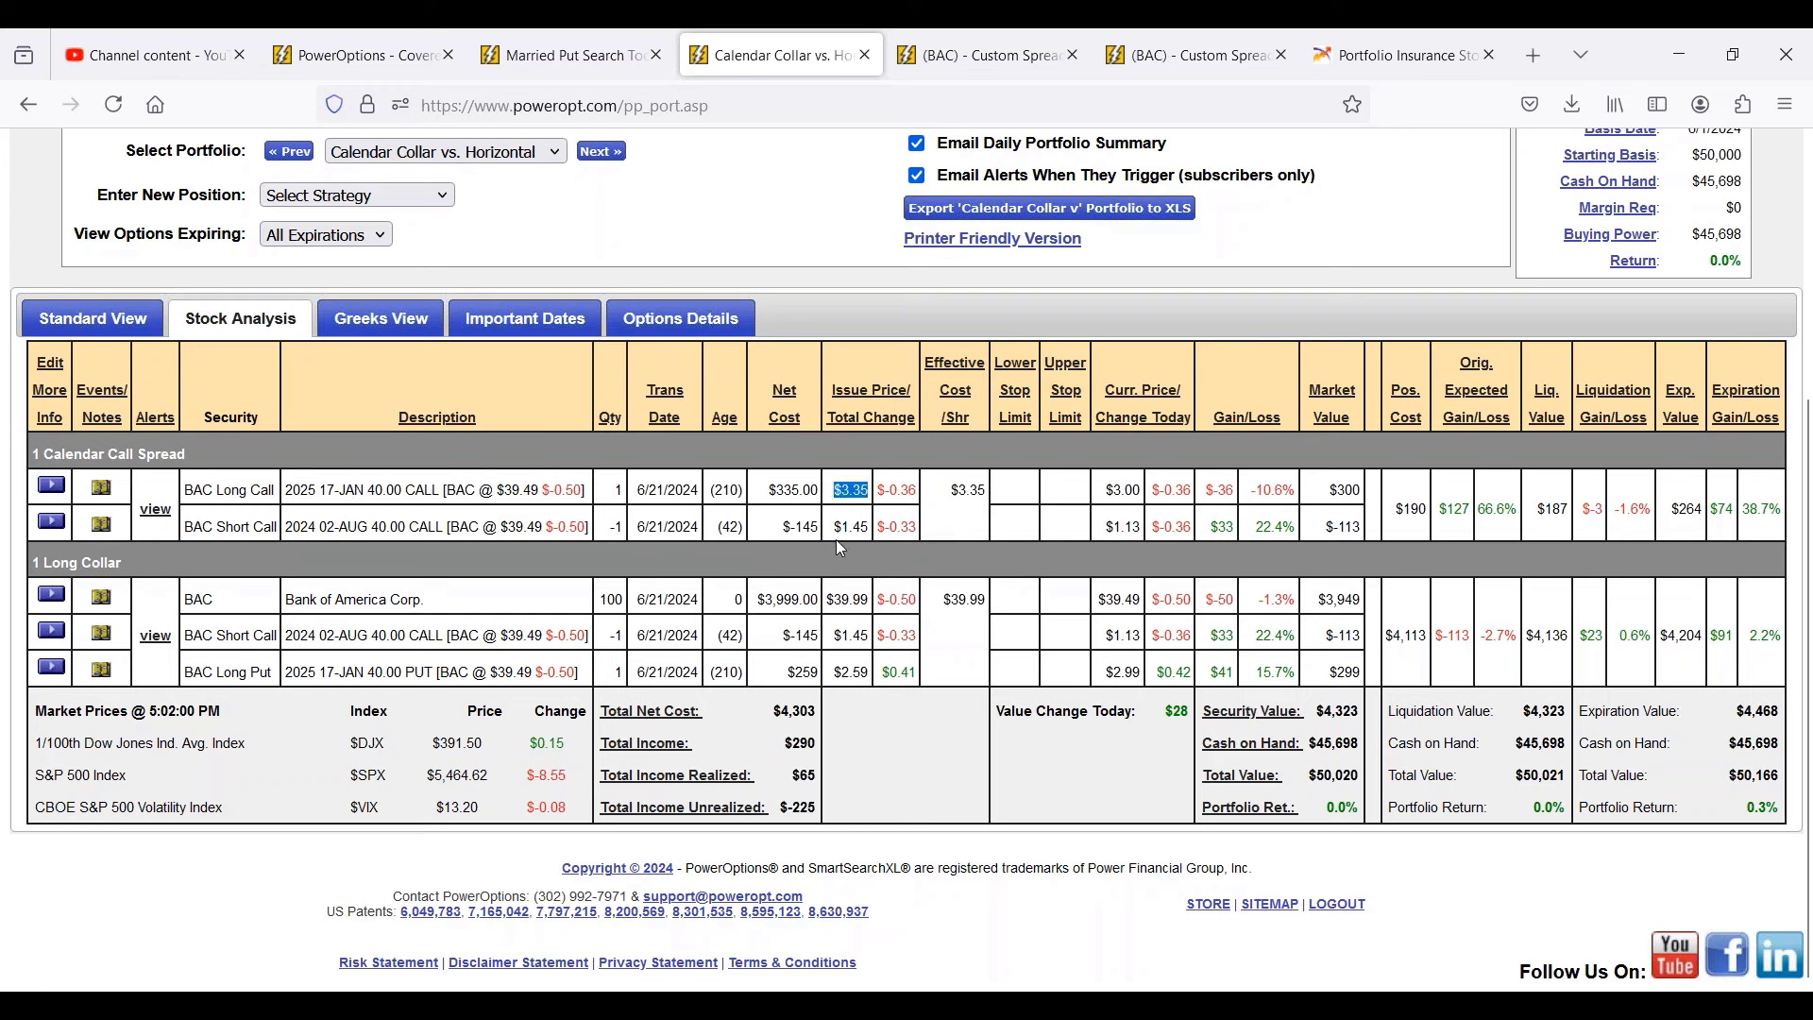
click(849, 527)
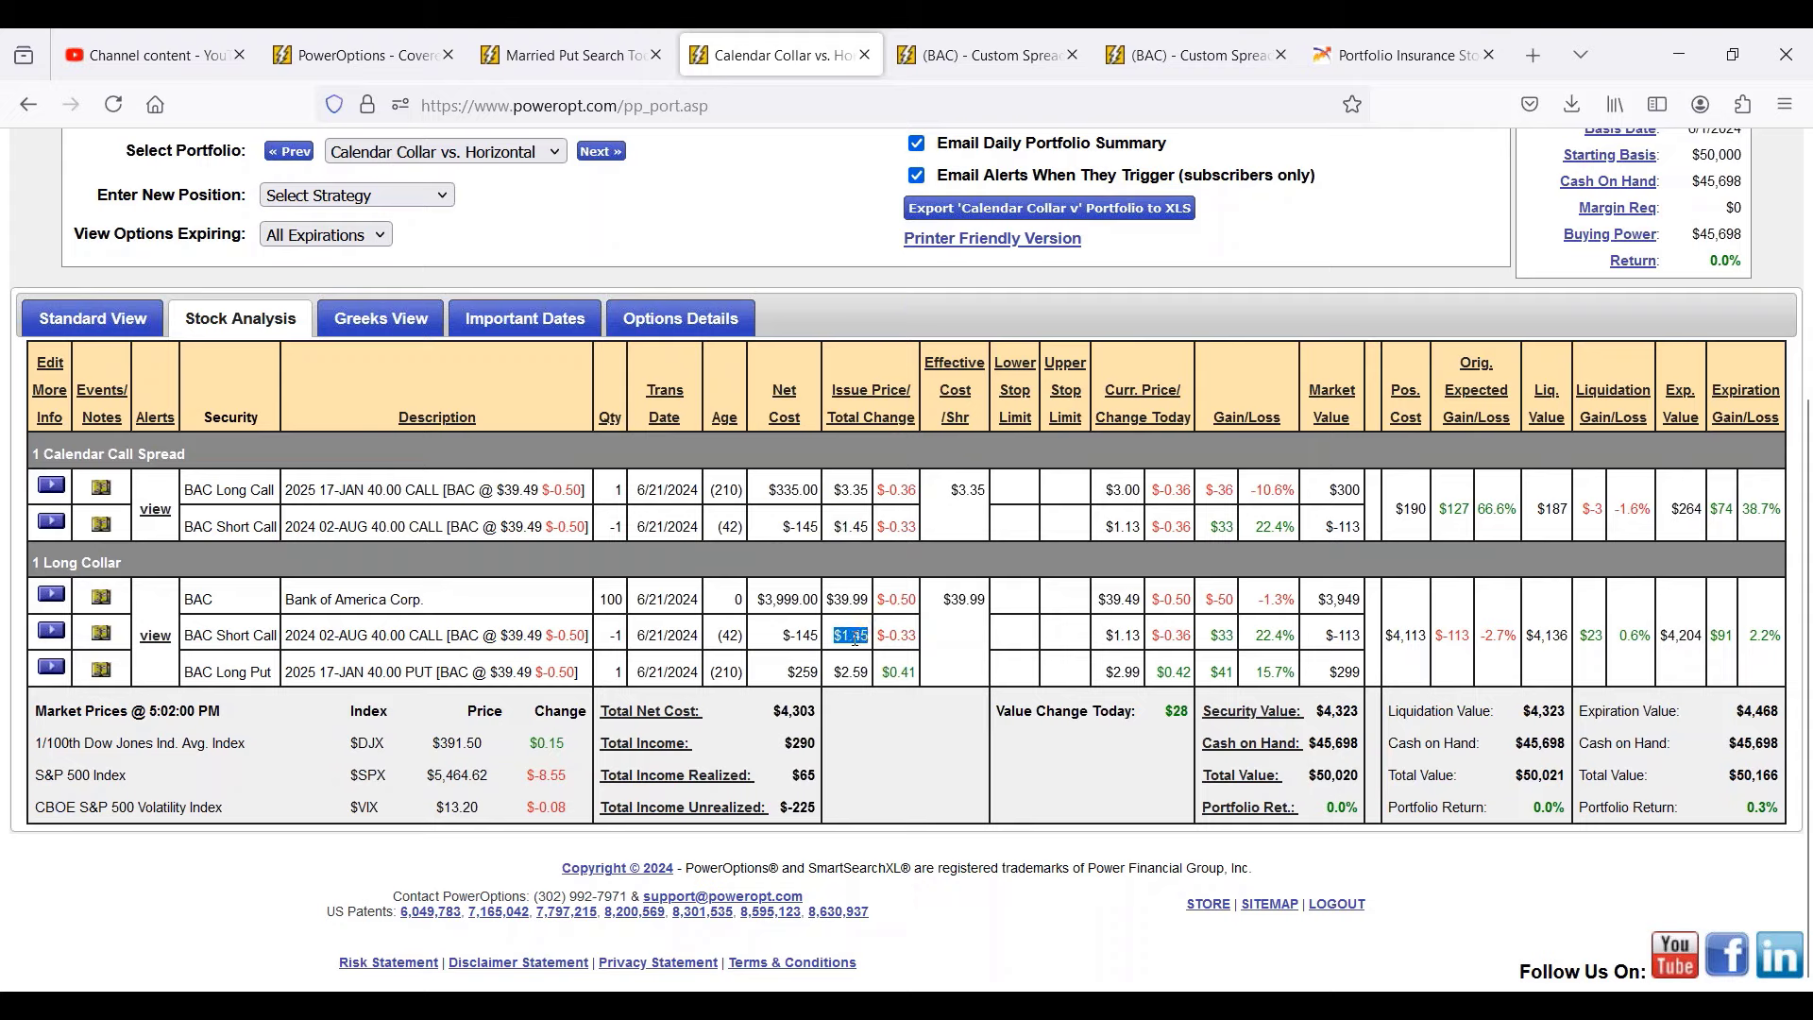
Move the BAC Custom Spread tab into its own Firefox window and shrink it beside the collar analysis.
click(567, 55)
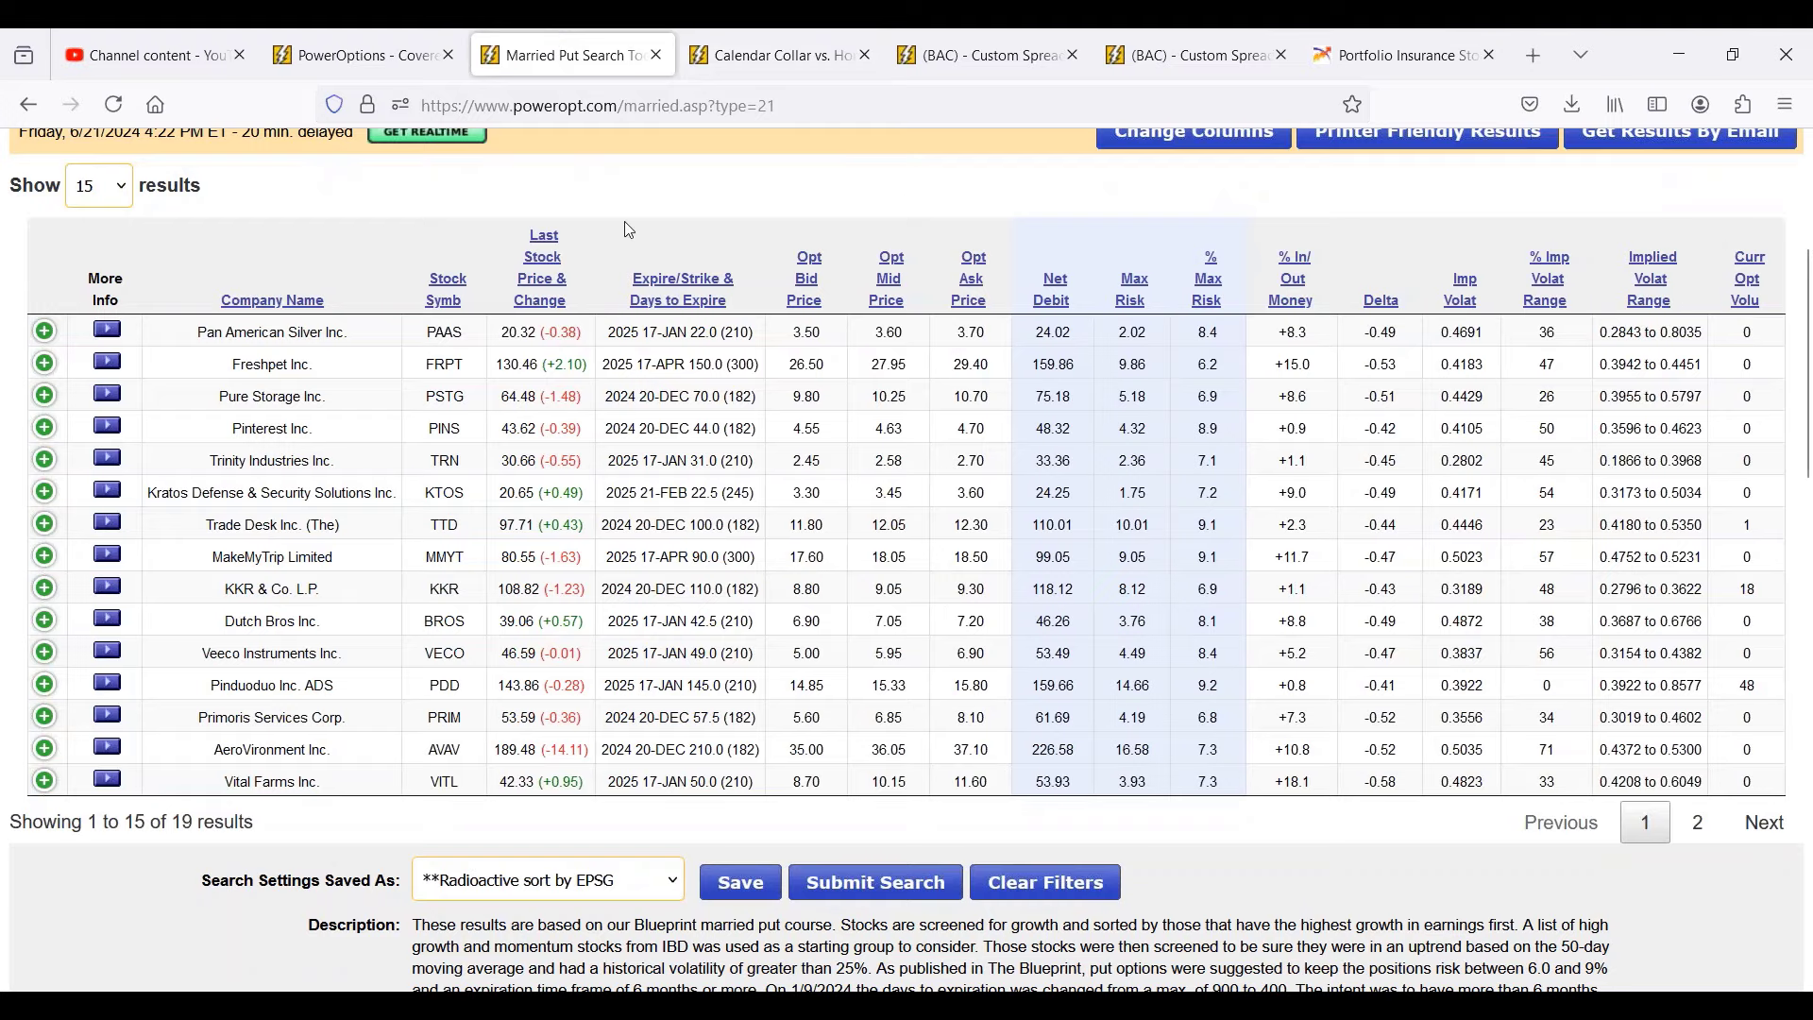
click(986, 55)
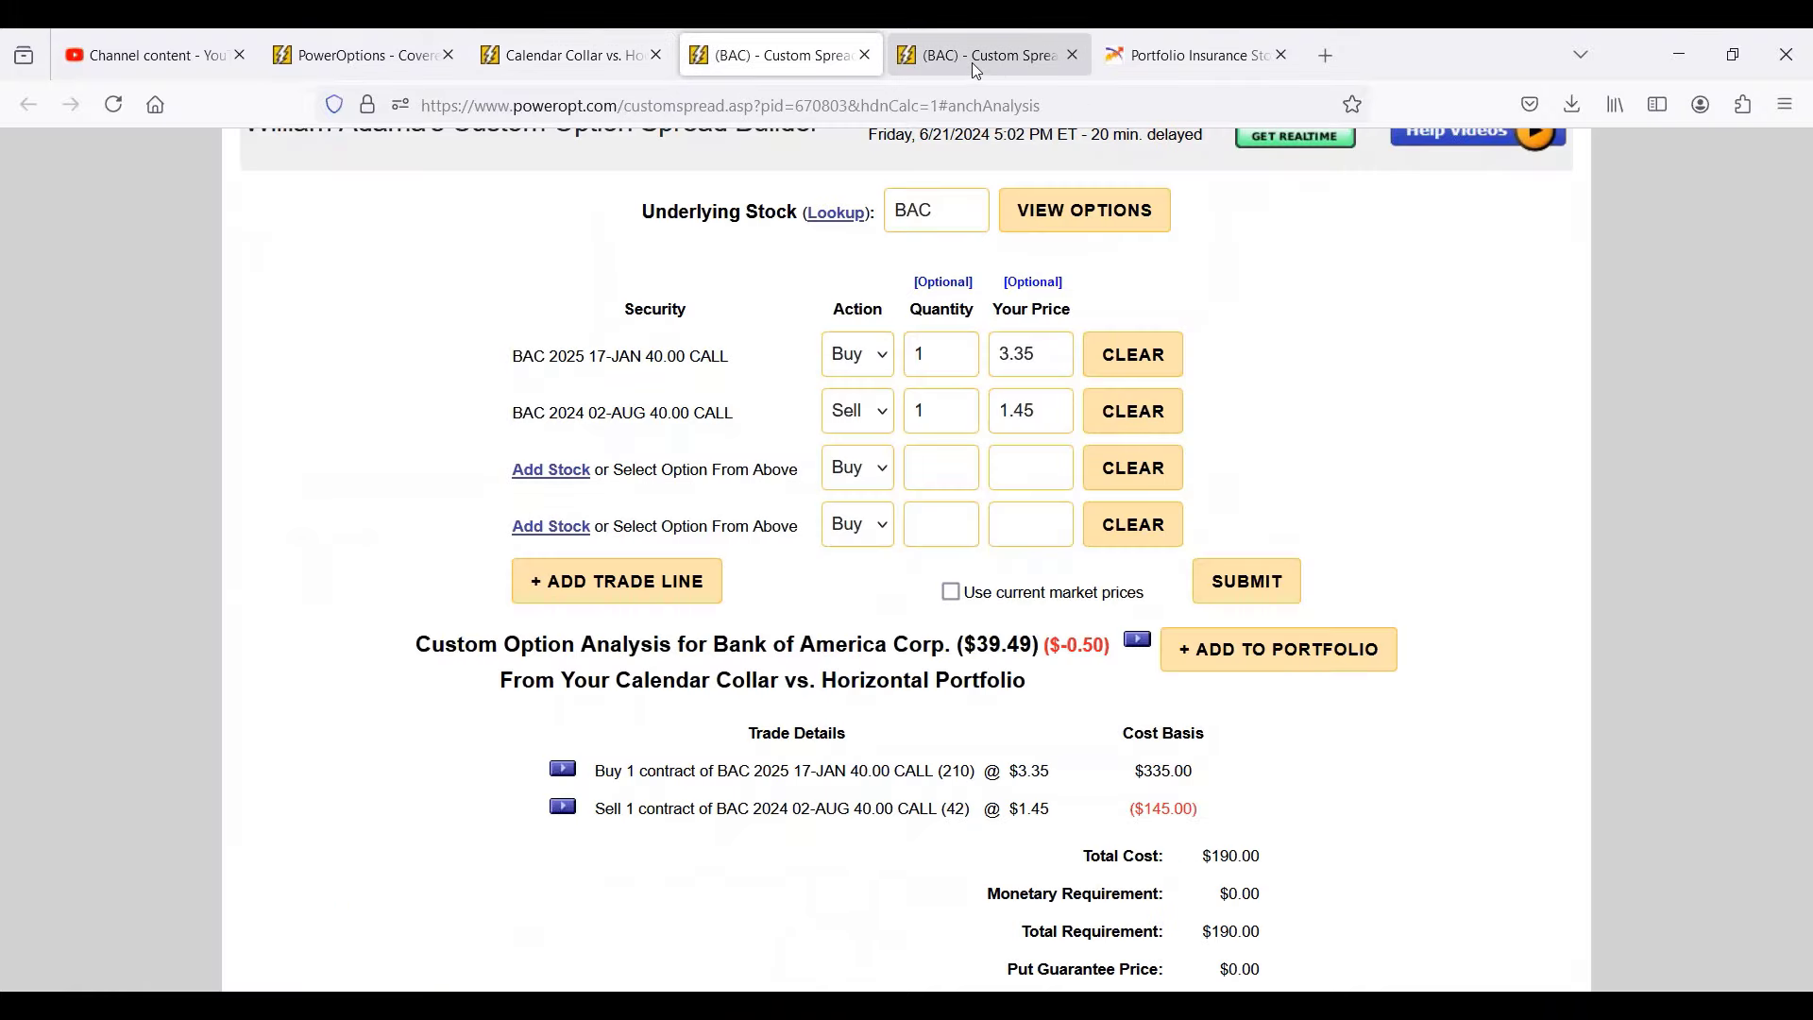
scroll(down, 3)
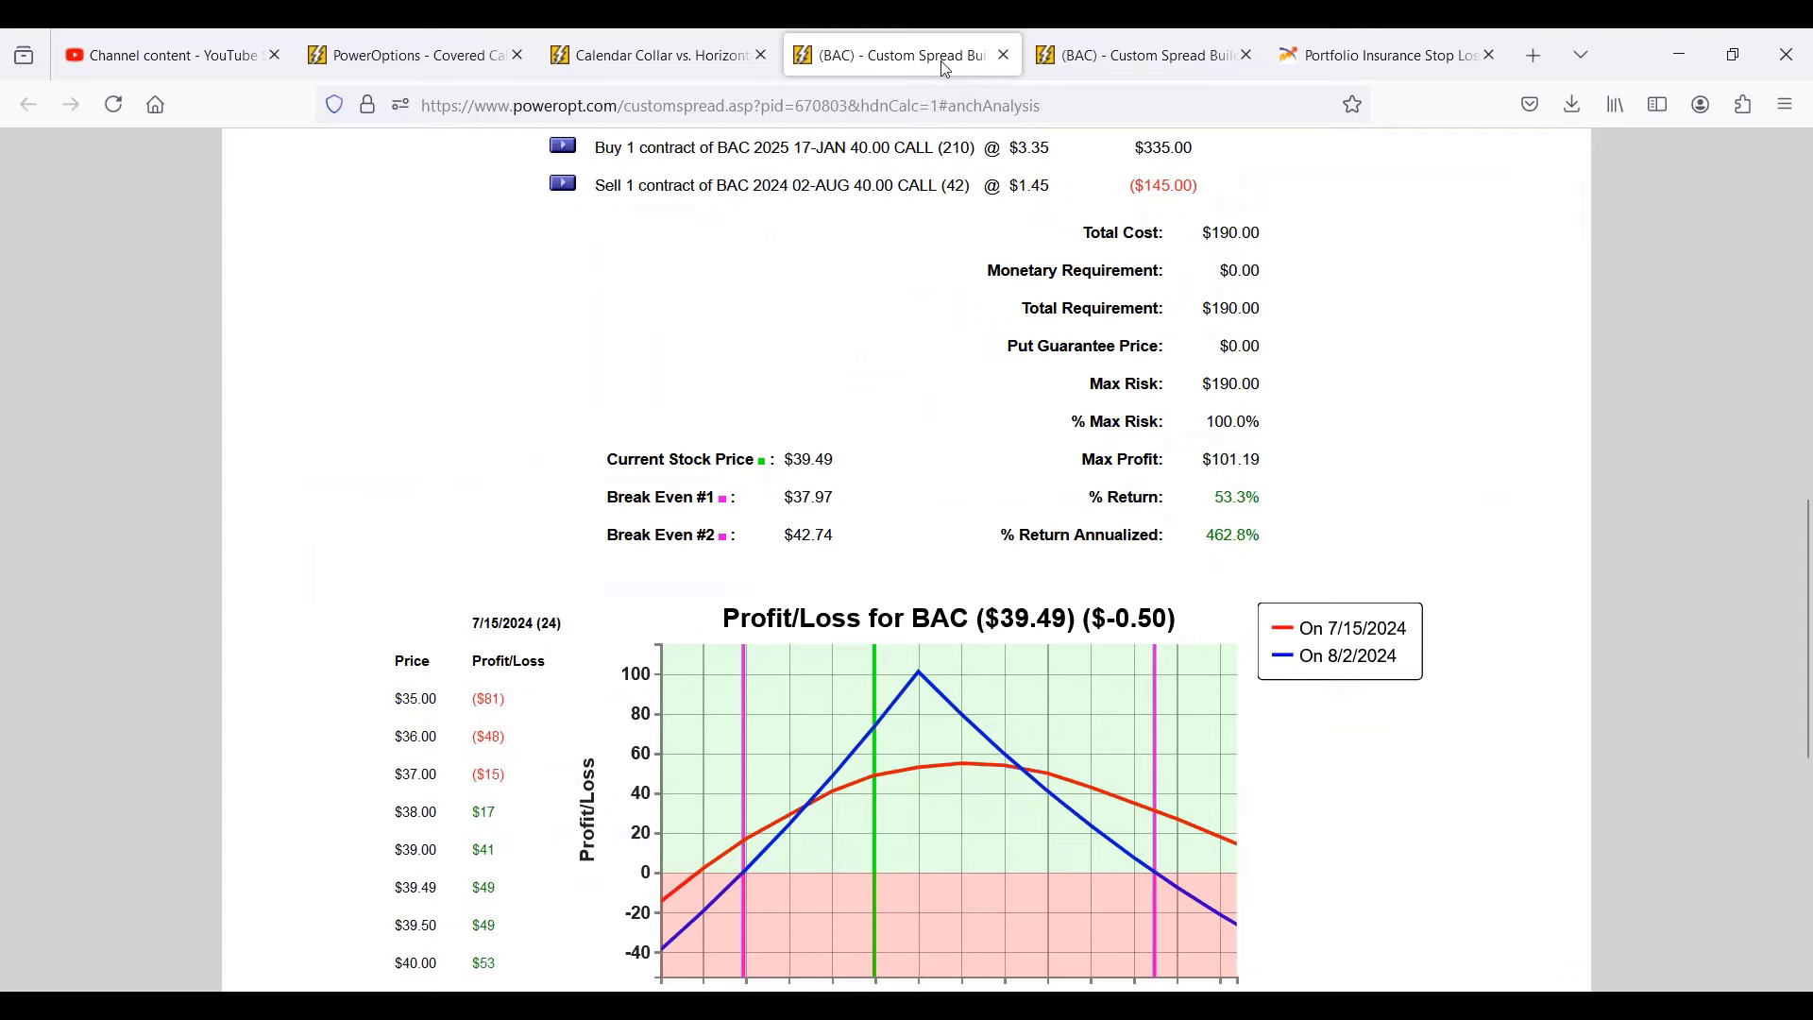
right_click(899, 55)
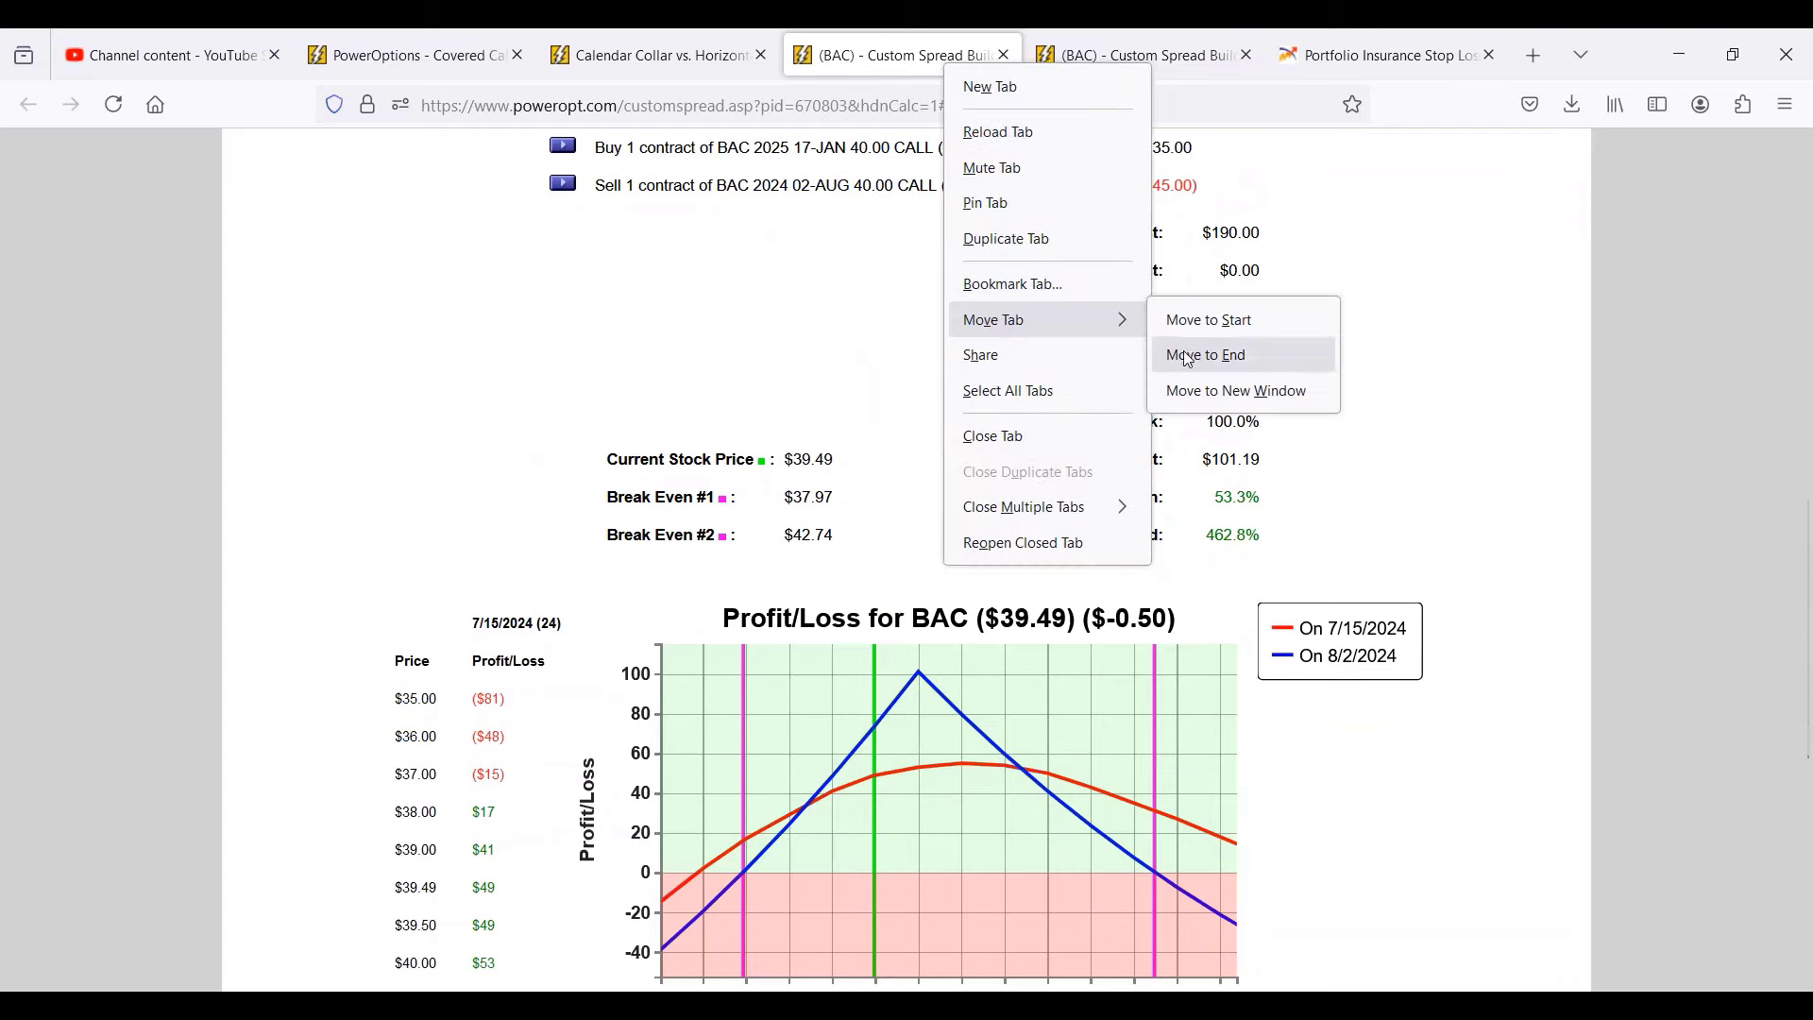
click(1235, 389)
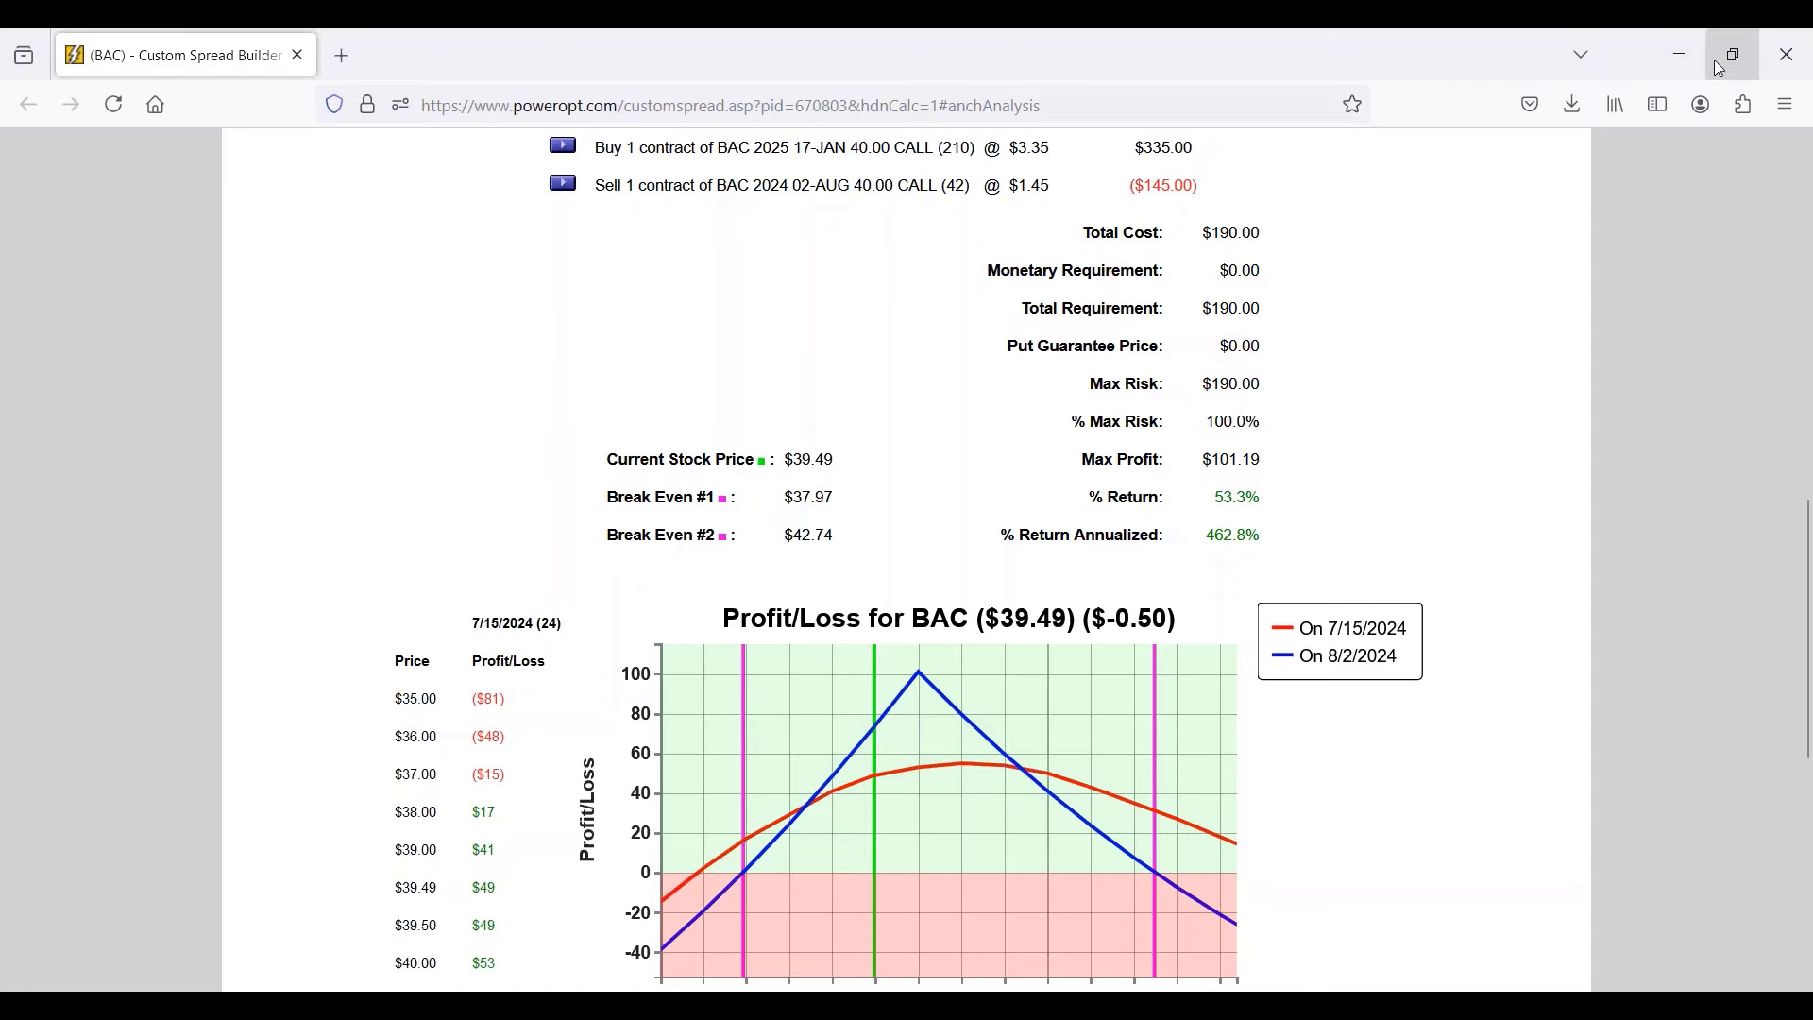
click(1732, 55)
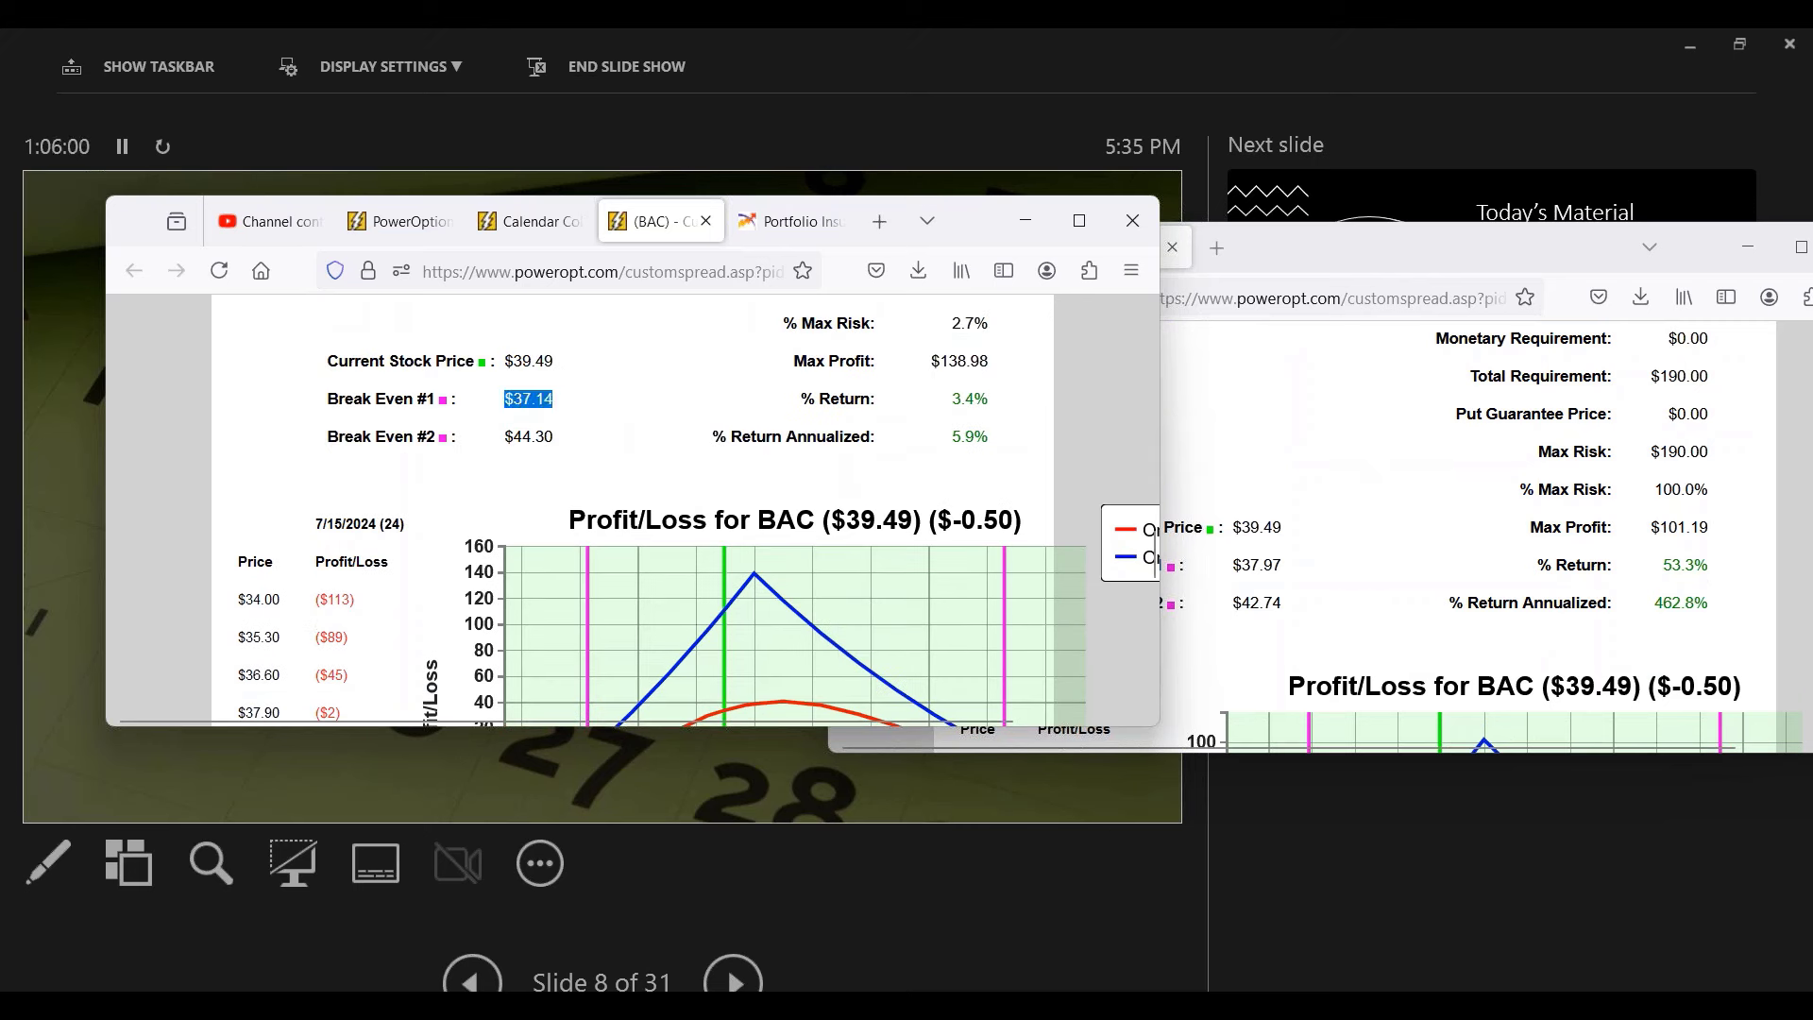
Highlight the second break-even price to compare the $44.30 and $42.74 values across the two windows.
double_click(527, 437)
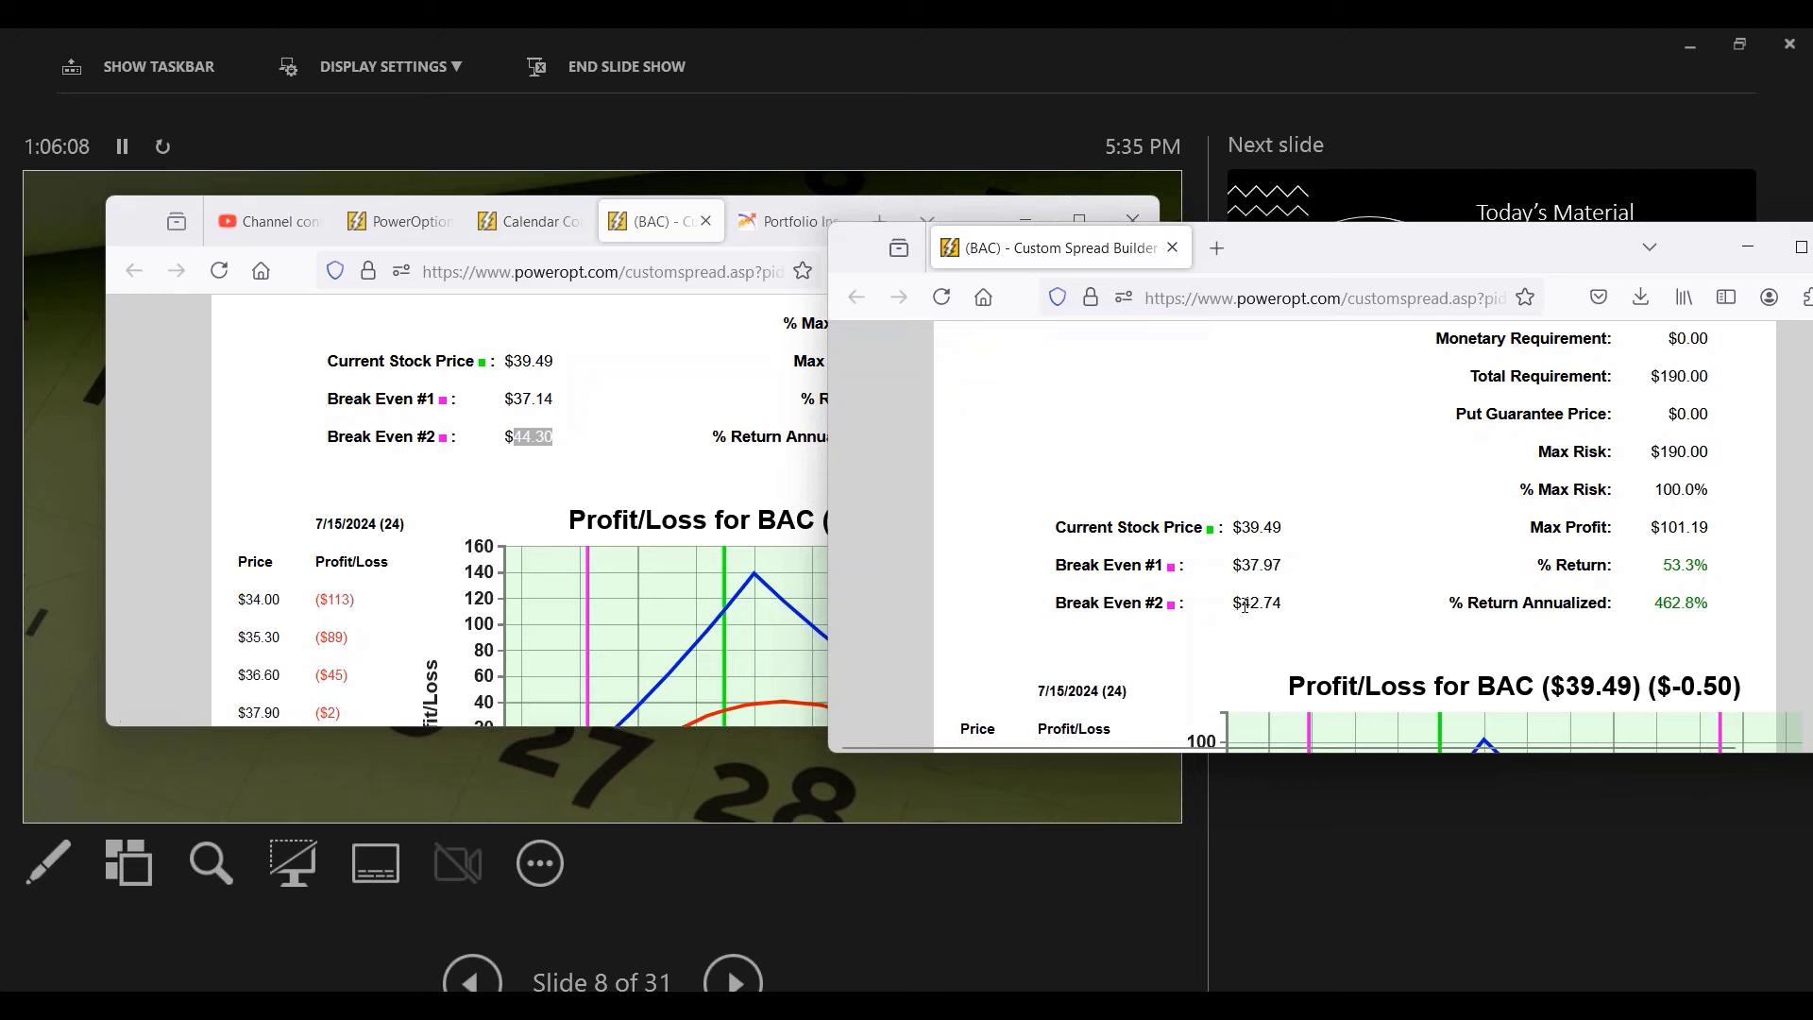
scroll(down, 3)
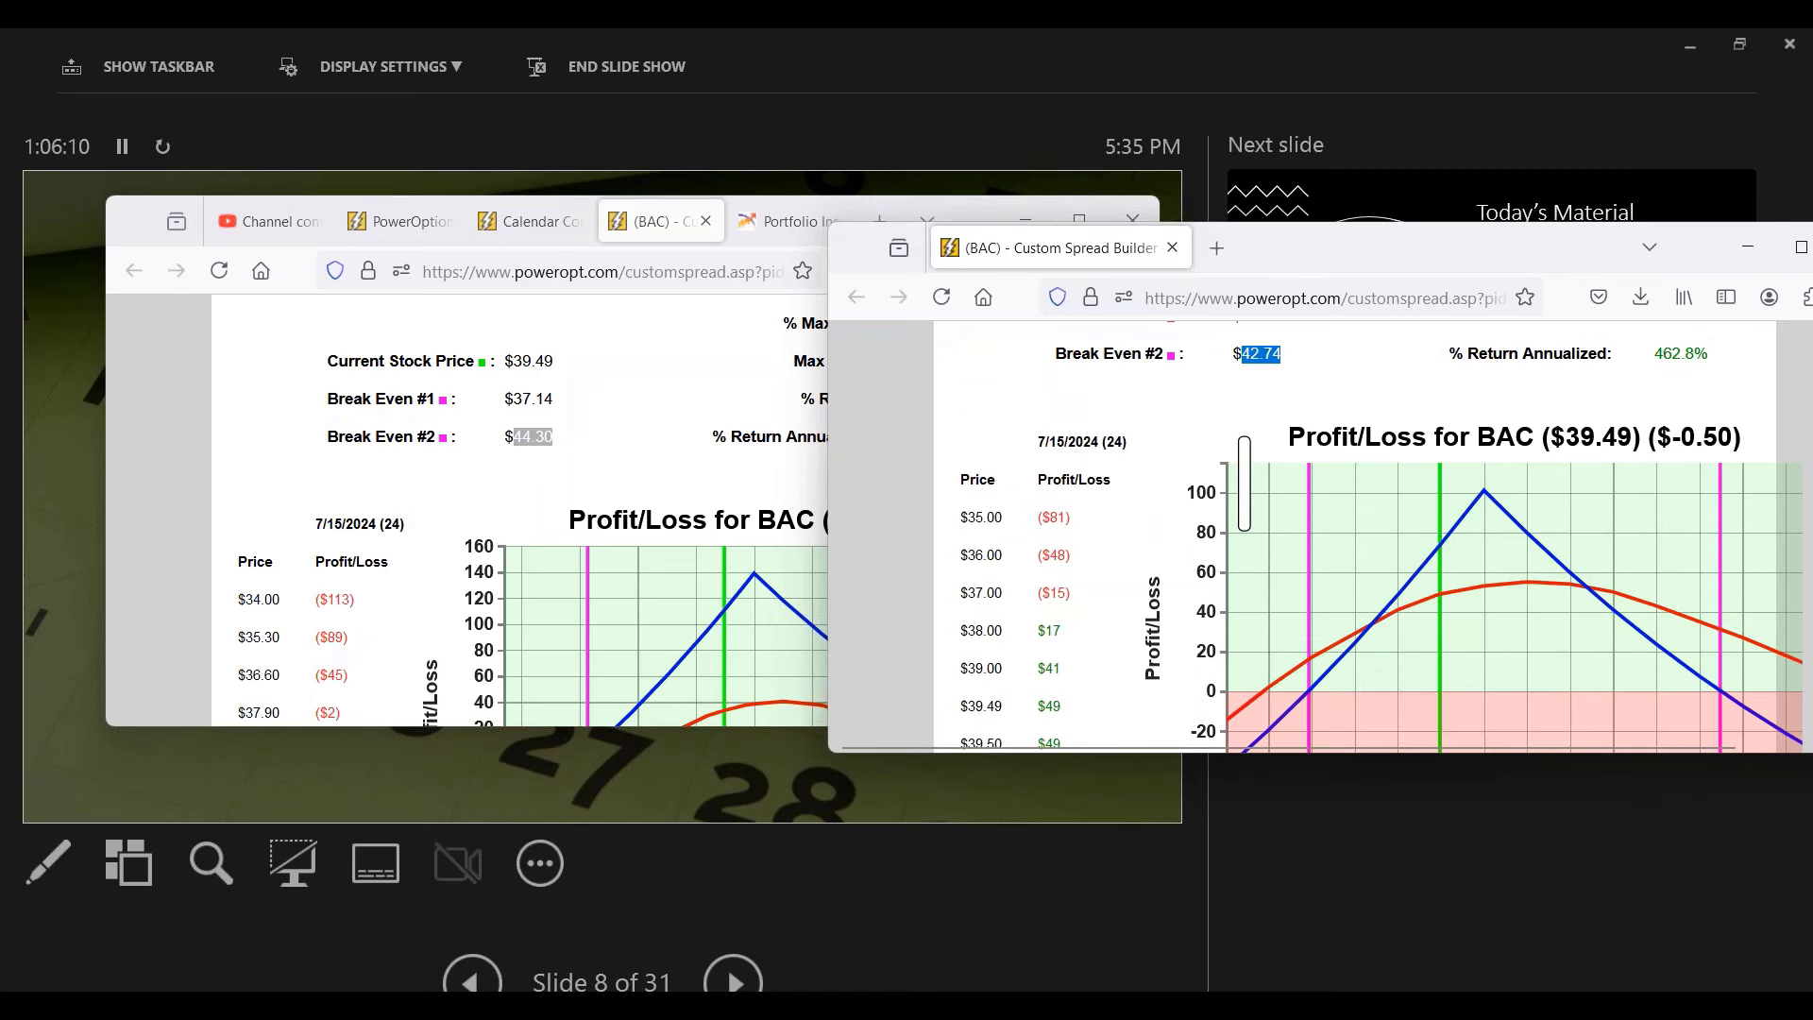
scroll(down, 3)
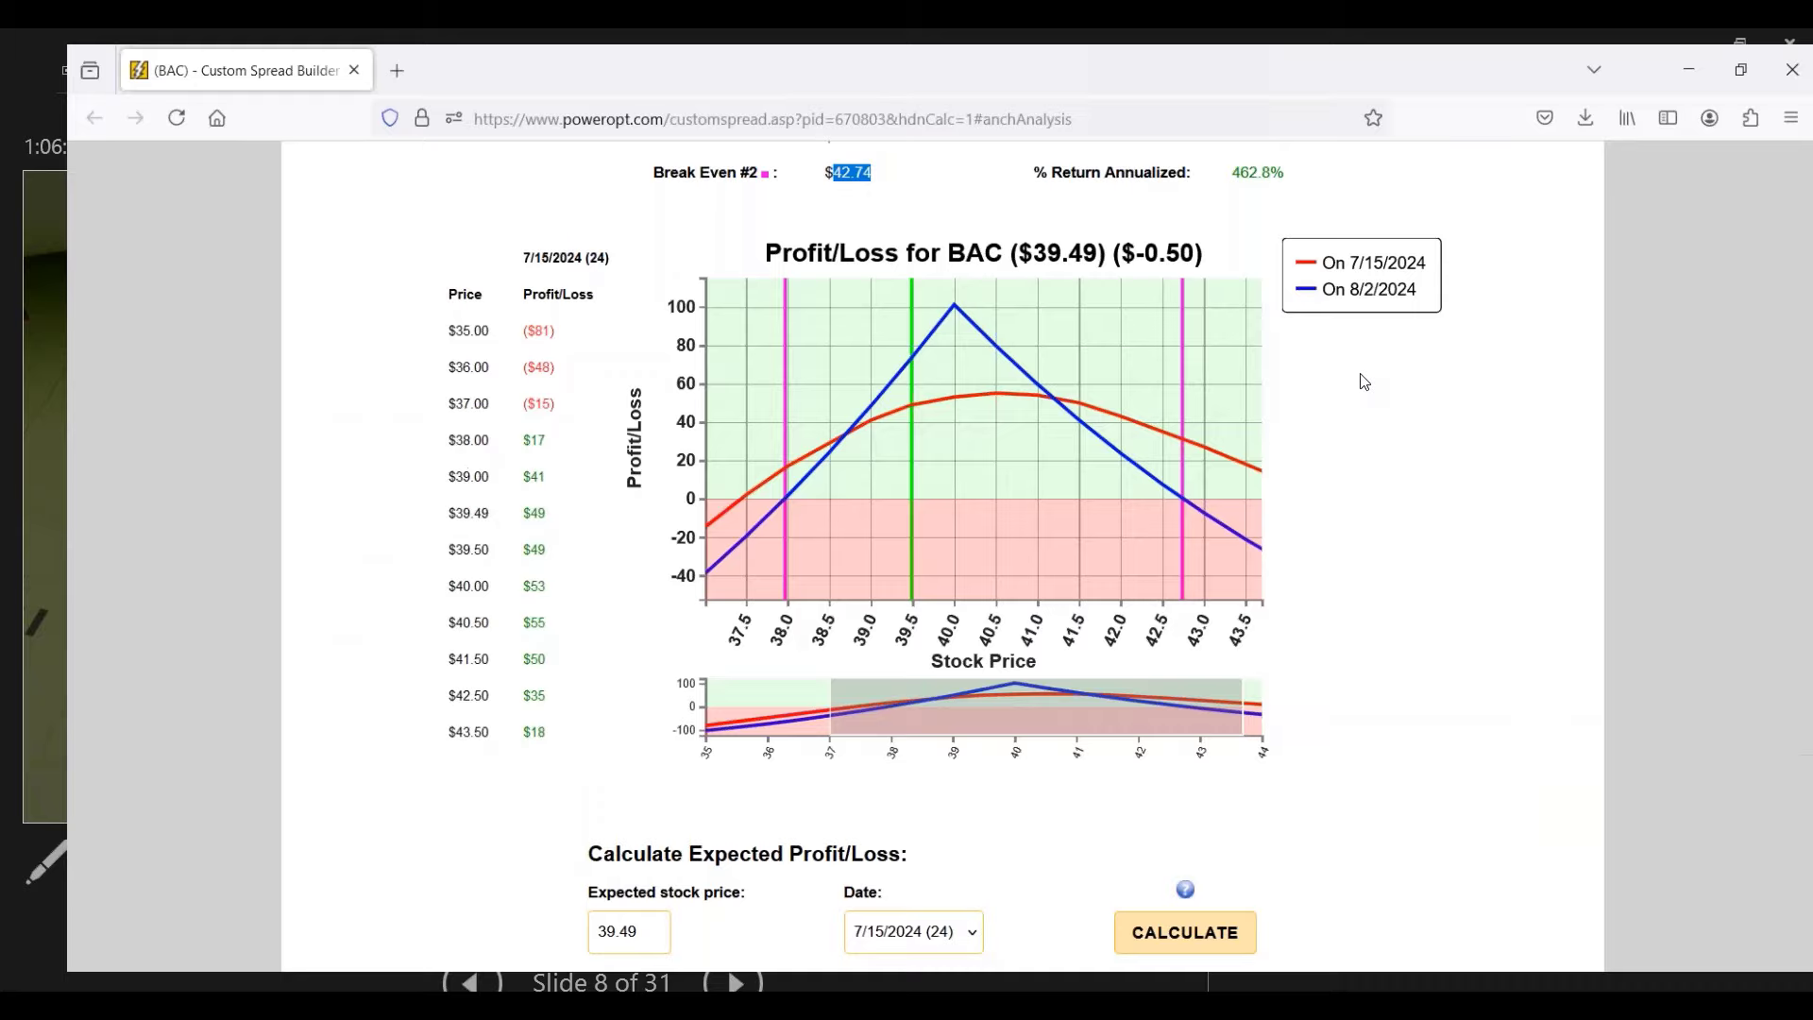
scroll(up, 3)
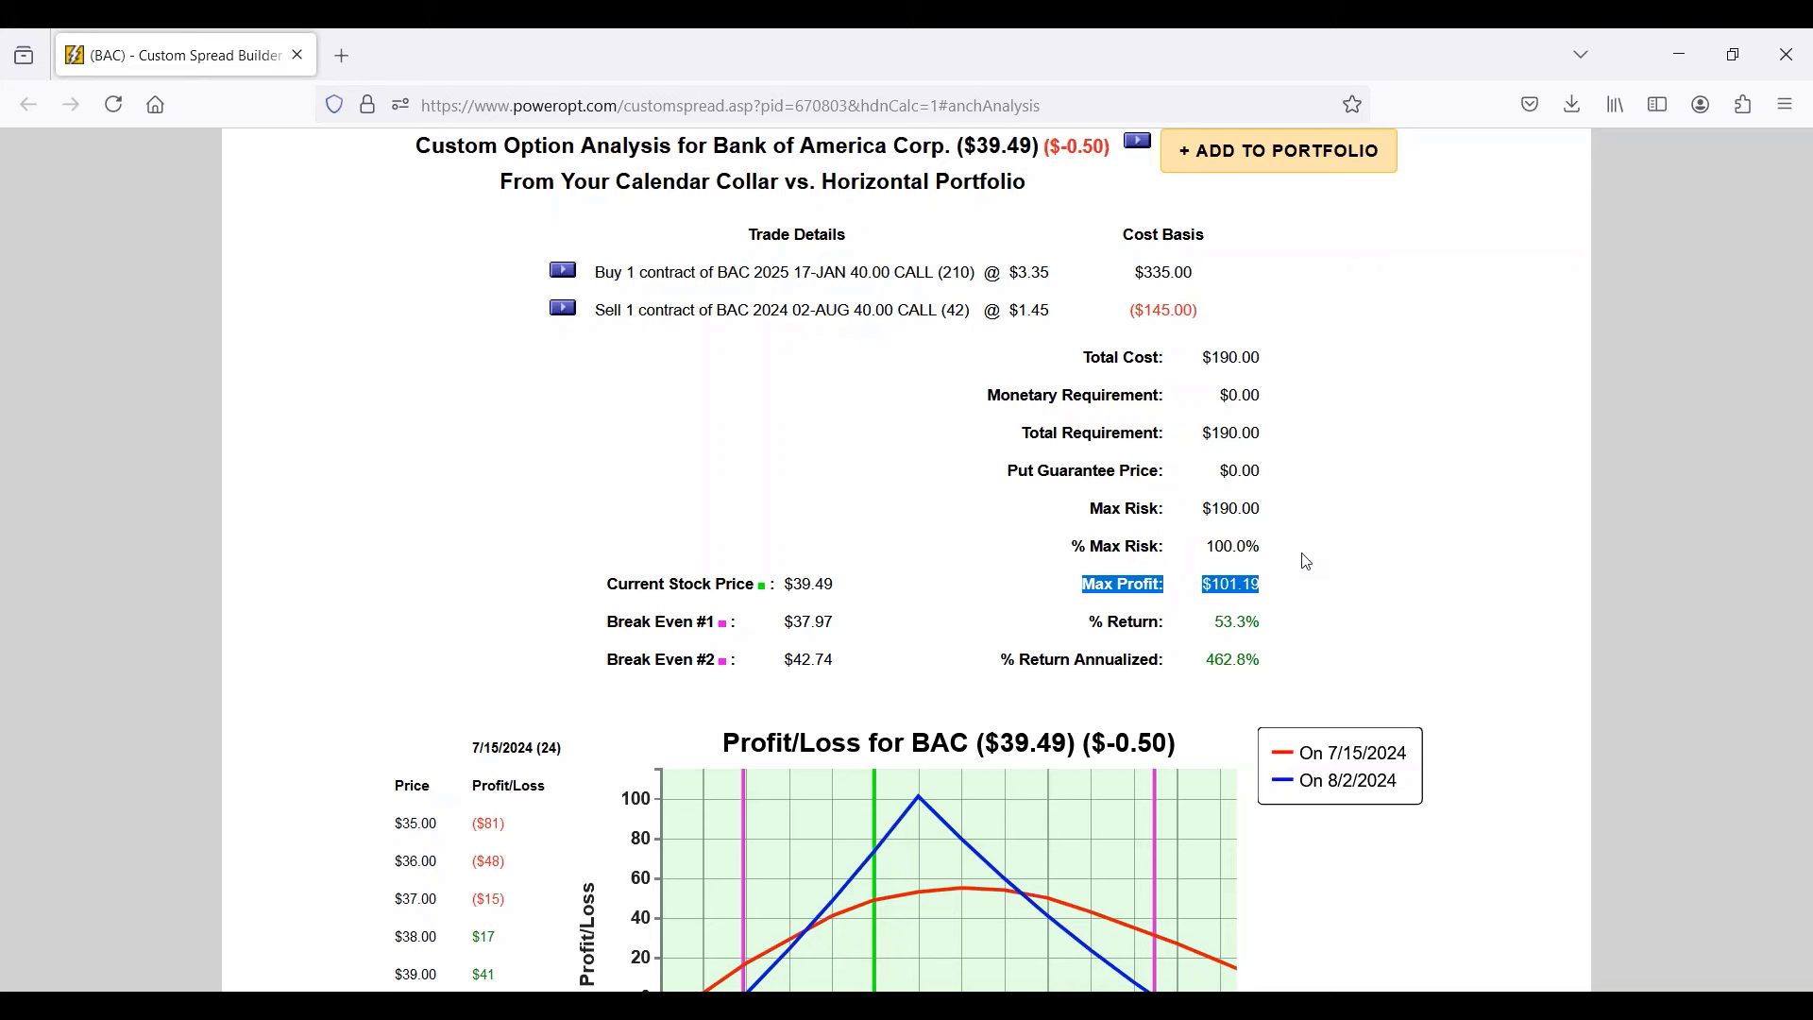
mouse_move(1290, 554)
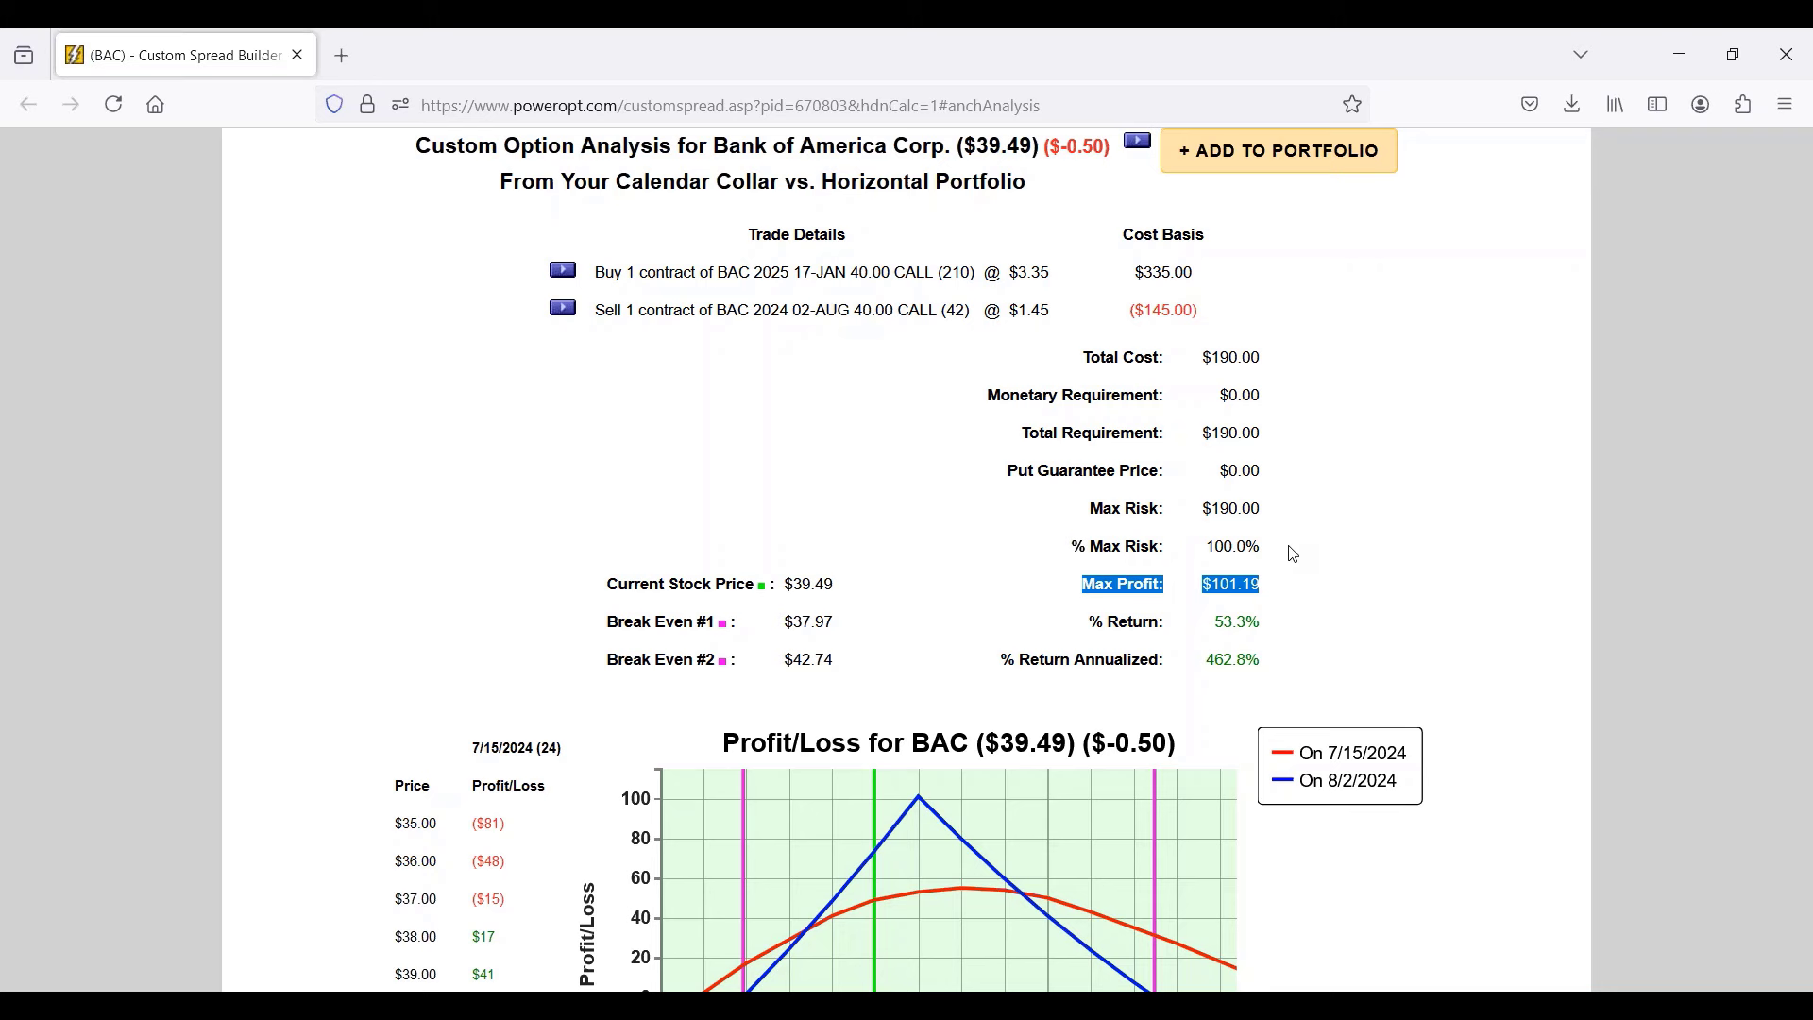
Highlight the calendar spread's $190.00 total cost in the BAC analysis.
scroll(down, 3)
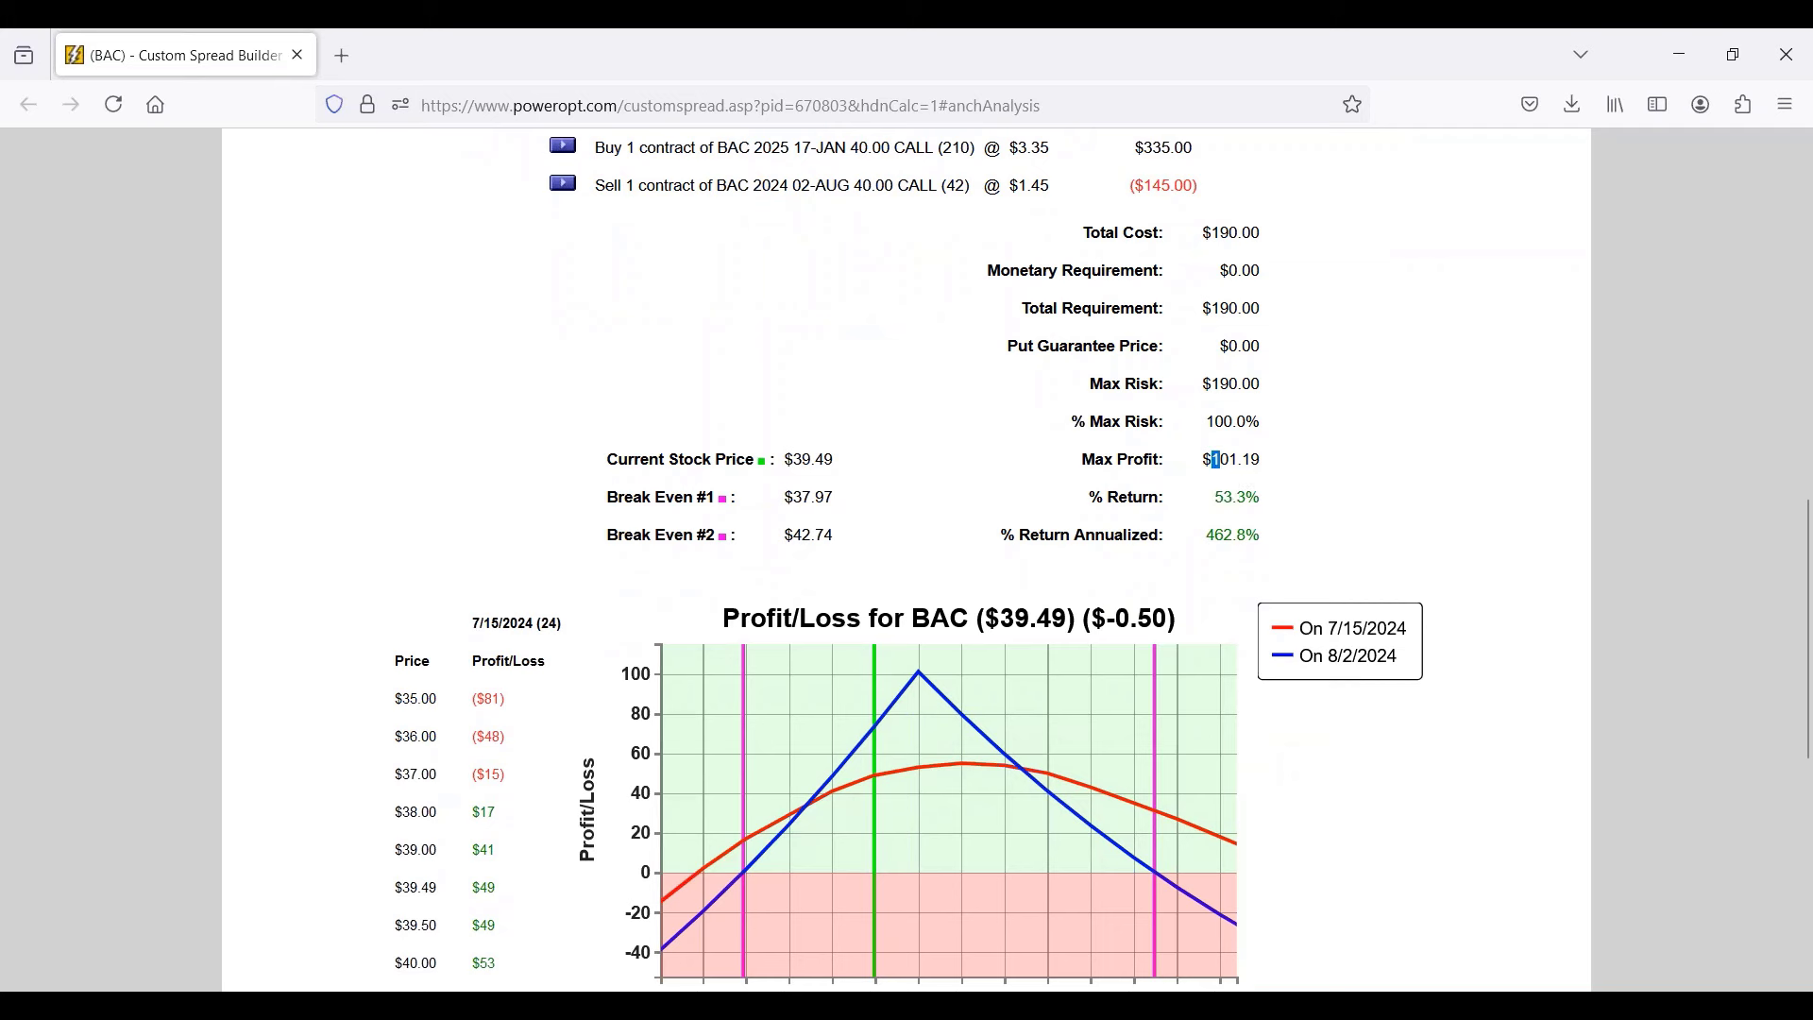
double_click(1232, 232)
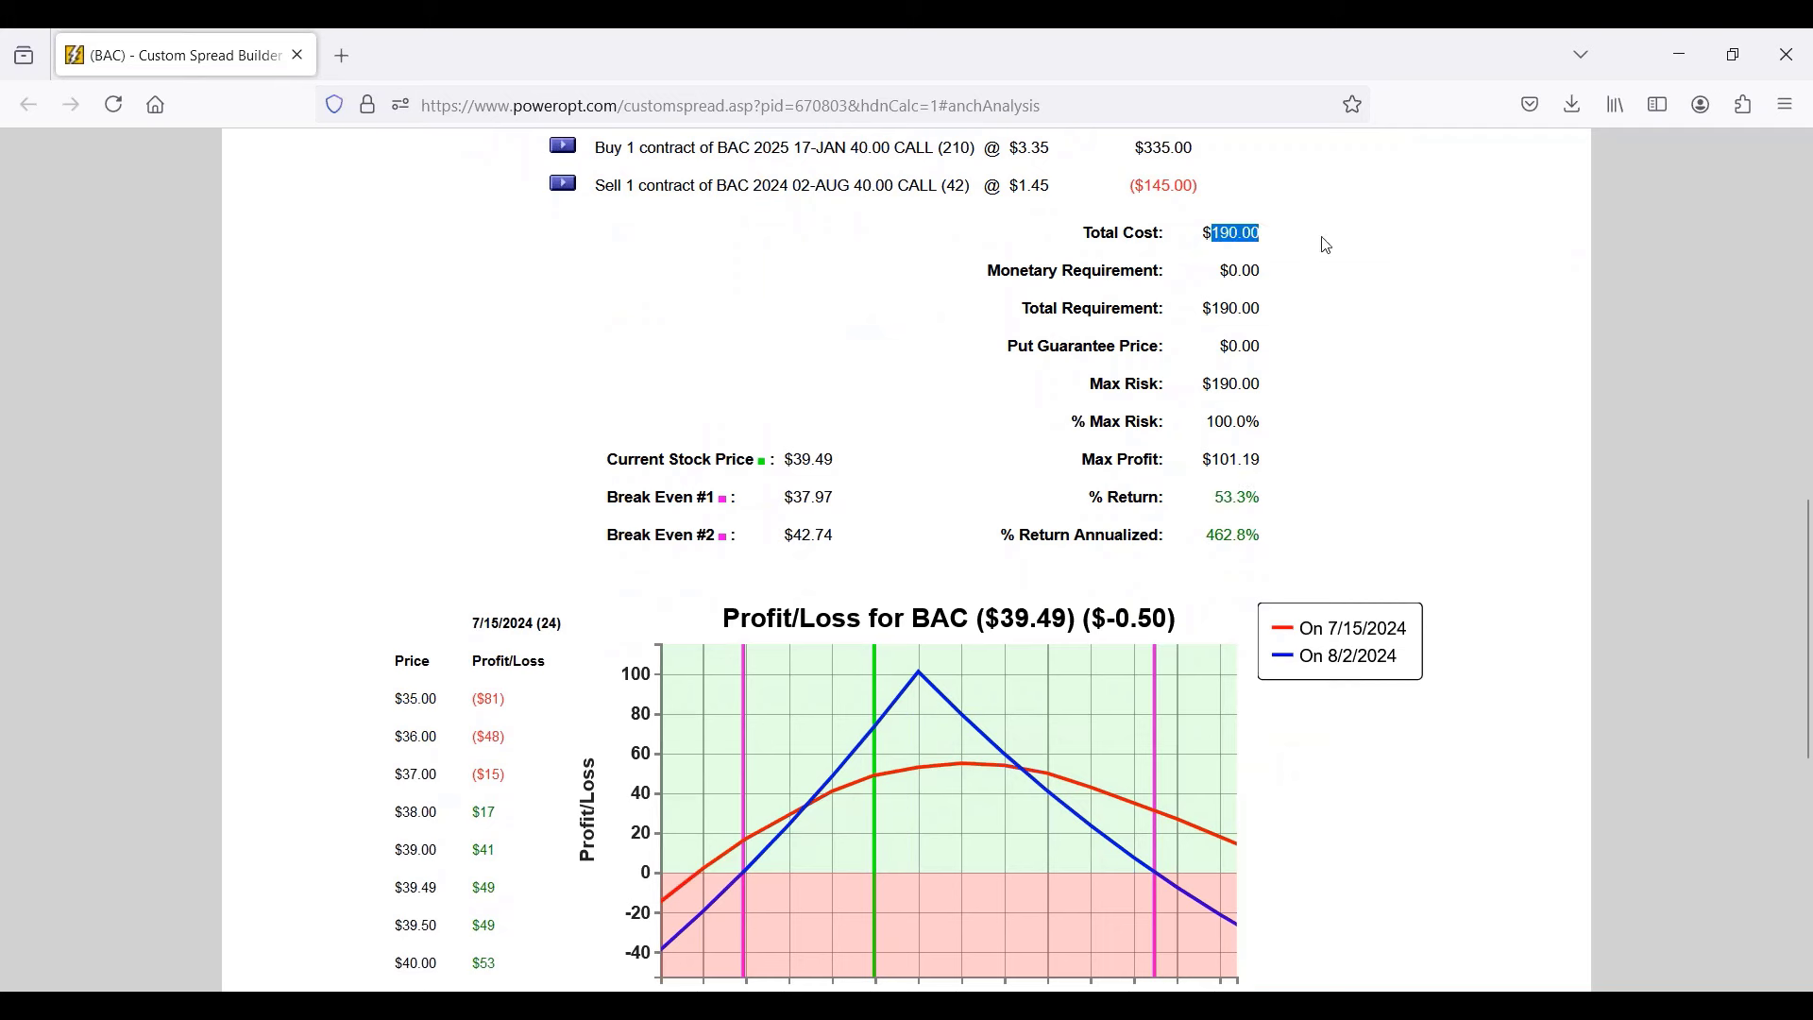
mouse_move(1349, 254)
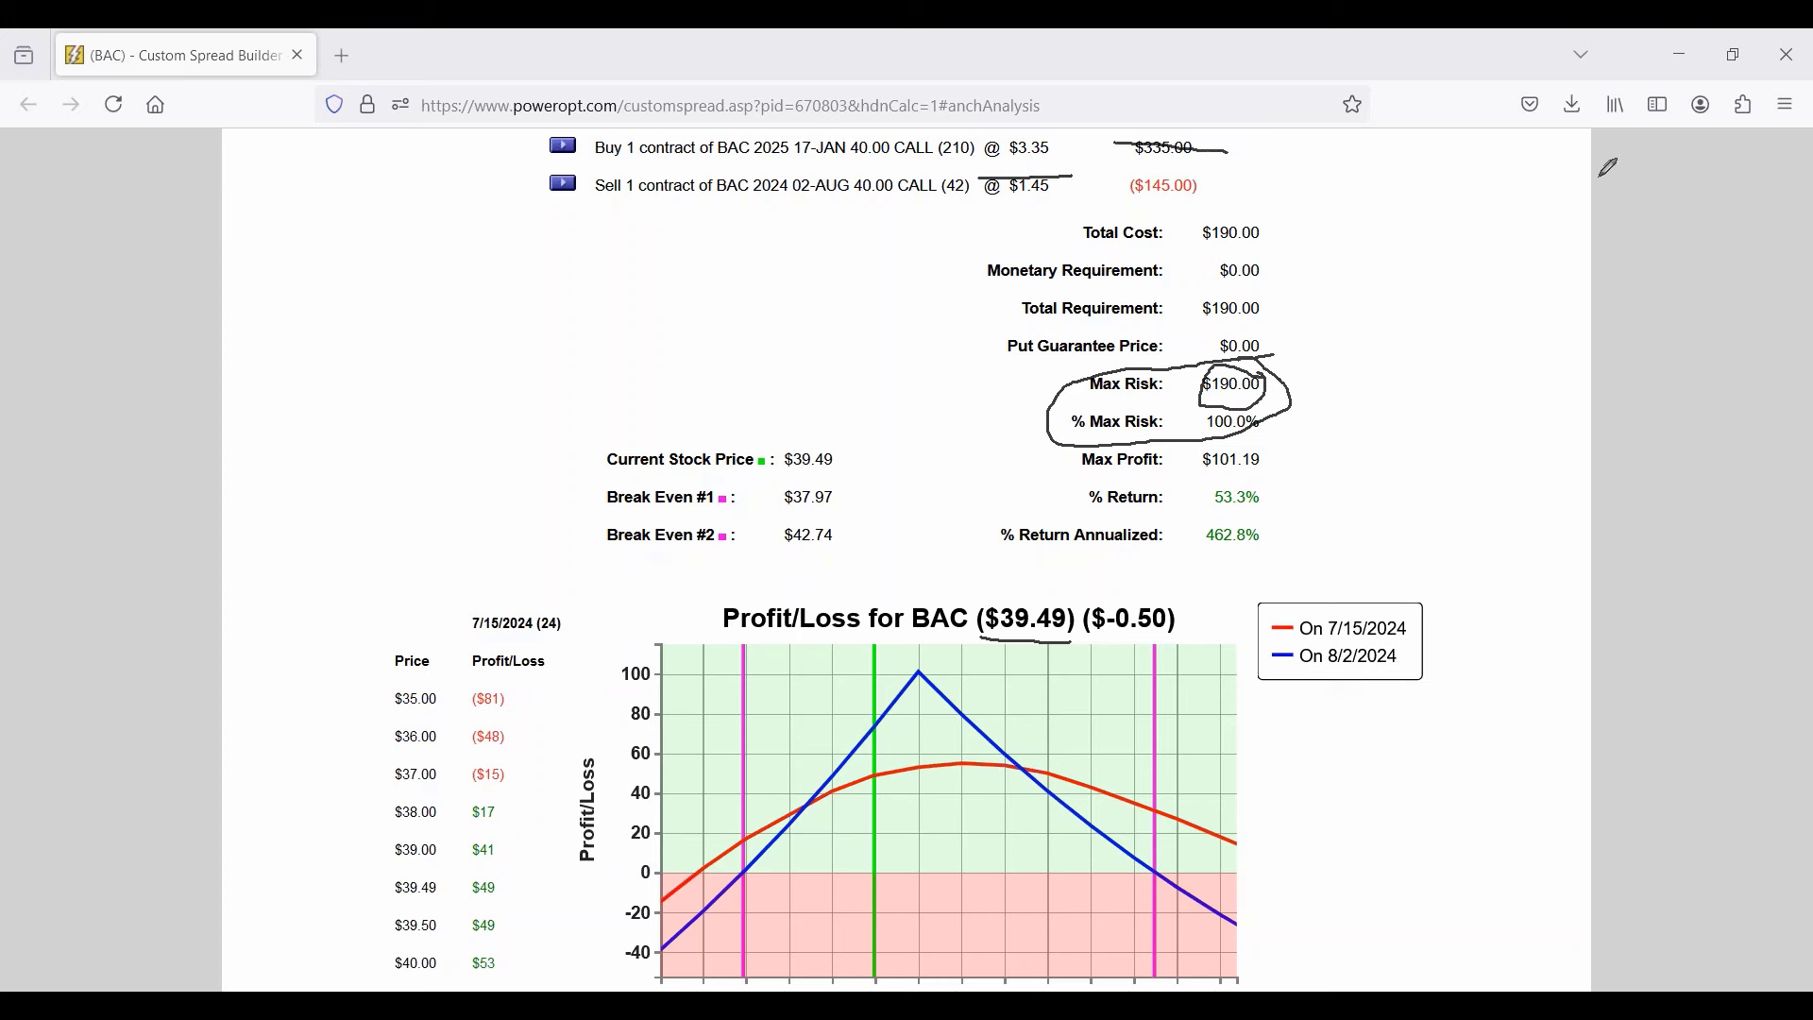
mouse_move(1632, 515)
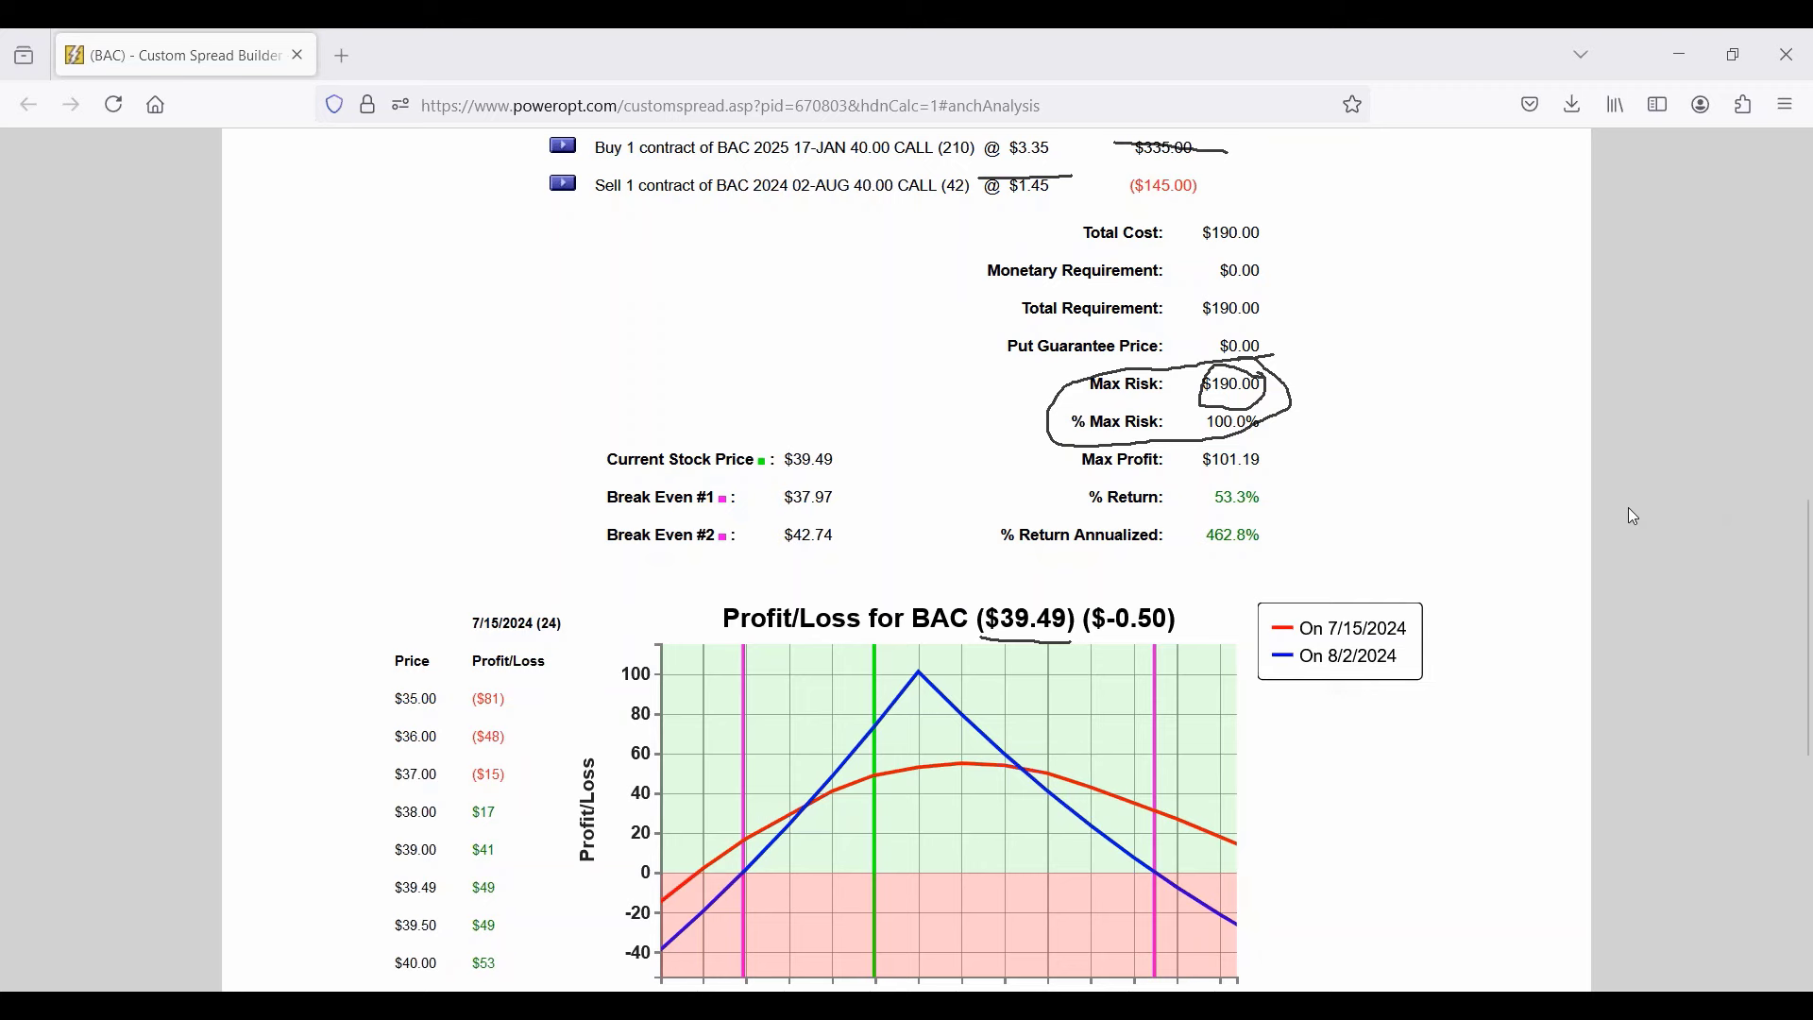
Calculate expected profit/loss at a $26.00 stock price, giving a ($188.00) total loss.
scroll(down, 3)
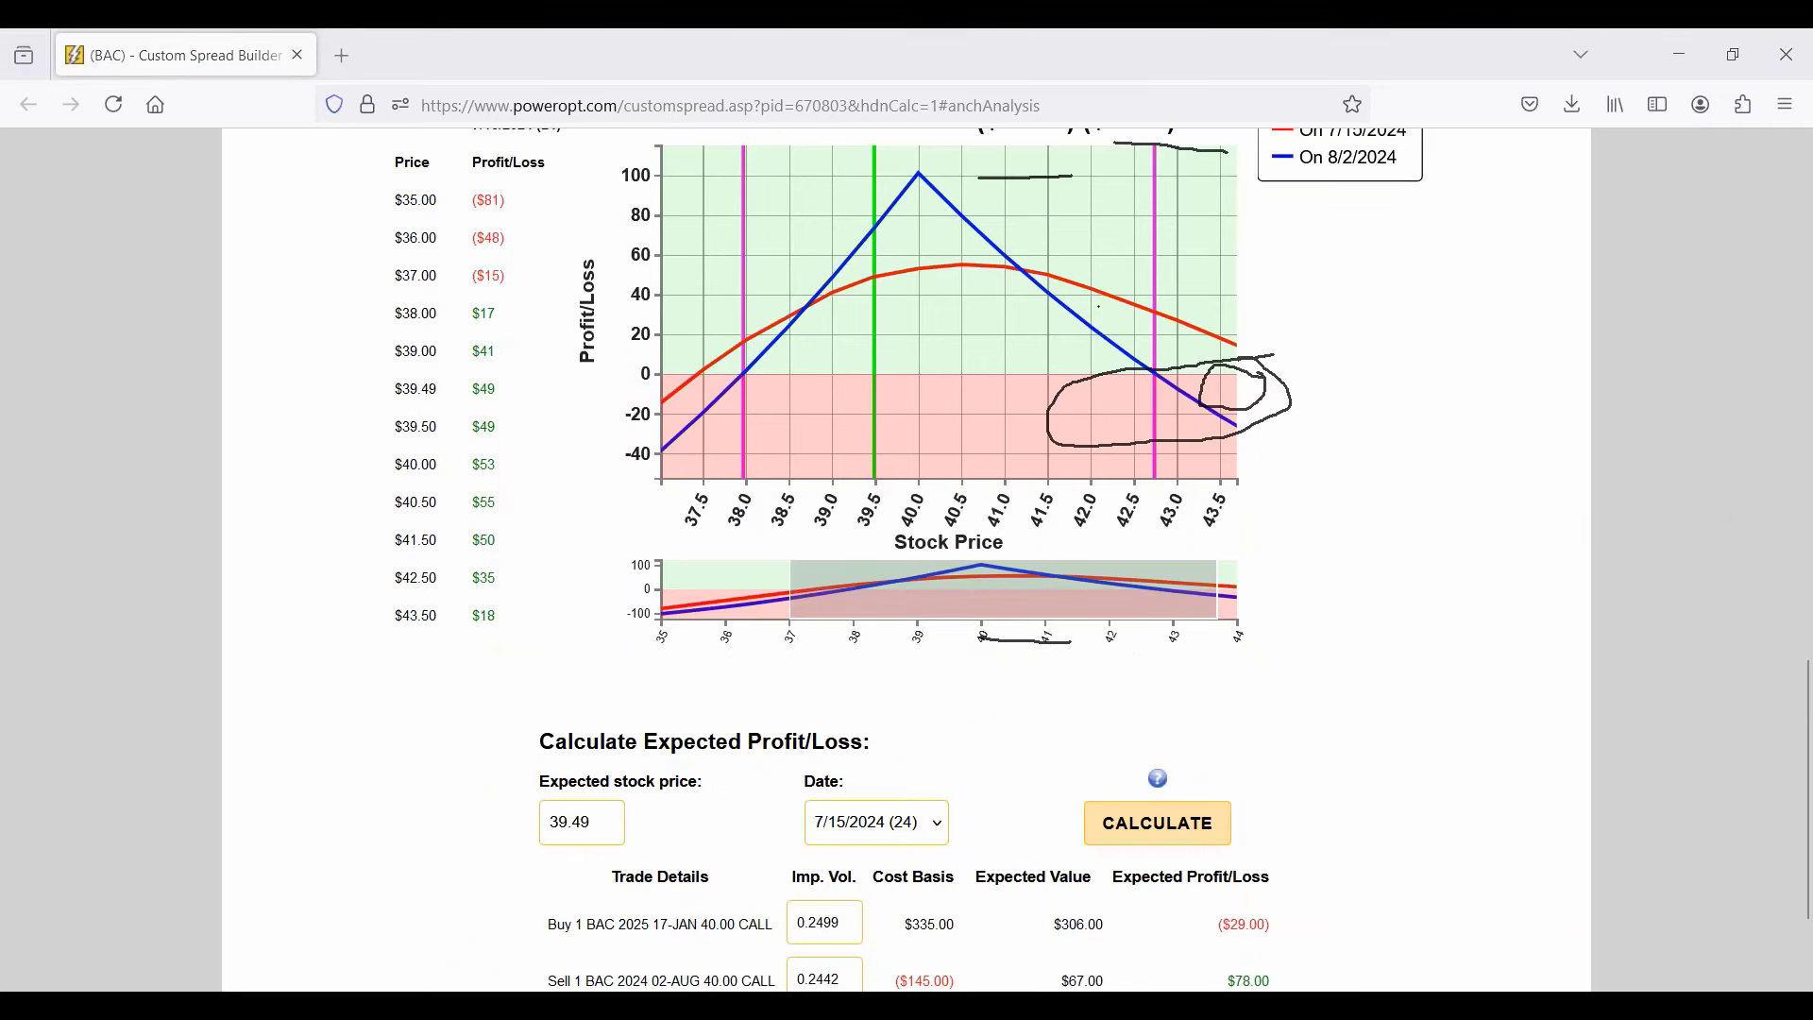
scroll(down, 3)
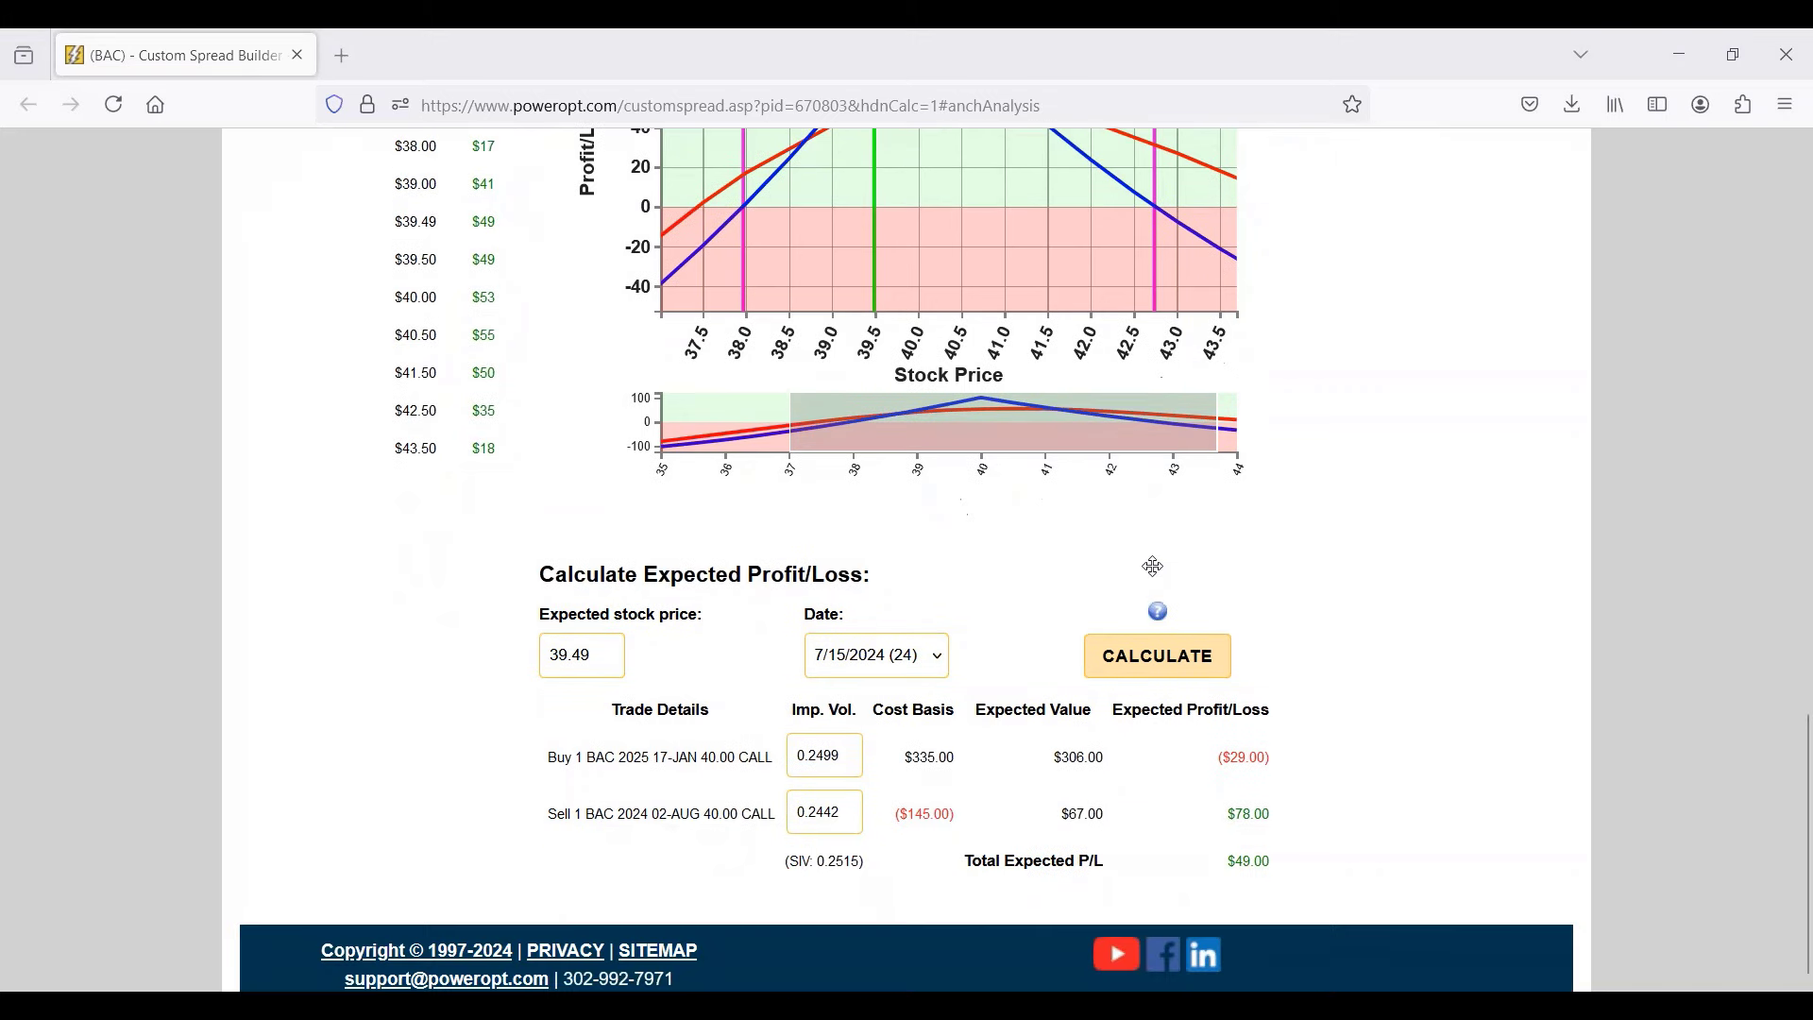
triple_click(580, 653)
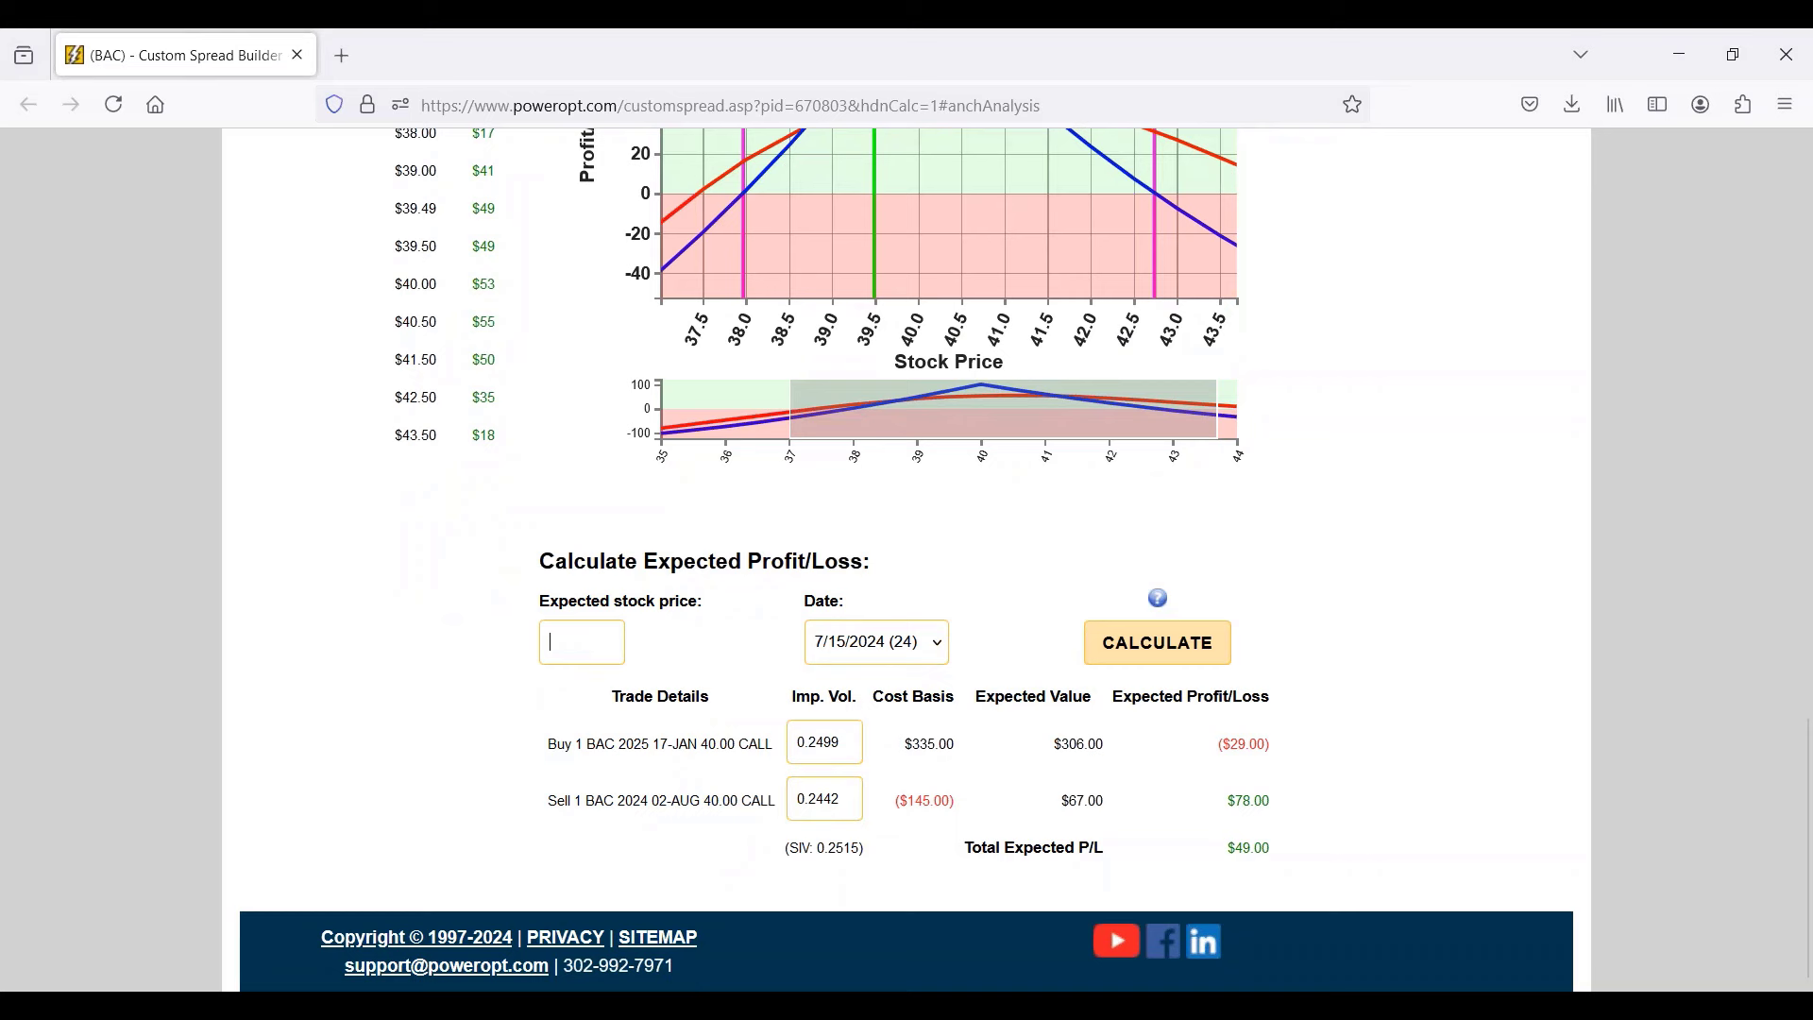
text(26.00)
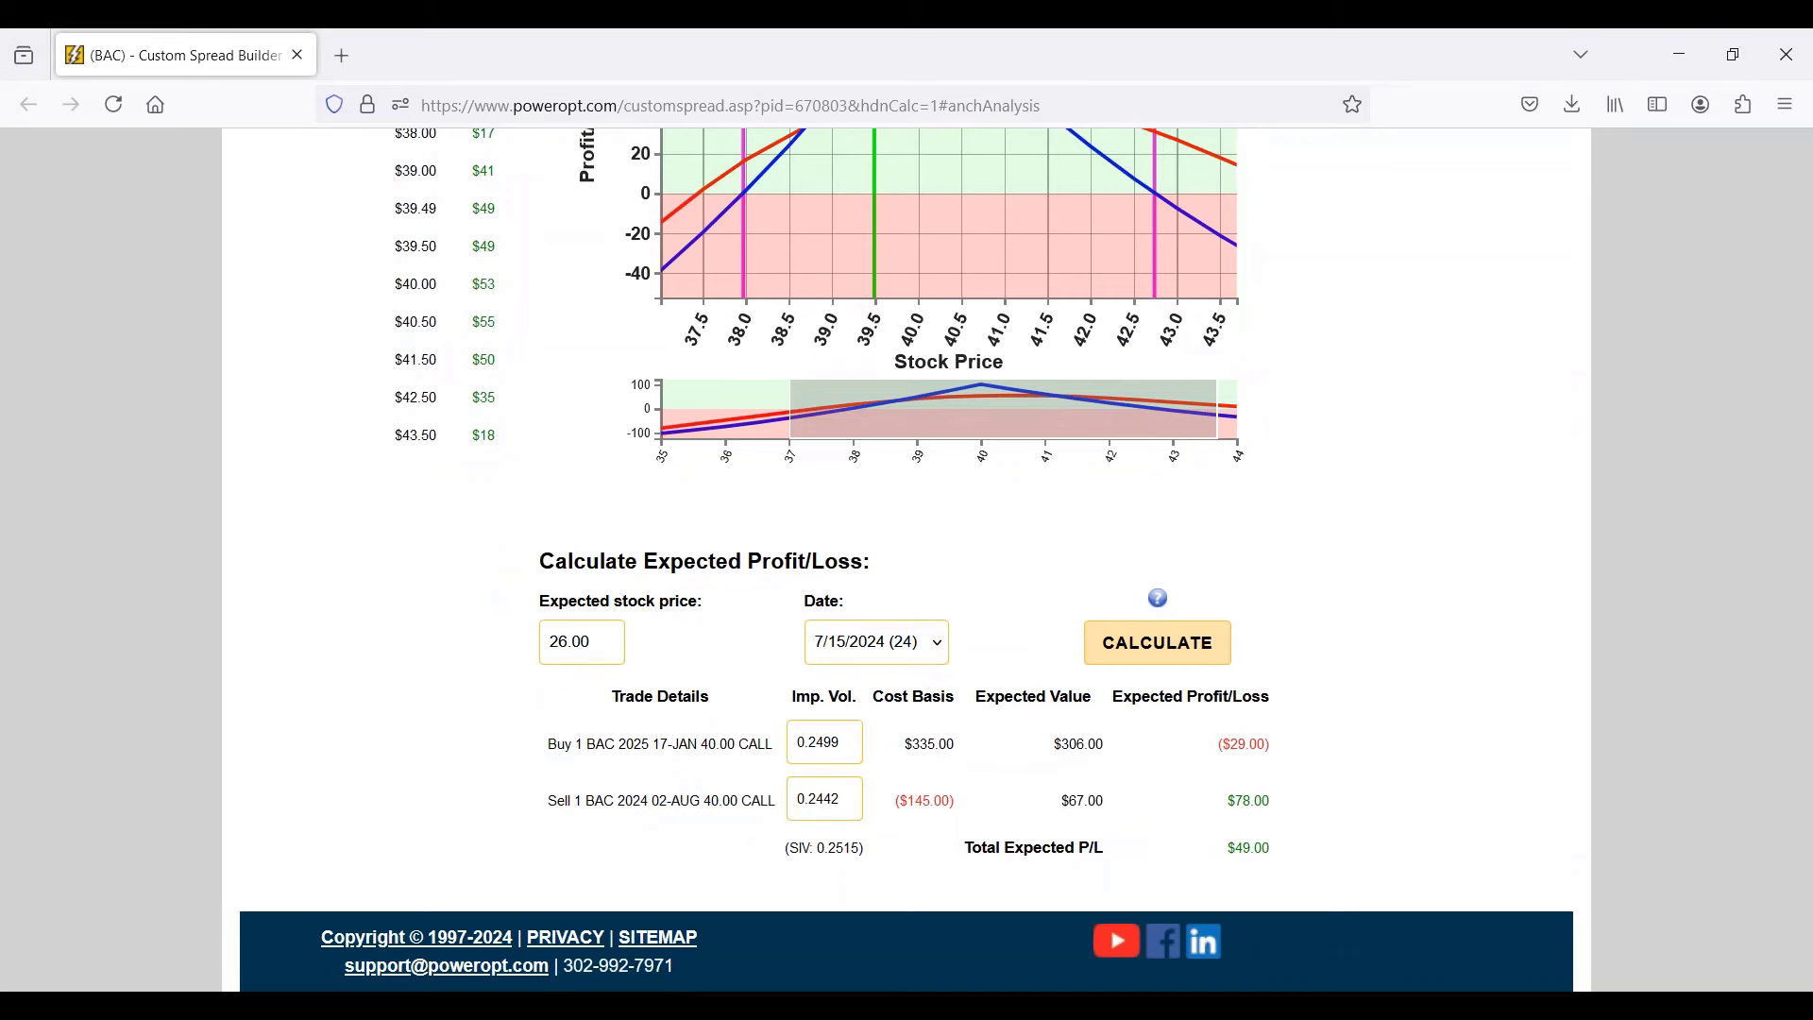
click(875, 642)
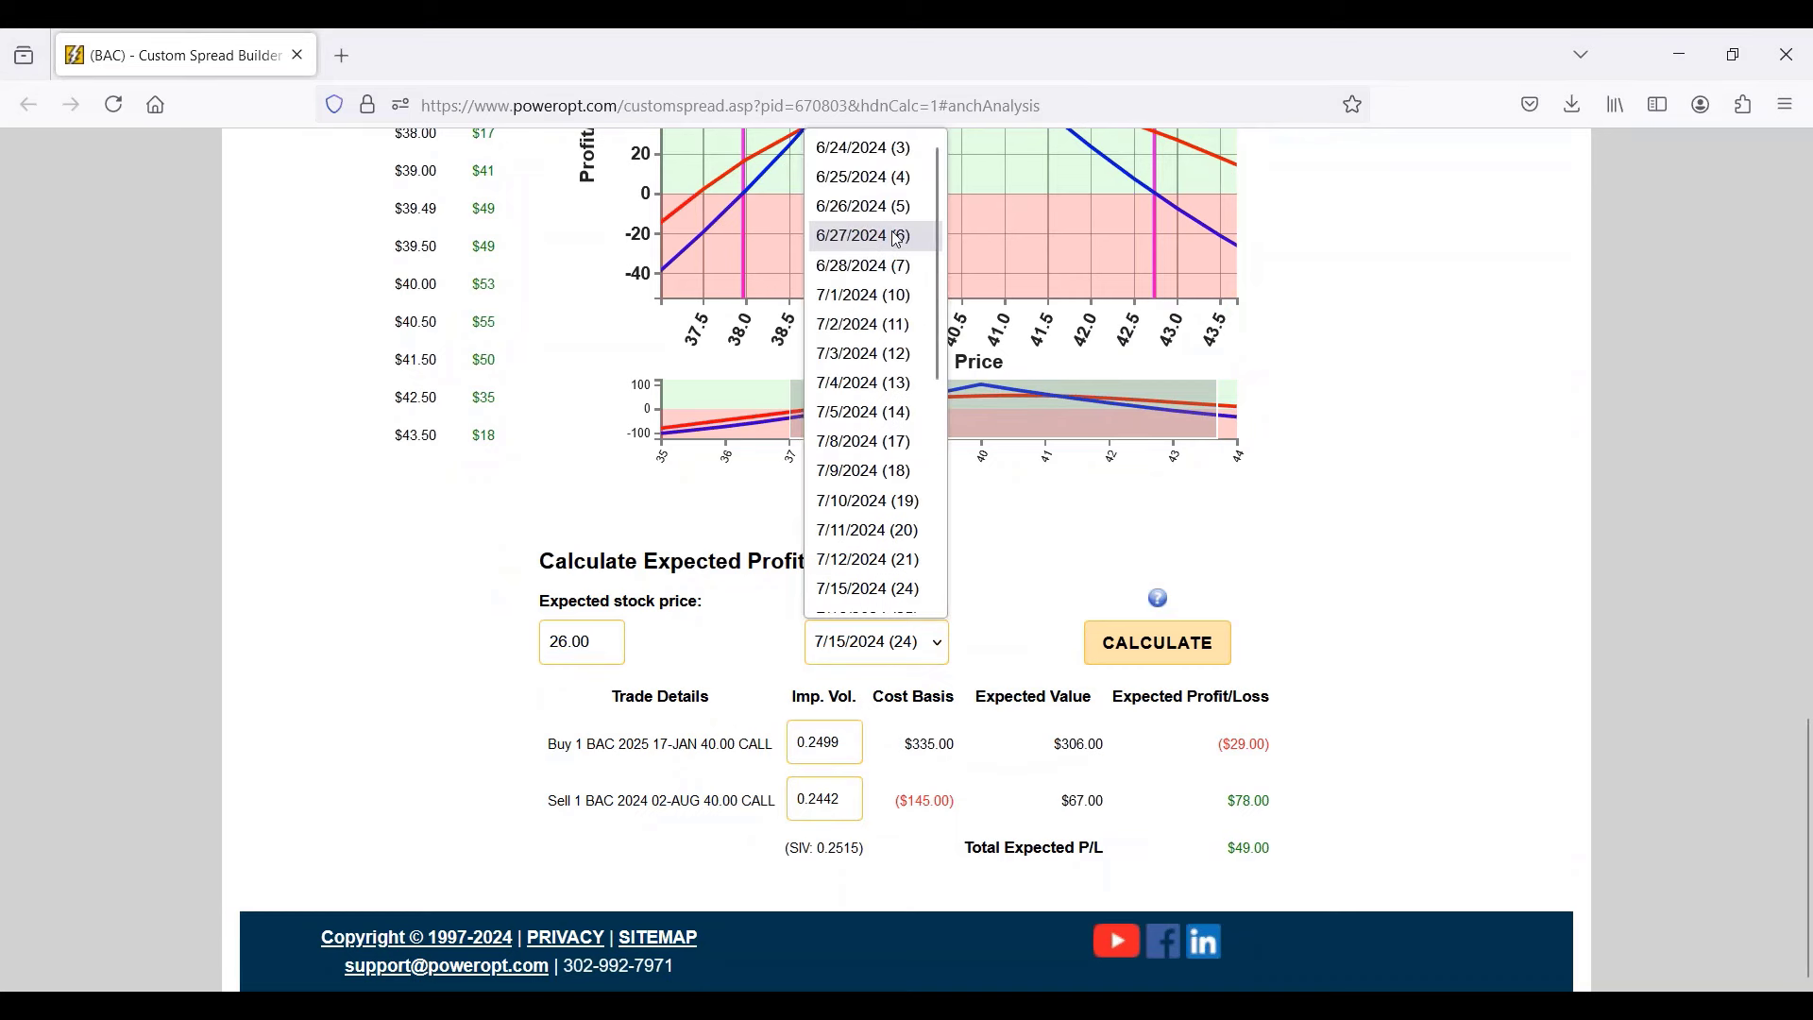
scroll(down, 3)
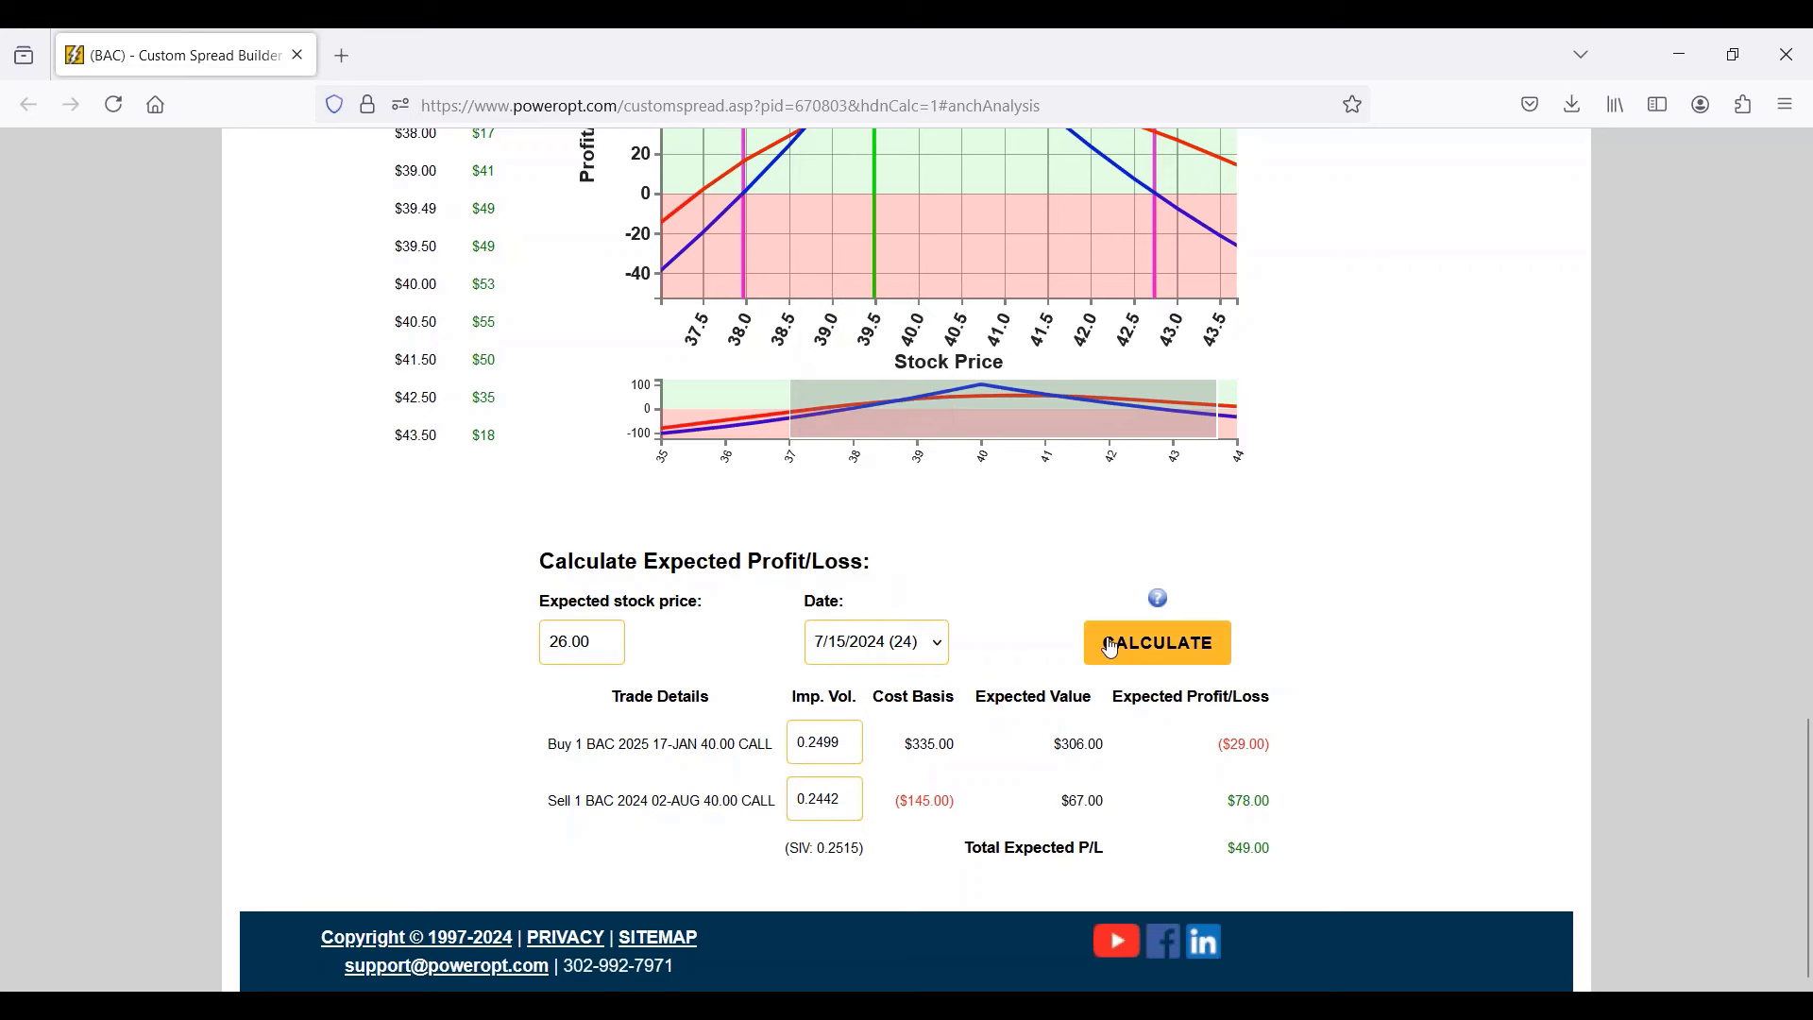
click(1156, 642)
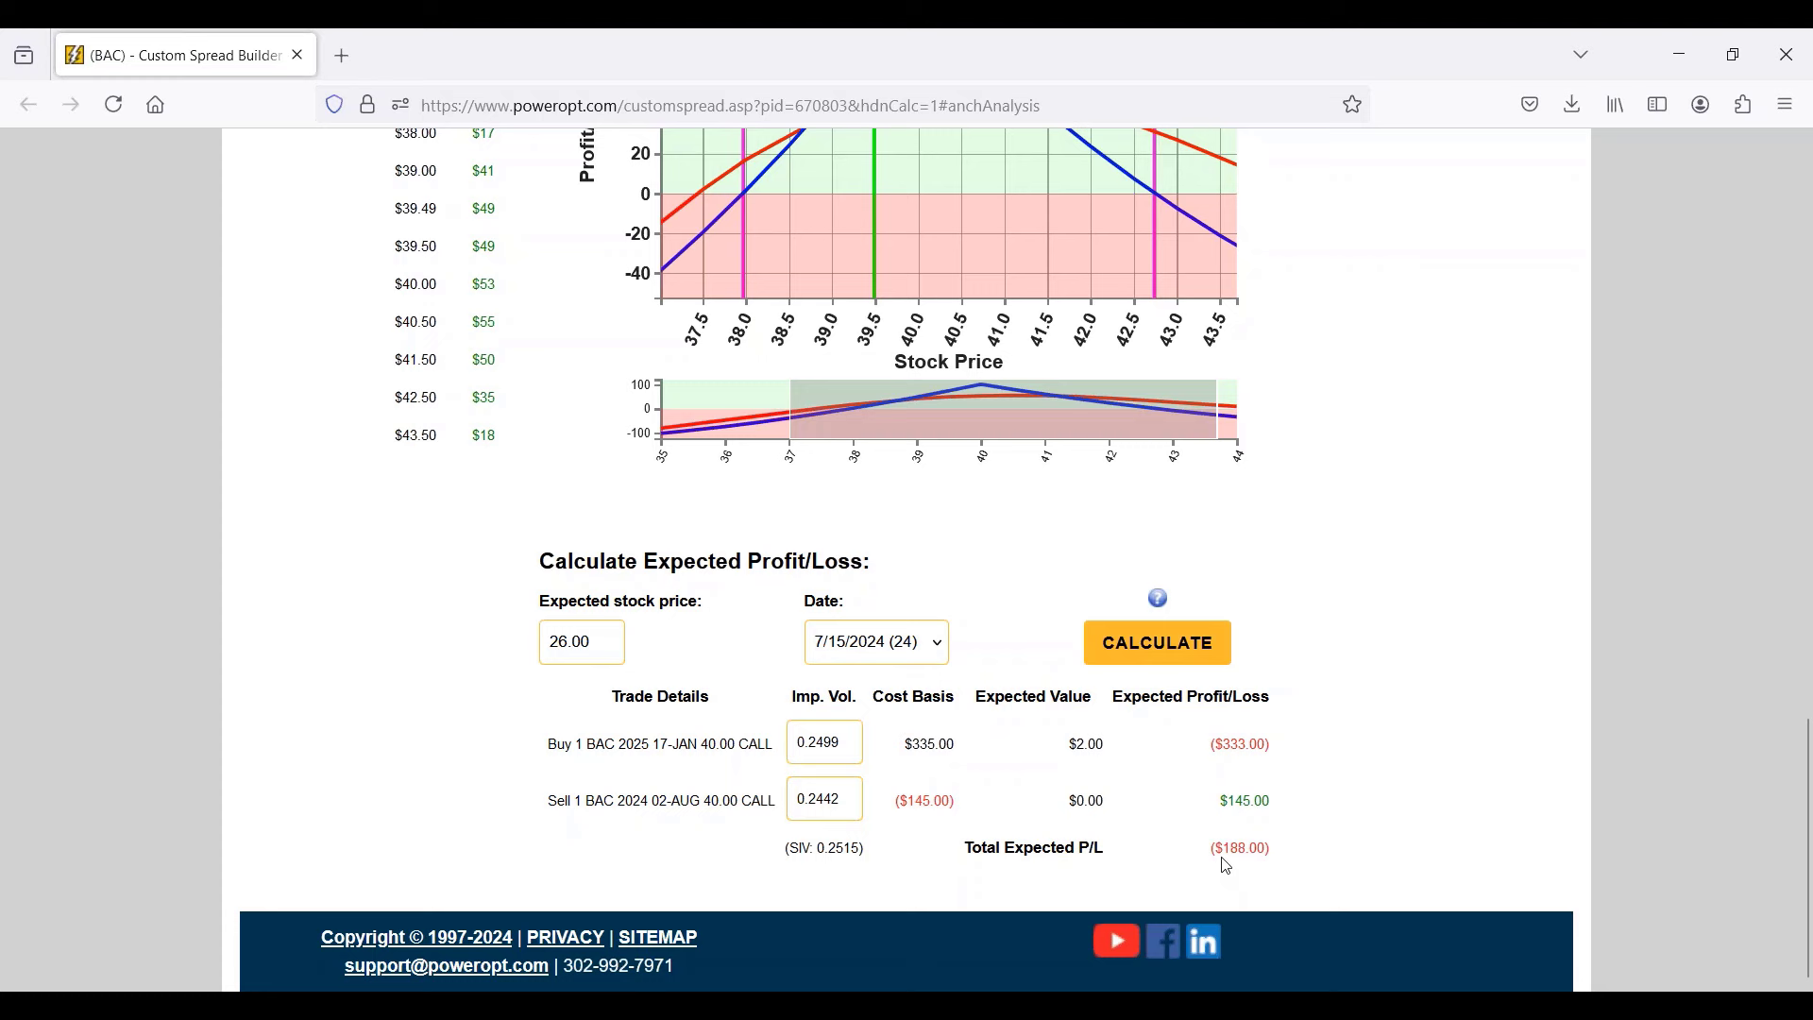
scroll(up, 3)
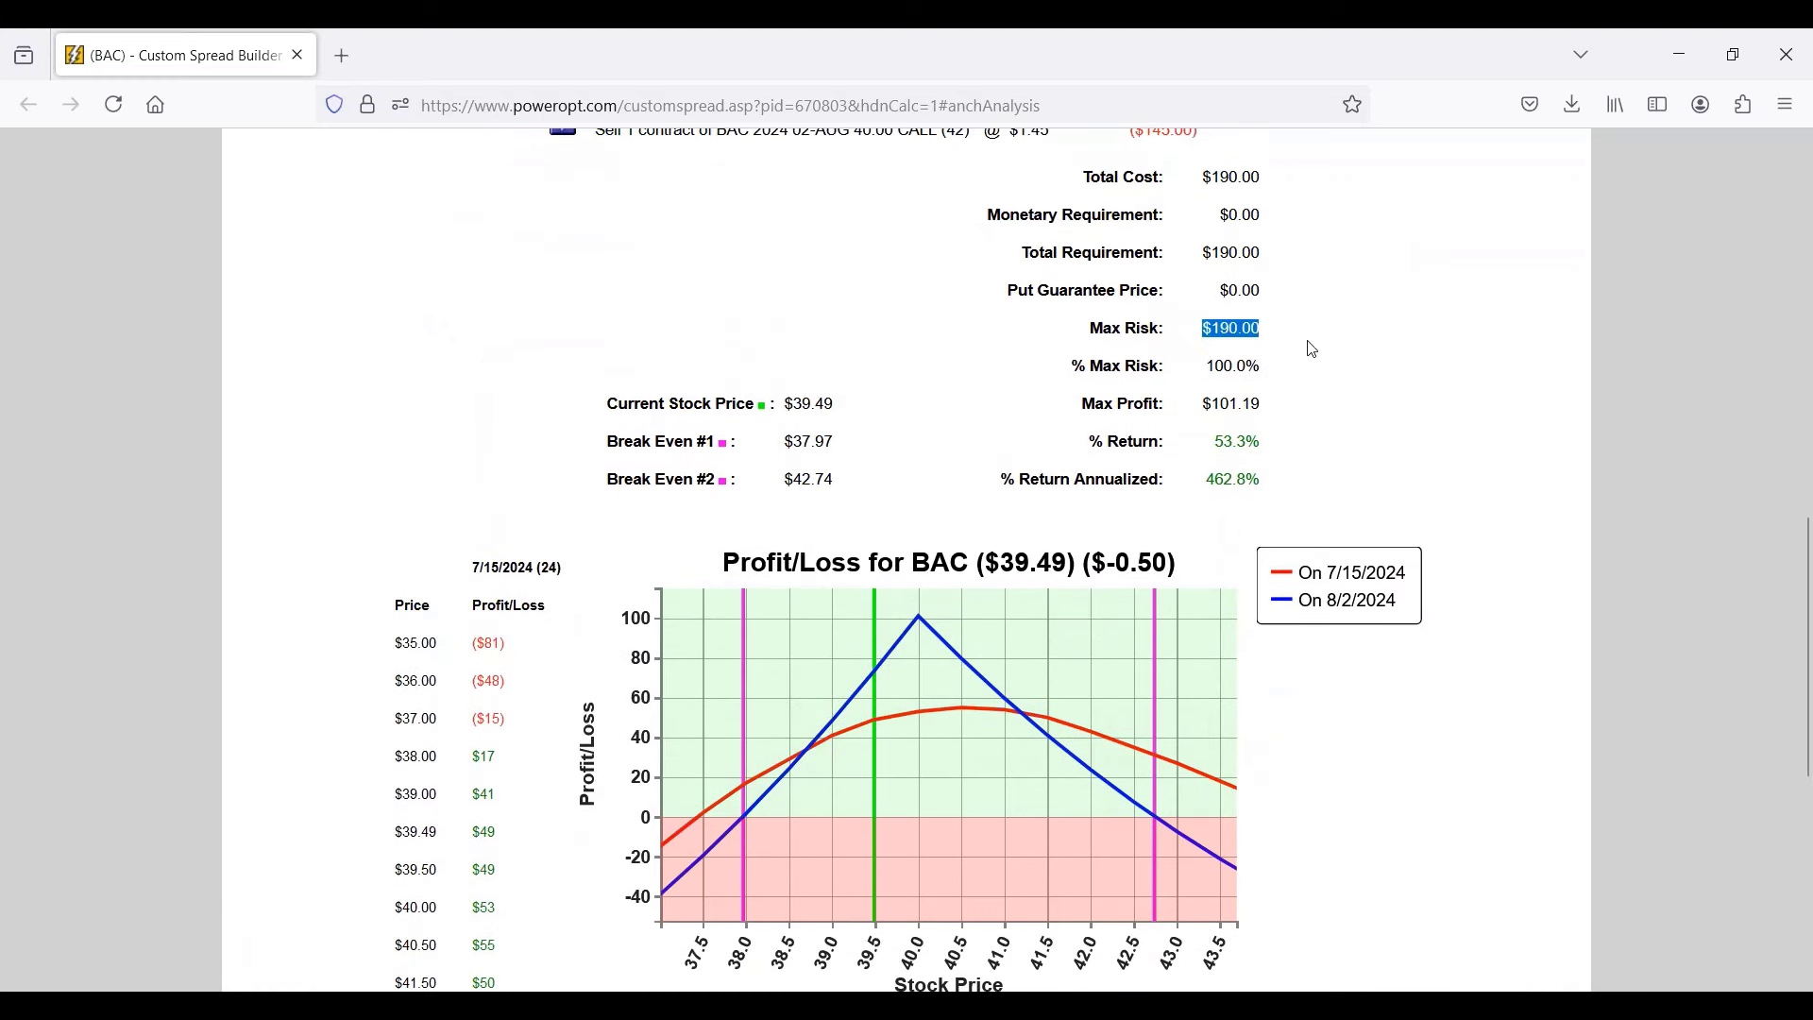
scroll(down, 3)
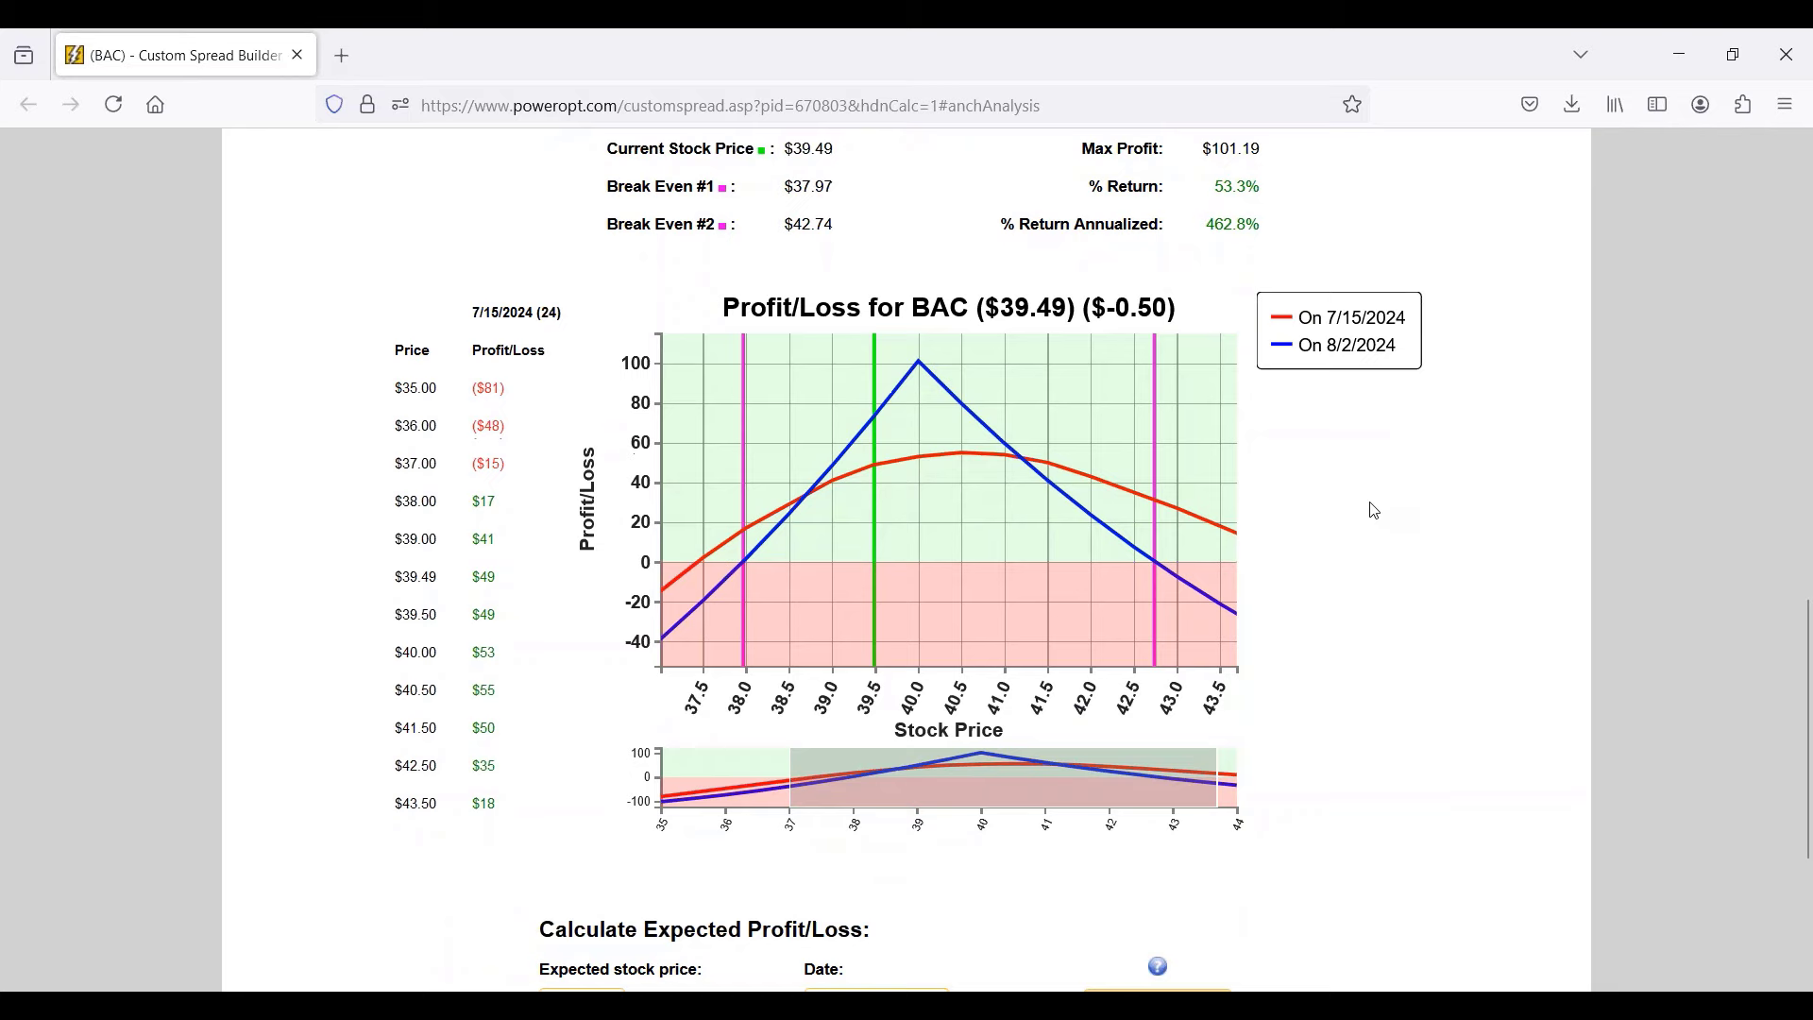
scroll(down, 3)
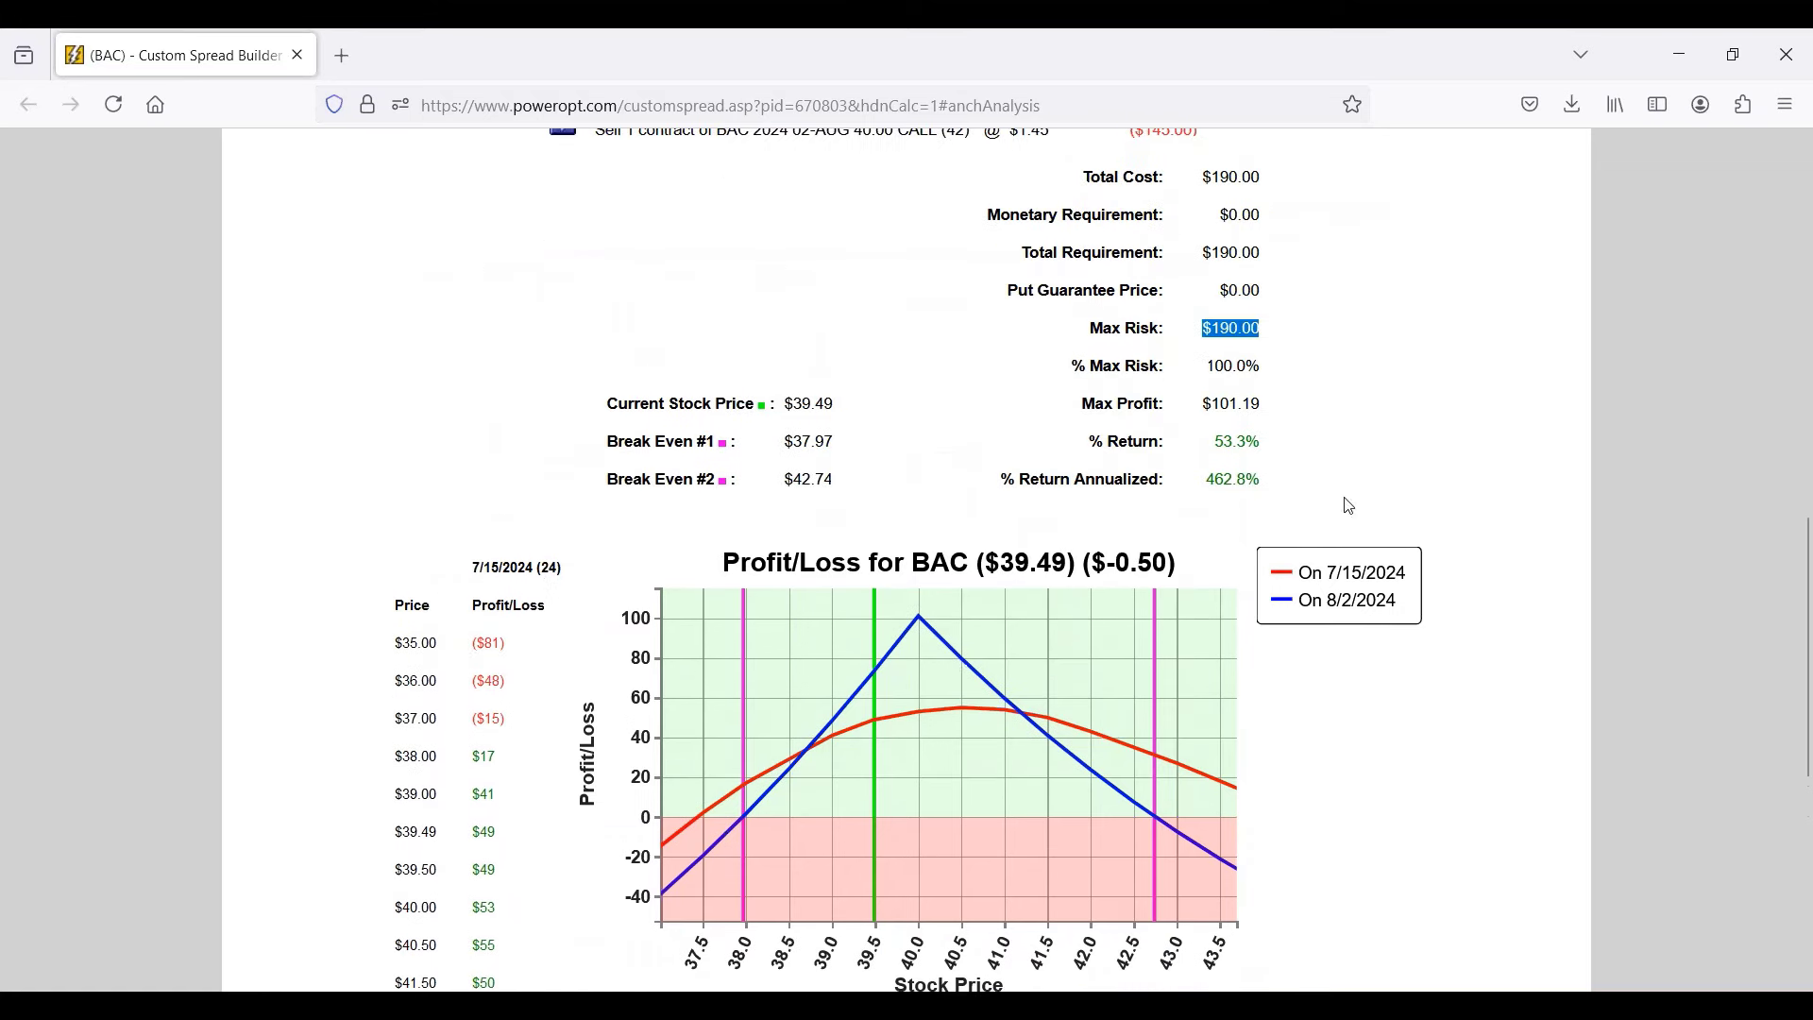
scroll(up, 3)
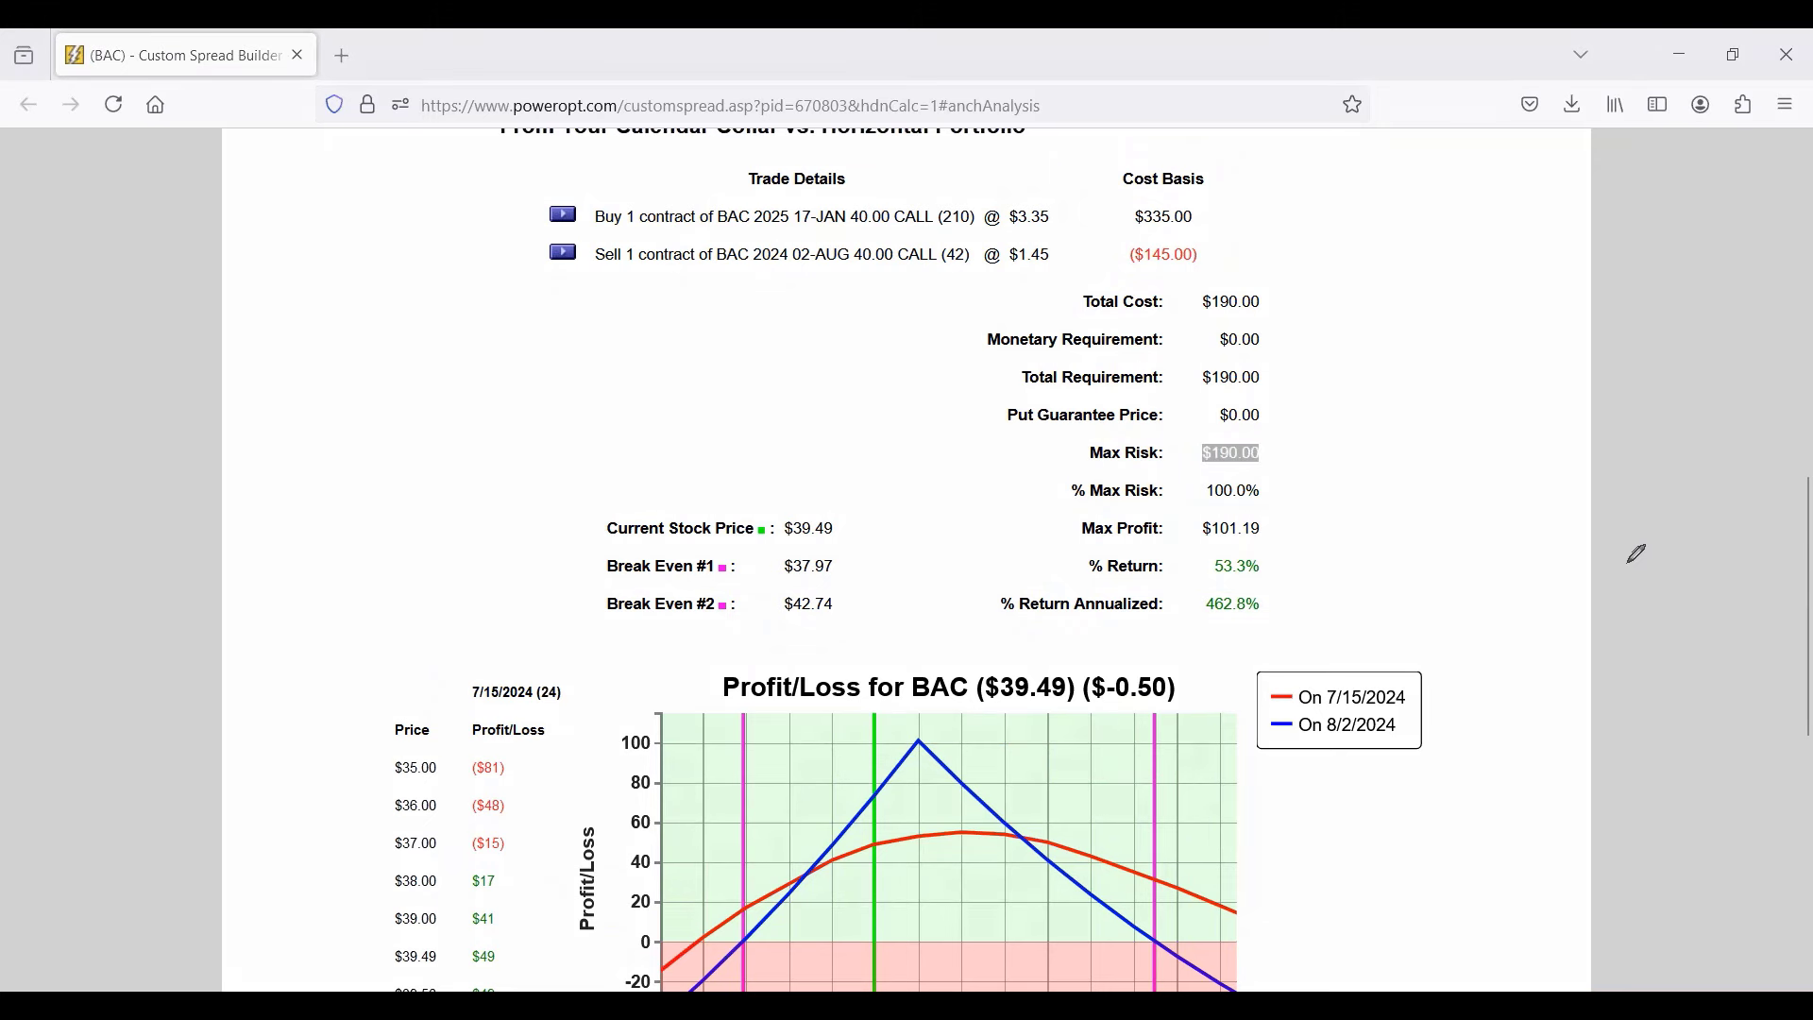
mouse_move(1509, 542)
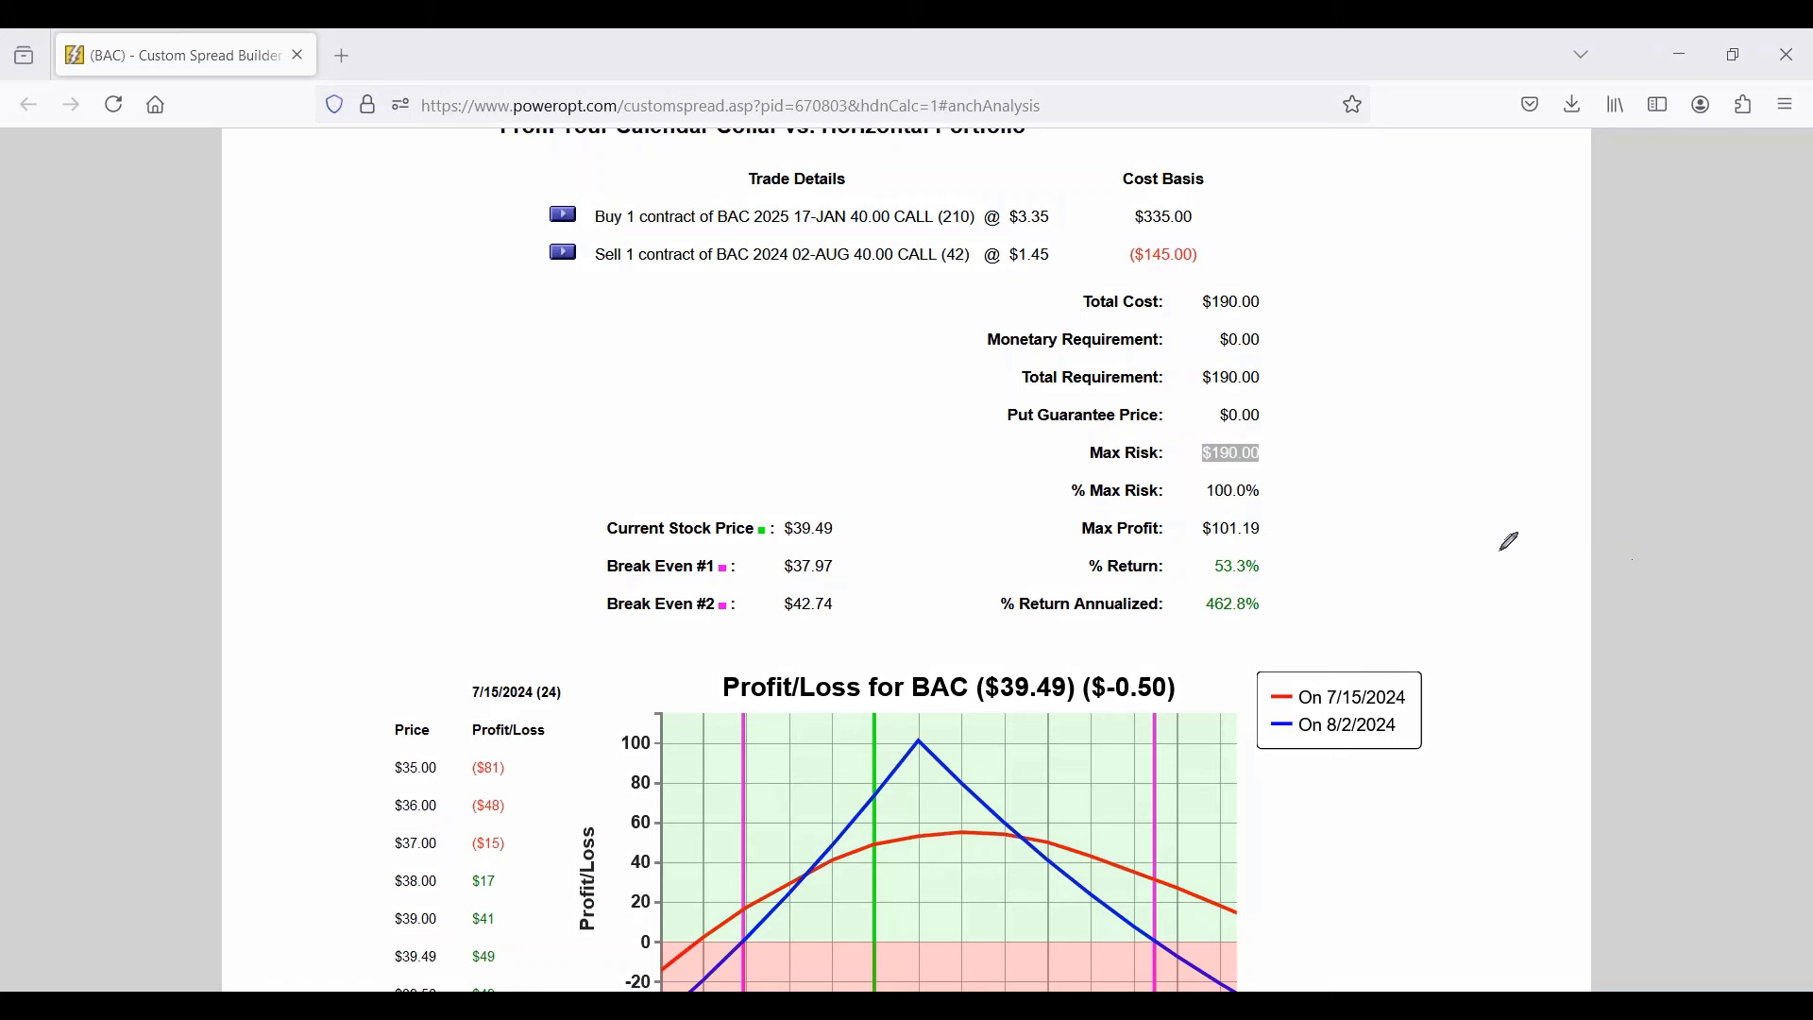
mouse_move(1373, 238)
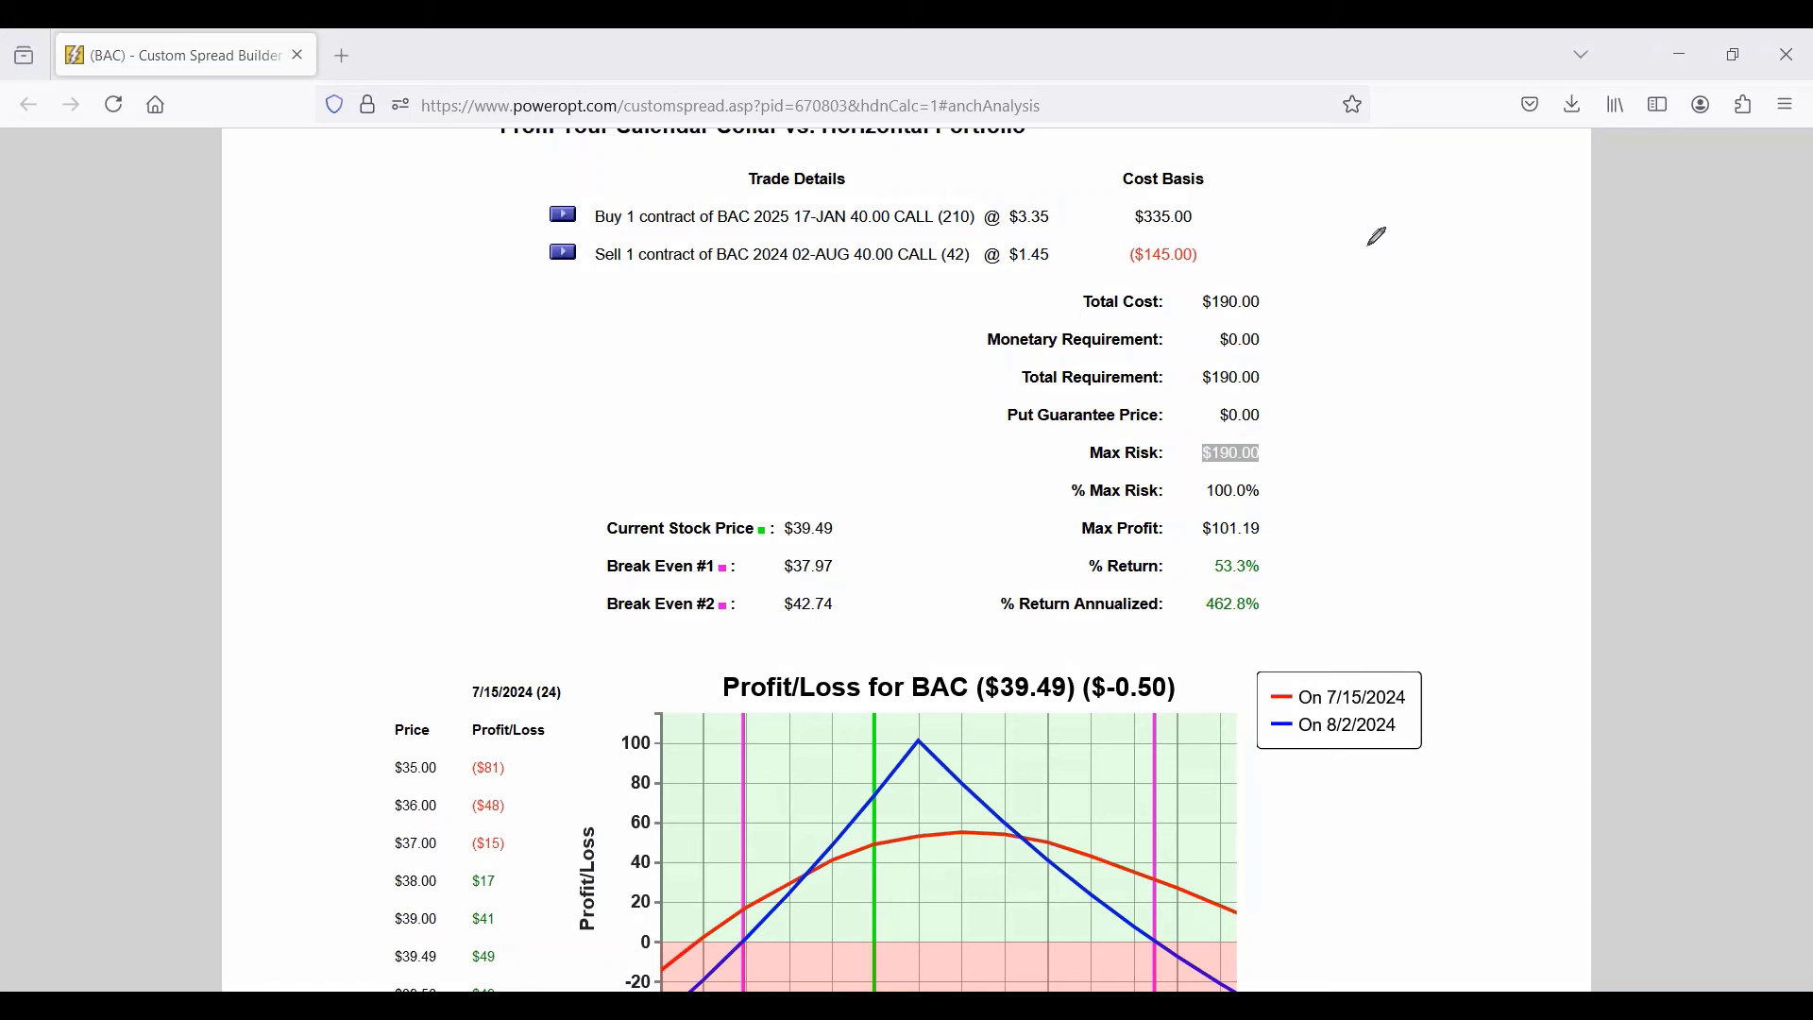
mouse_move(1204, 174)
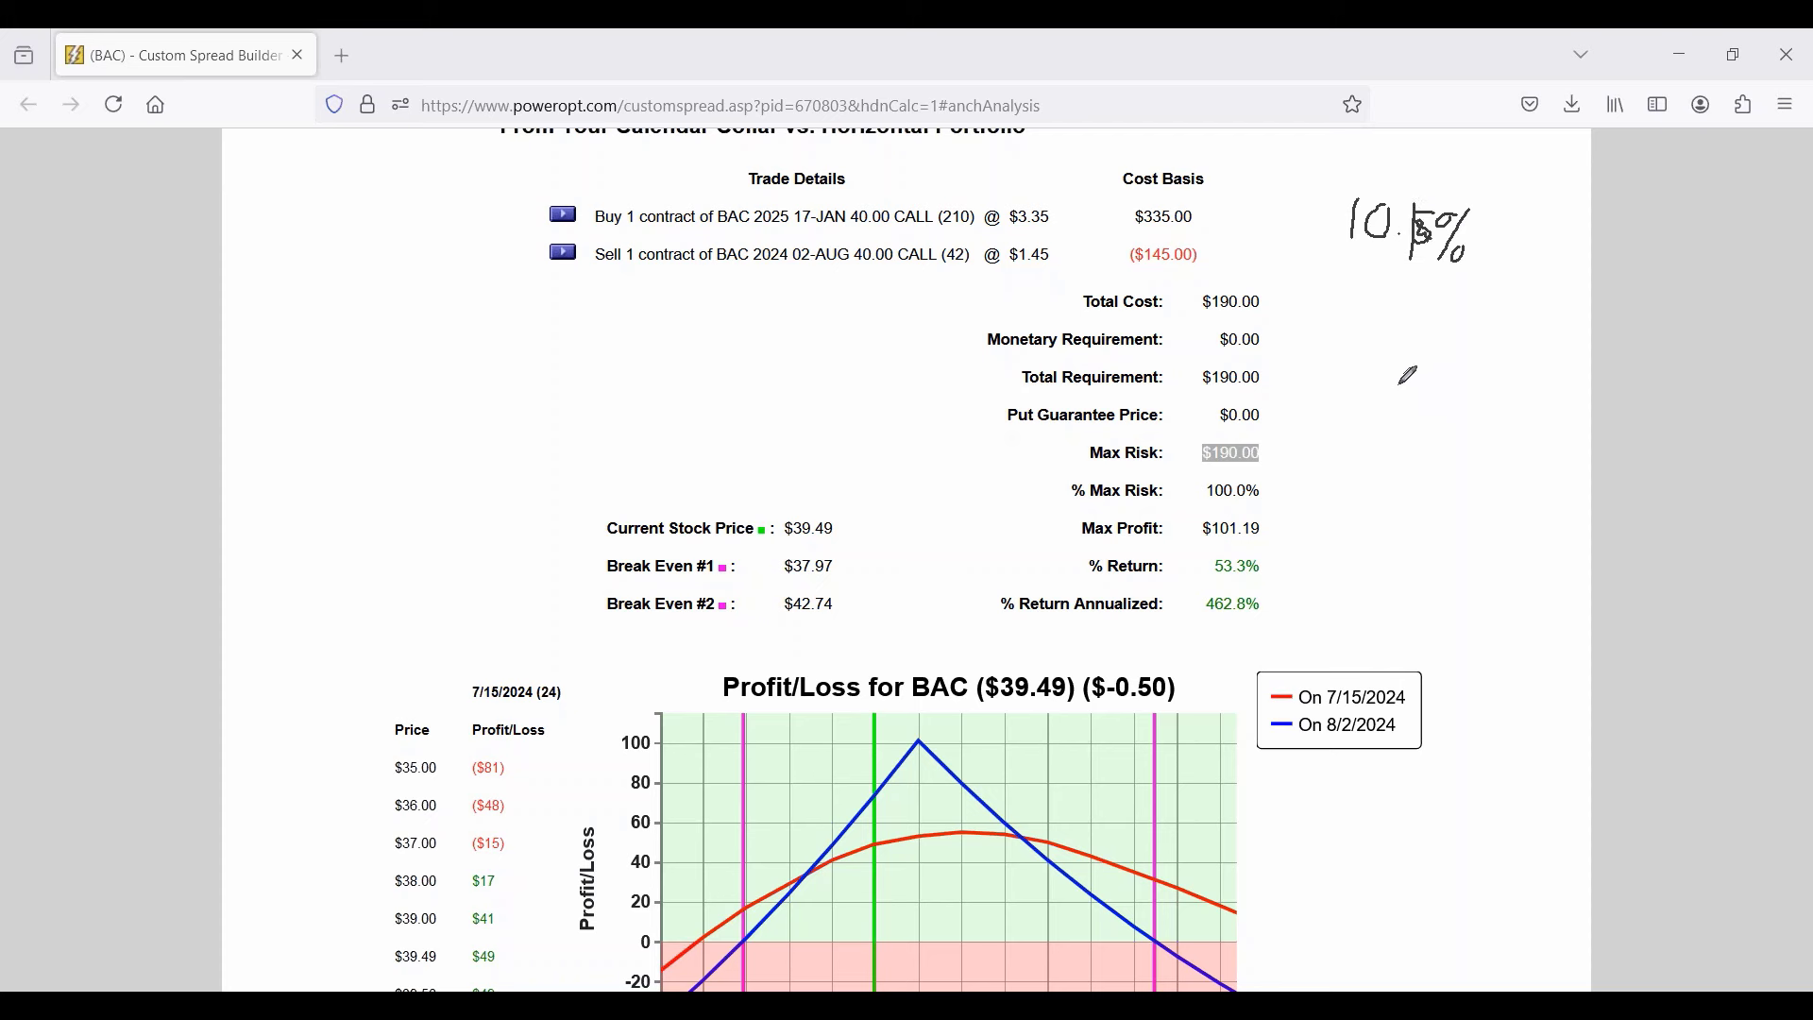
mouse_move(1389, 568)
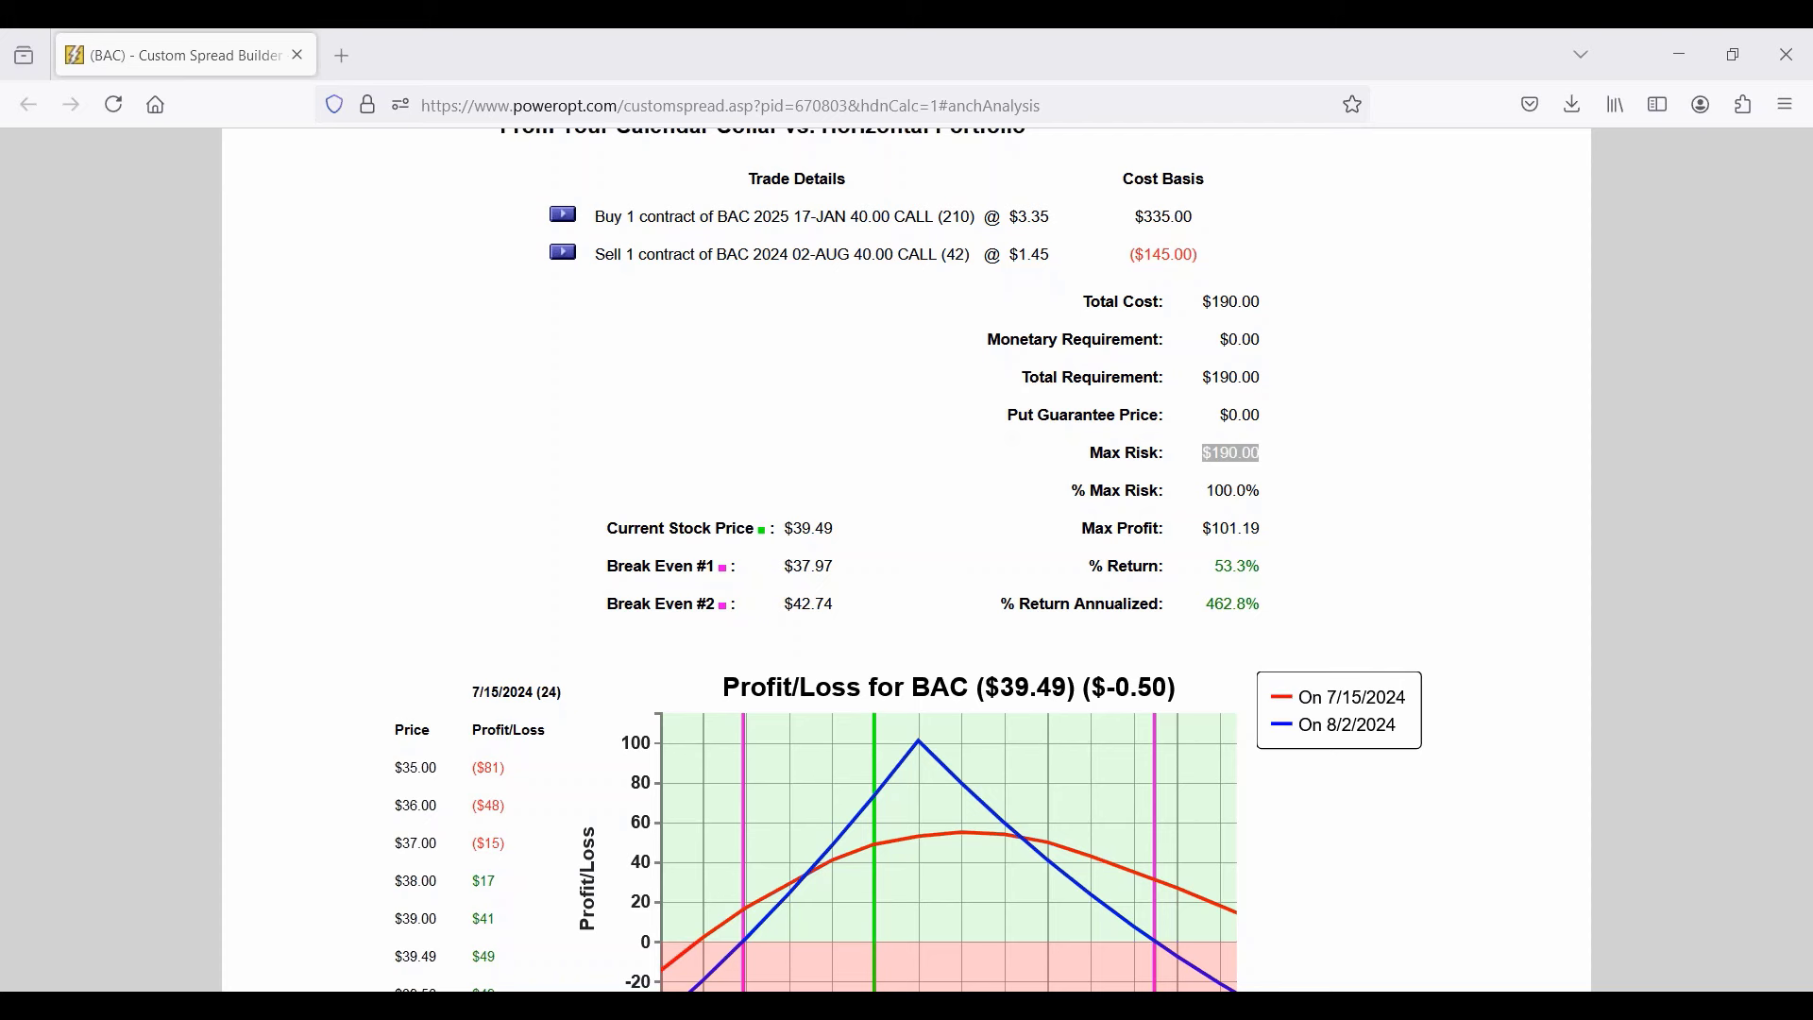
mouse_move(1356, 295)
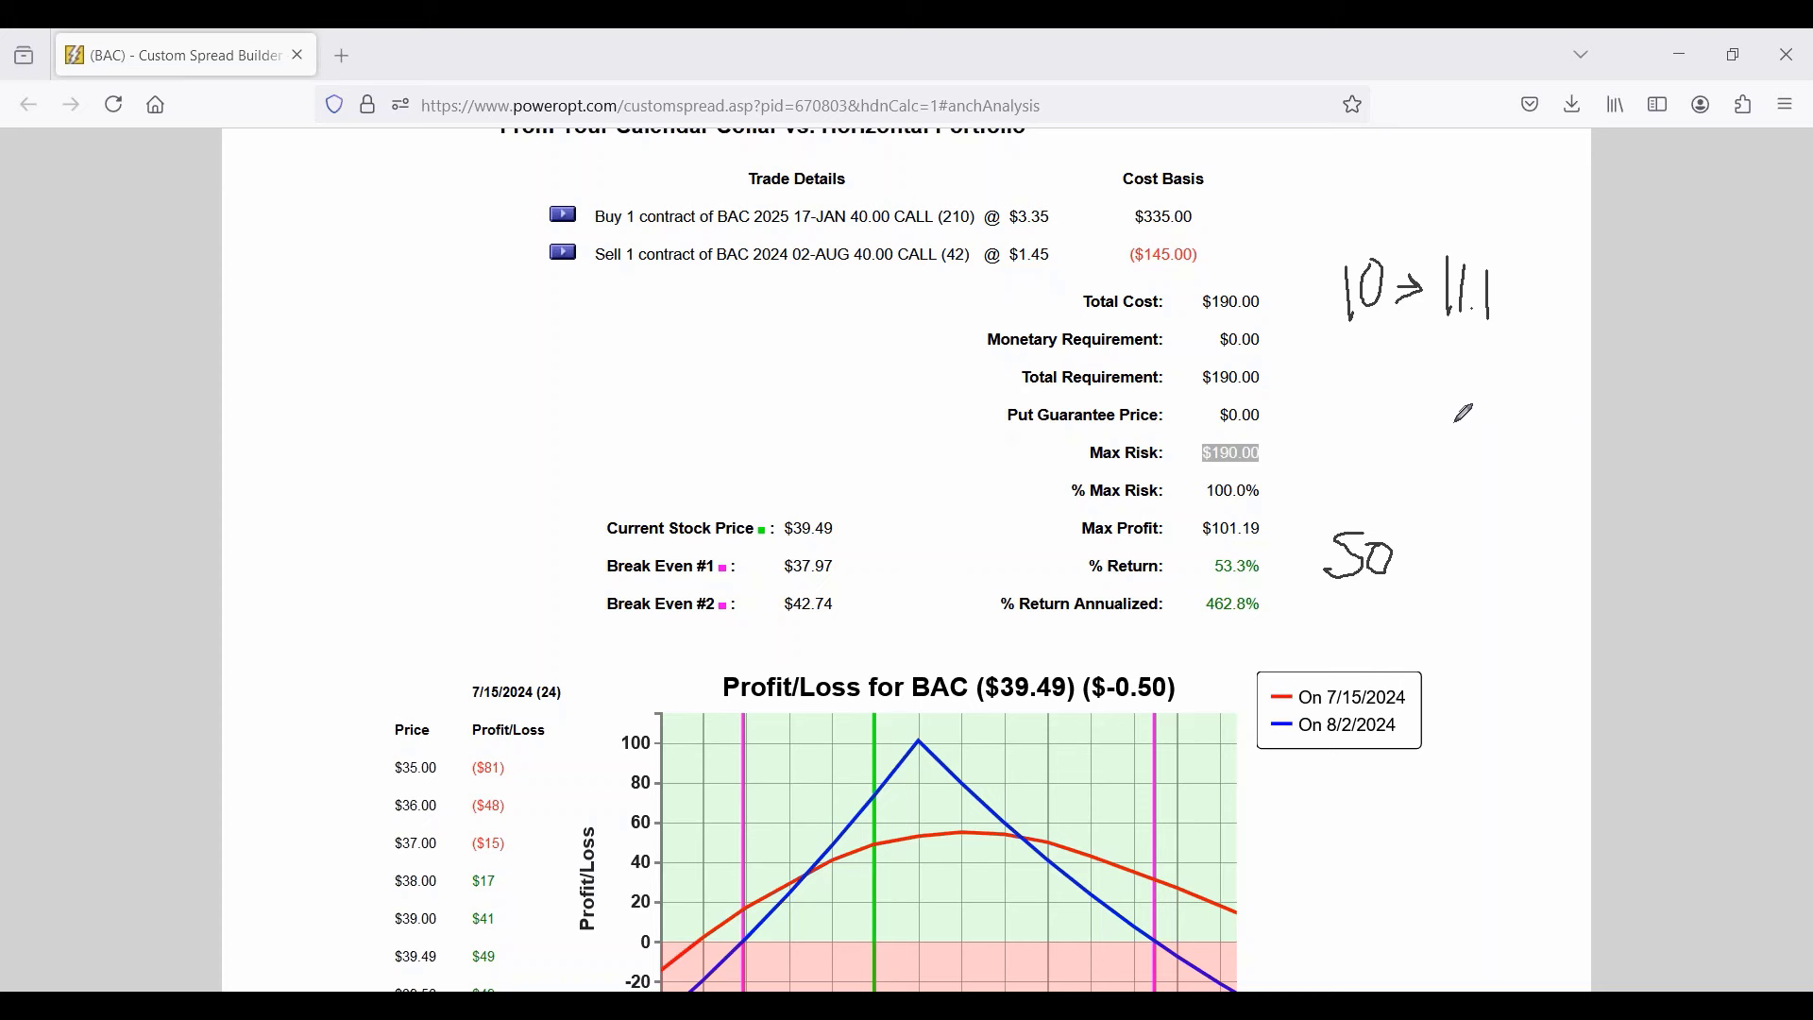
mouse_move(1342, 348)
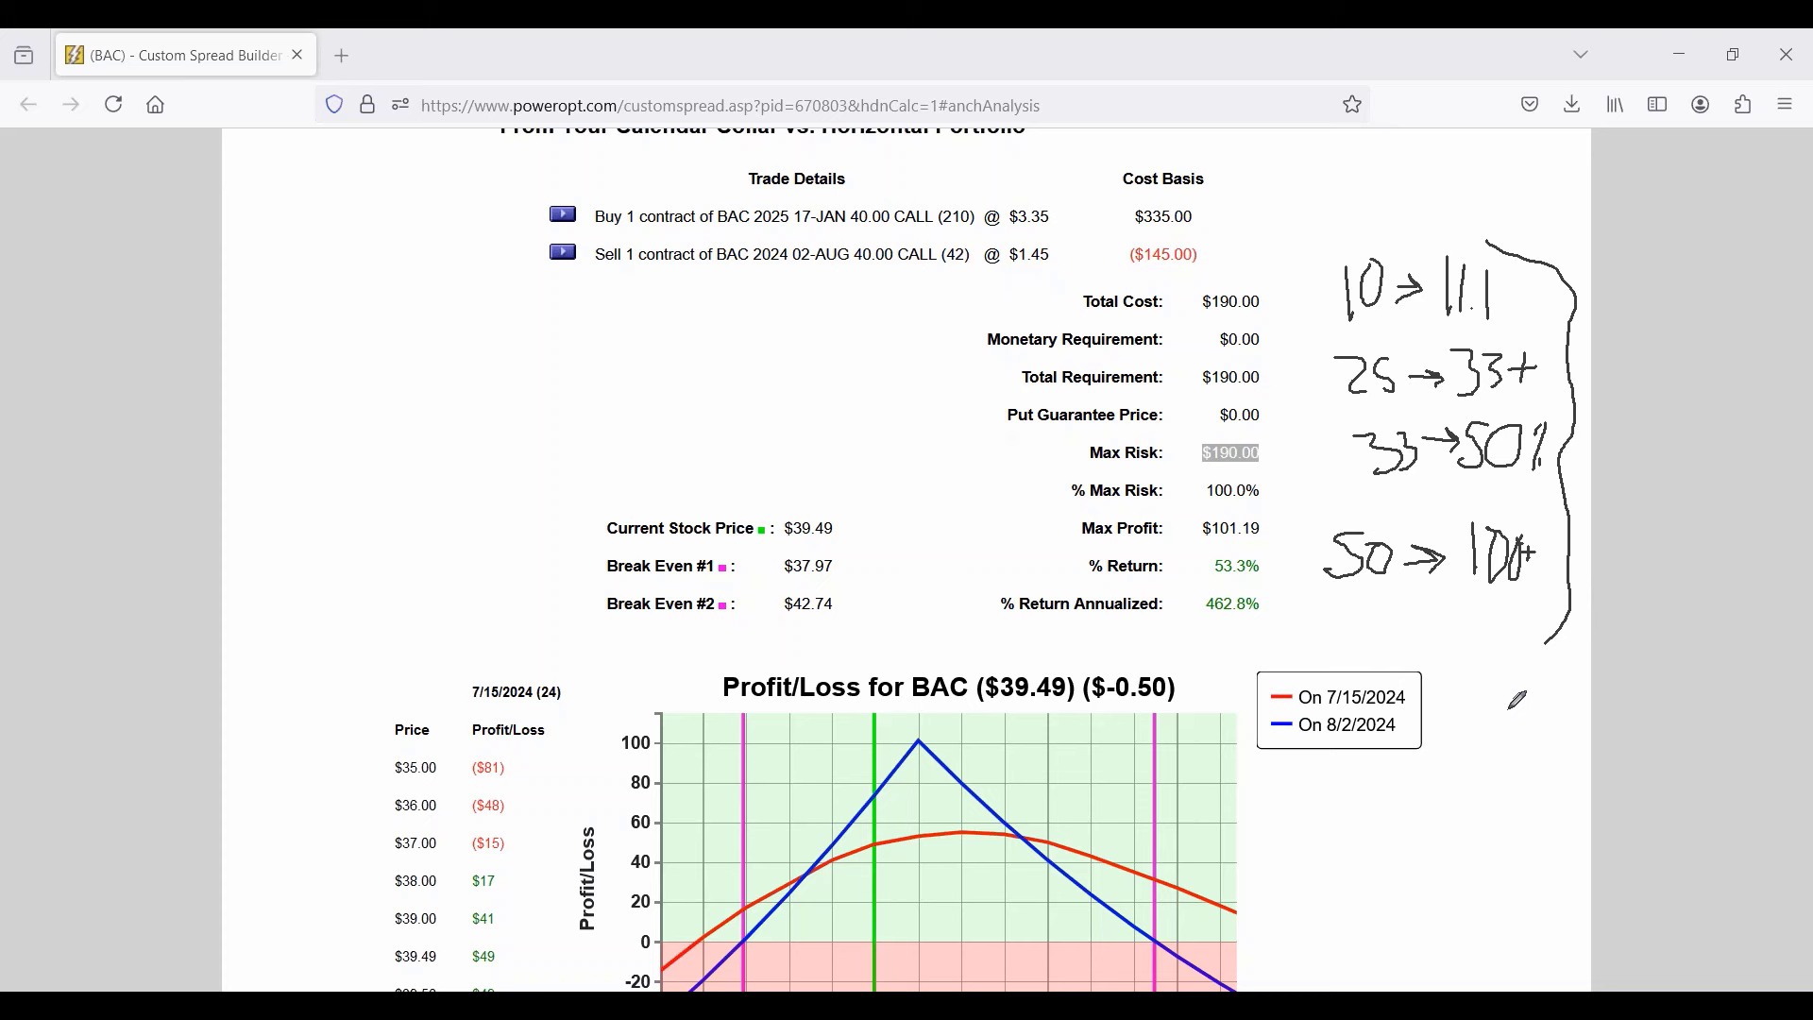
mouse_move(1384, 148)
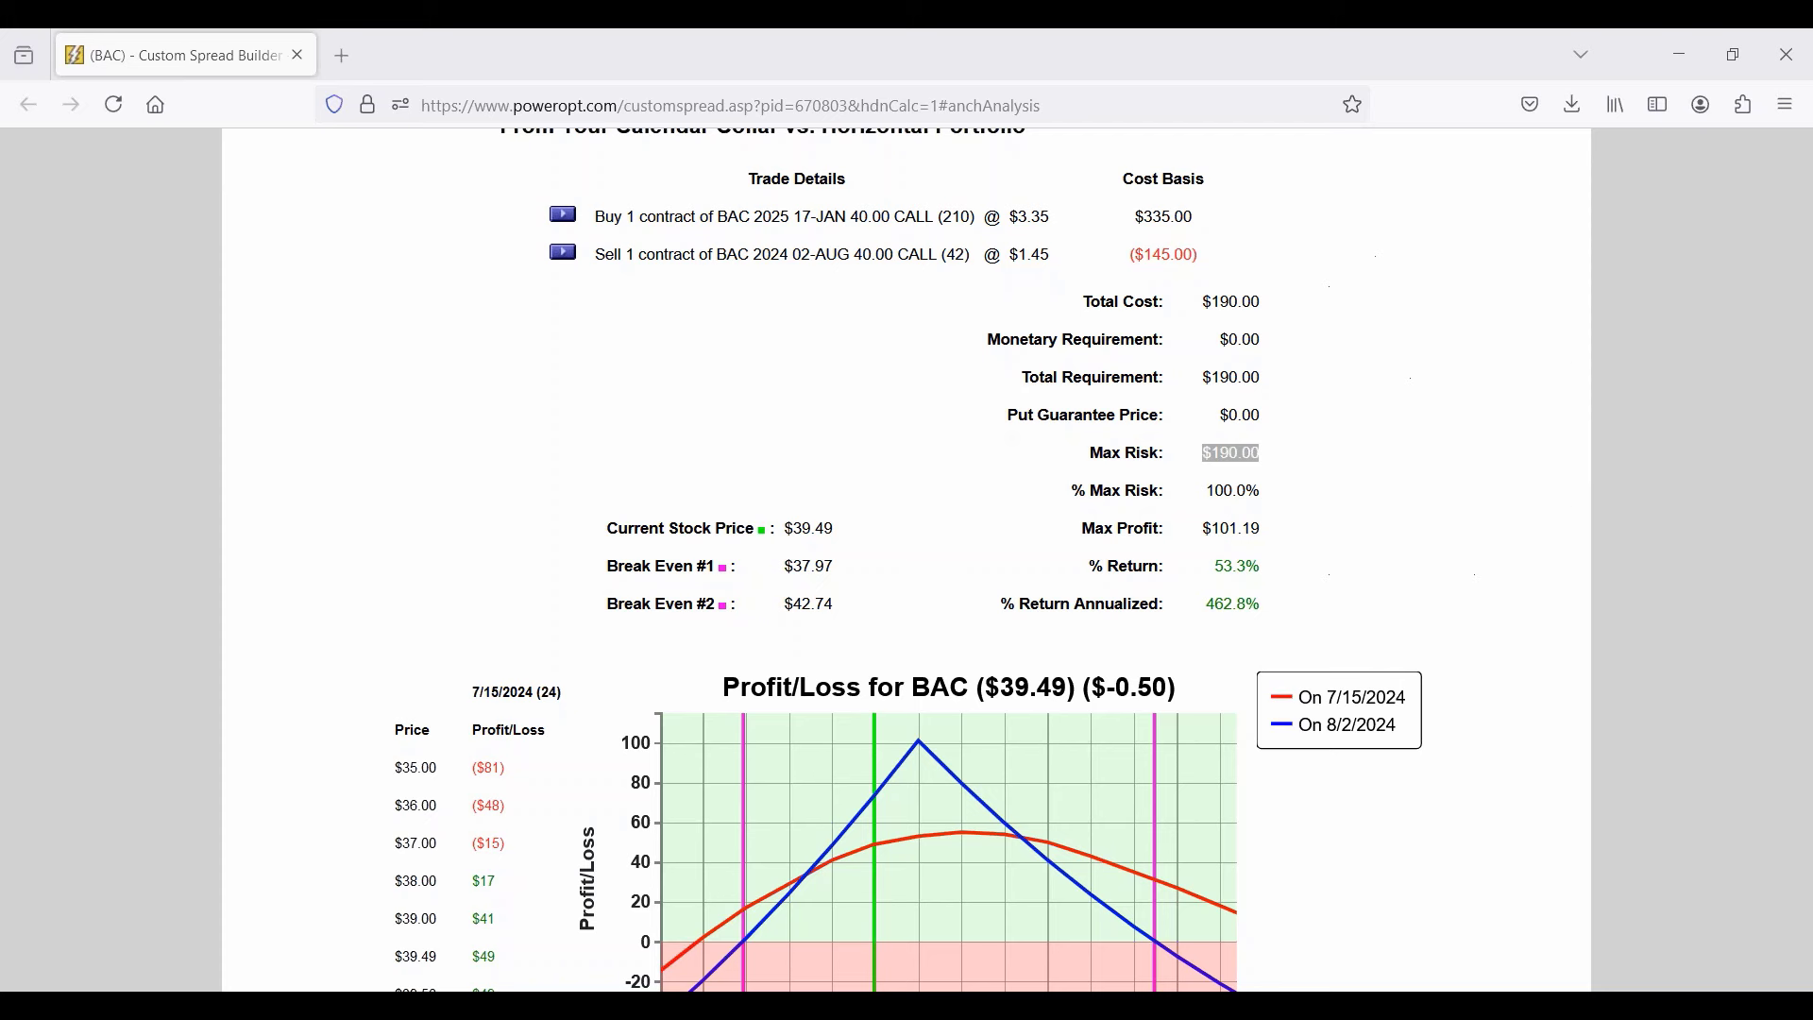
mouse_move(1243, 343)
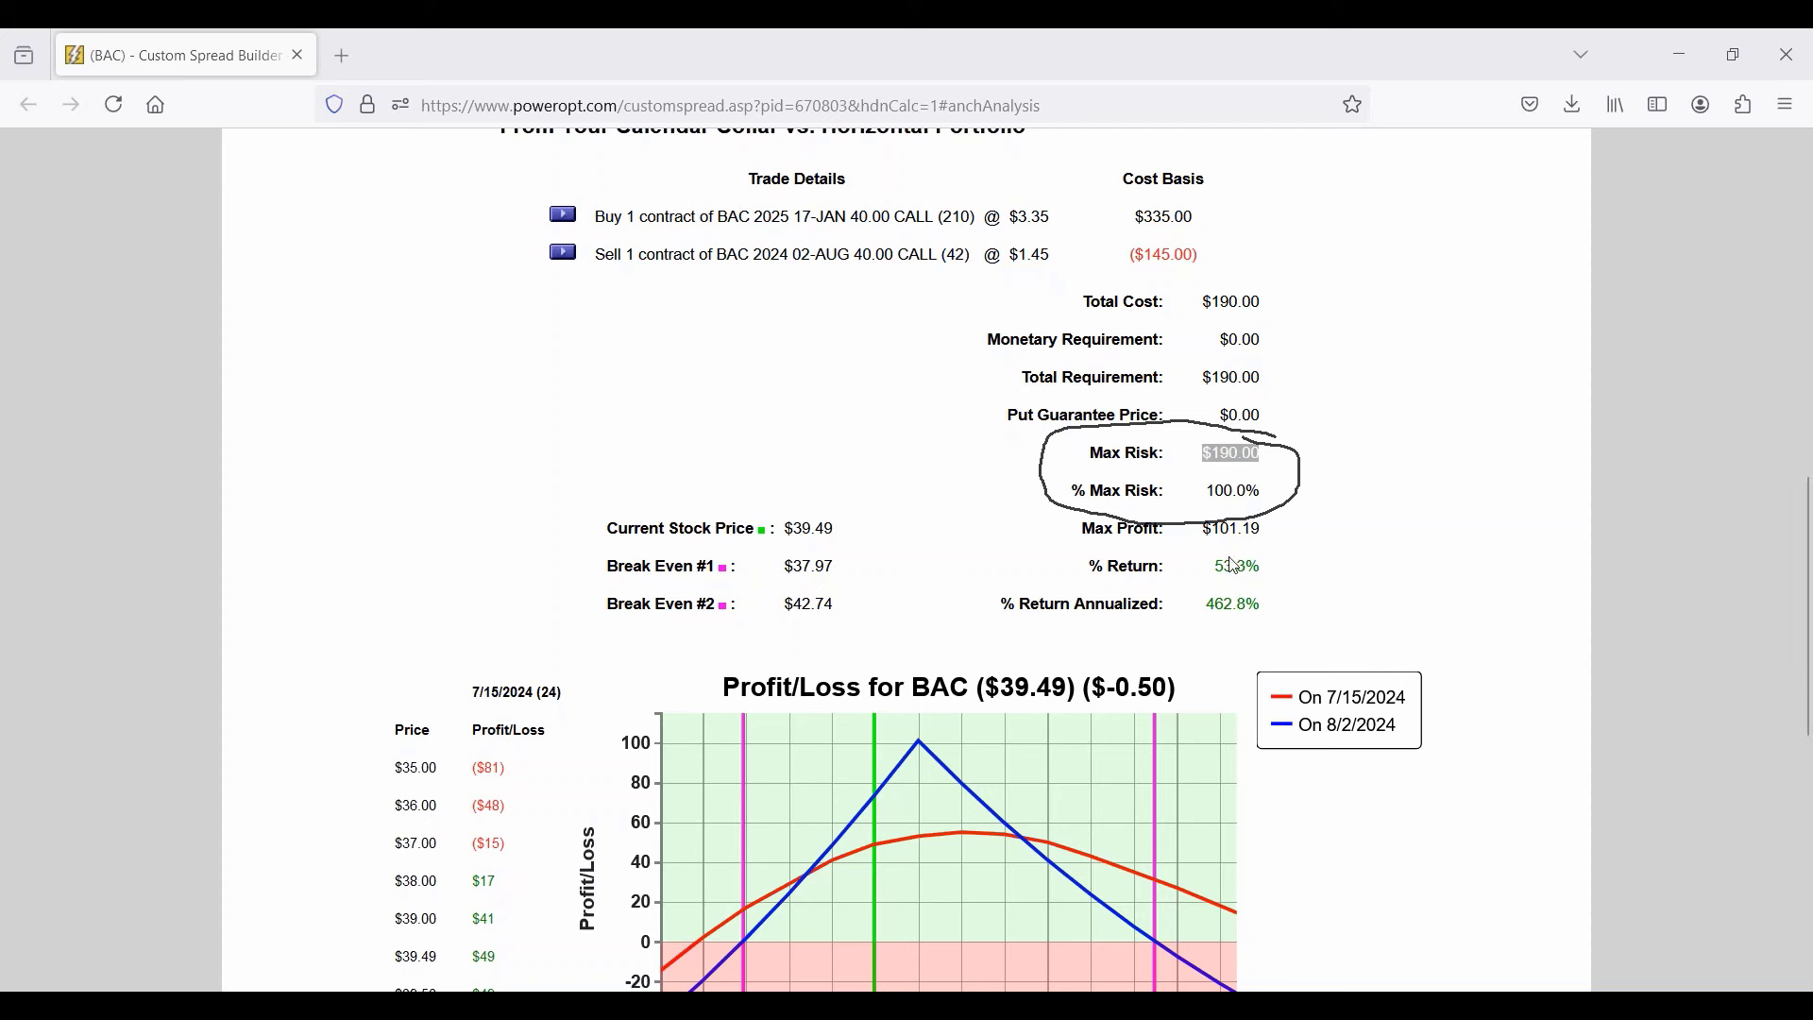
Highlight the calendar collar's $101.19 Max Profit figure.
double_click(1232, 527)
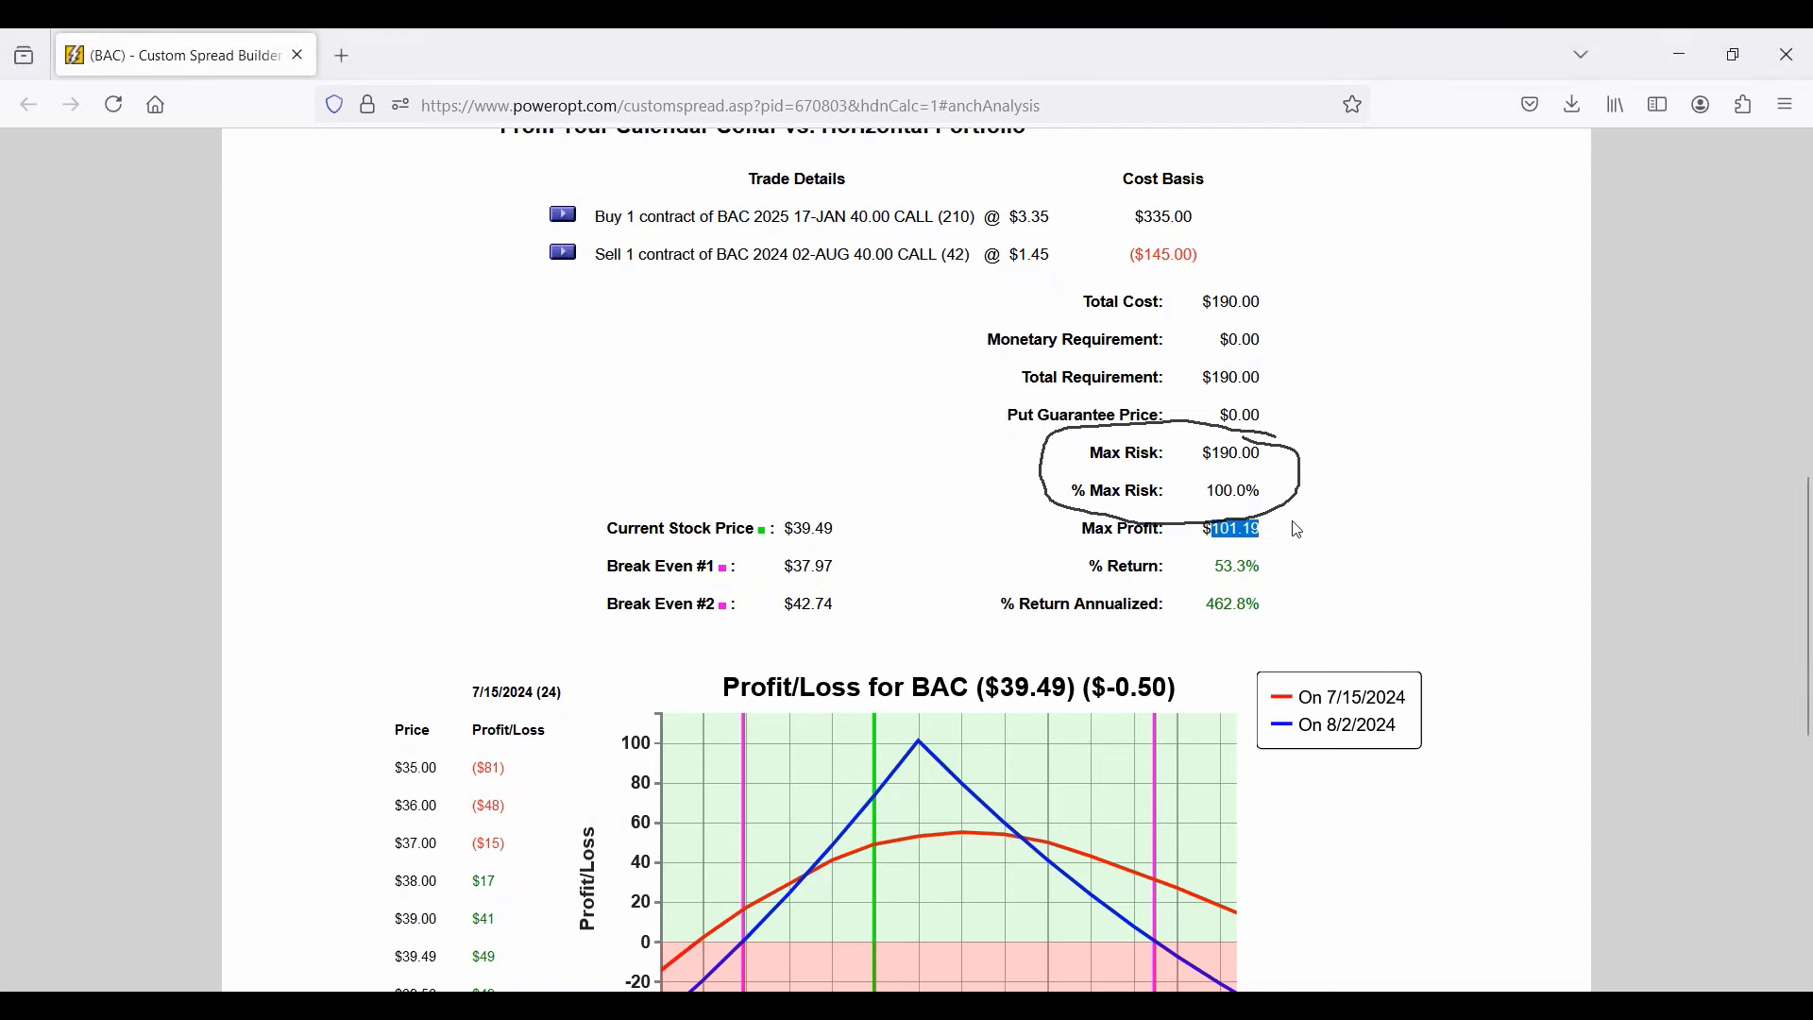
mouse_move(1211, 301)
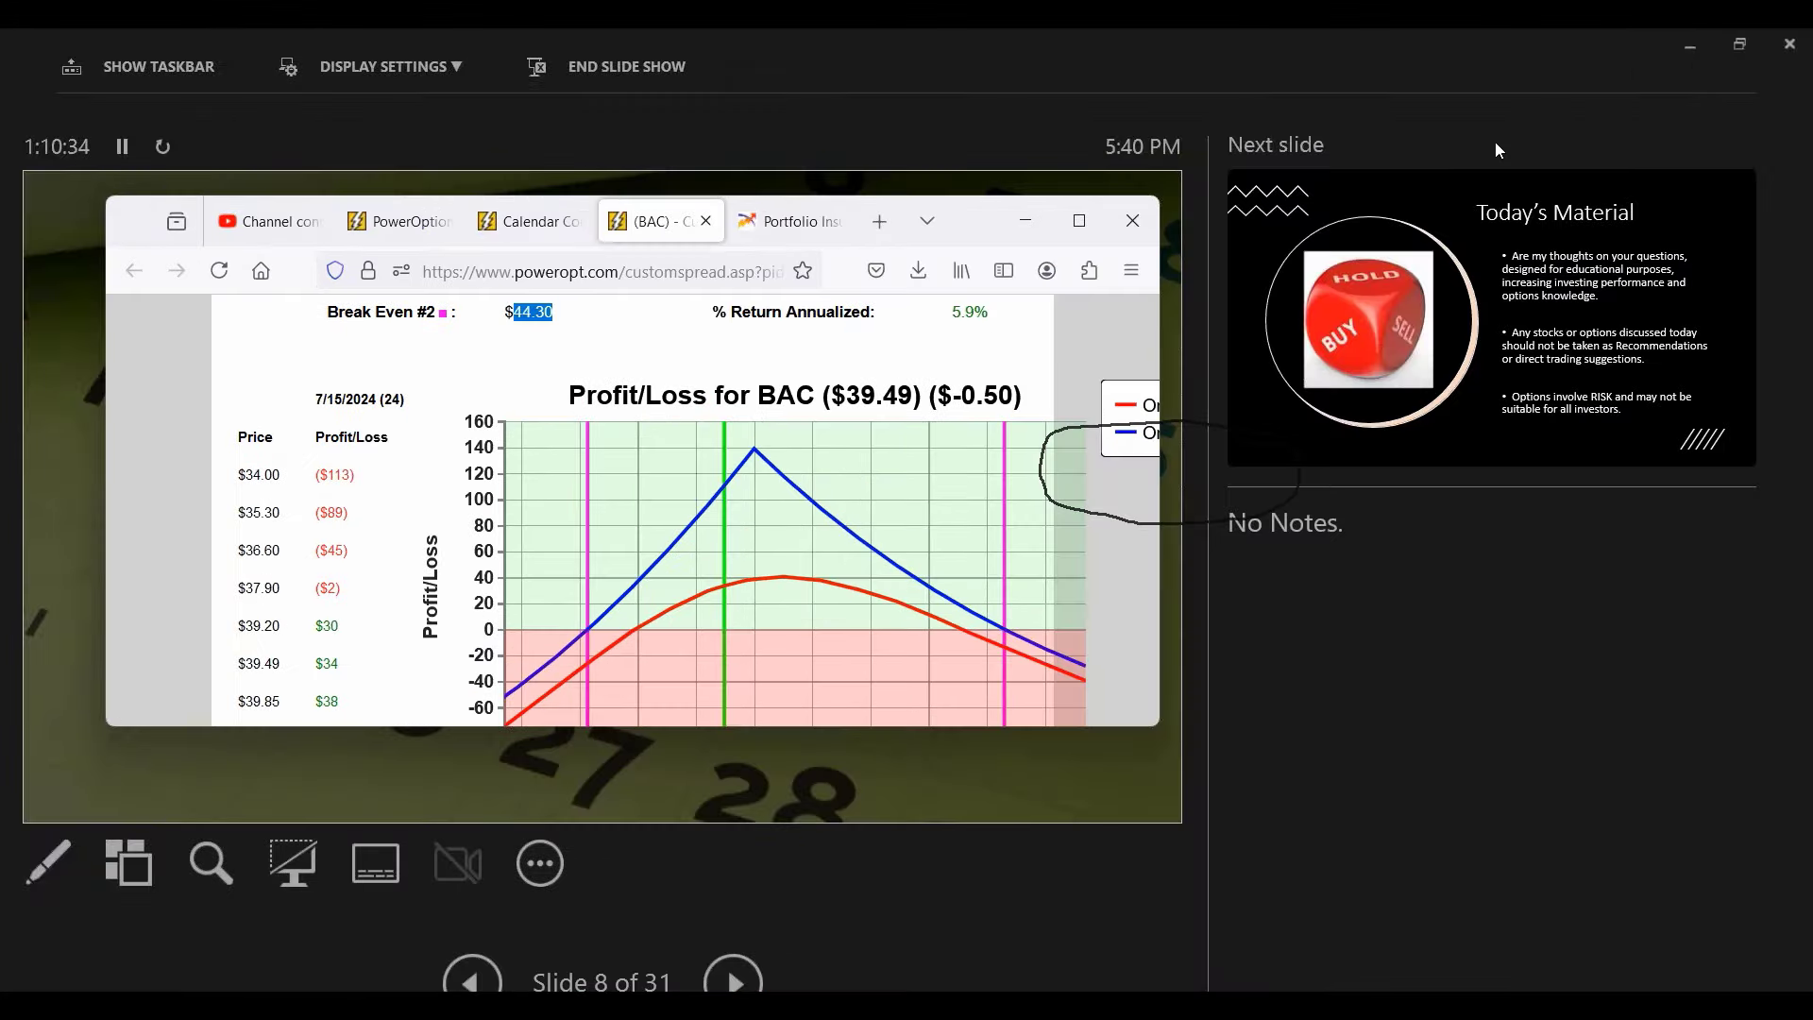
Return to the BAC long collar analysis and highlight its $4,112.50 total cost and 3.4% return.
click(625, 66)
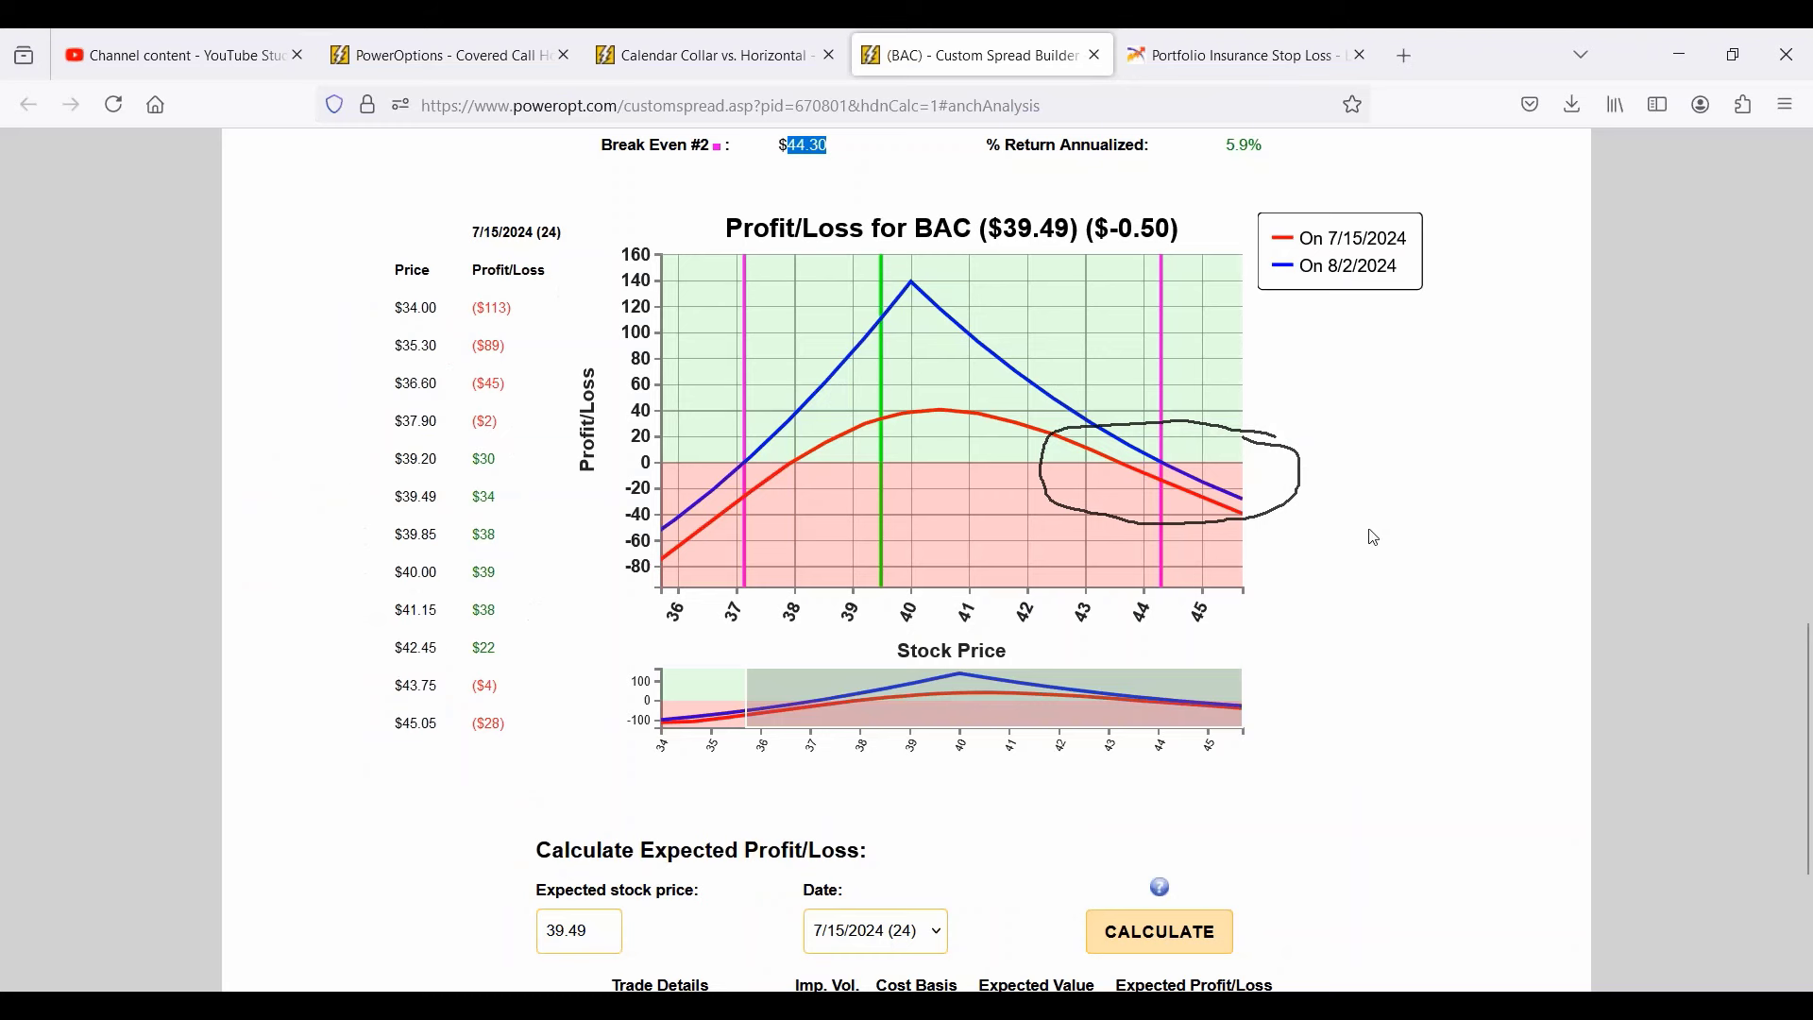
scroll(up, 3)
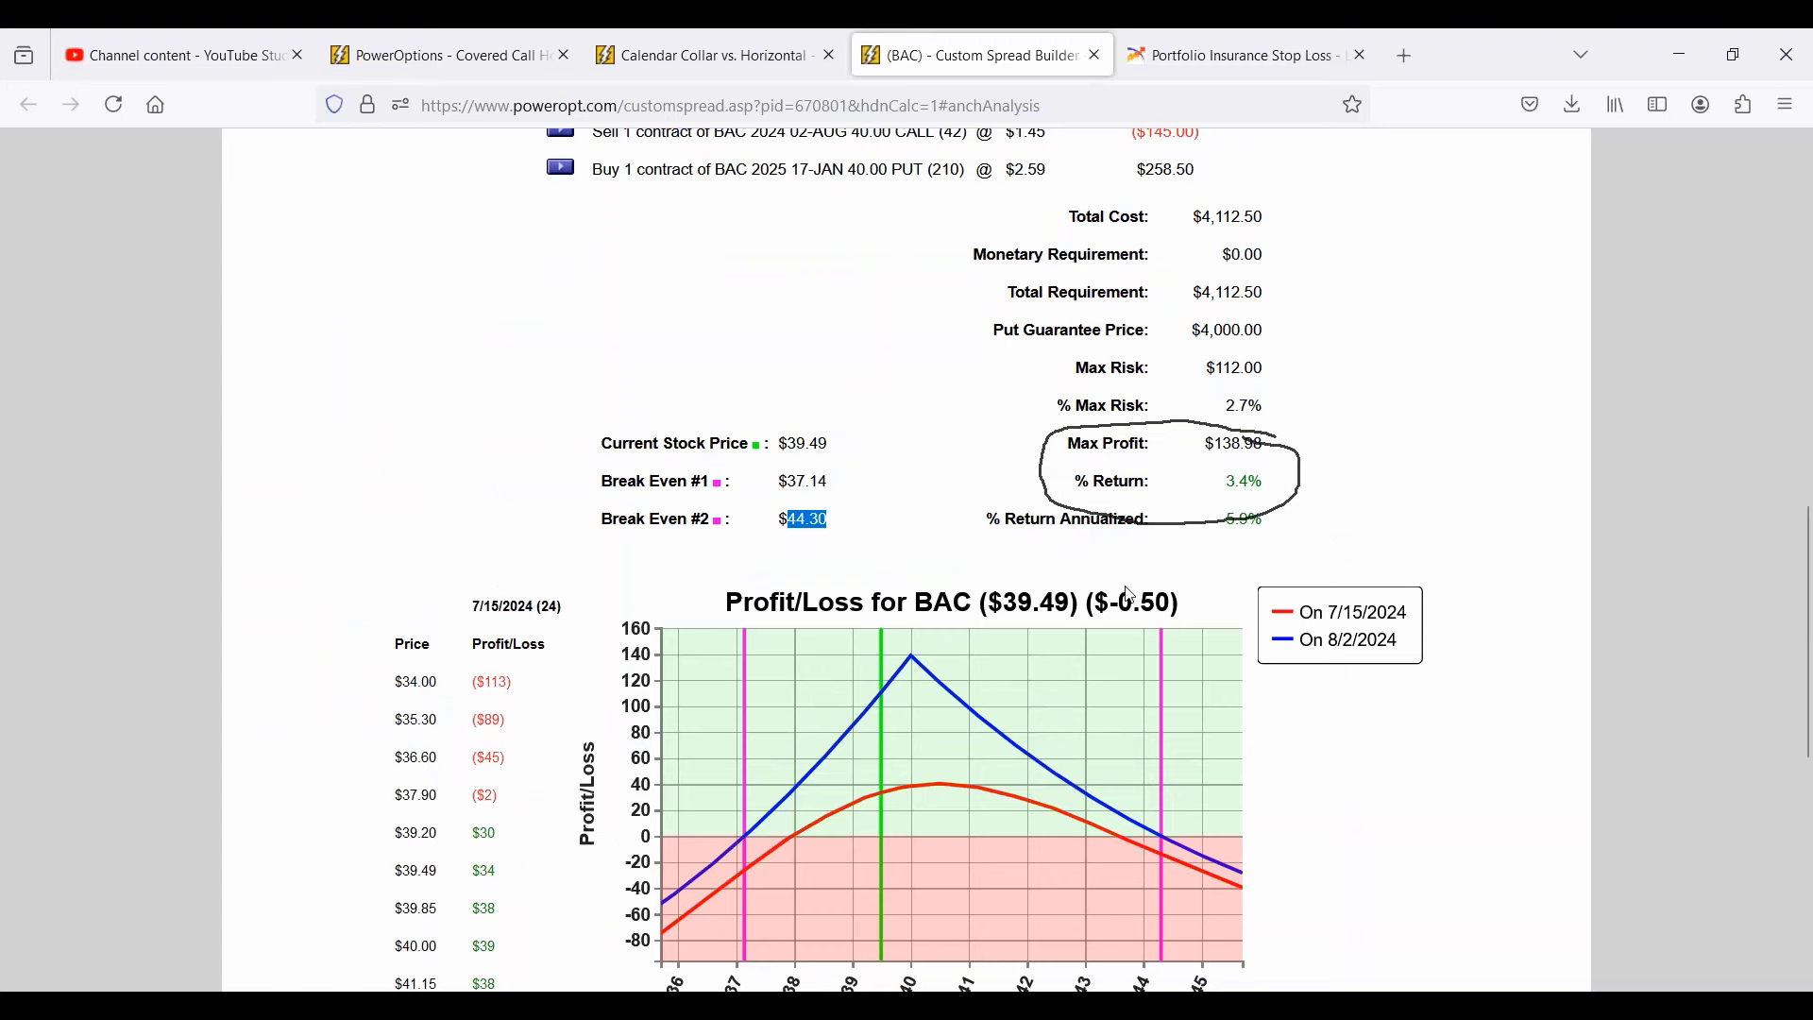
mouse_move(918, 673)
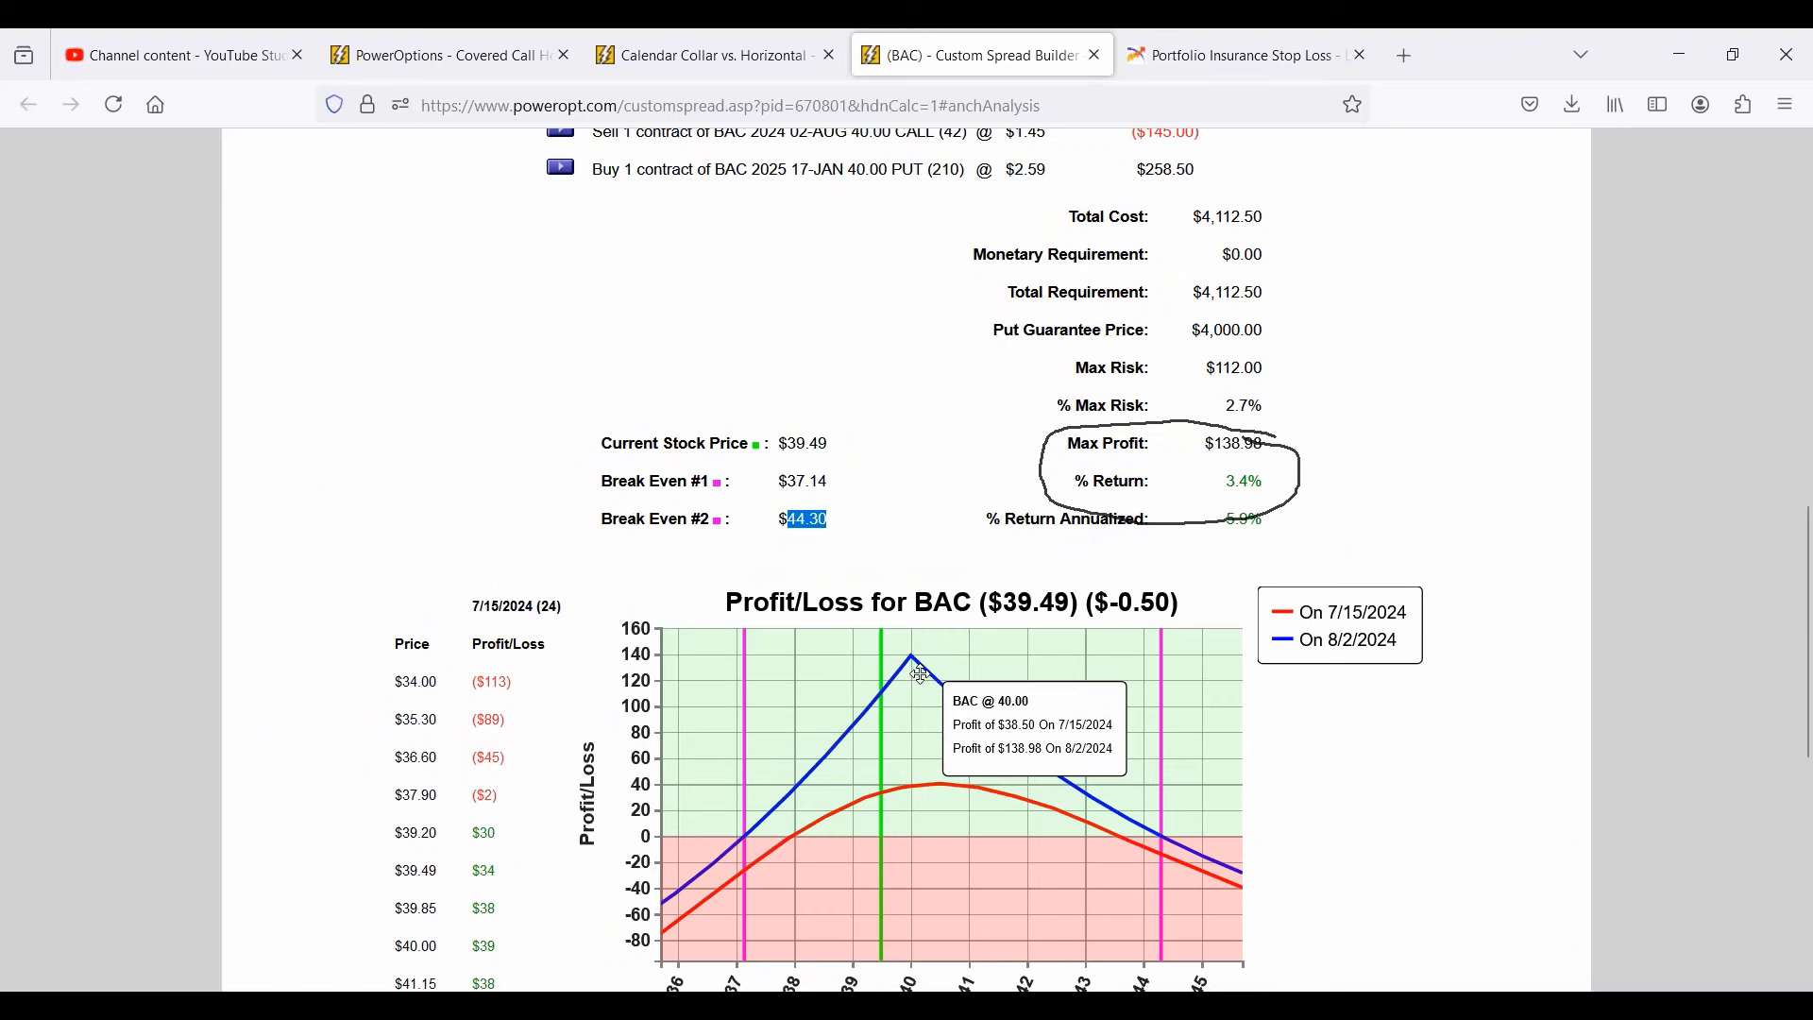
scroll(up, 3)
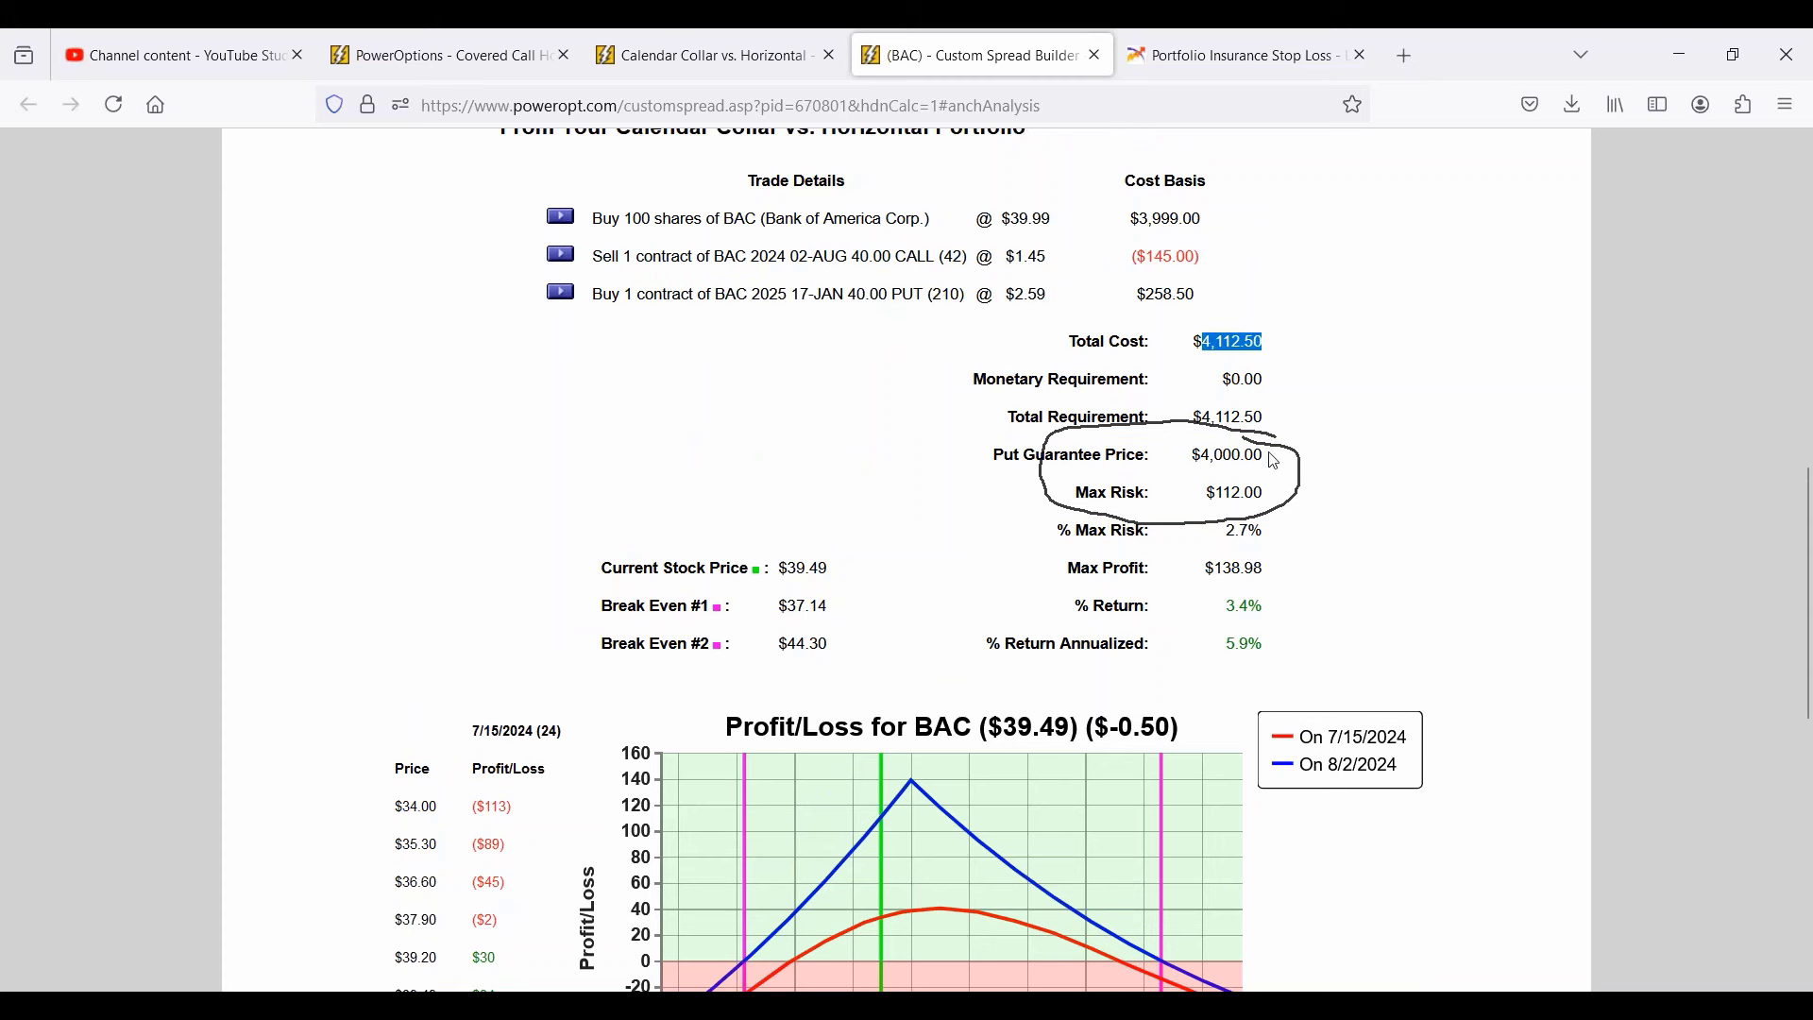
double_click(1233, 492)
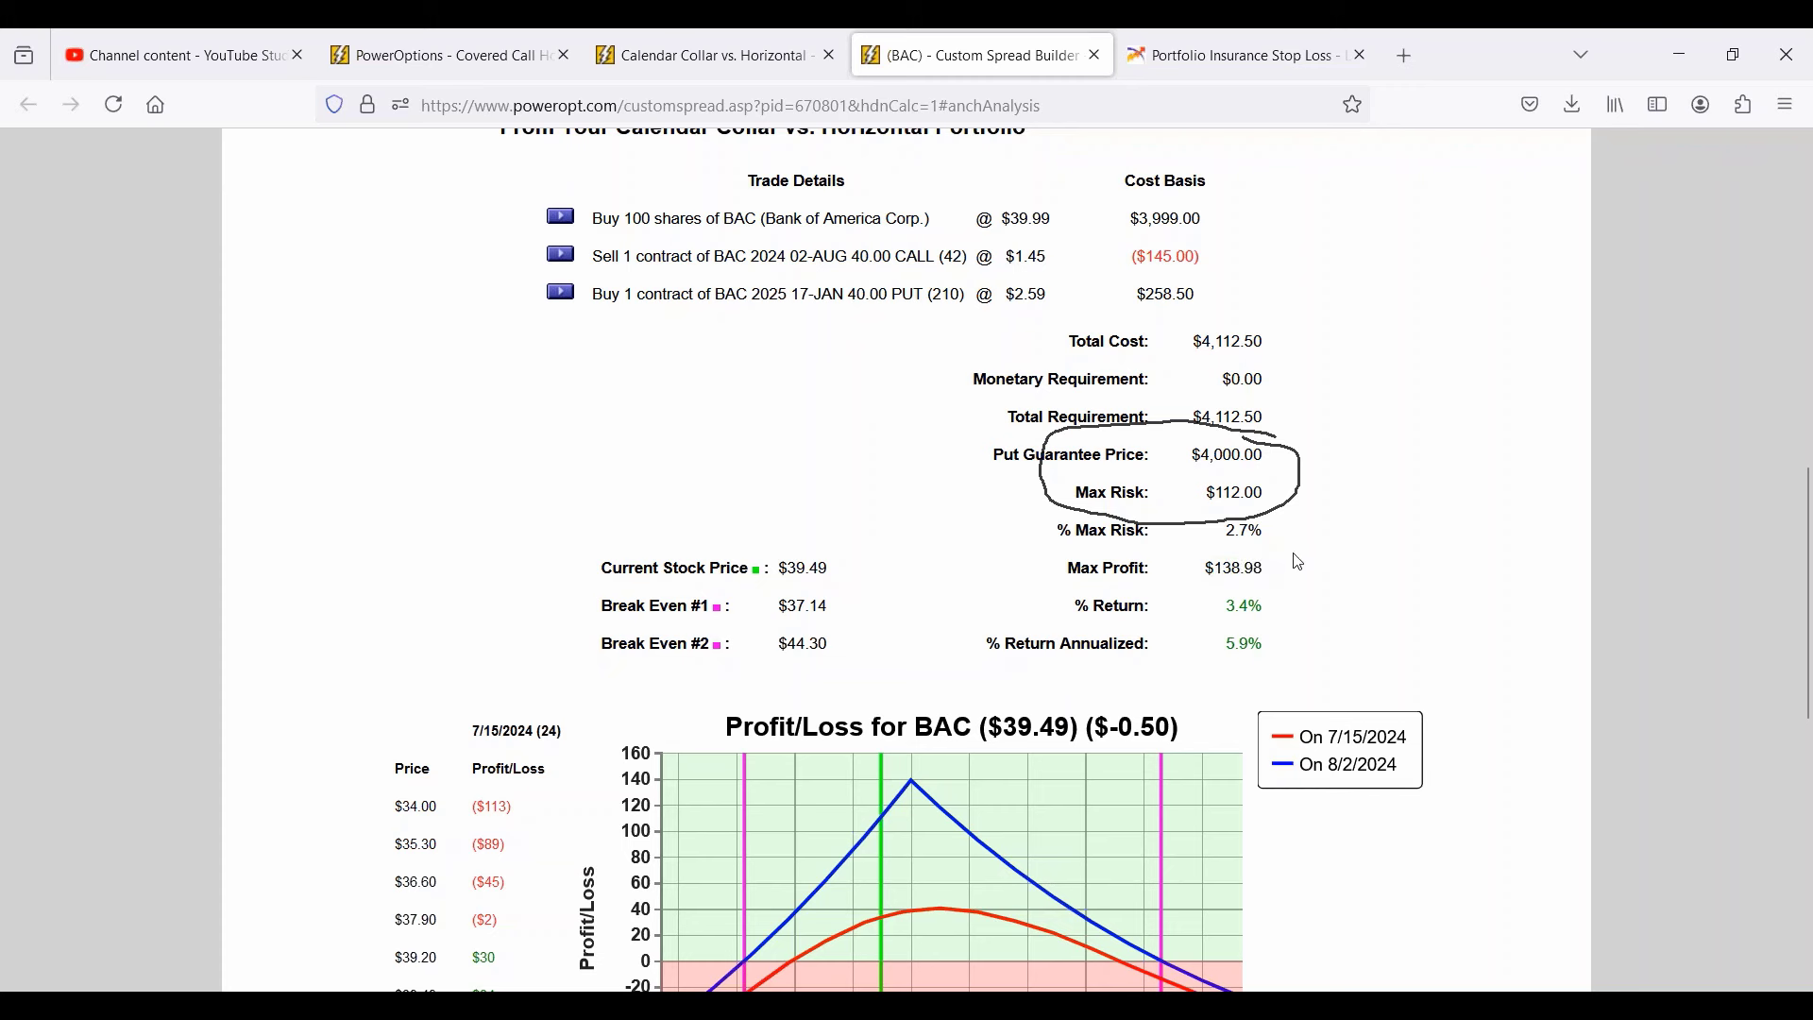
double_click(1243, 605)
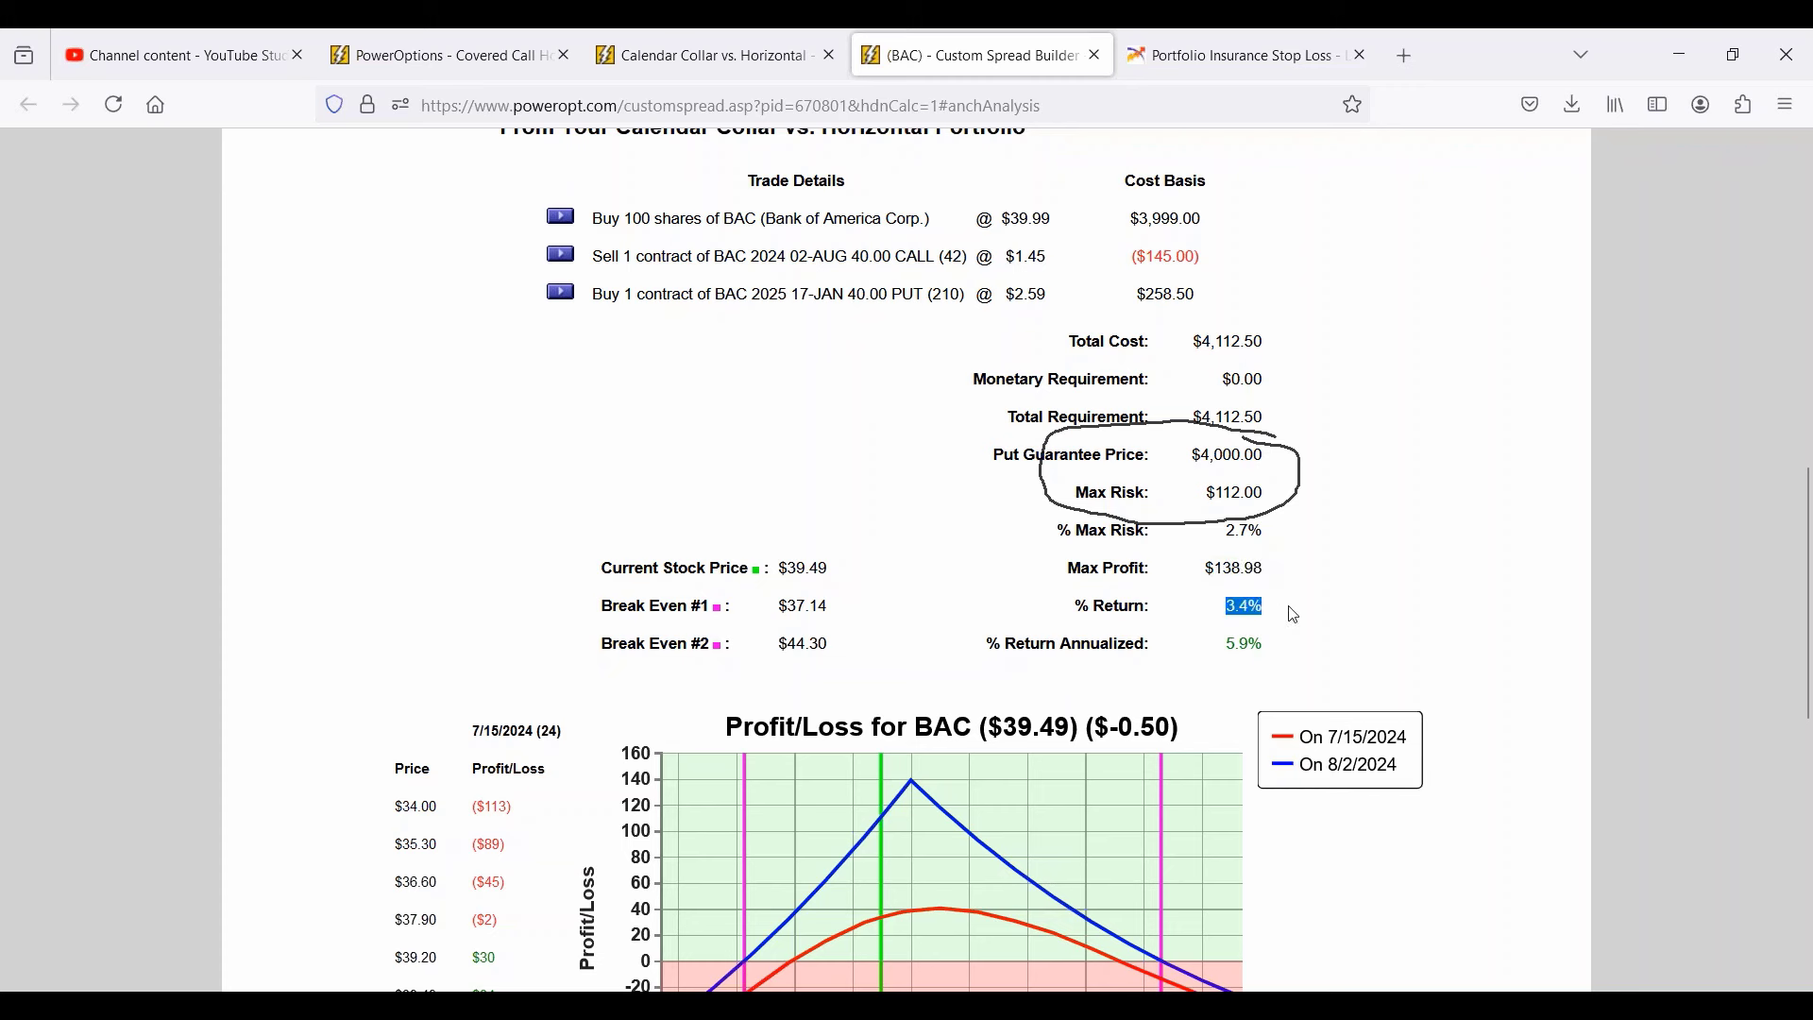
mouse_move(1320, 597)
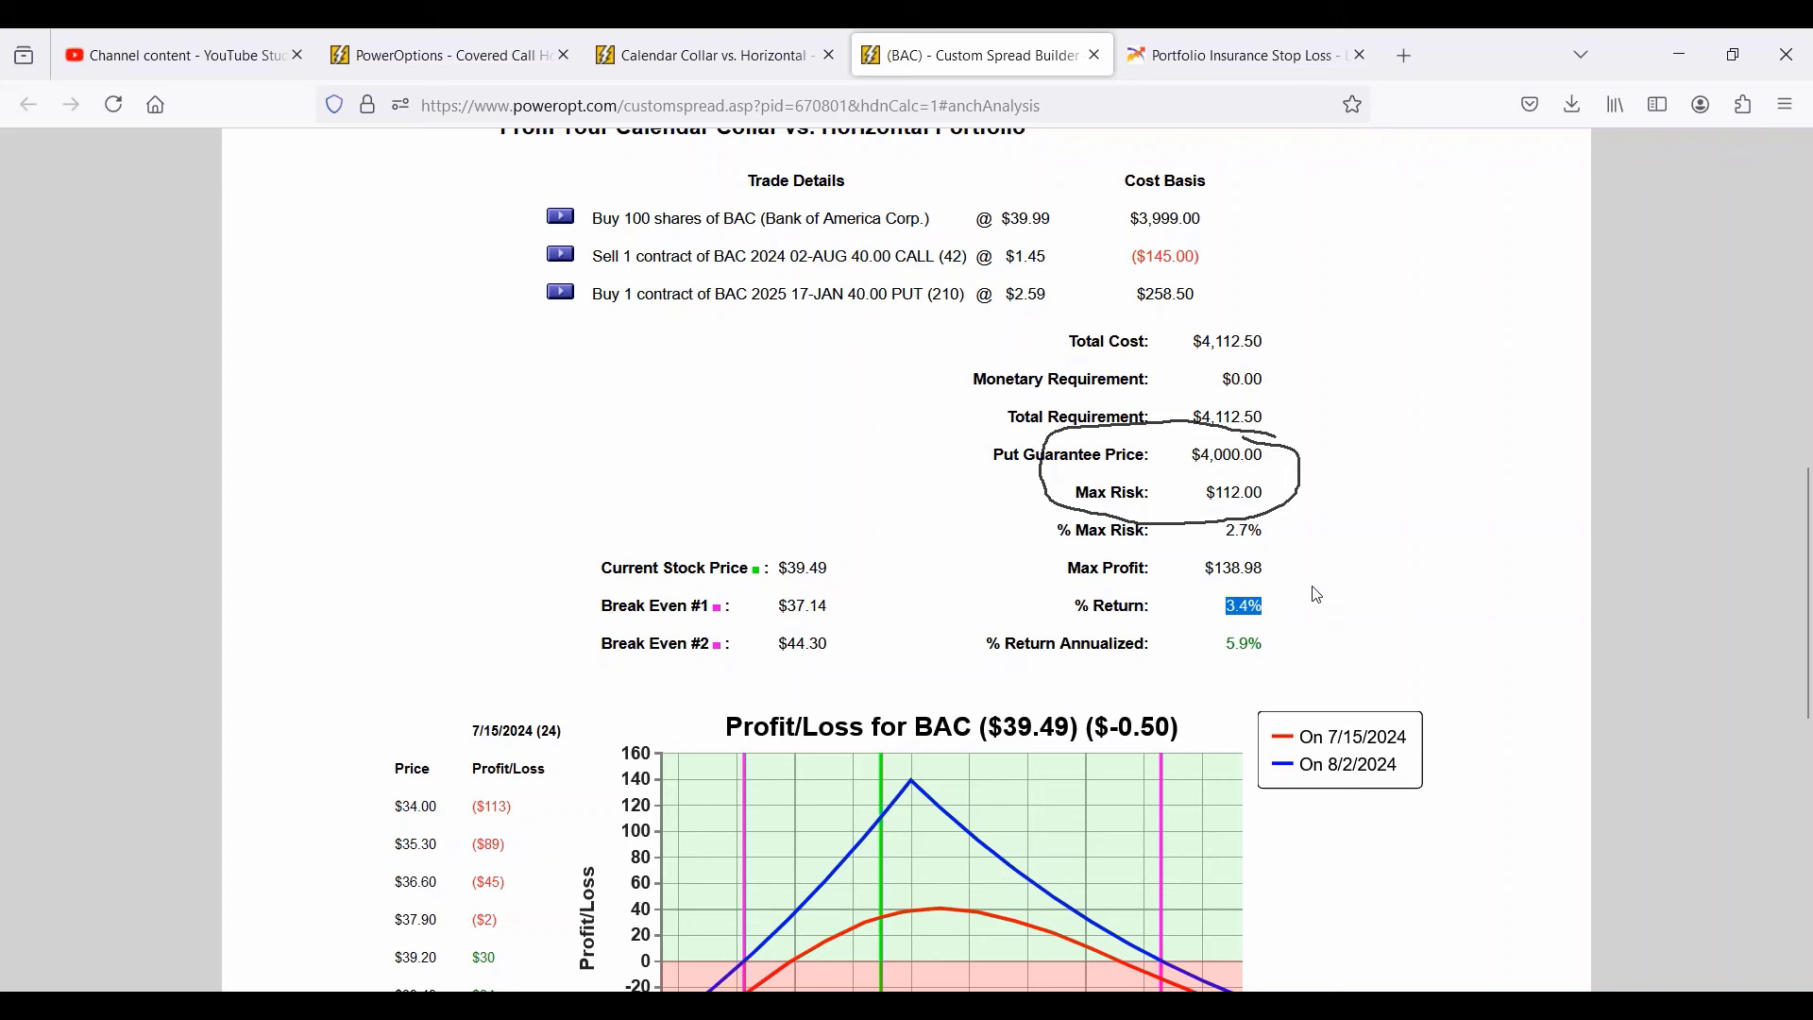
mouse_move(1307, 599)
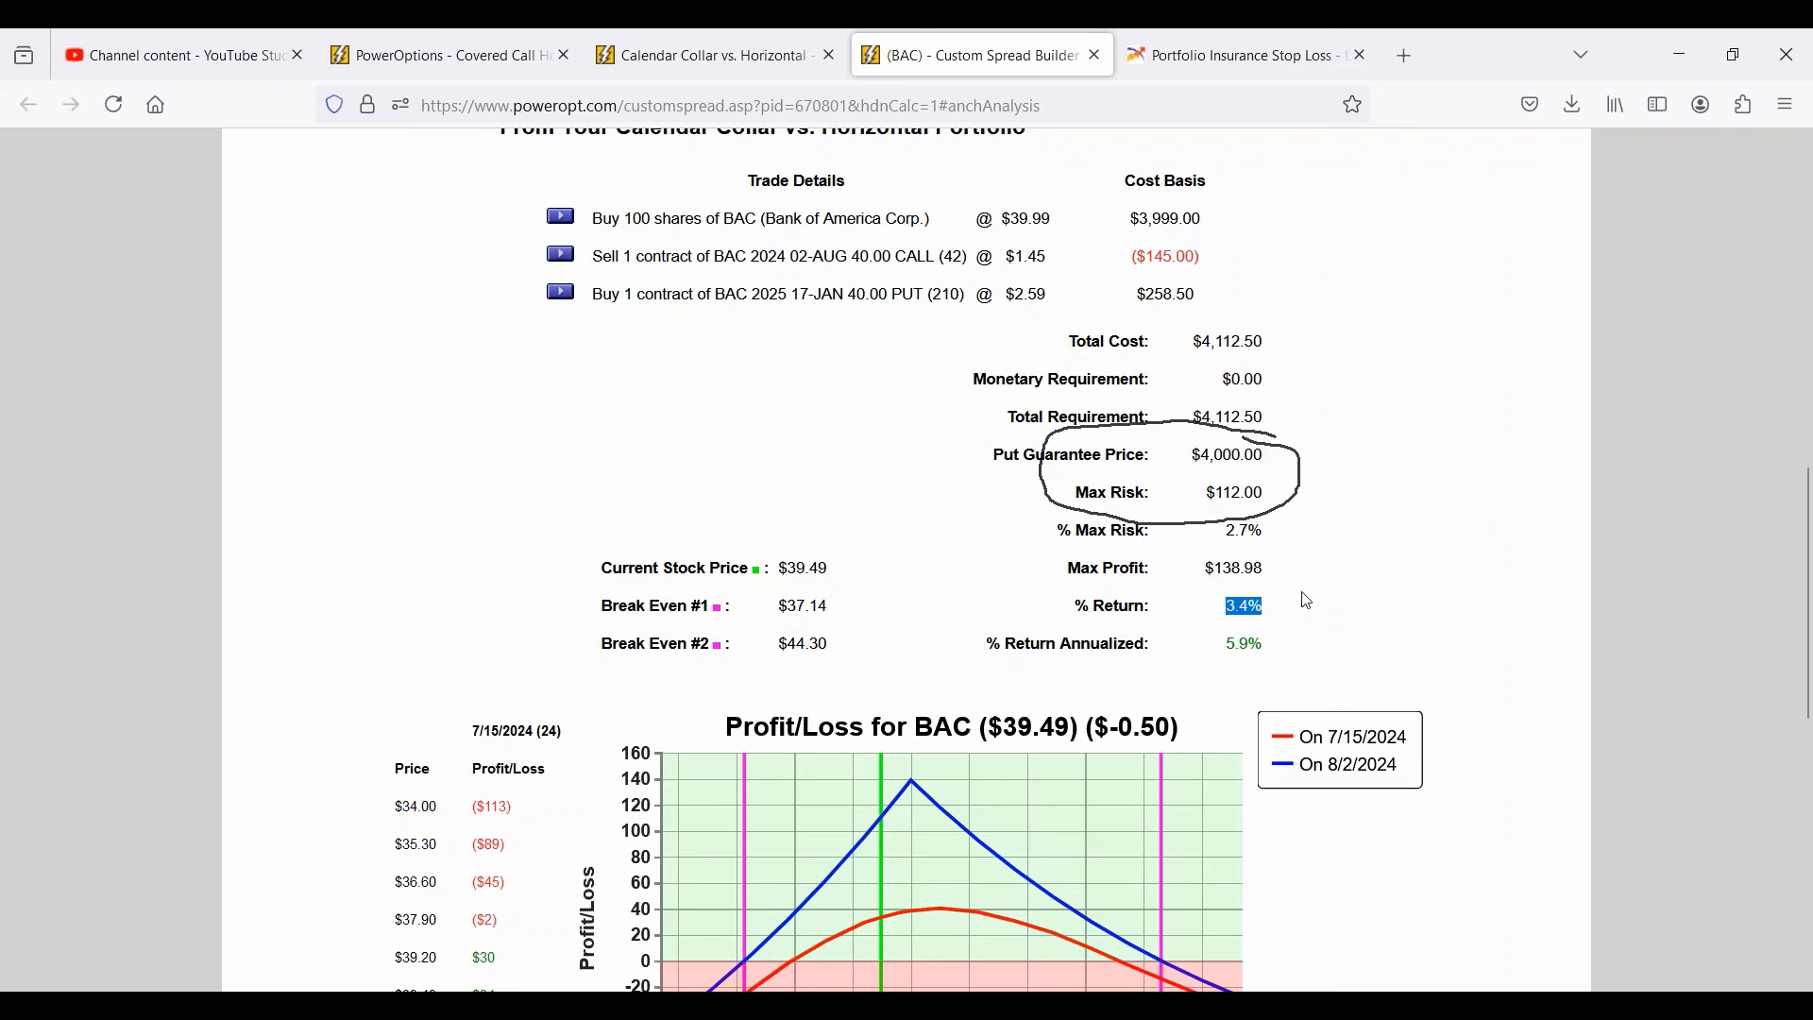
mouse_move(1313, 595)
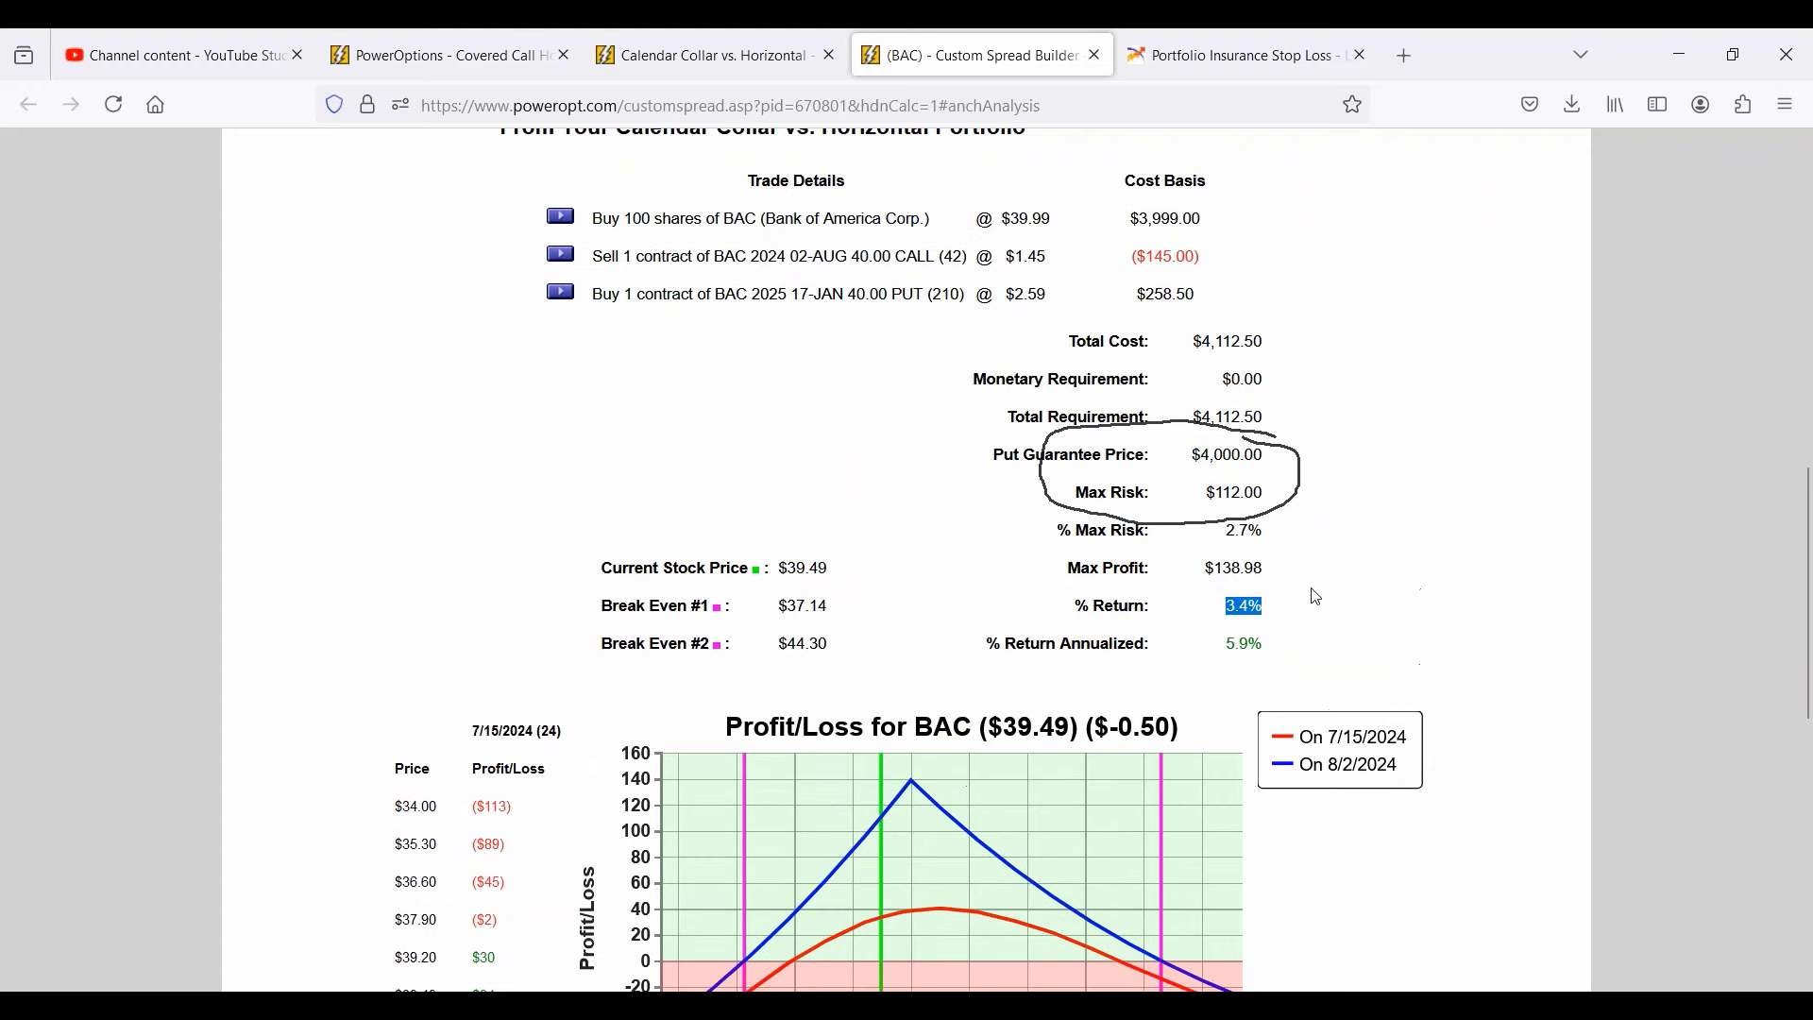
mouse_move(1739, 522)
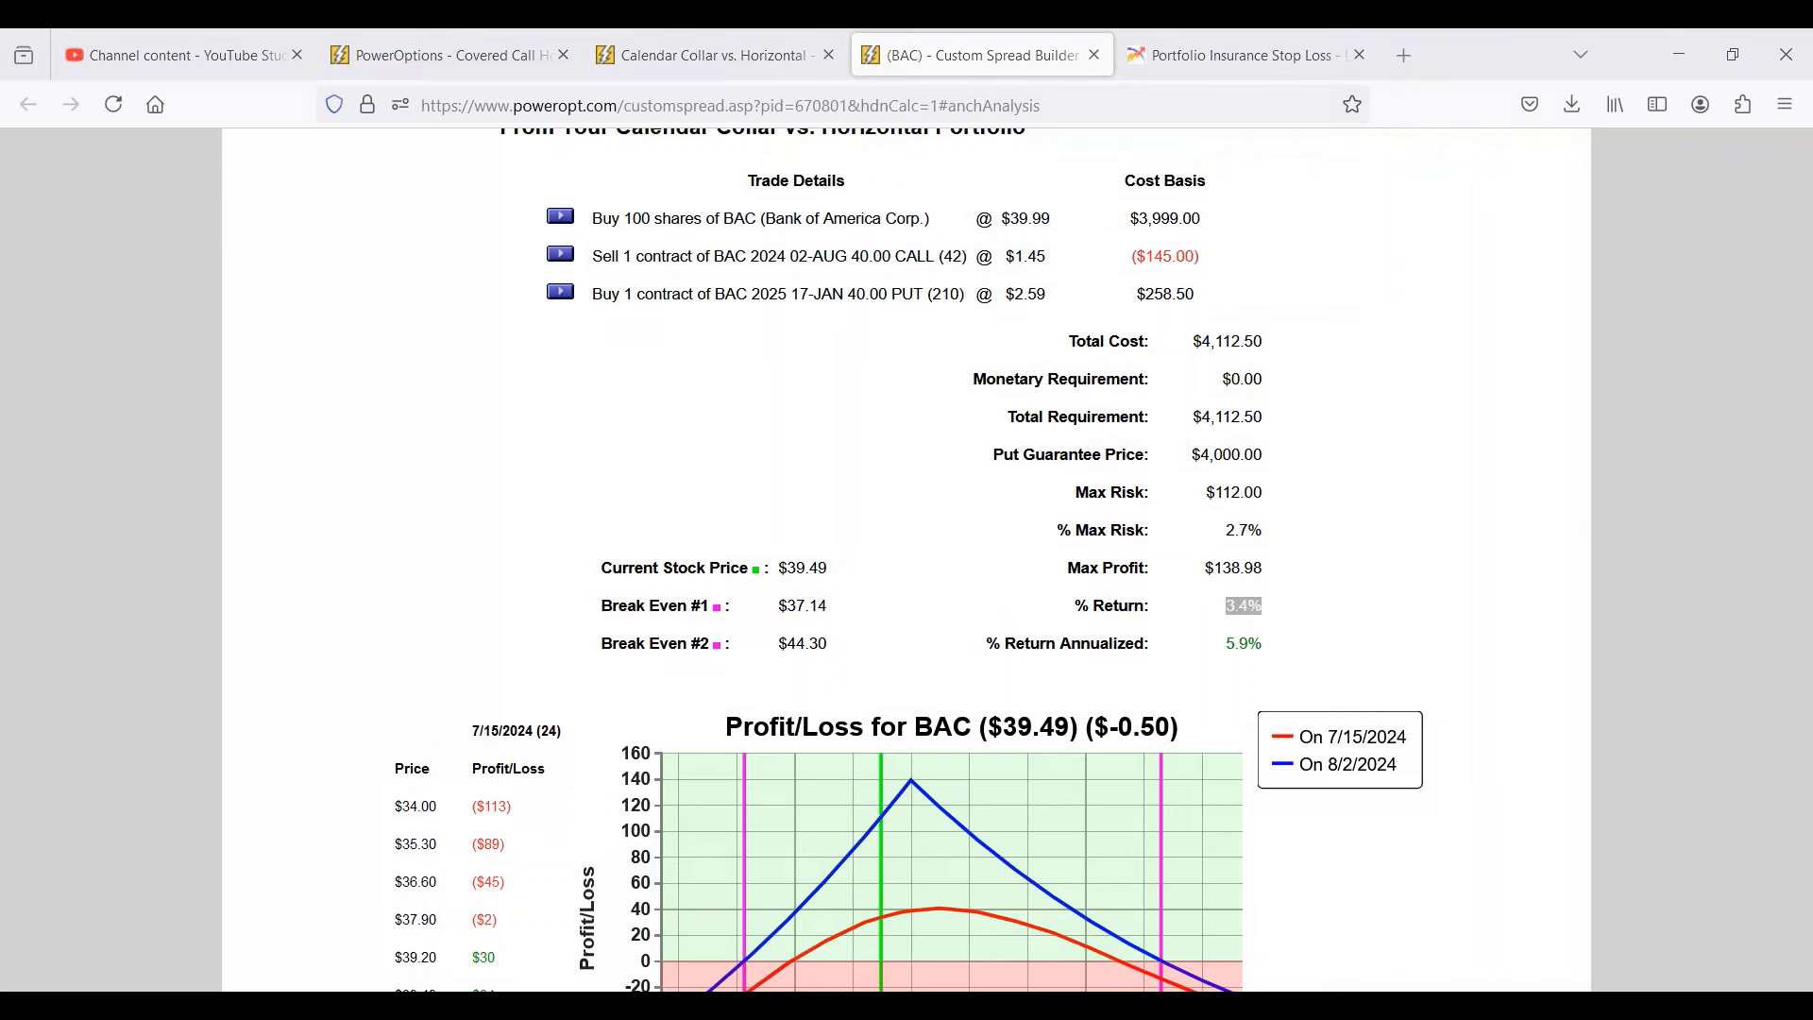
mouse_move(1415, 318)
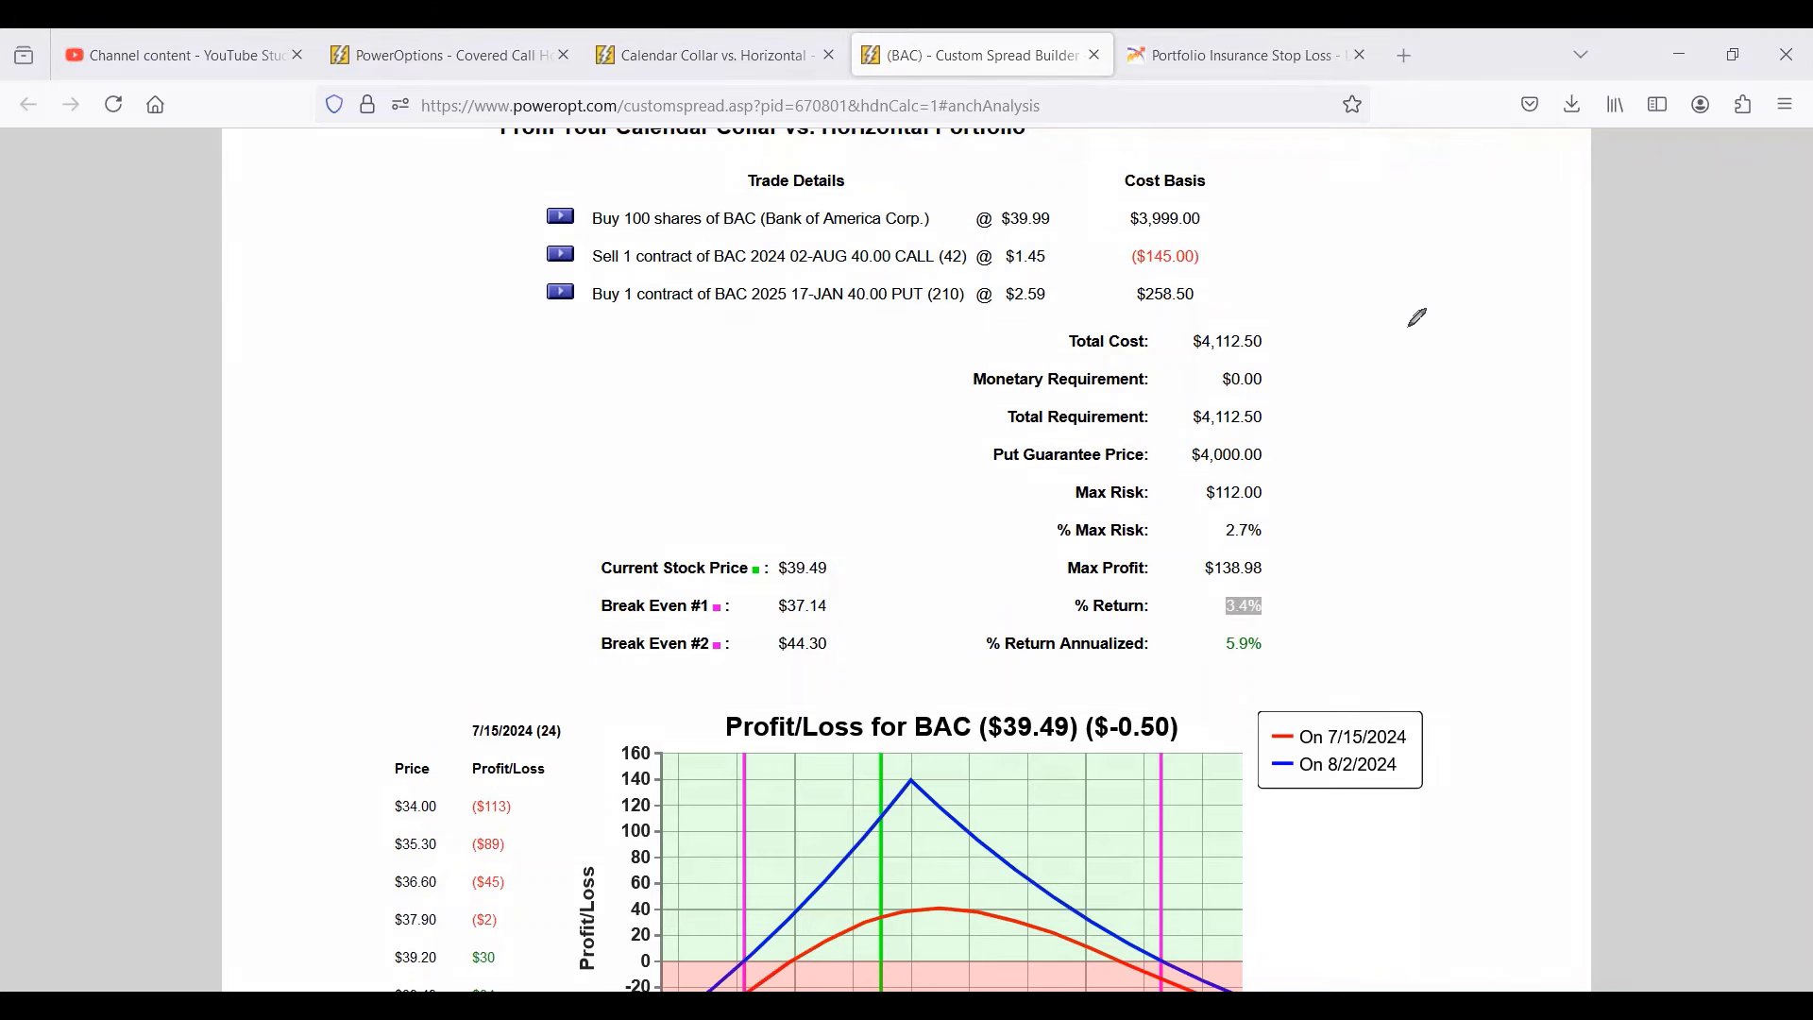
mouse_move(1379, 257)
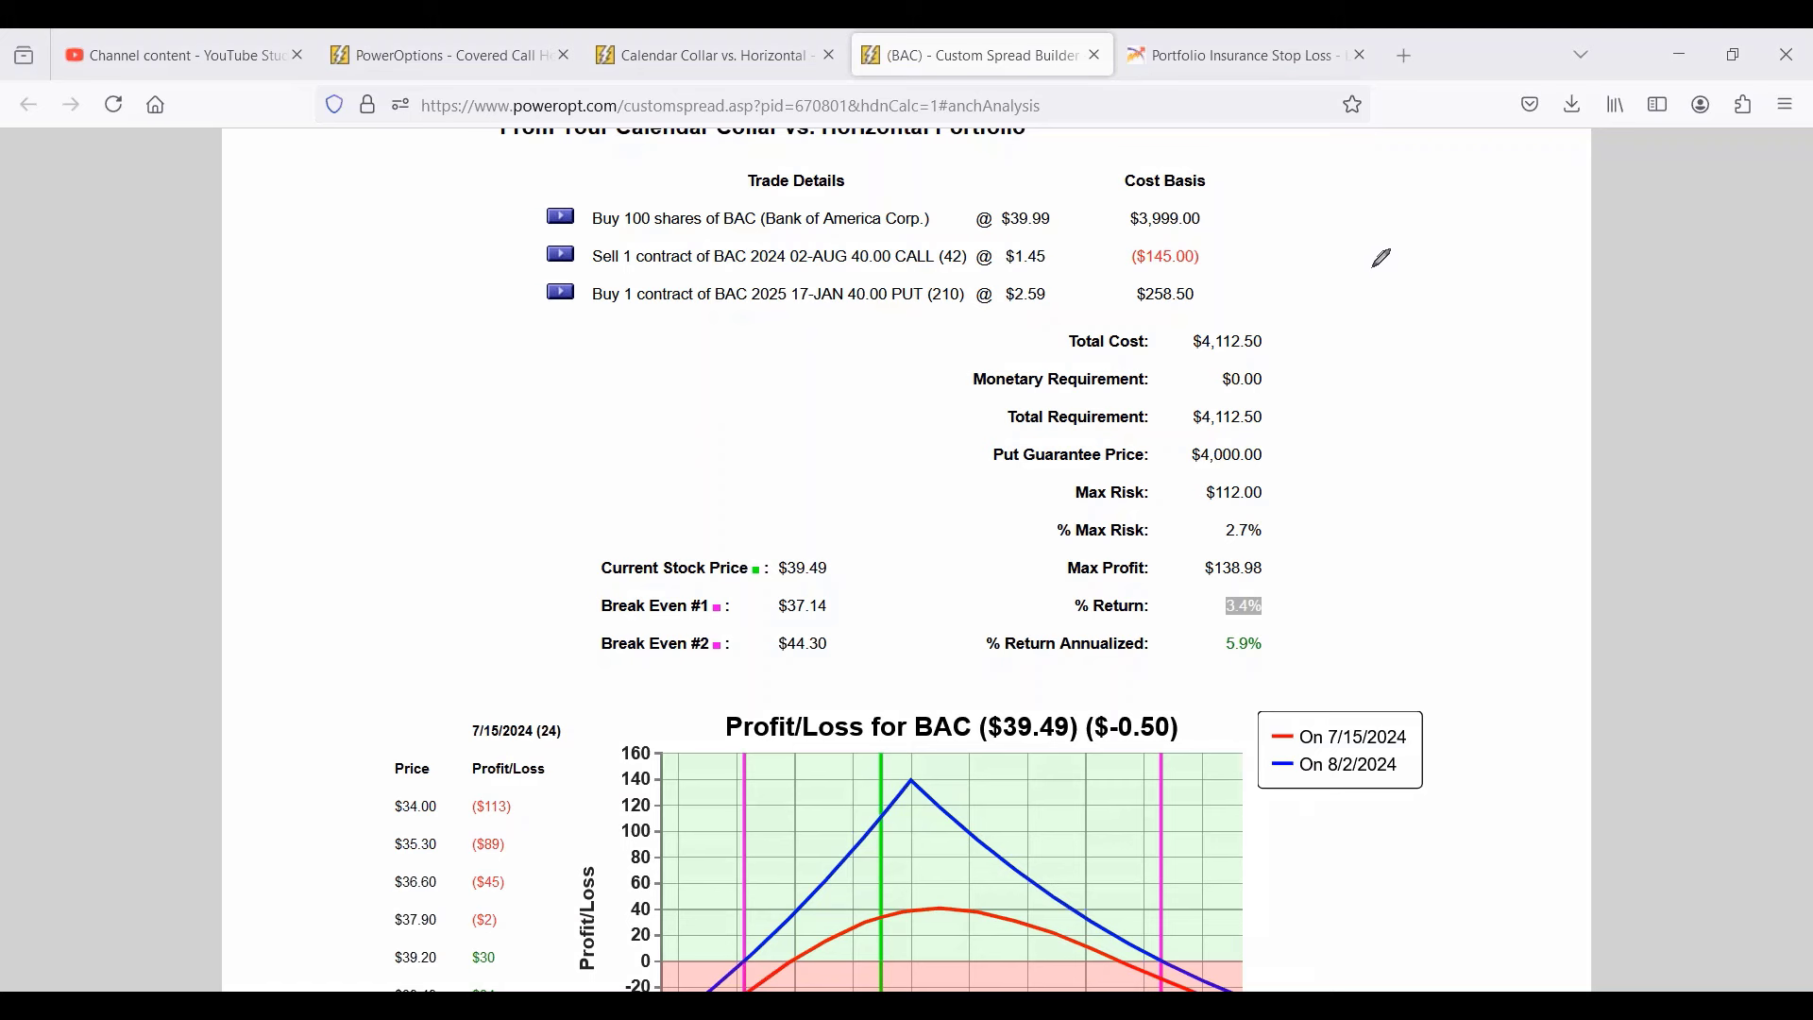
mouse_move(1364, 266)
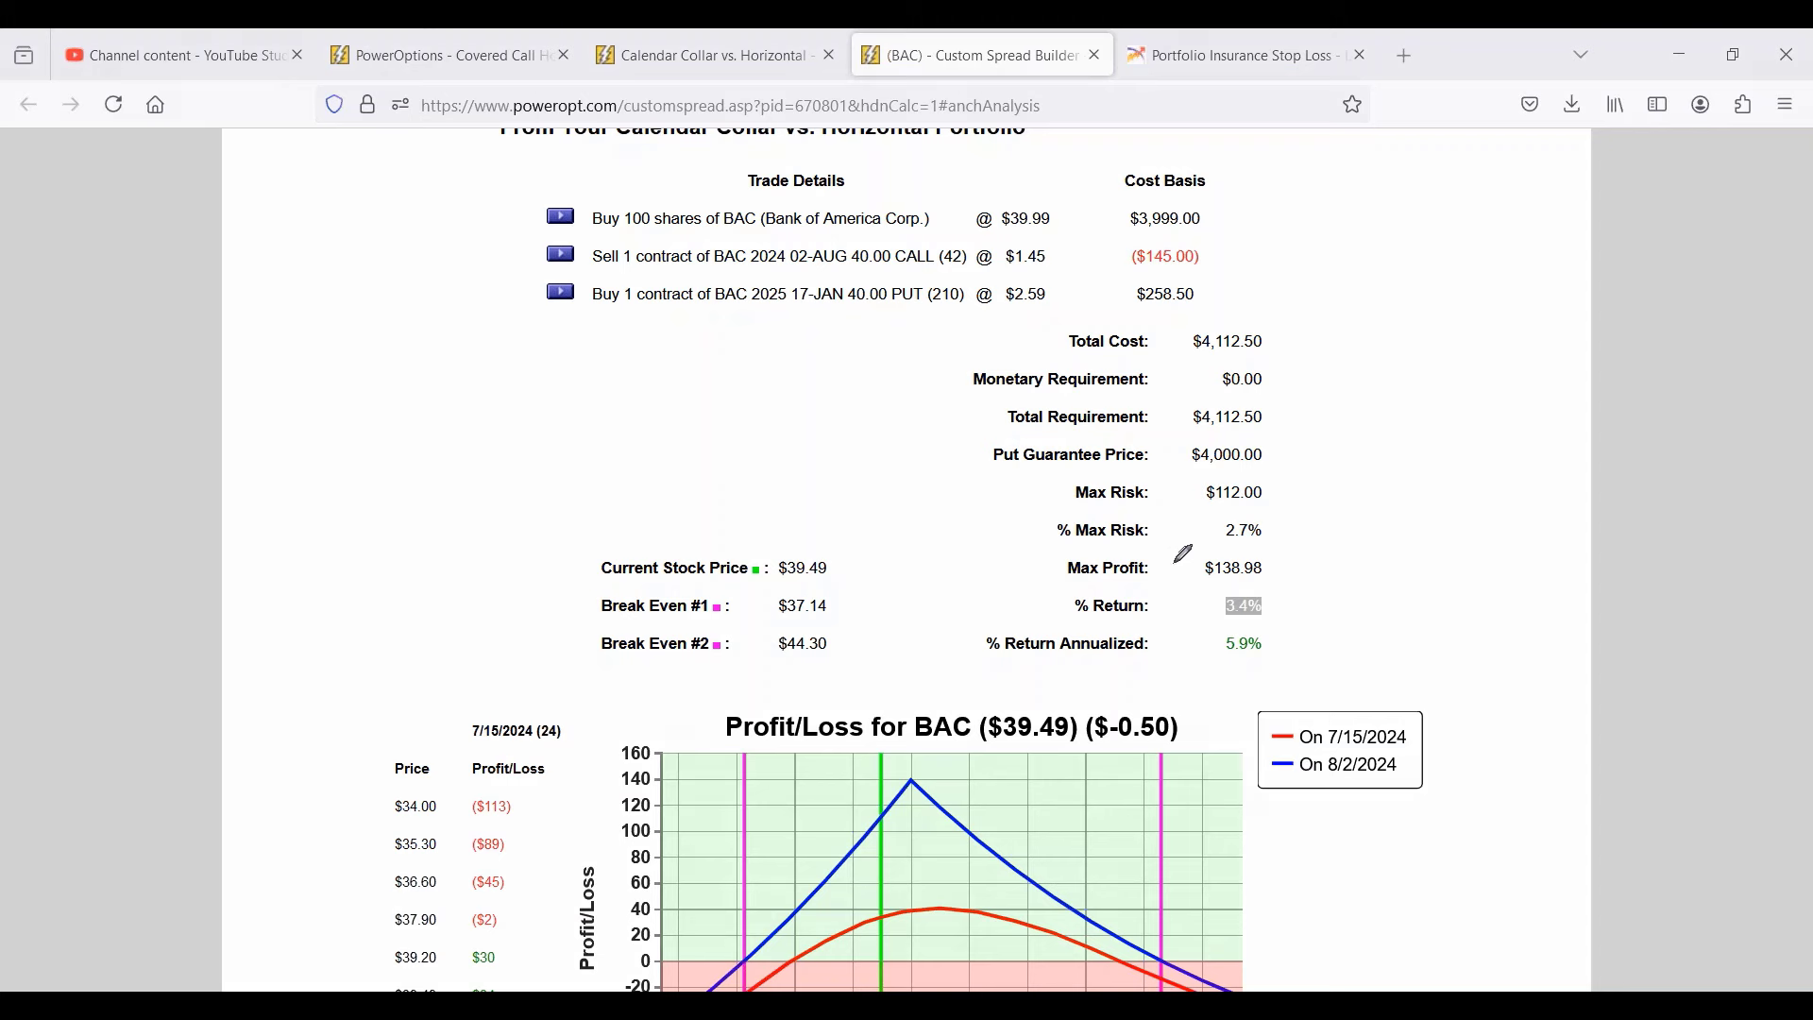
mouse_move(1188, 517)
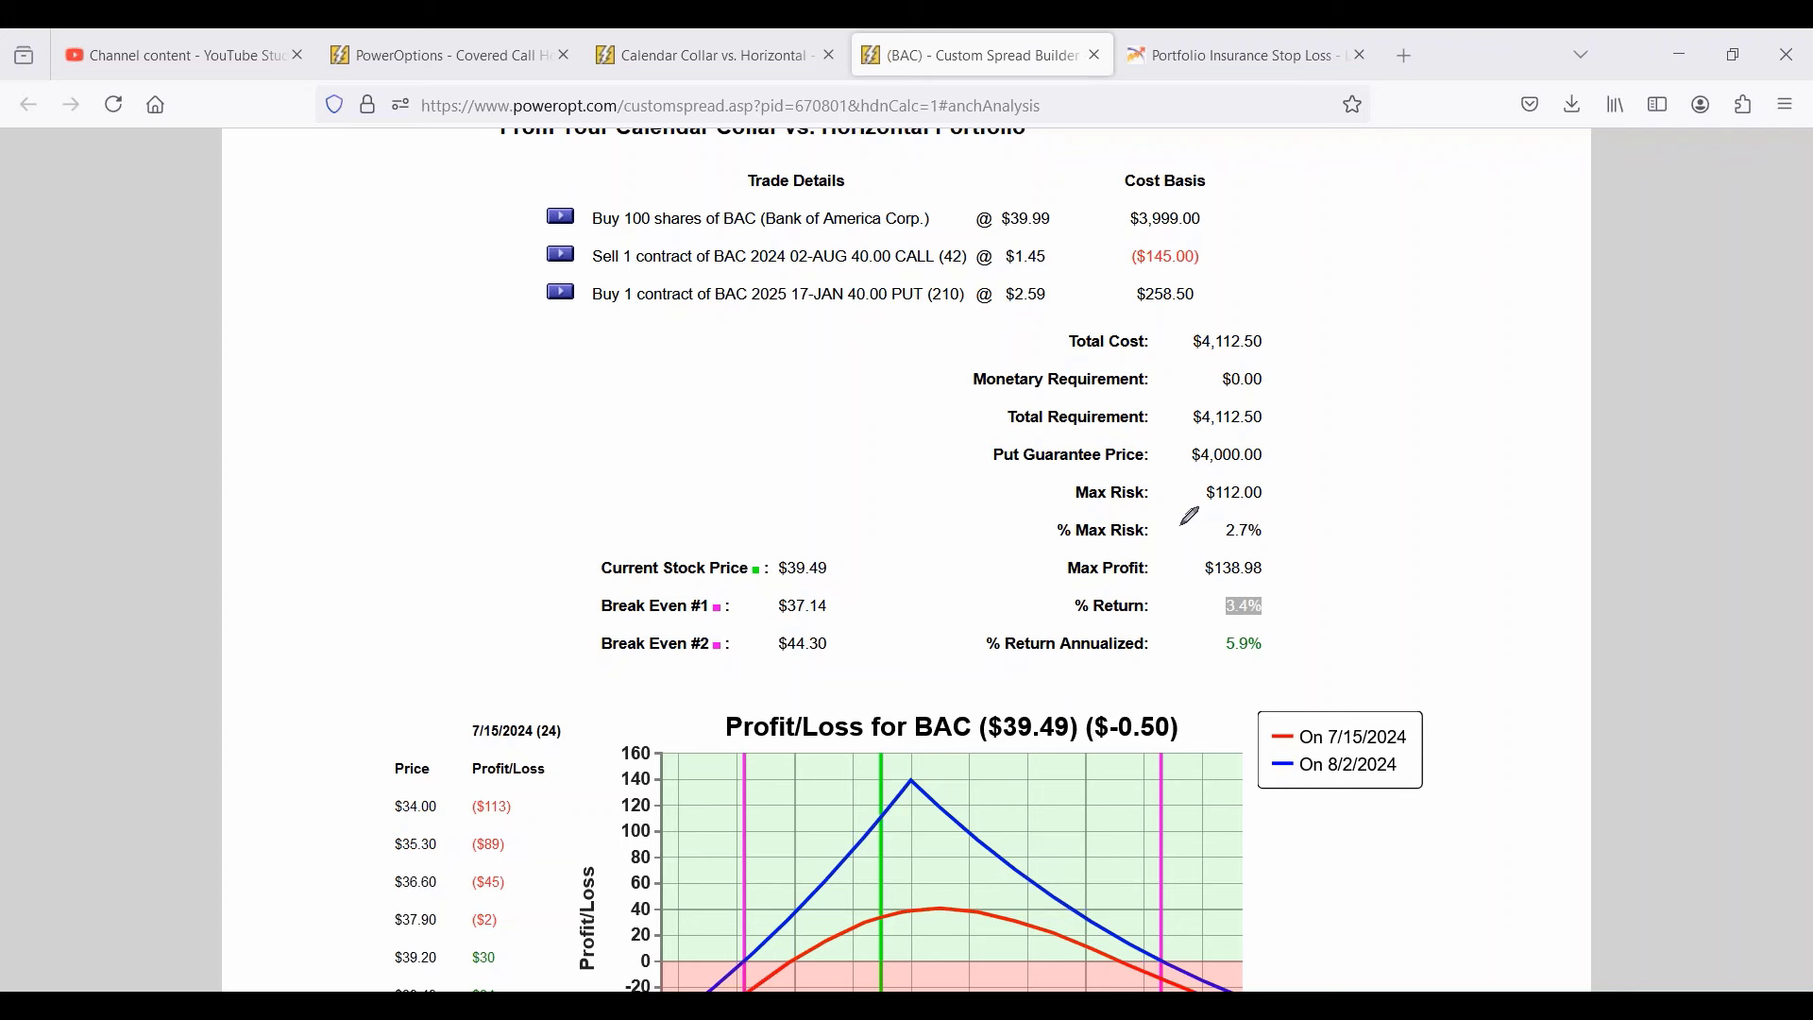
mouse_move(1278, 336)
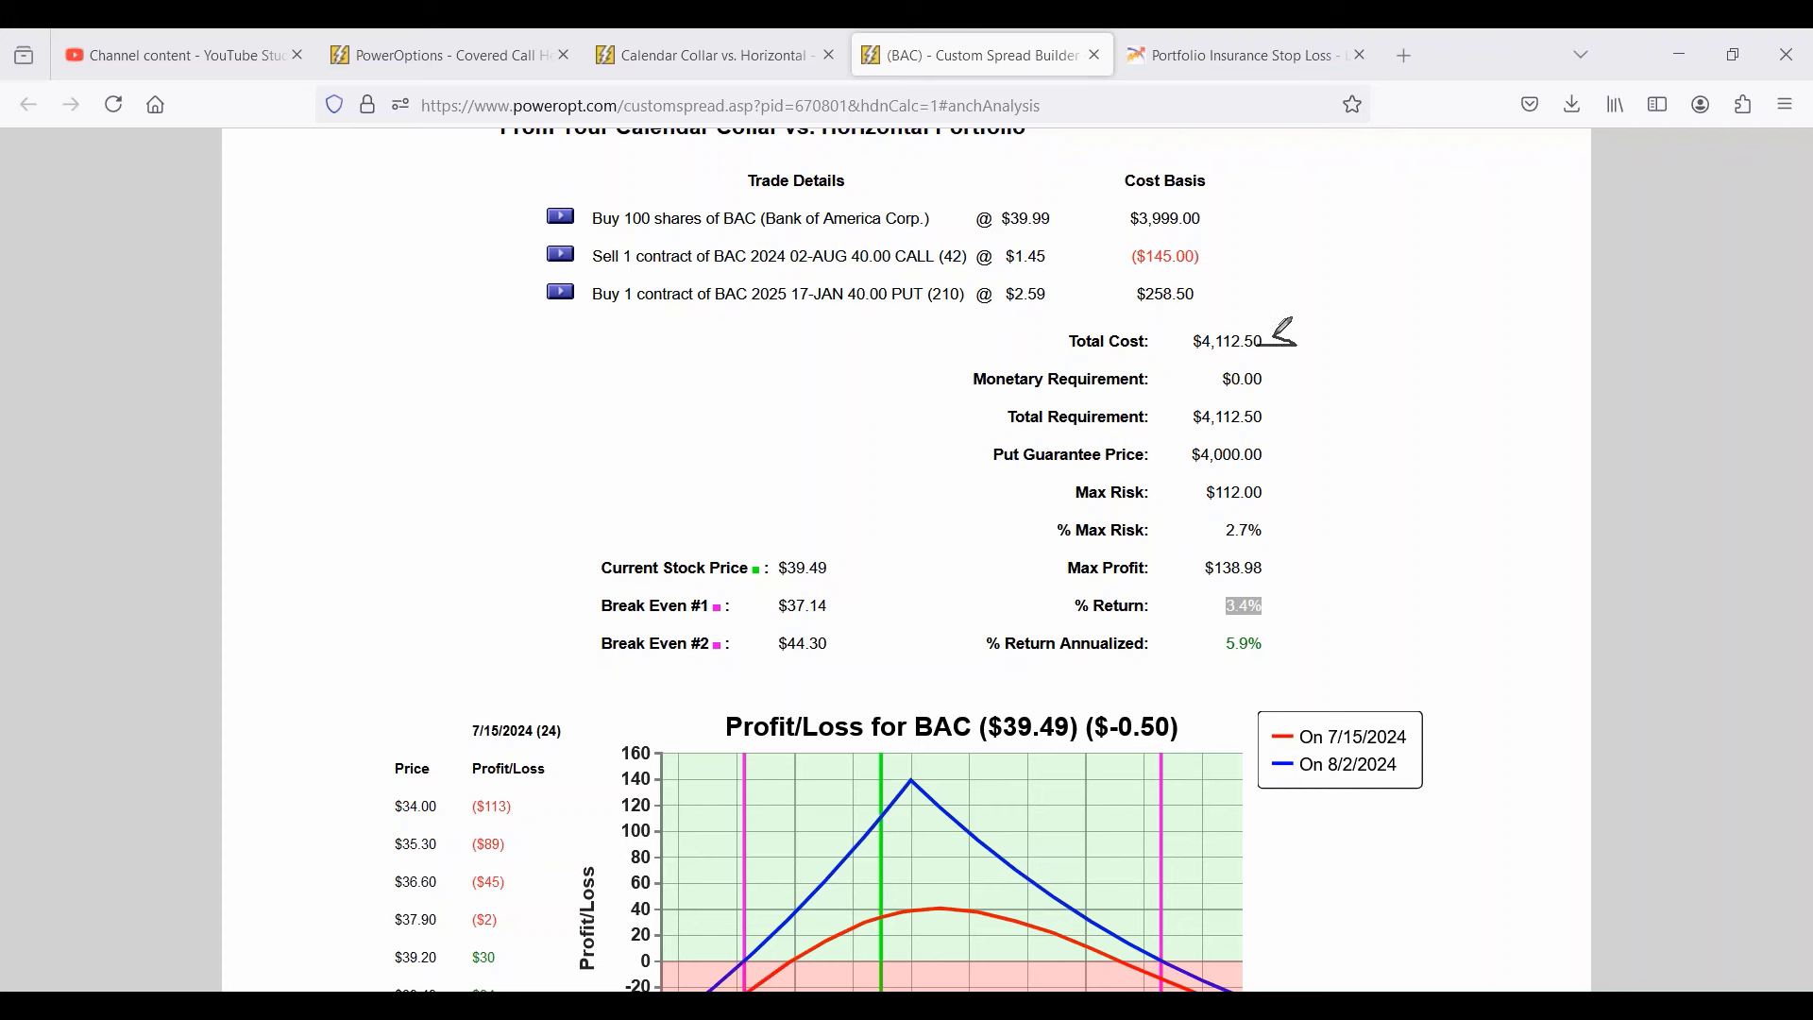
mouse_move(1286, 425)
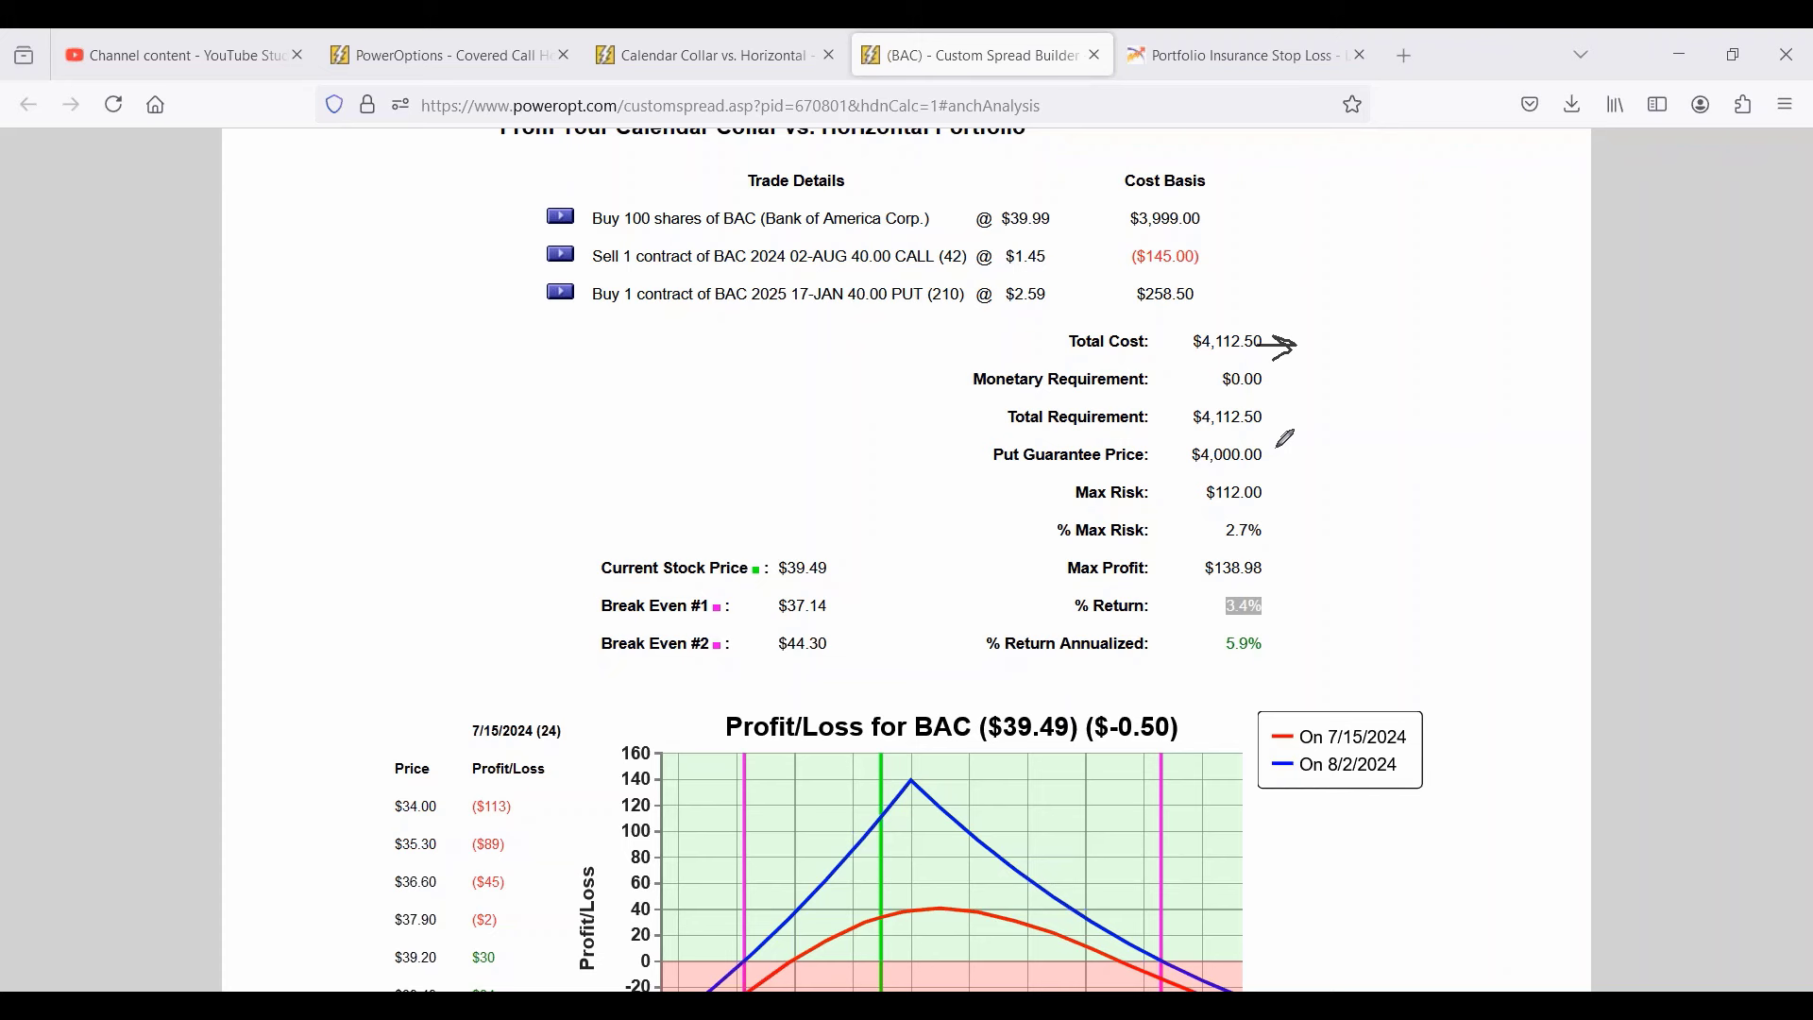
mouse_move(1296, 437)
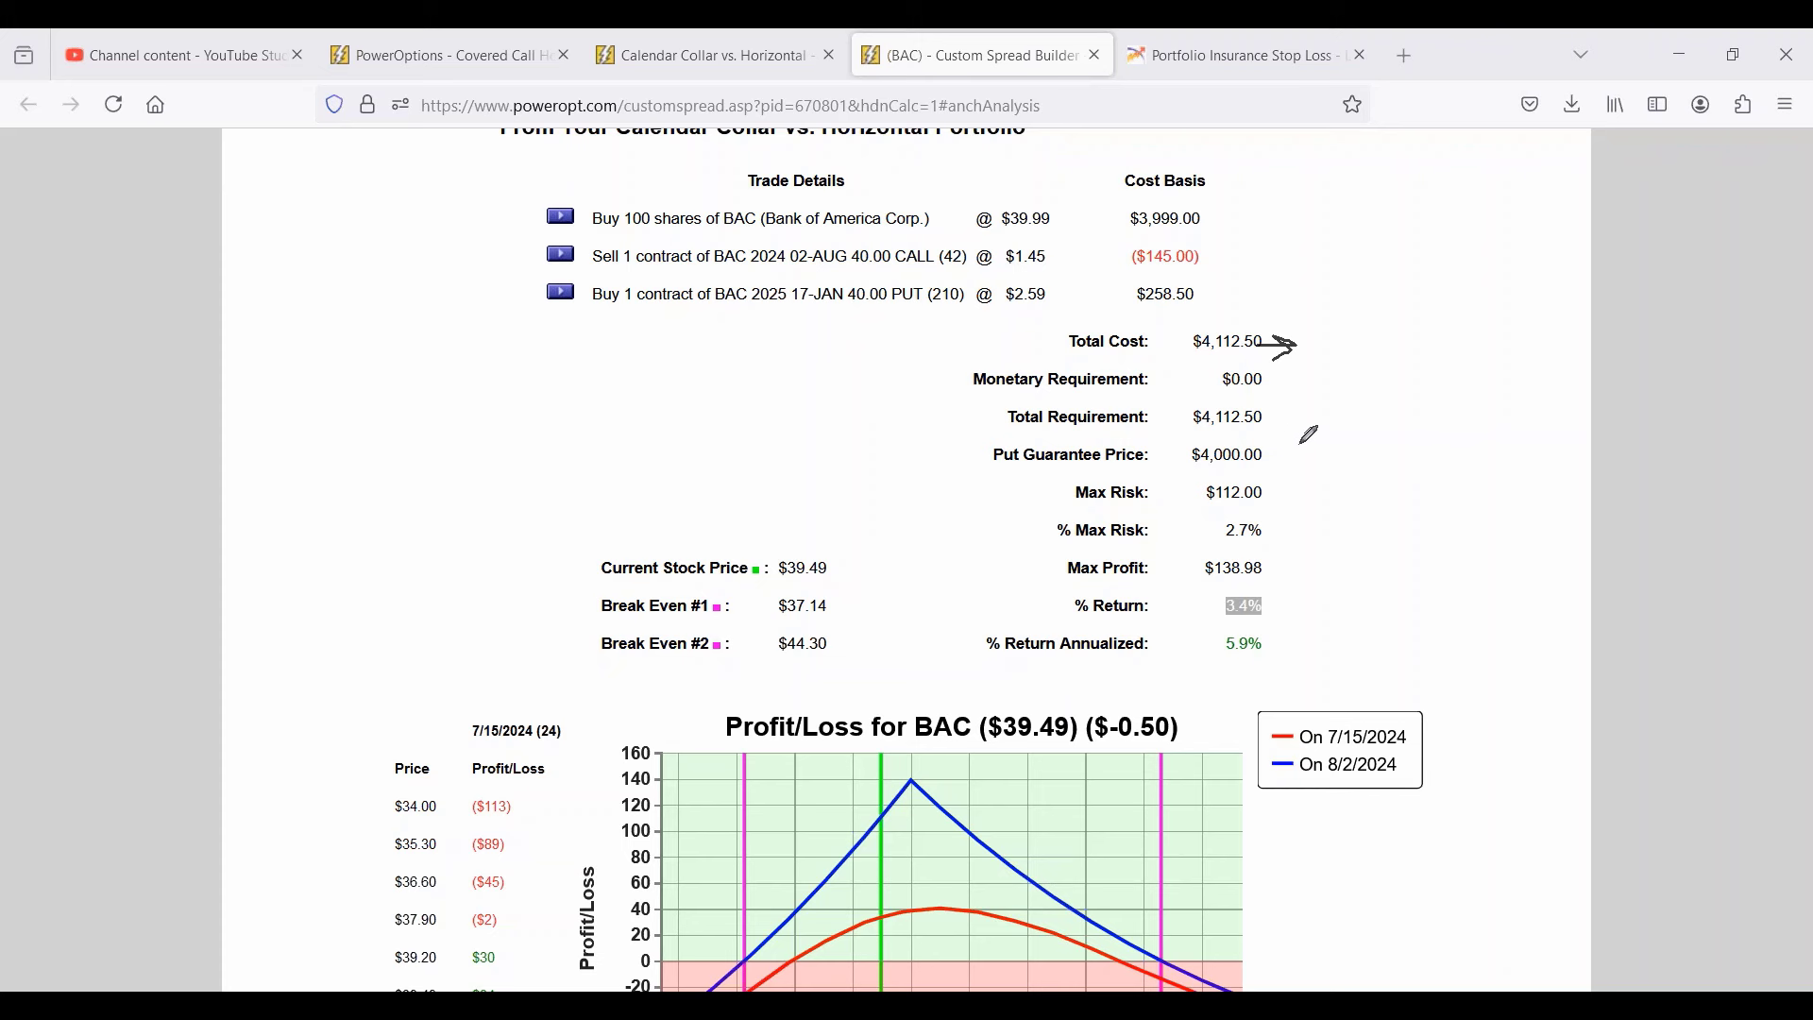
mouse_move(1324, 420)
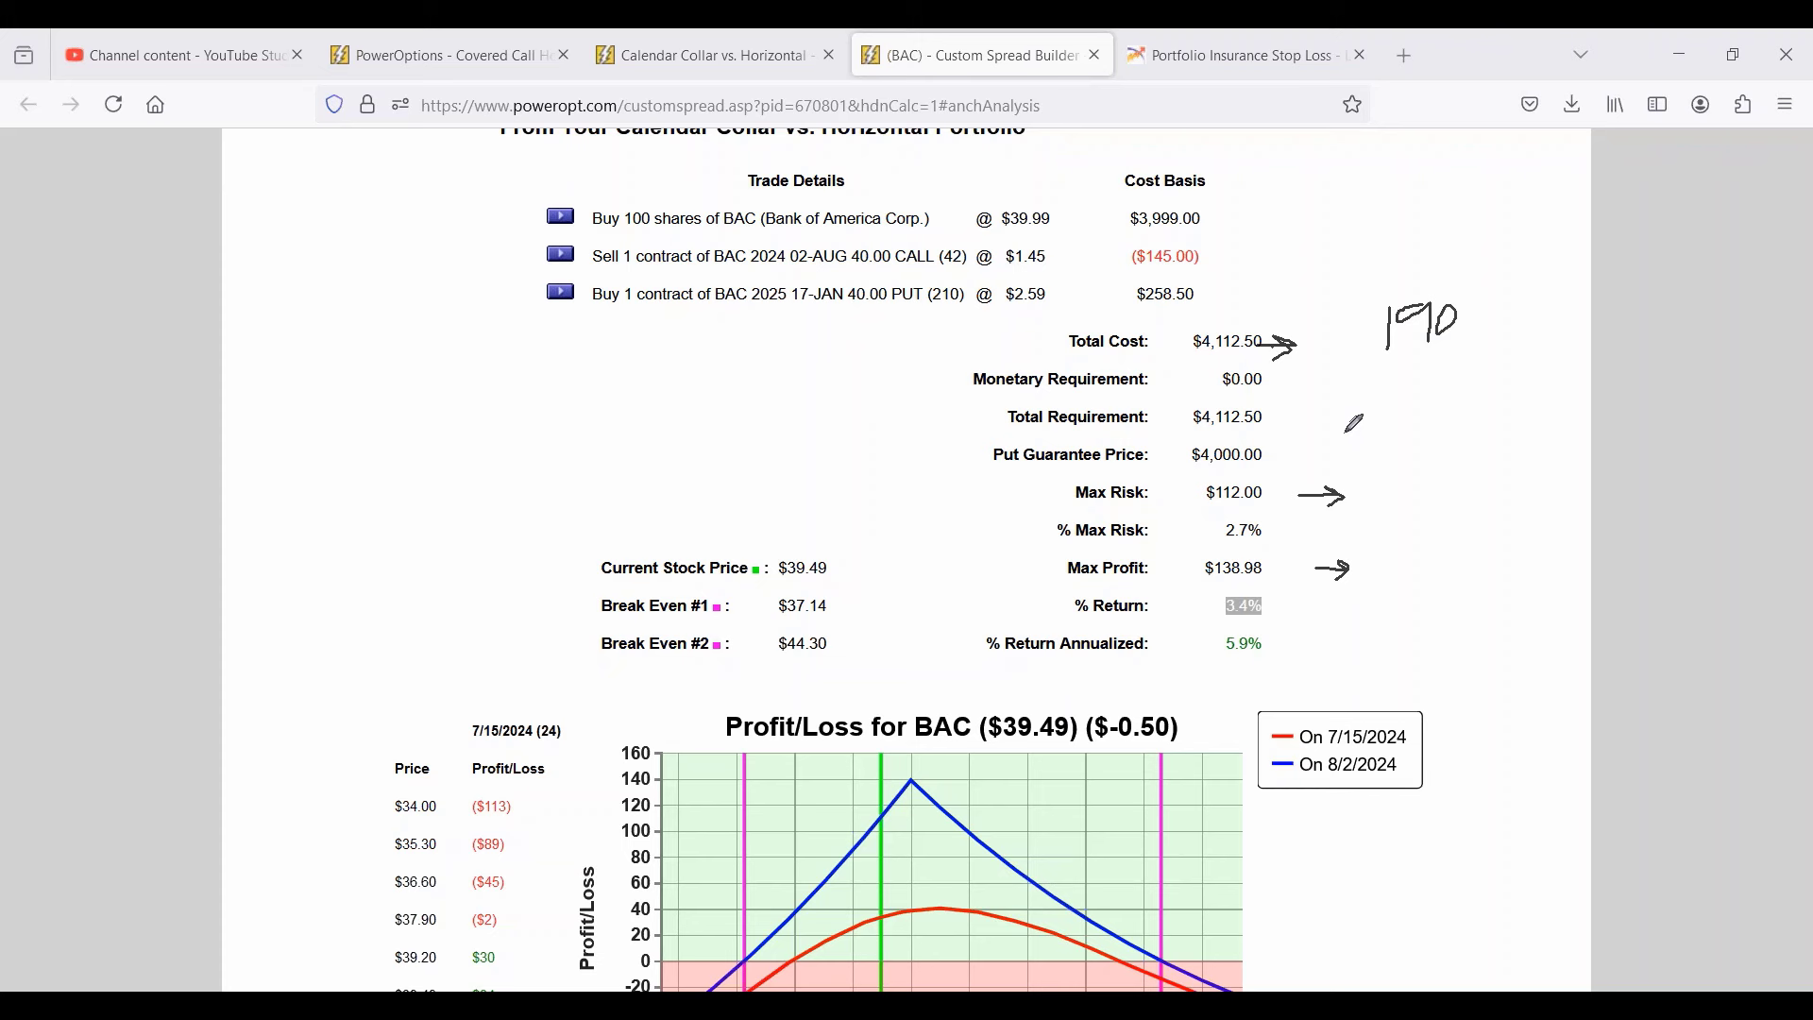
mouse_move(376, 387)
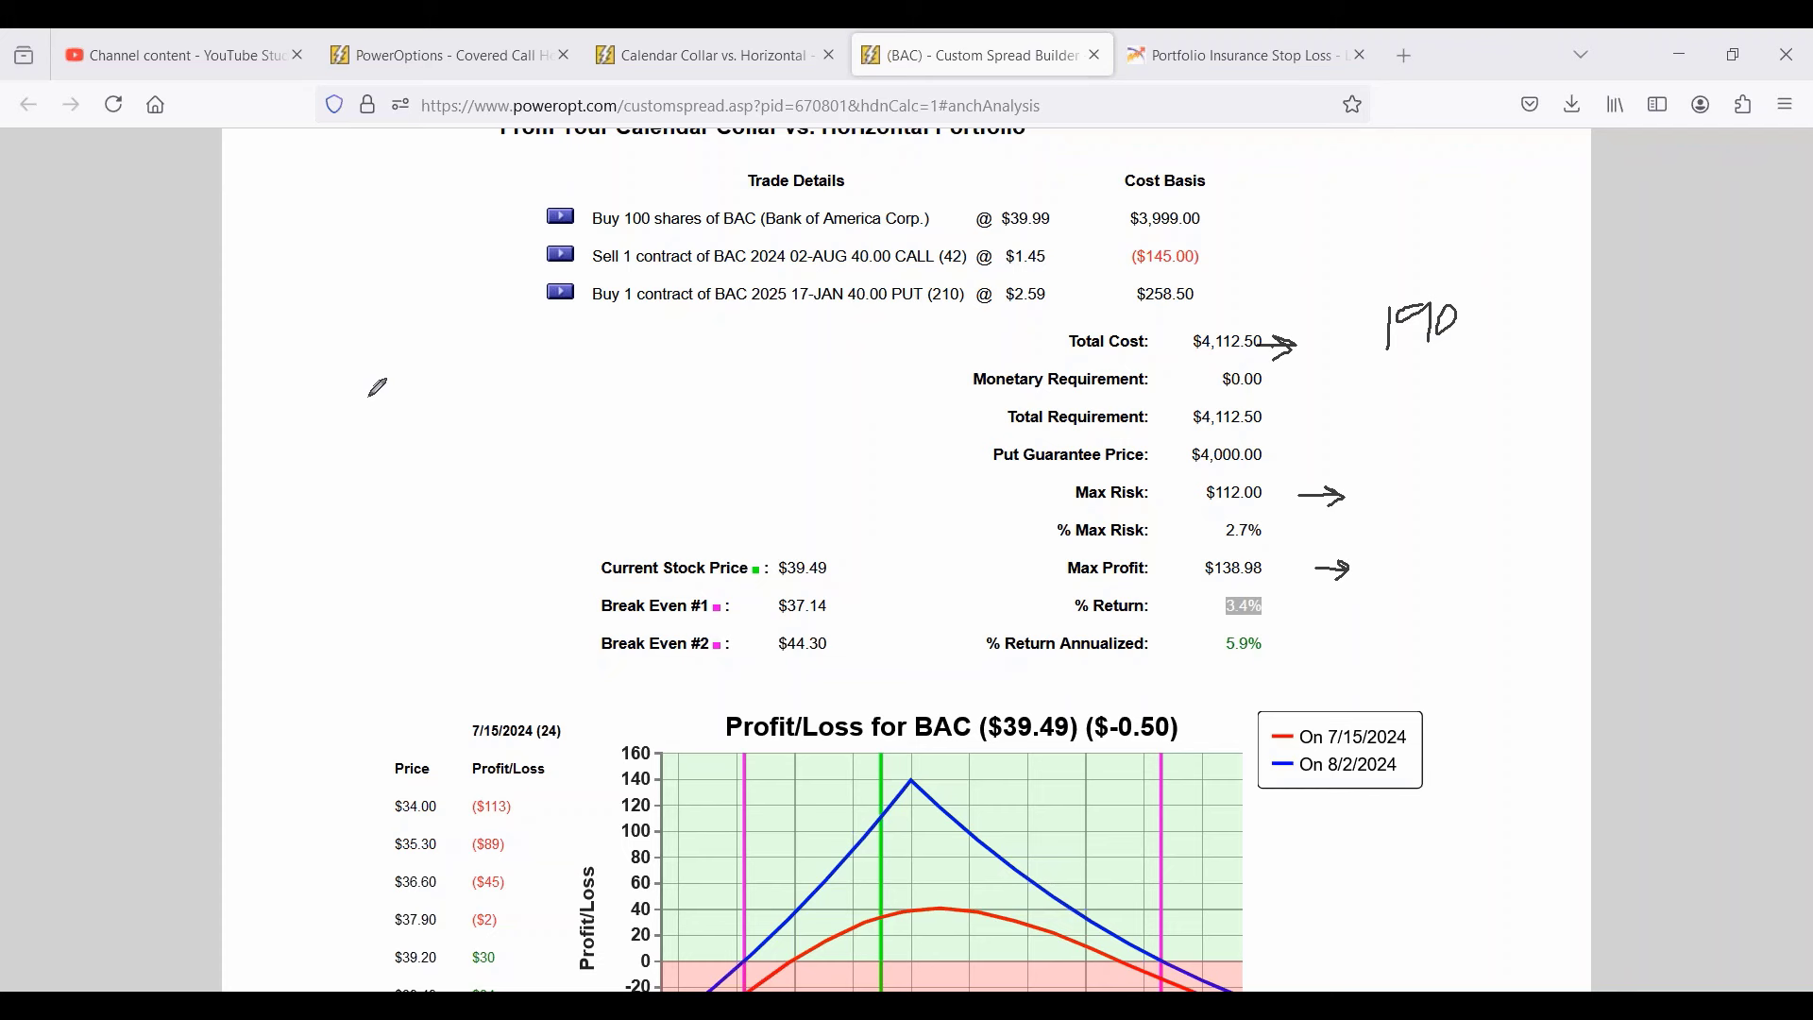
mouse_move(491, 374)
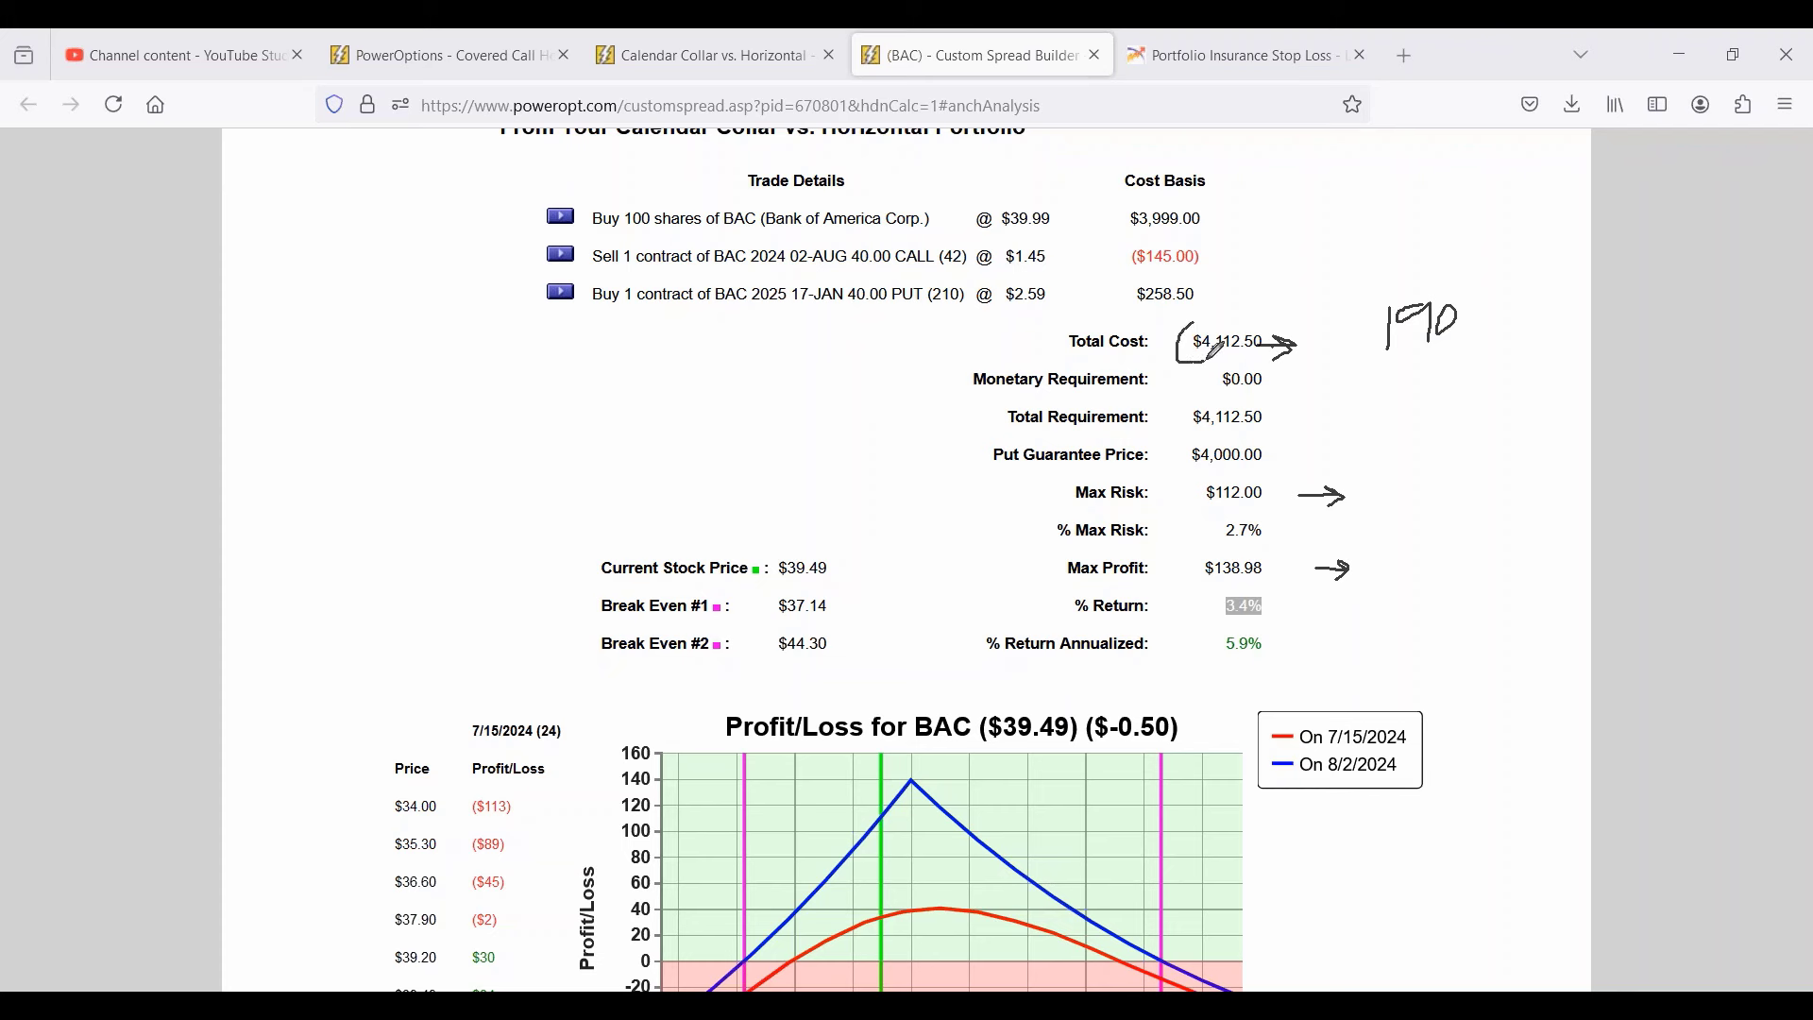
mouse_move(992, 483)
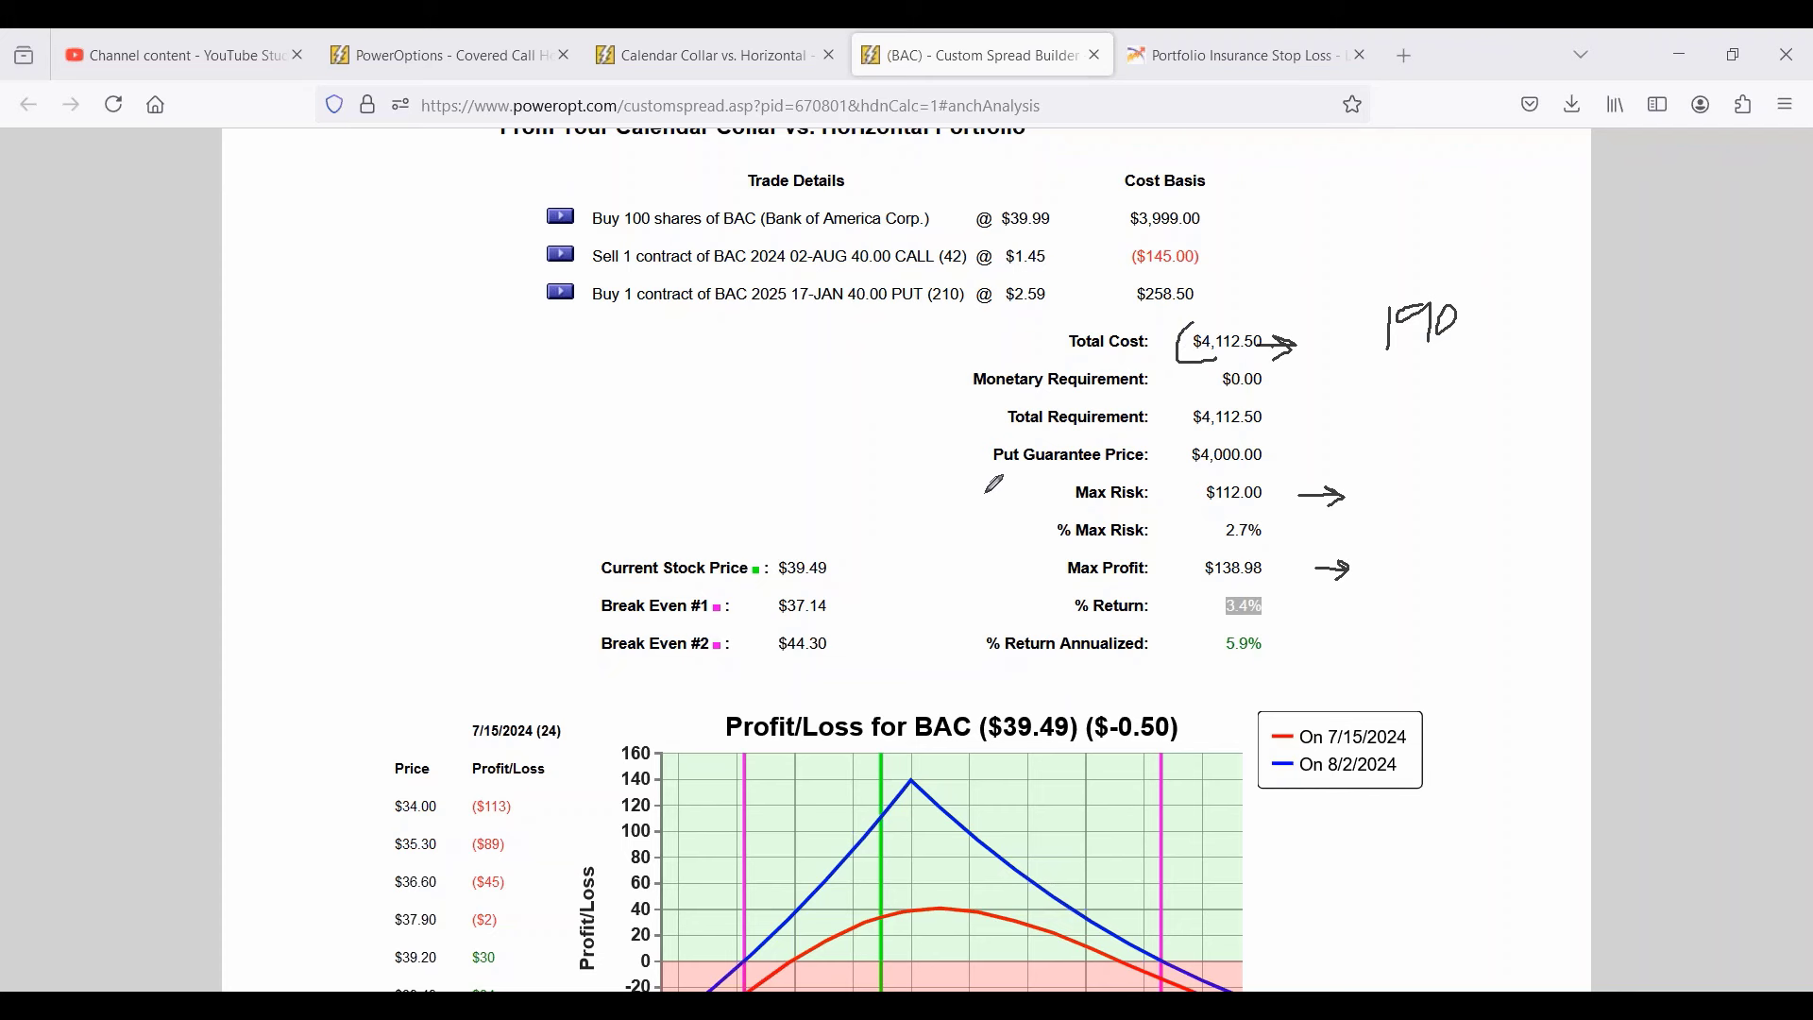
mouse_move(937, 294)
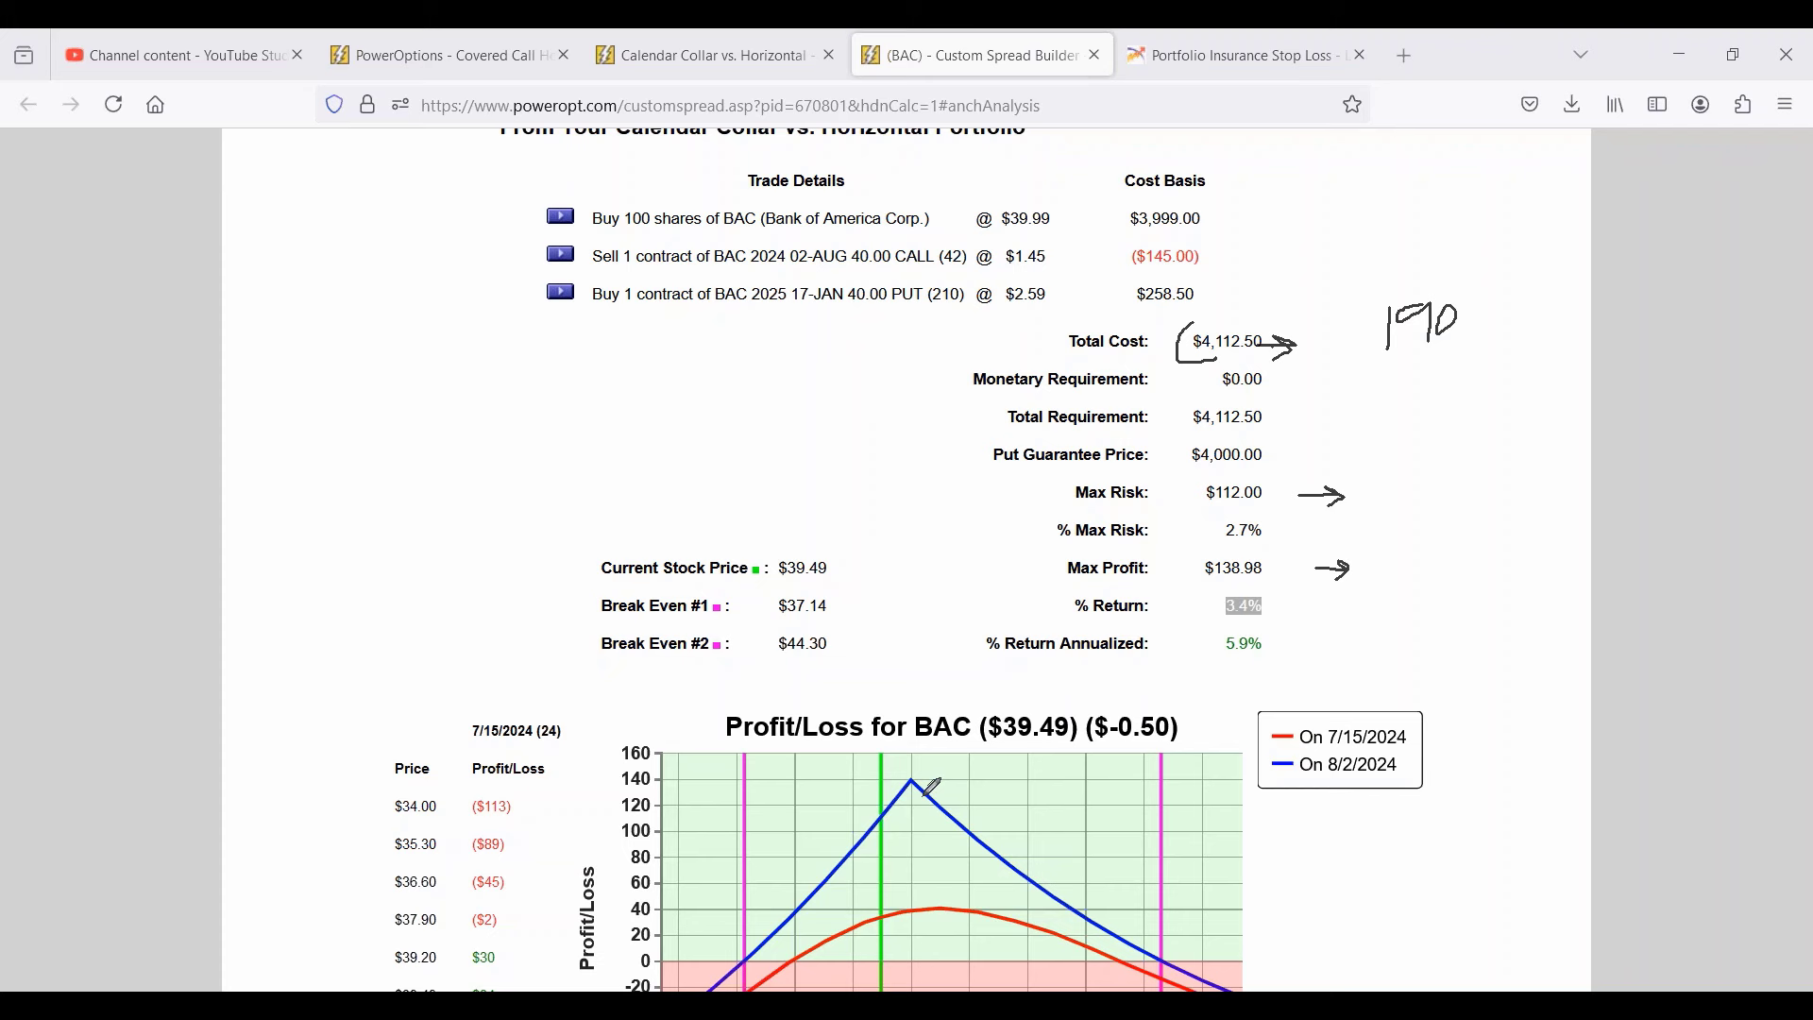
mouse_move(927, 778)
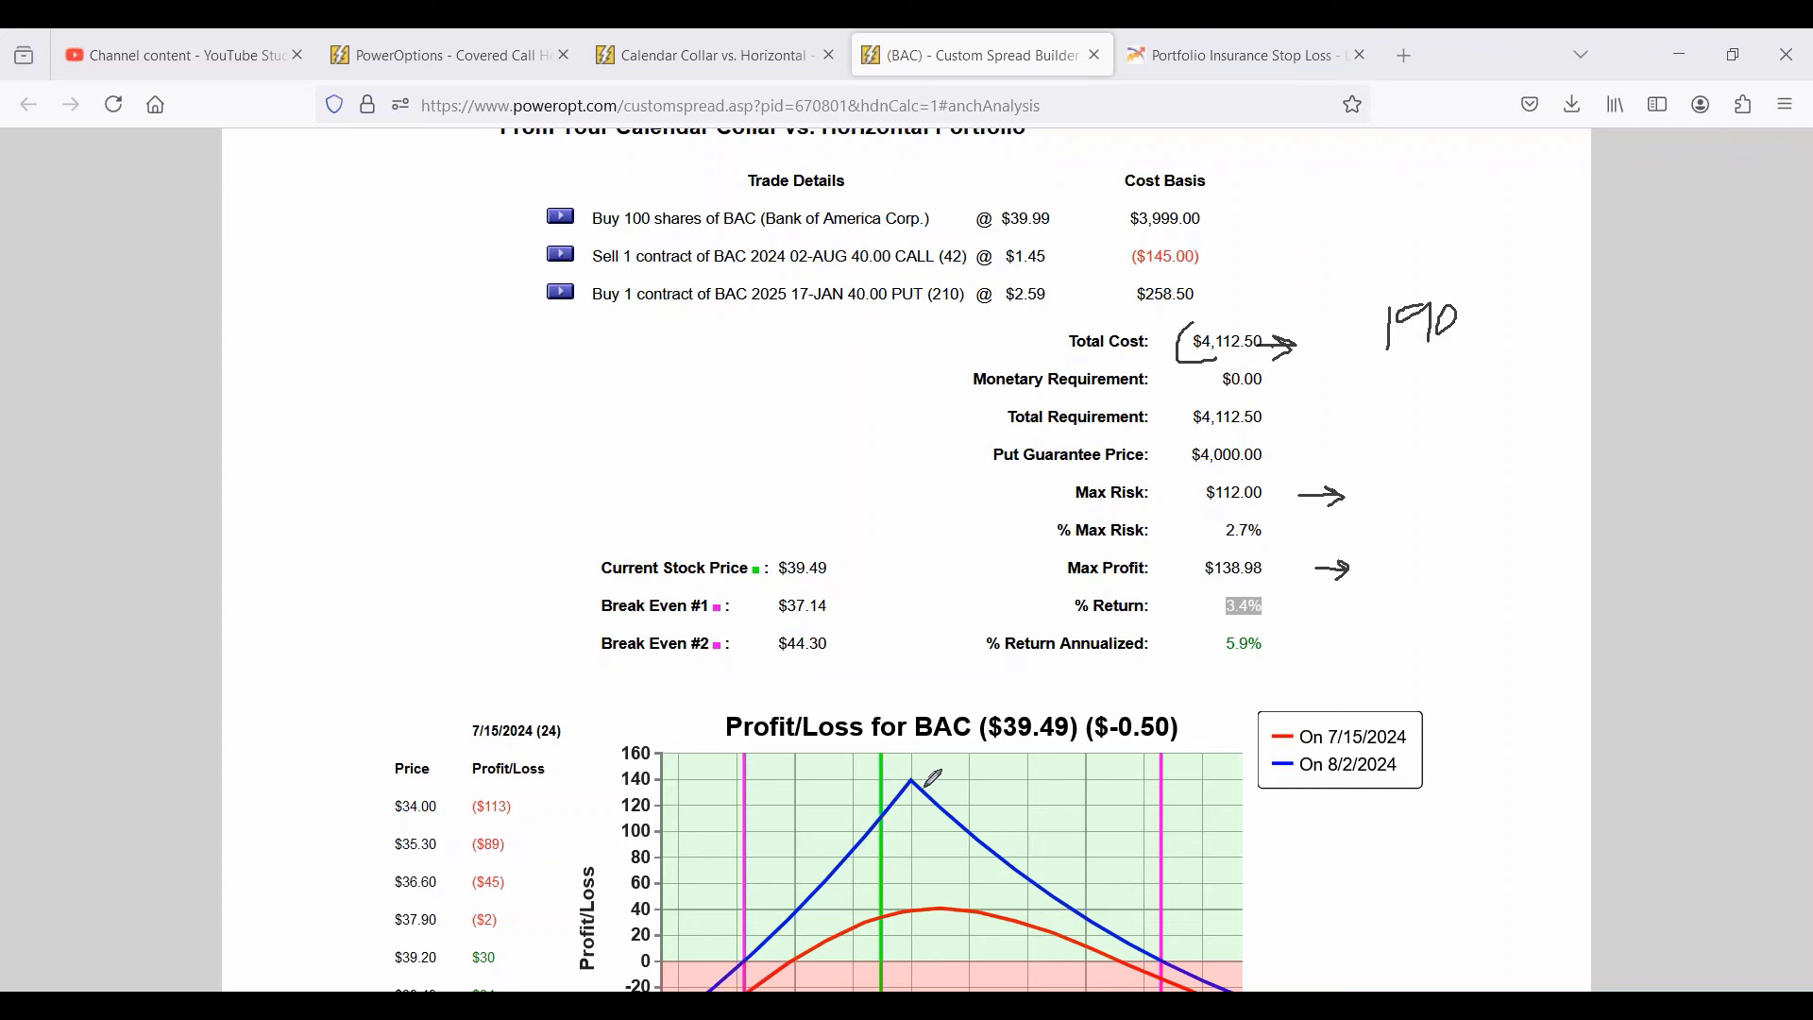
mouse_move(920, 723)
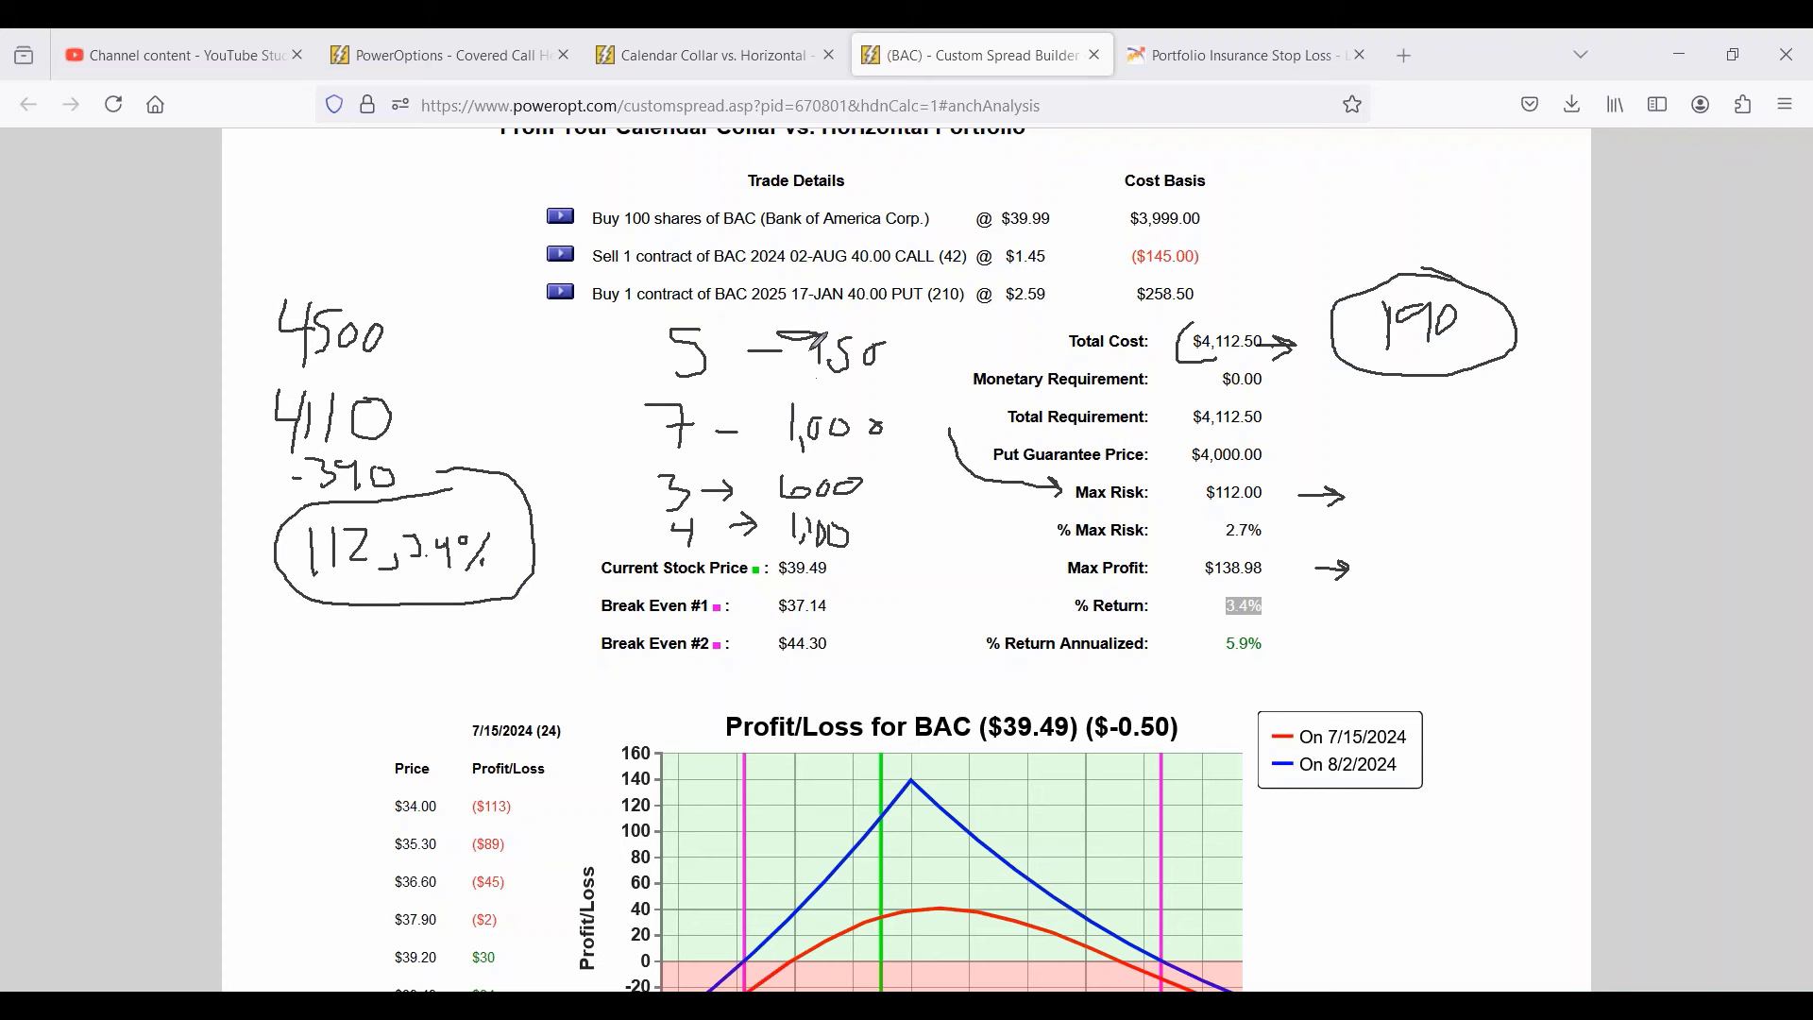
mouse_move(918, 538)
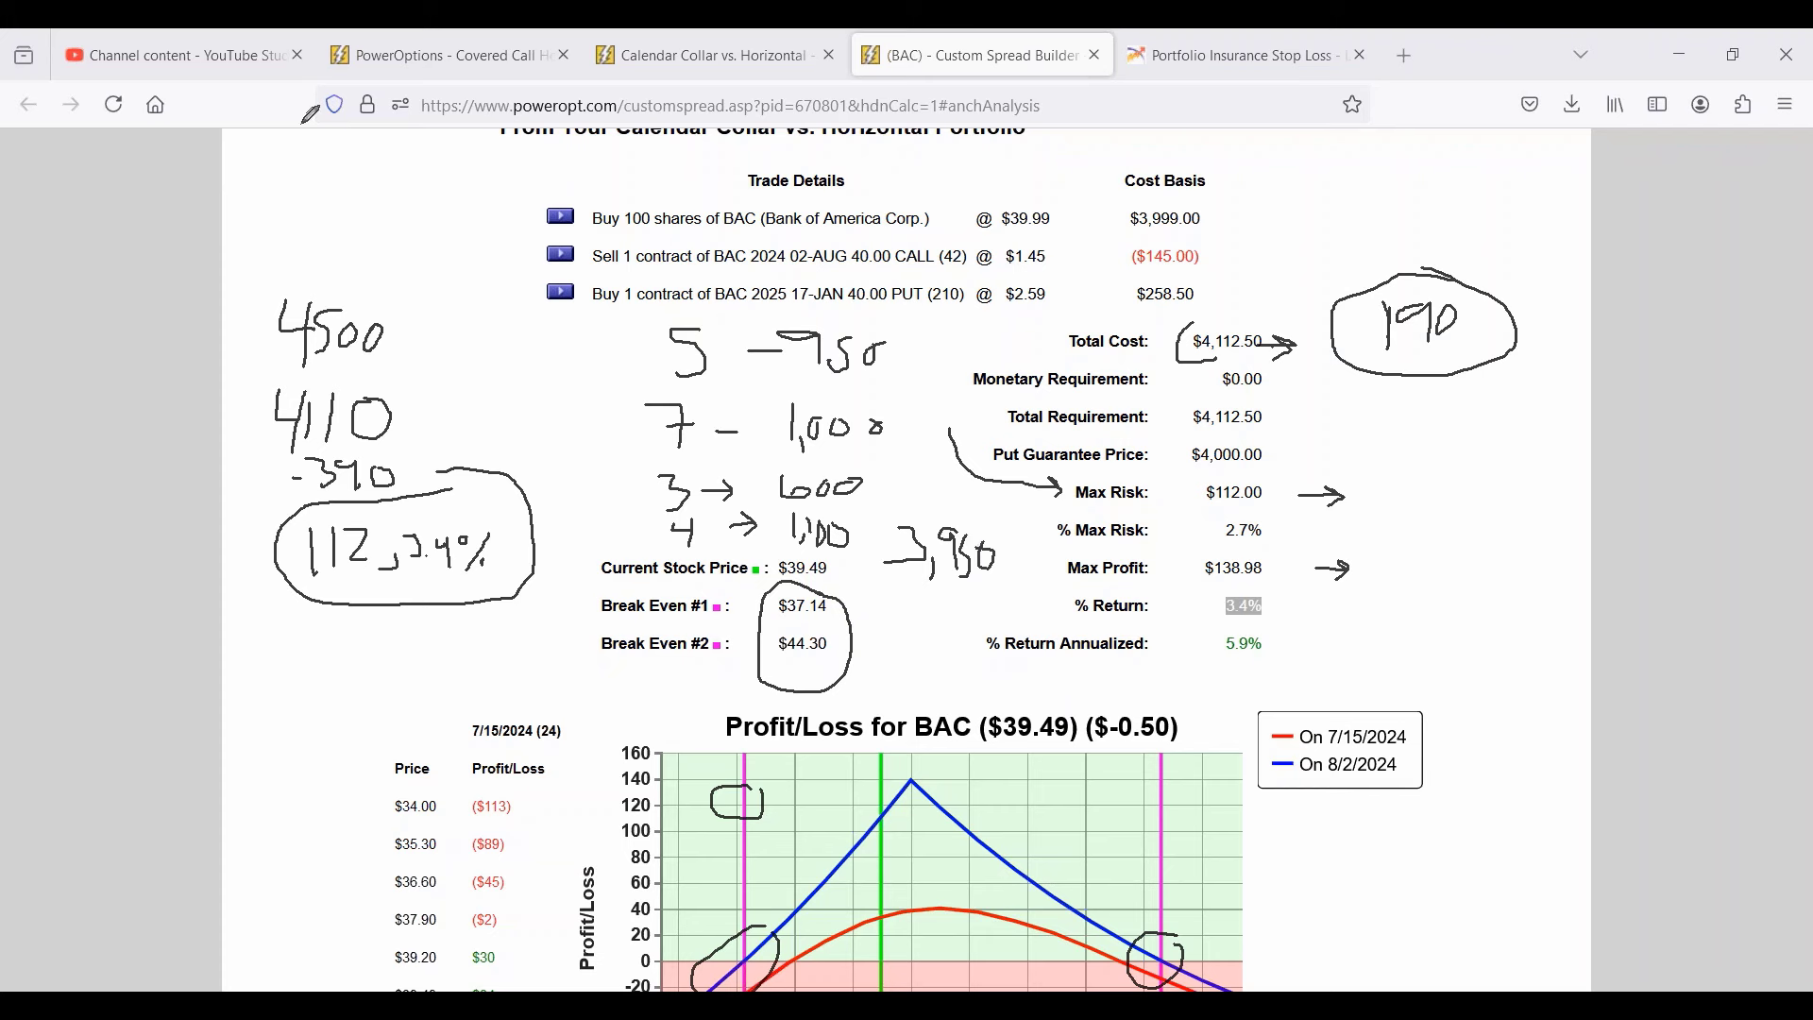
Mark the break-even figures on the BAC collar analysis with the pen, noting 3,950.
drag(146, 327, 231, 326)
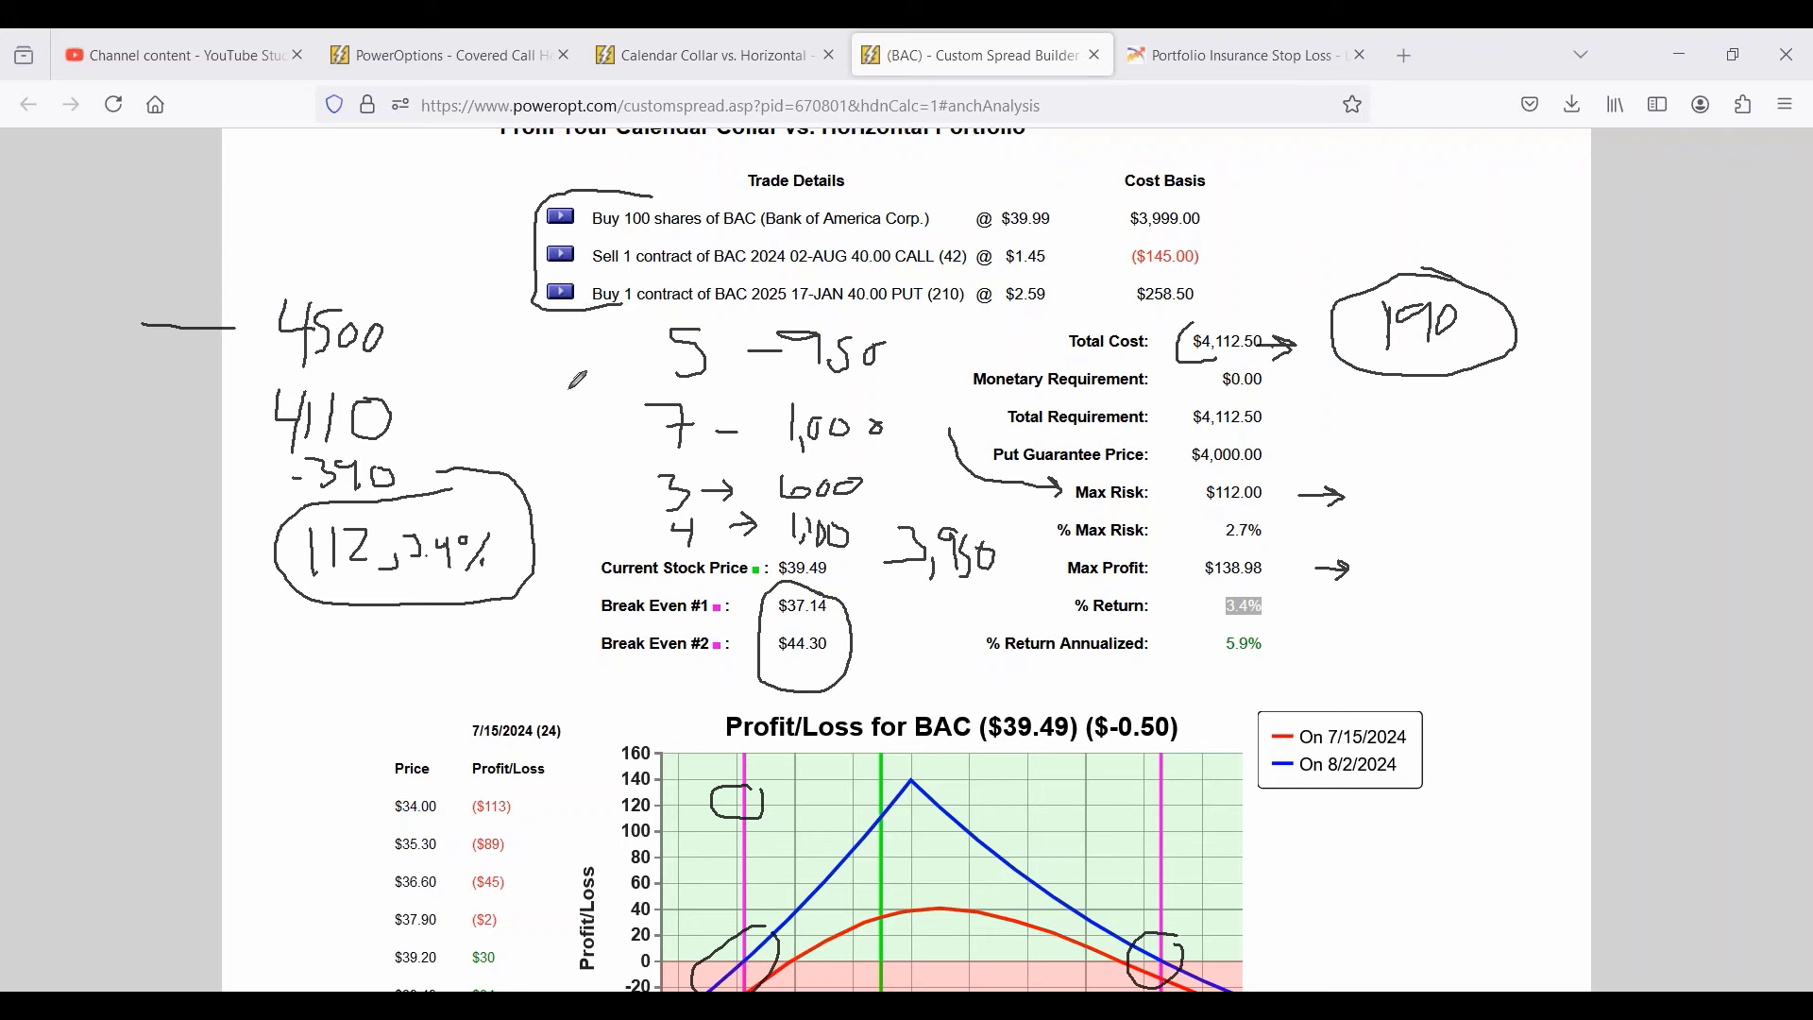
mouse_move(45, 448)
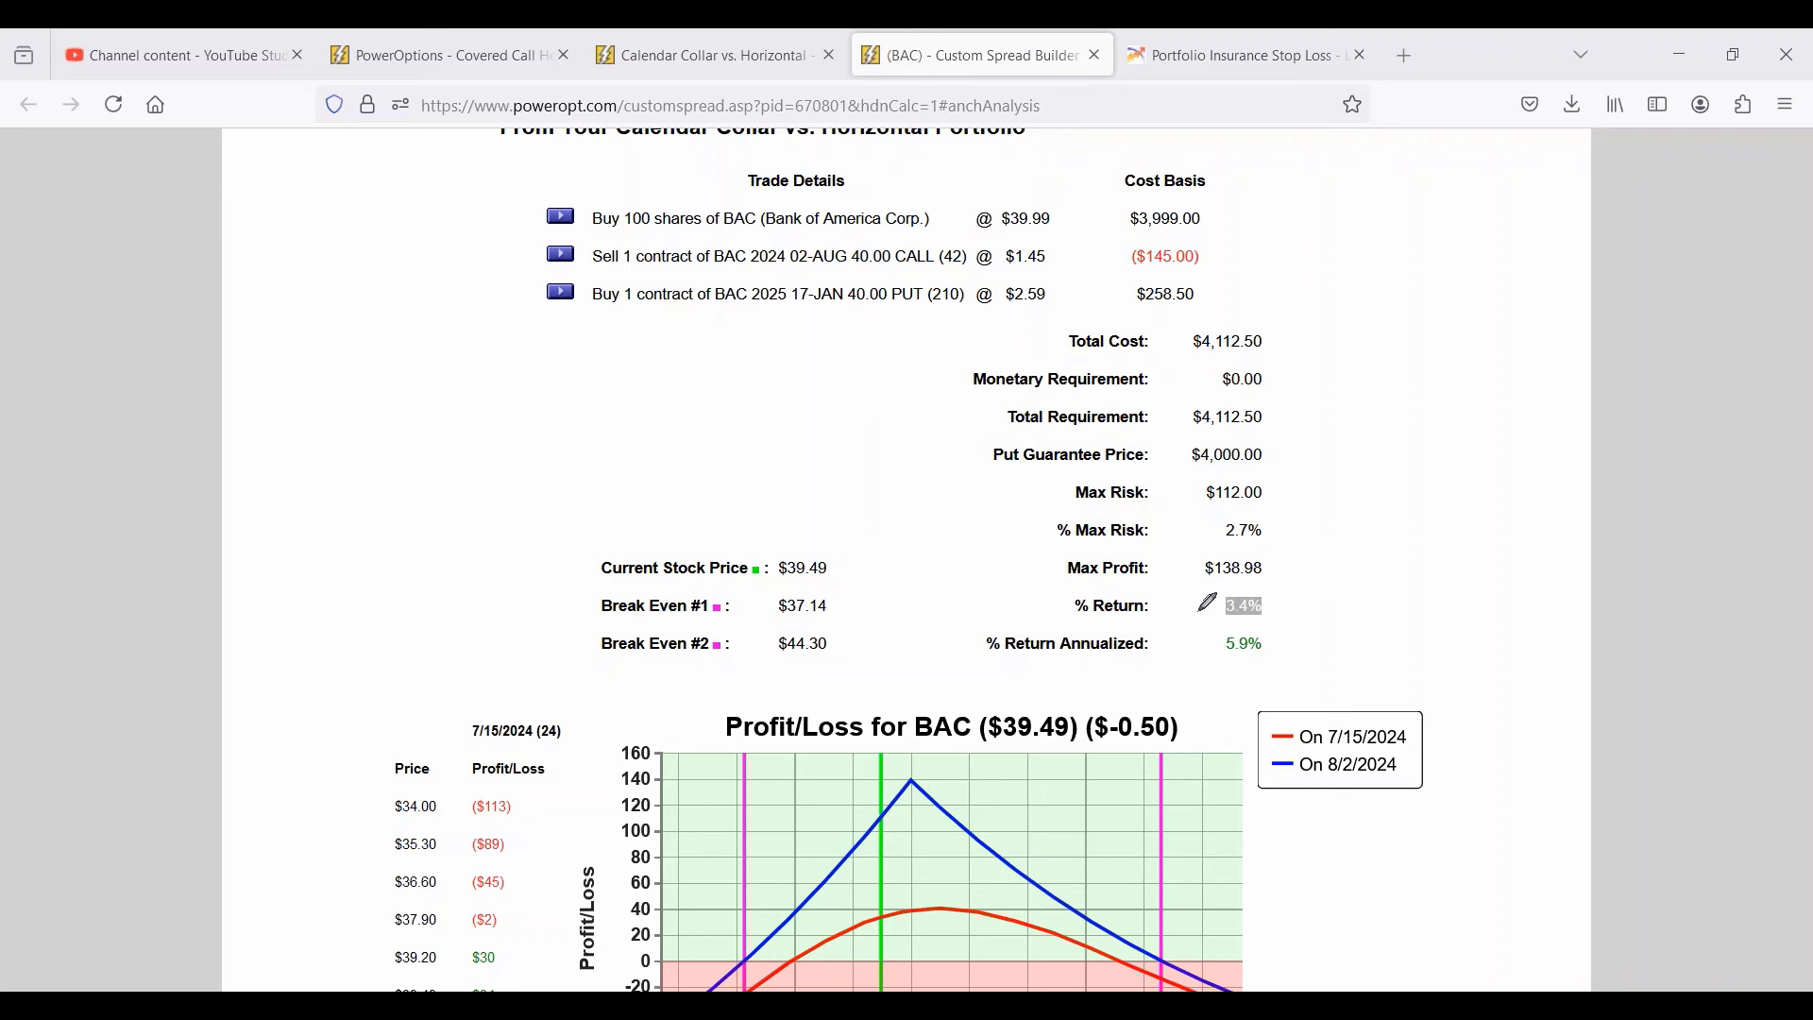
mouse_move(937, 773)
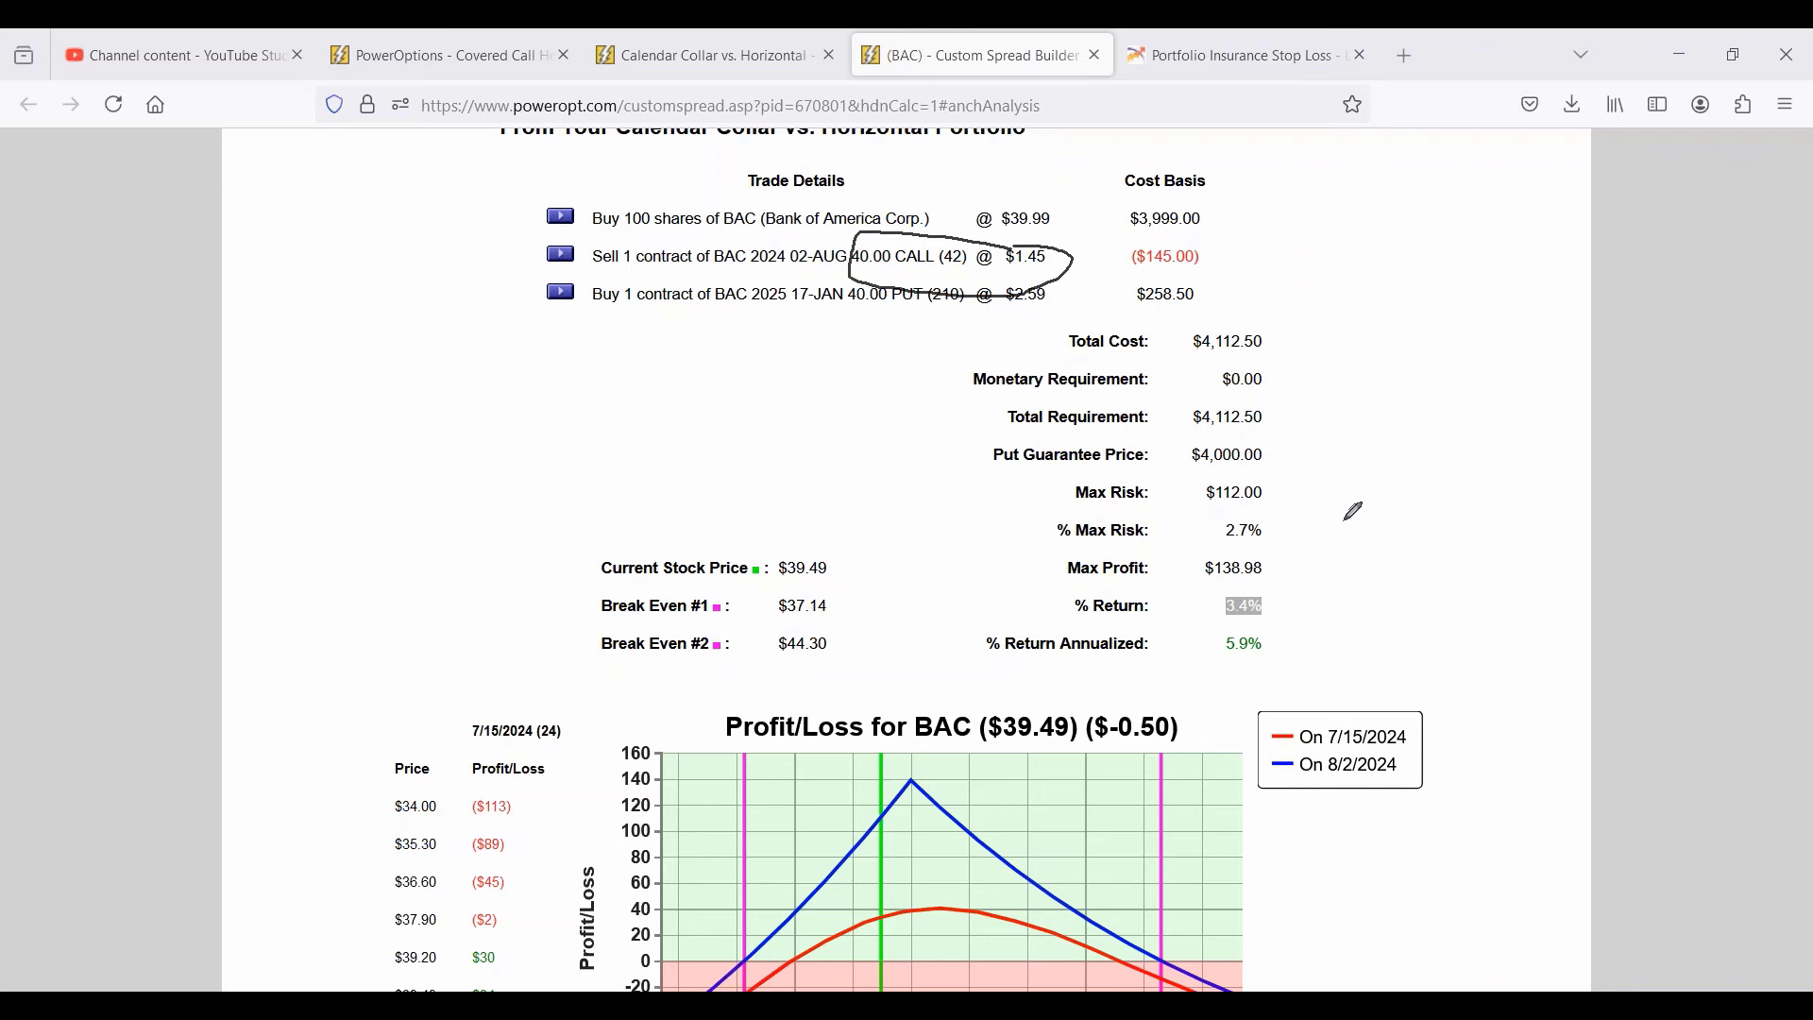
mouse_move(1618, 654)
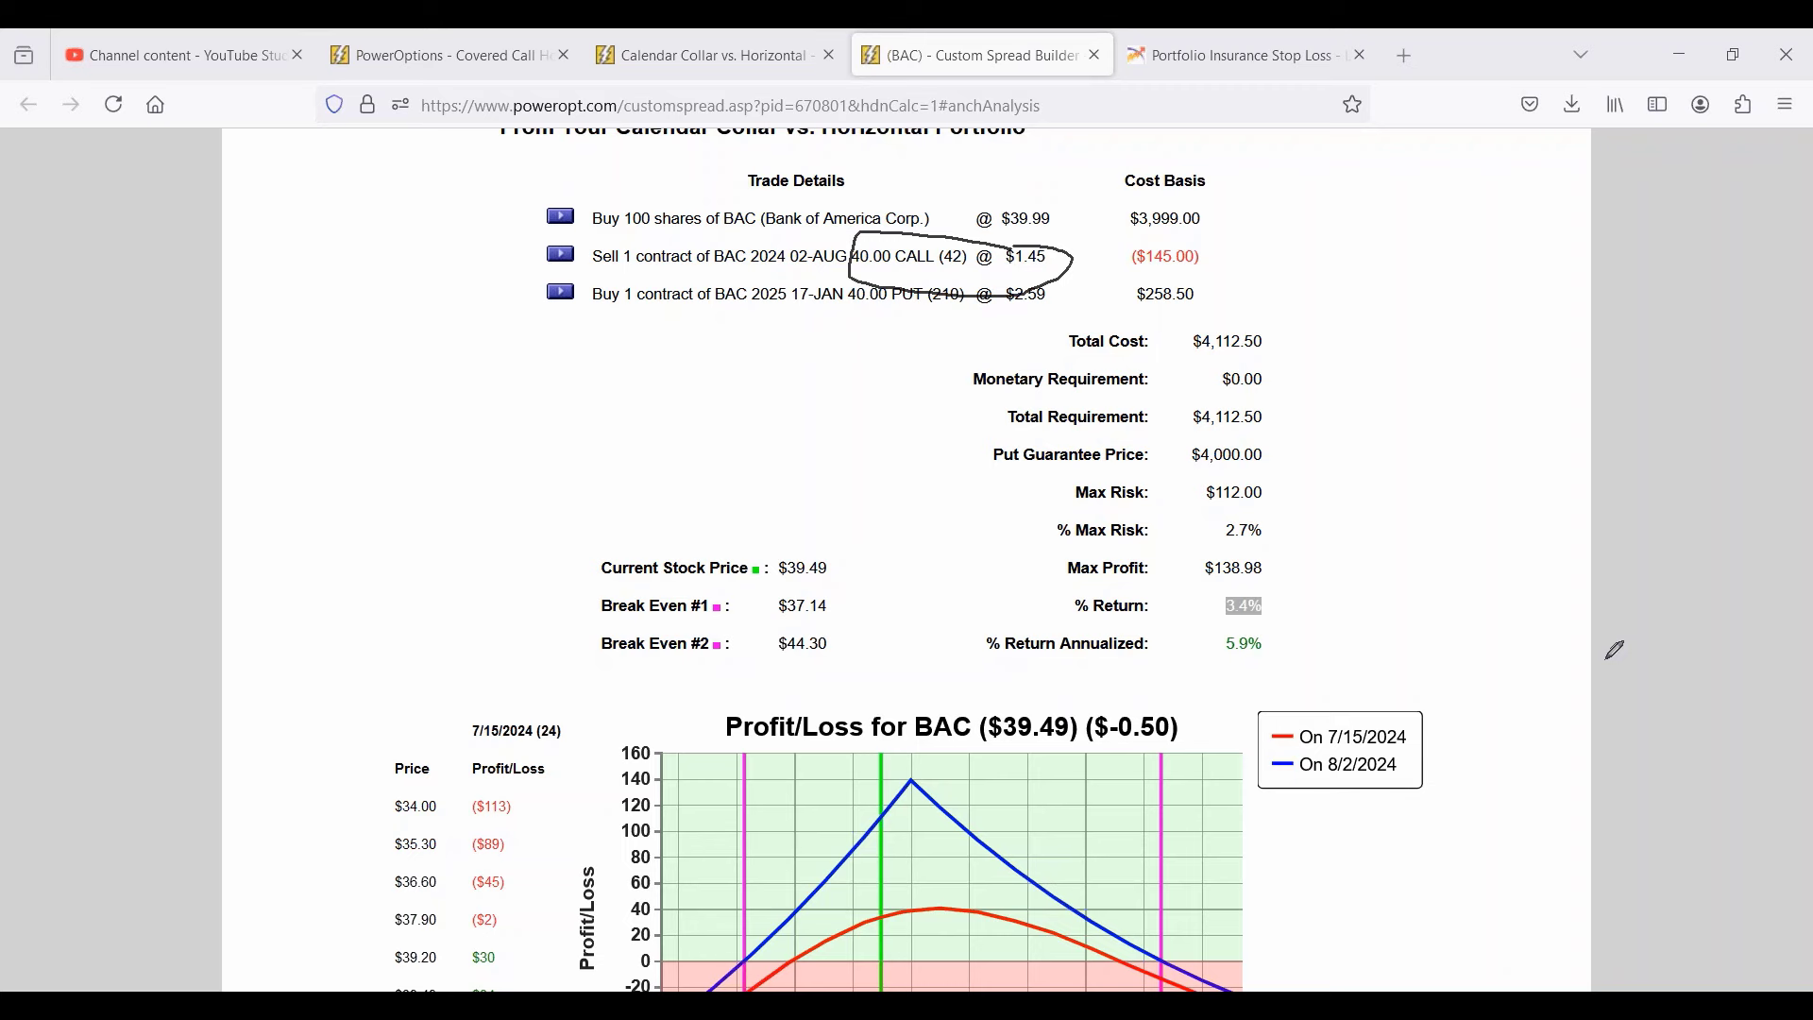
Review the expected P/L calculator's valuation dates through 8/2/2024, keeping 7/15/2024 selected.
scroll(down, 3)
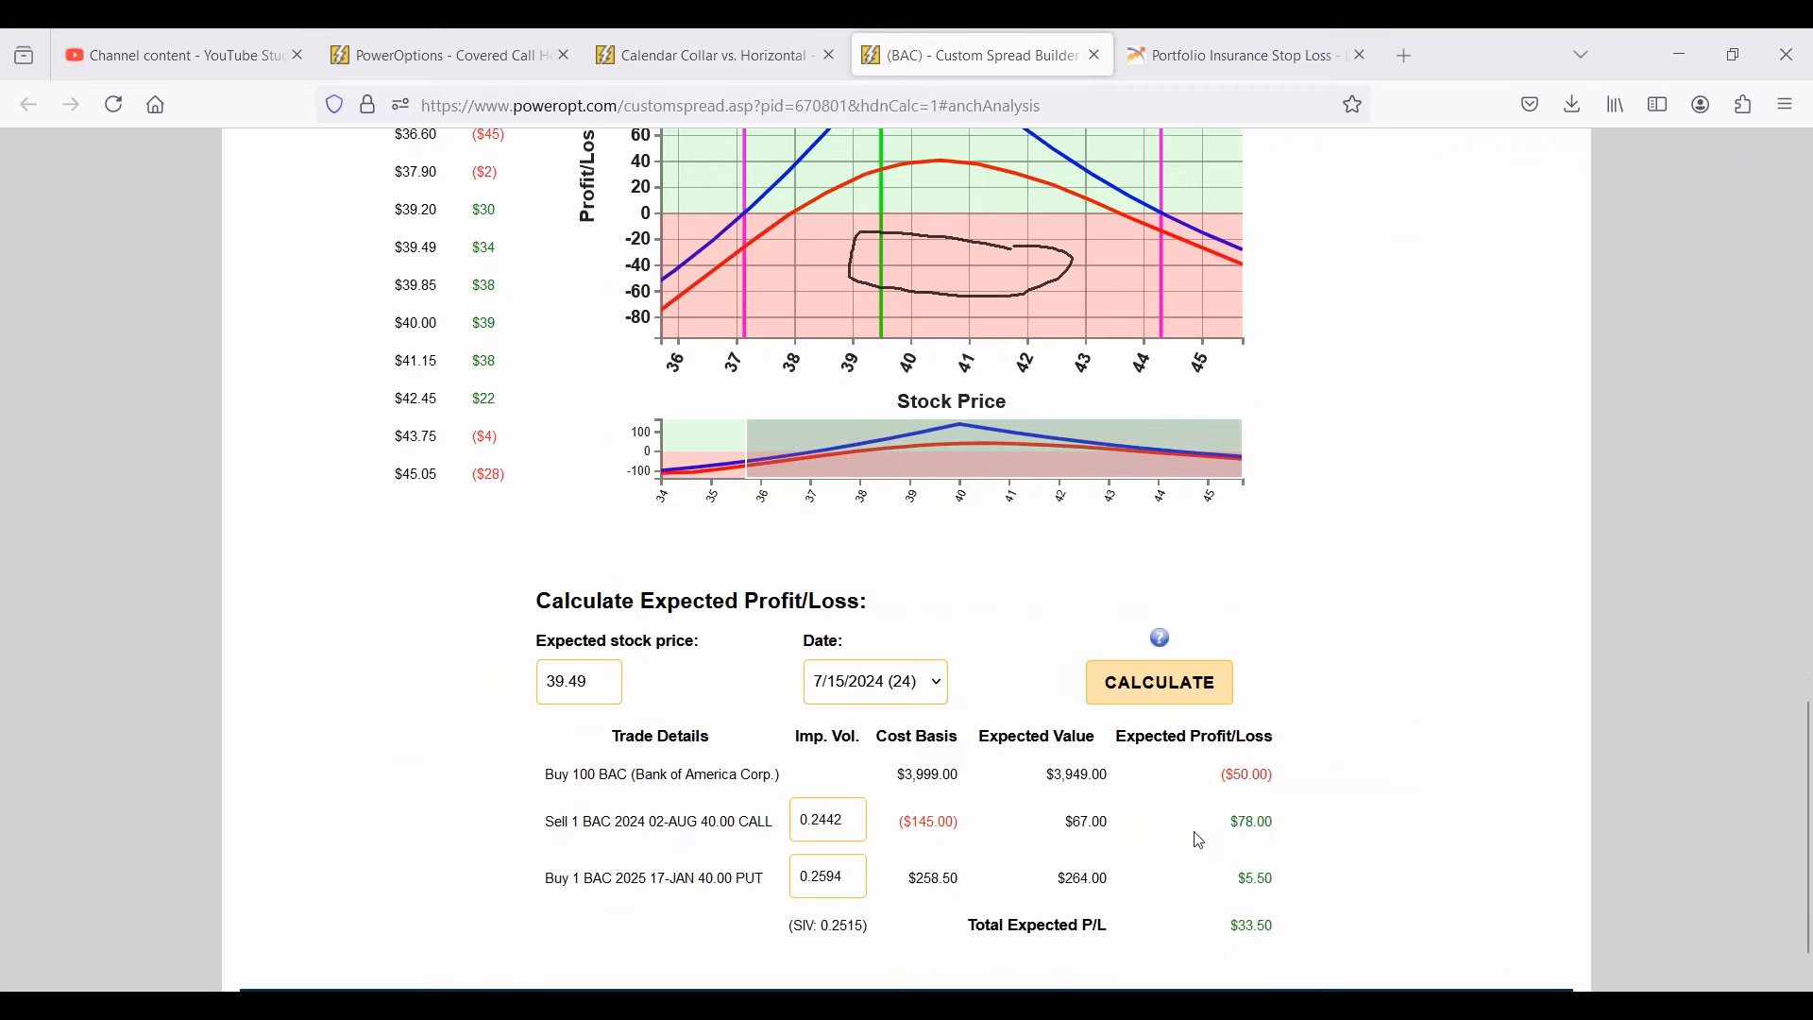
scroll(down, 3)
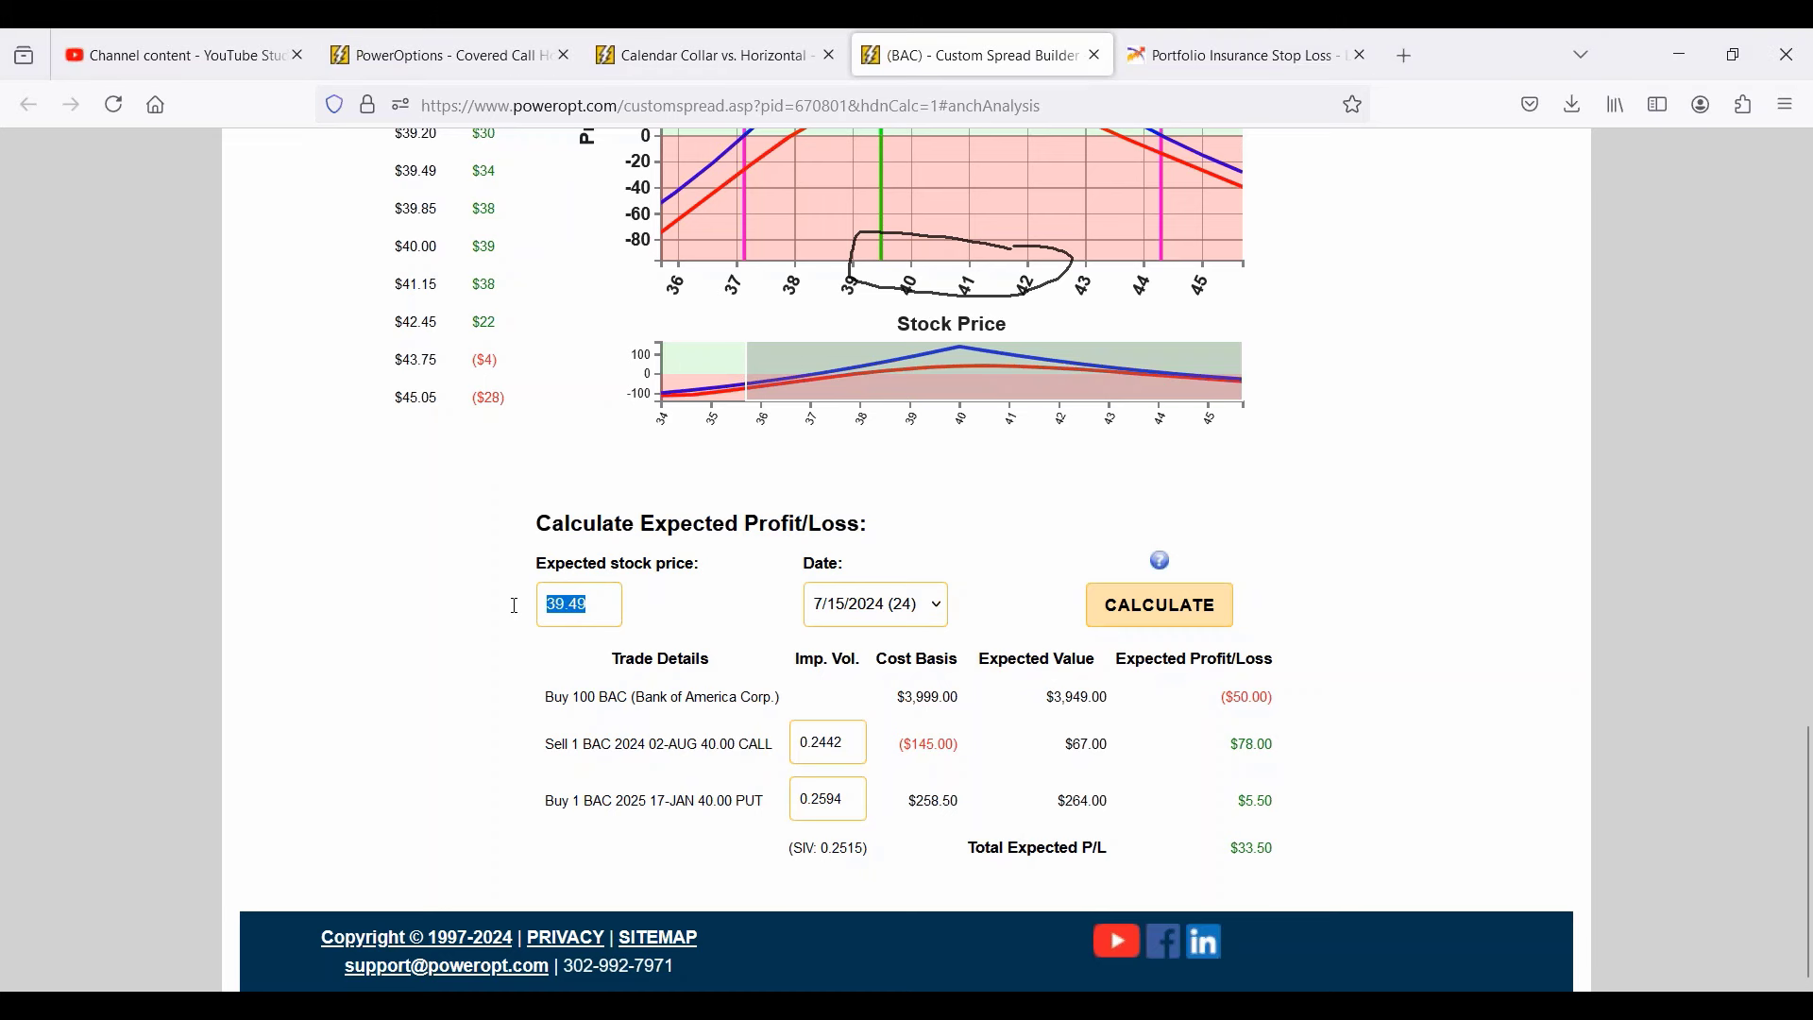
click(875, 604)
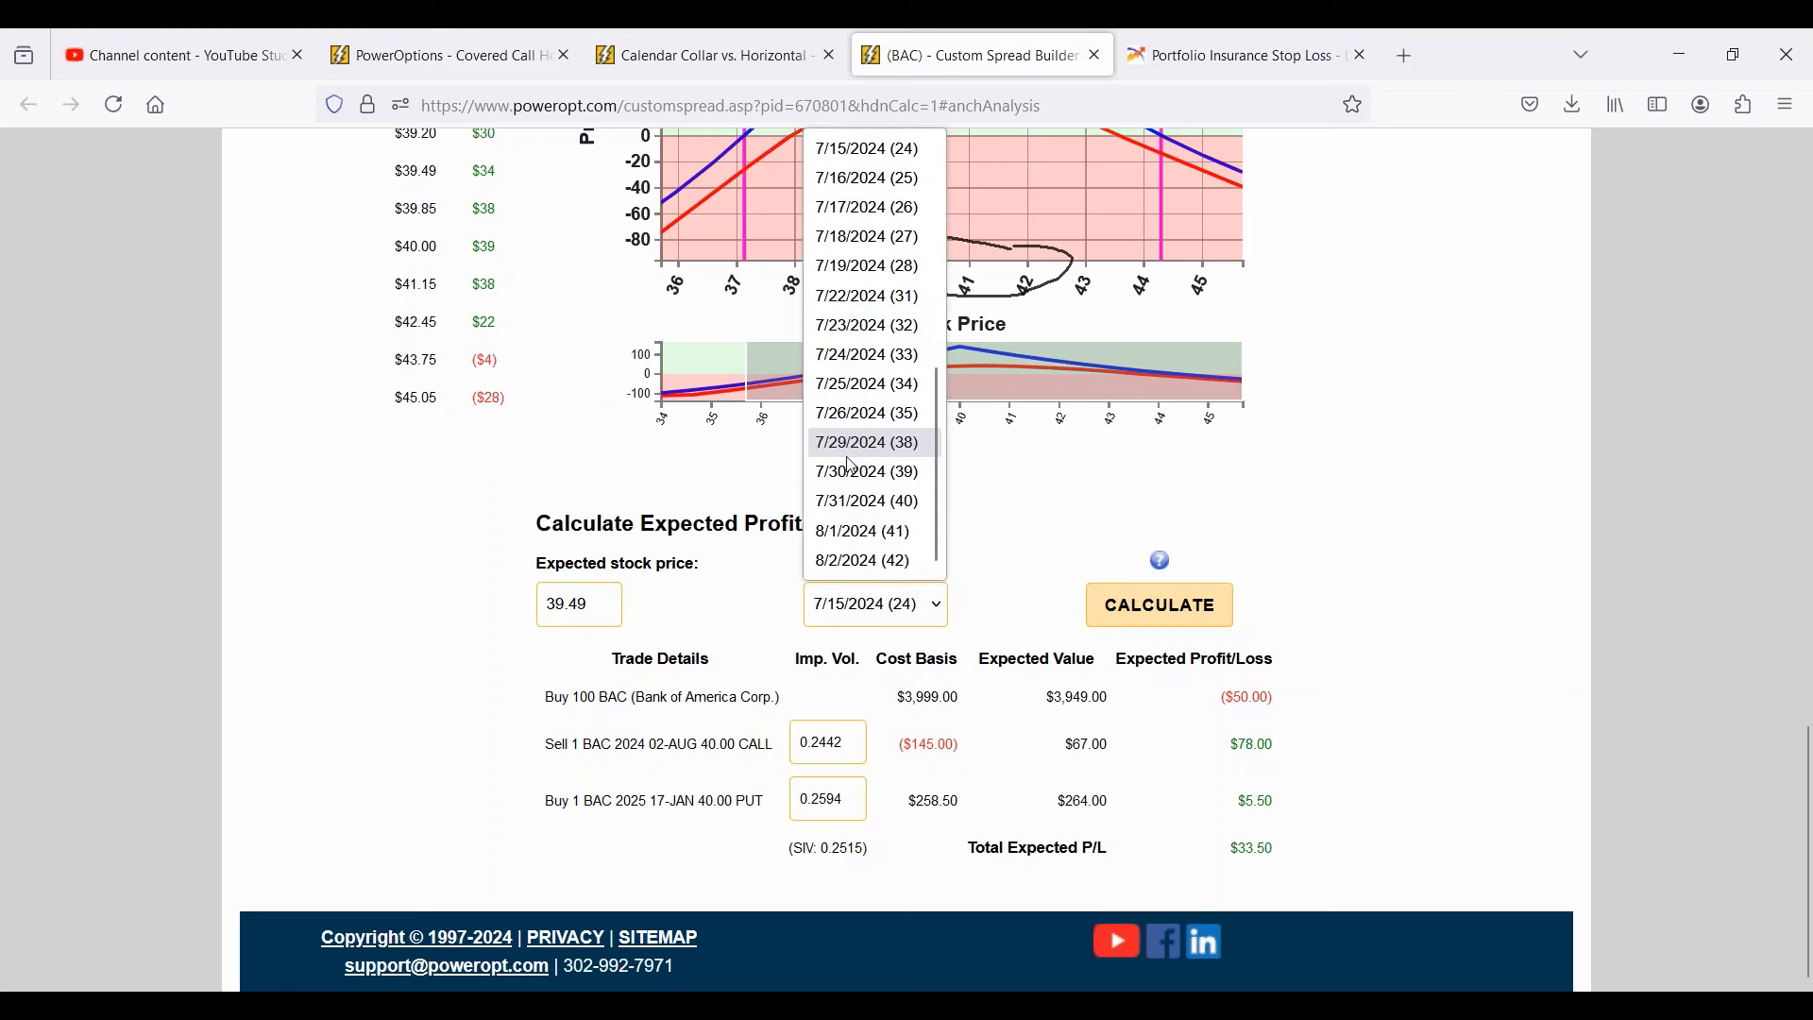
scroll(up, 3)
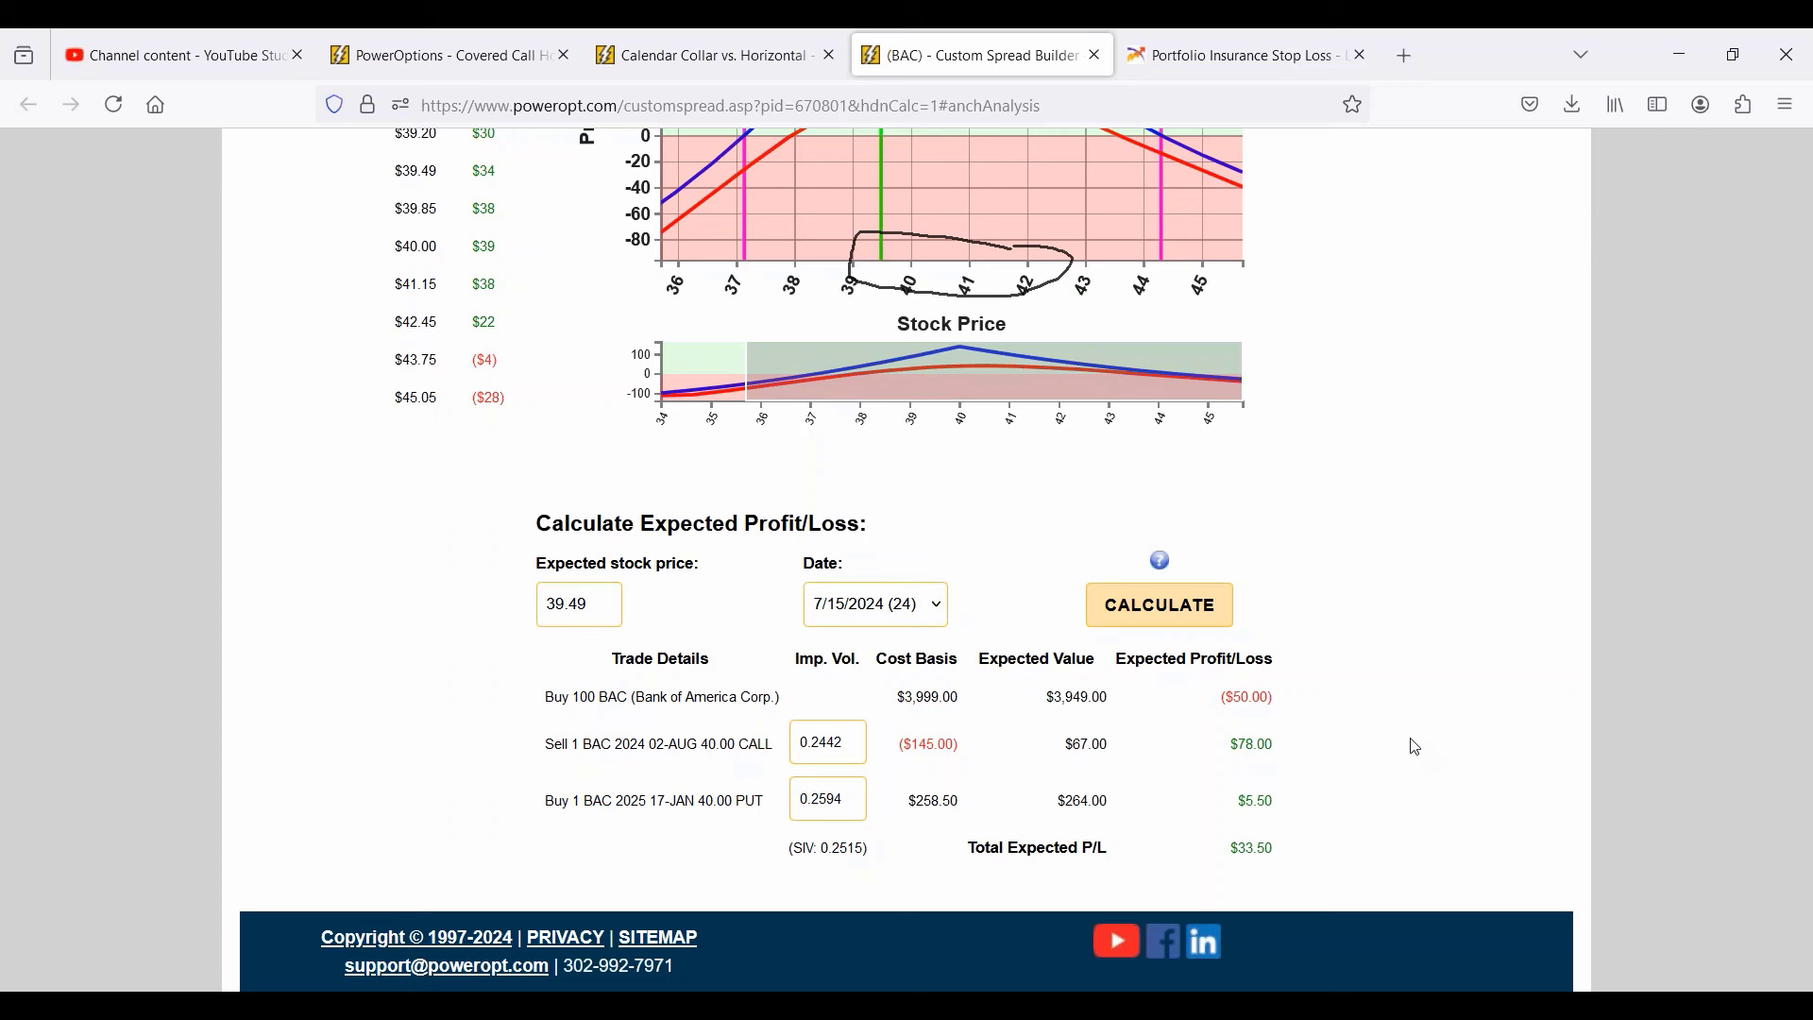
Scroll back to the Custom Option Analysis header and Trade Details showing the $39.99 entry.
scroll(up, 3)
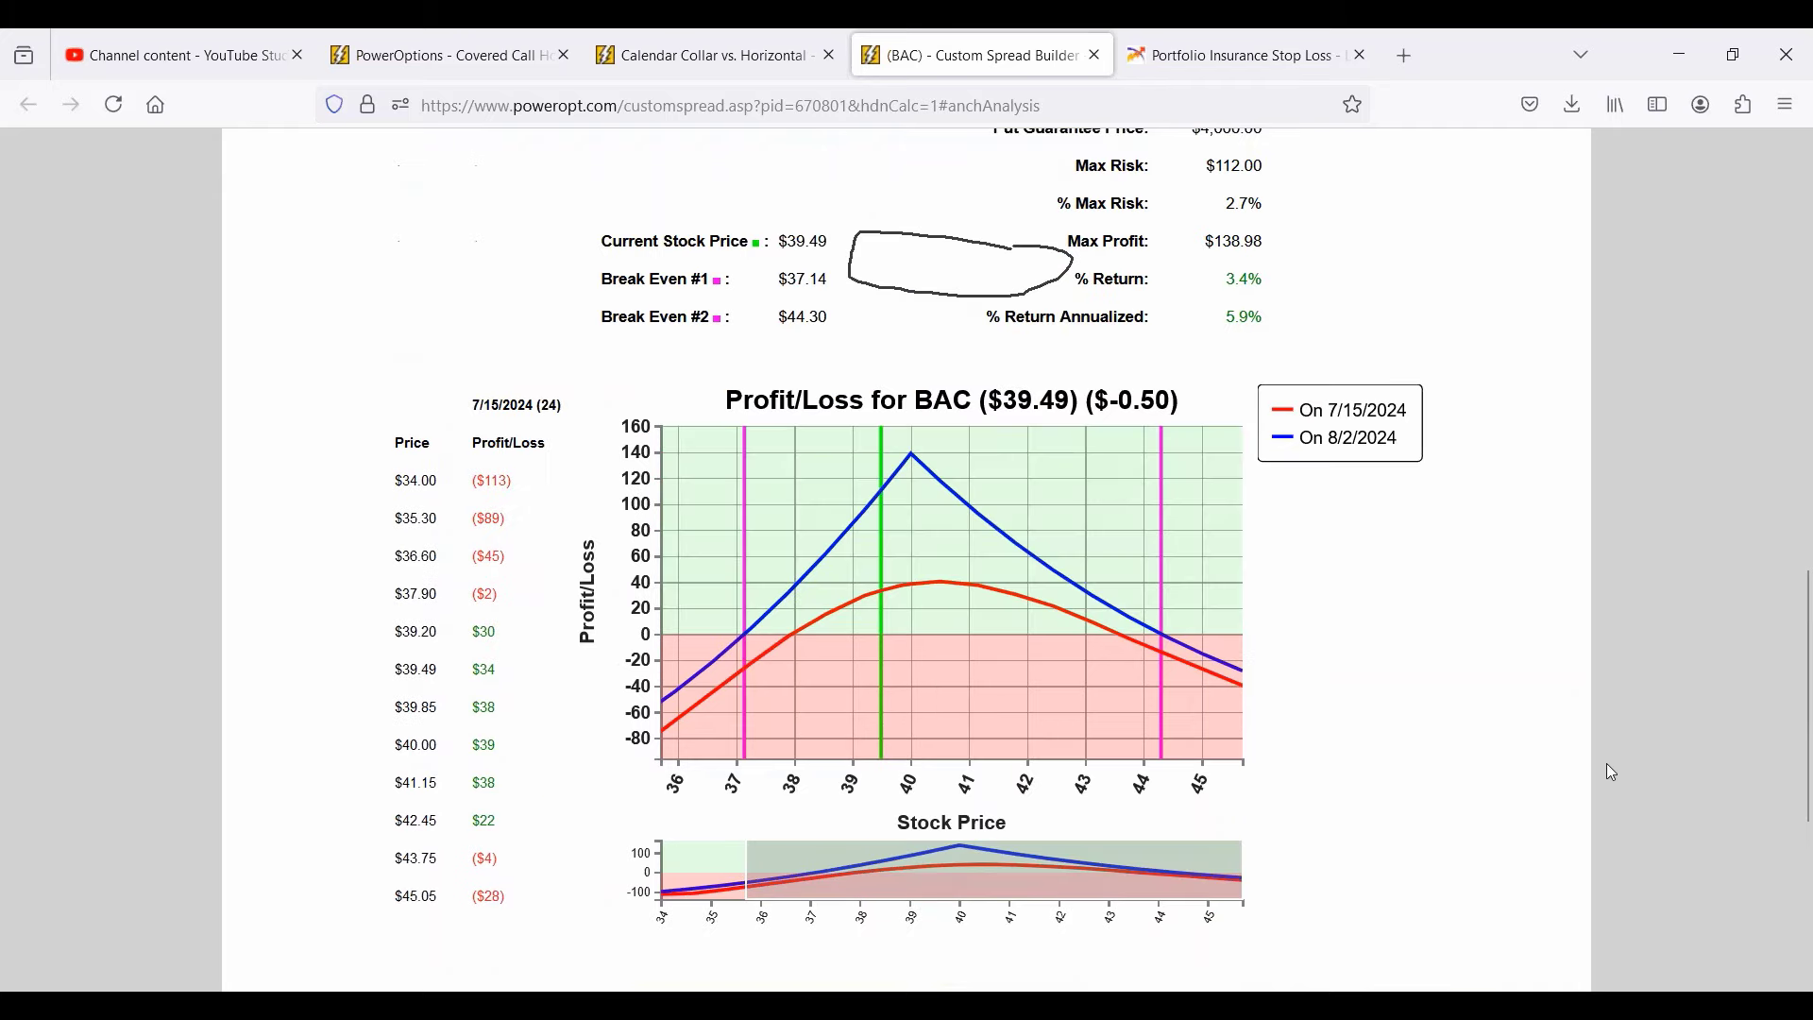
scroll(up, 3)
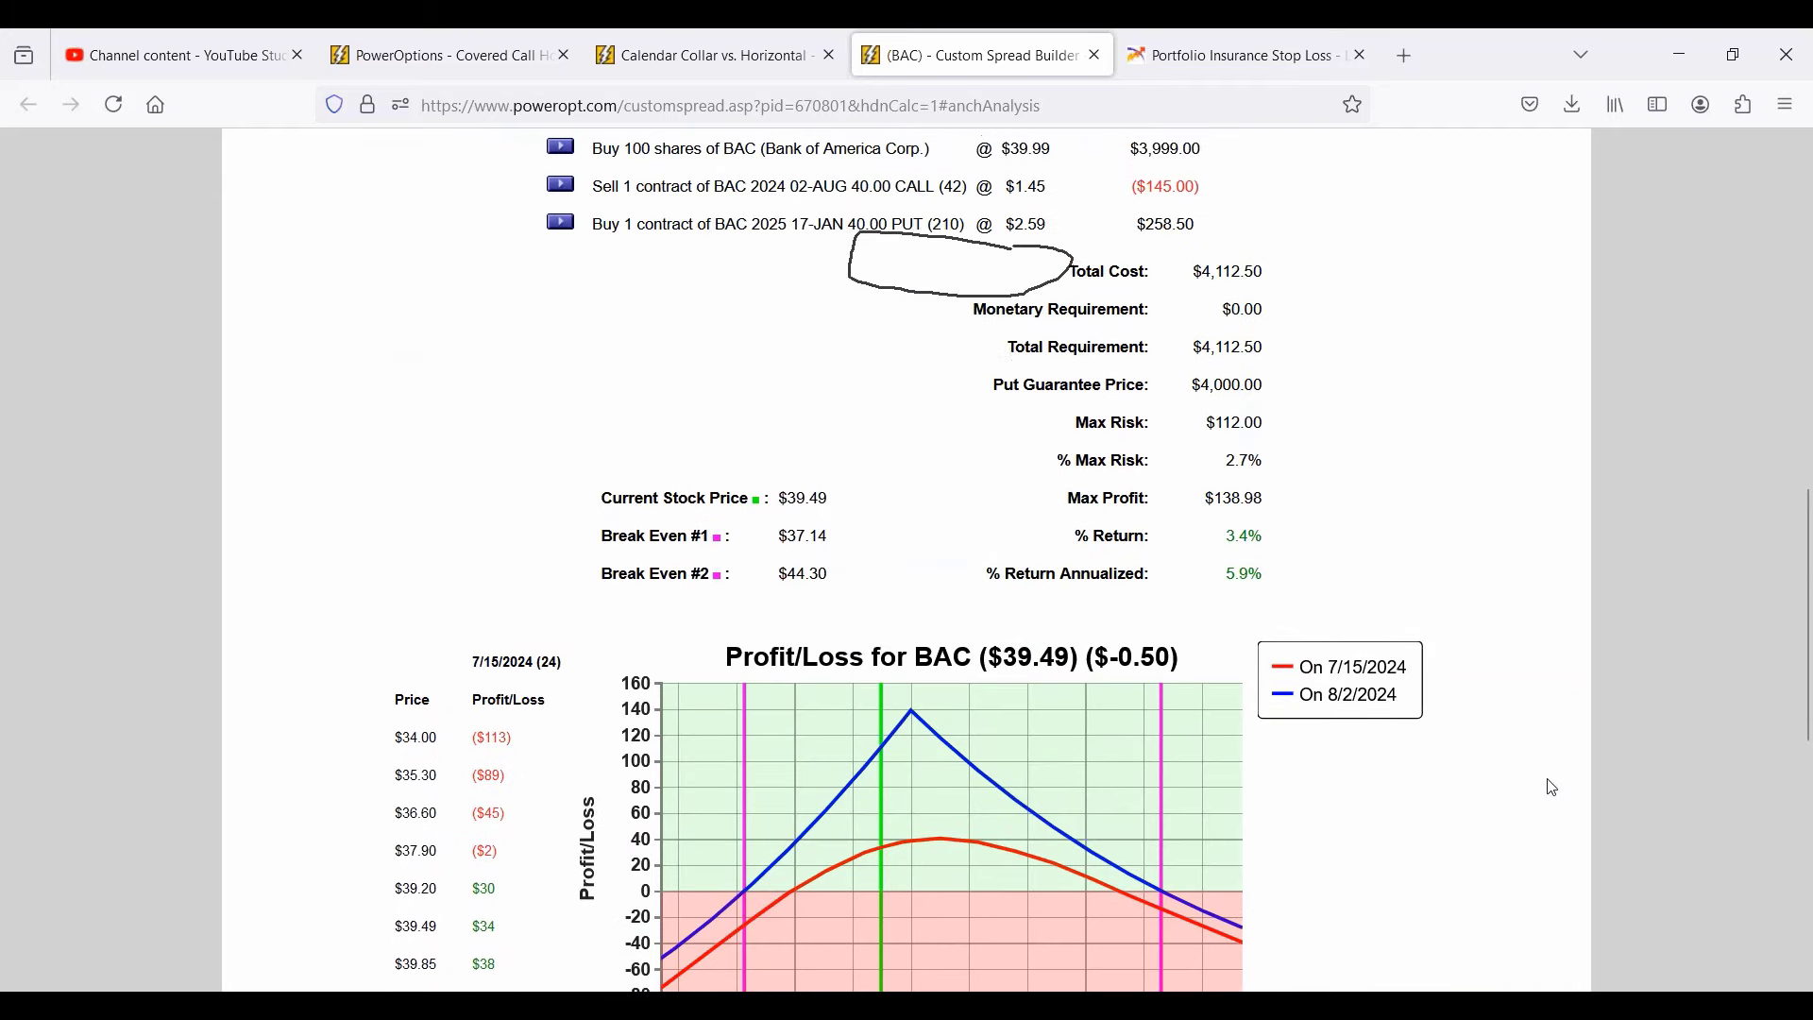
scroll(up, 3)
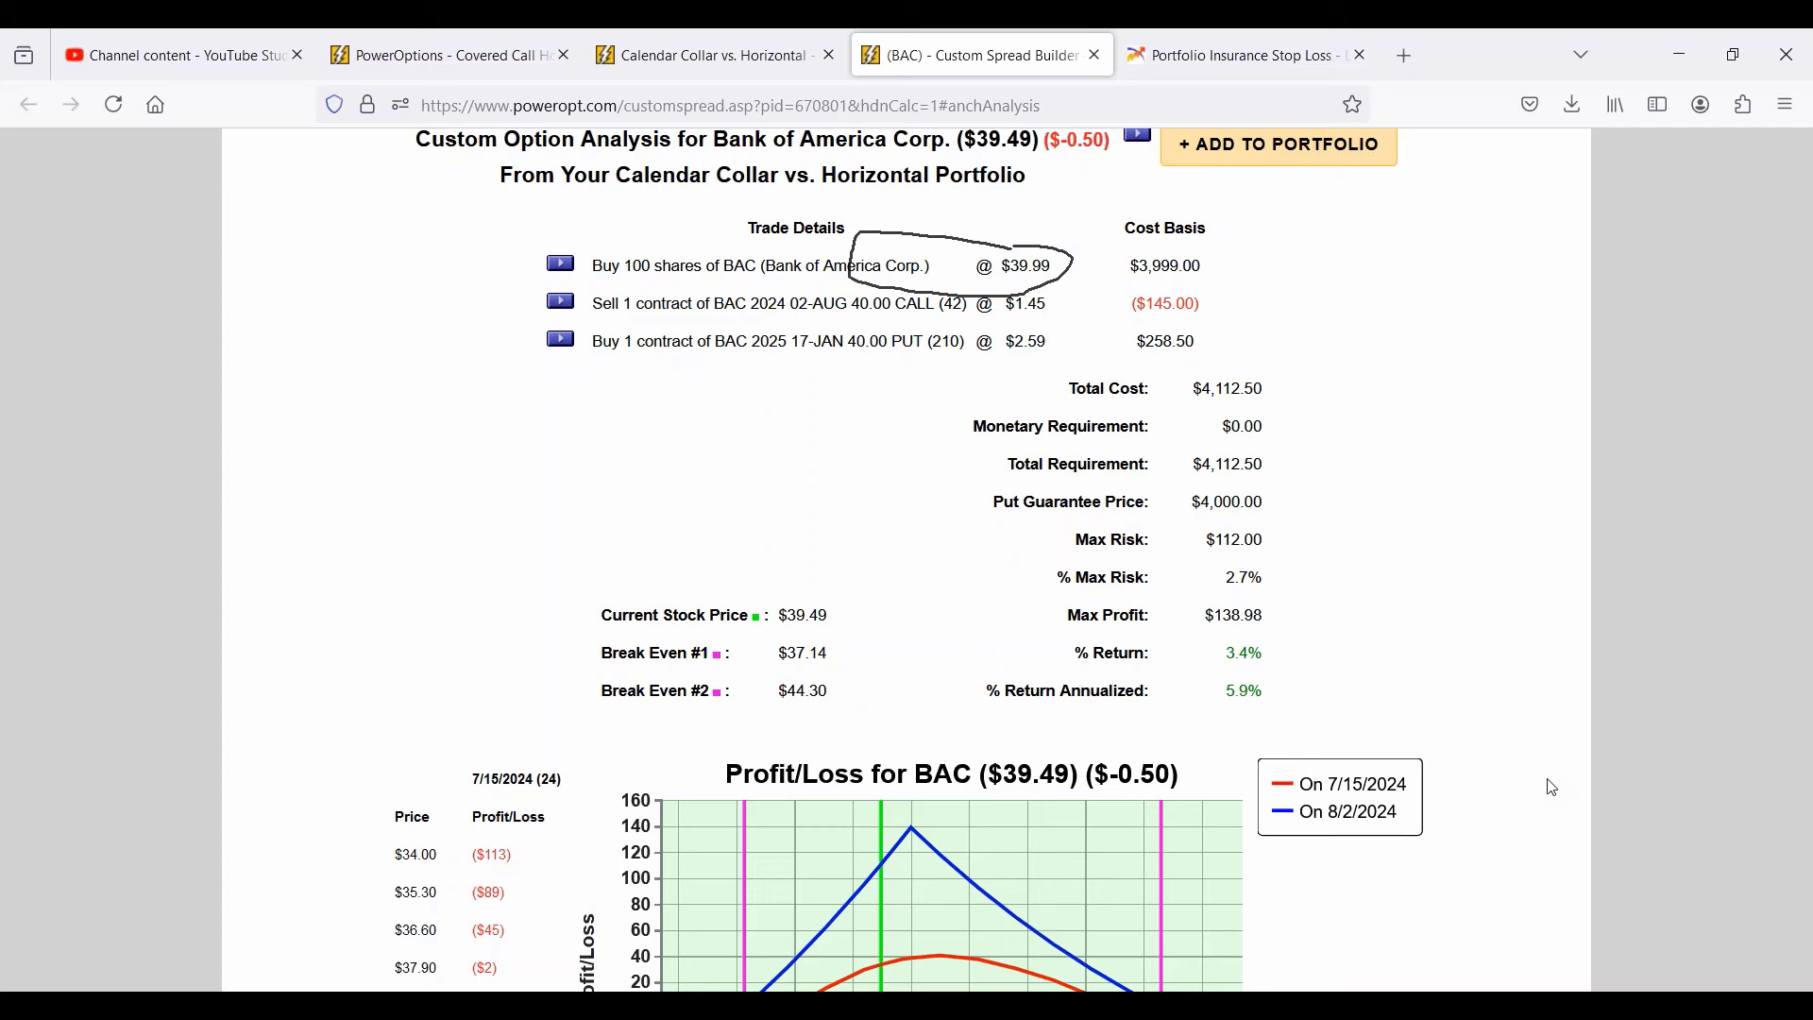
mouse_move(1805, 835)
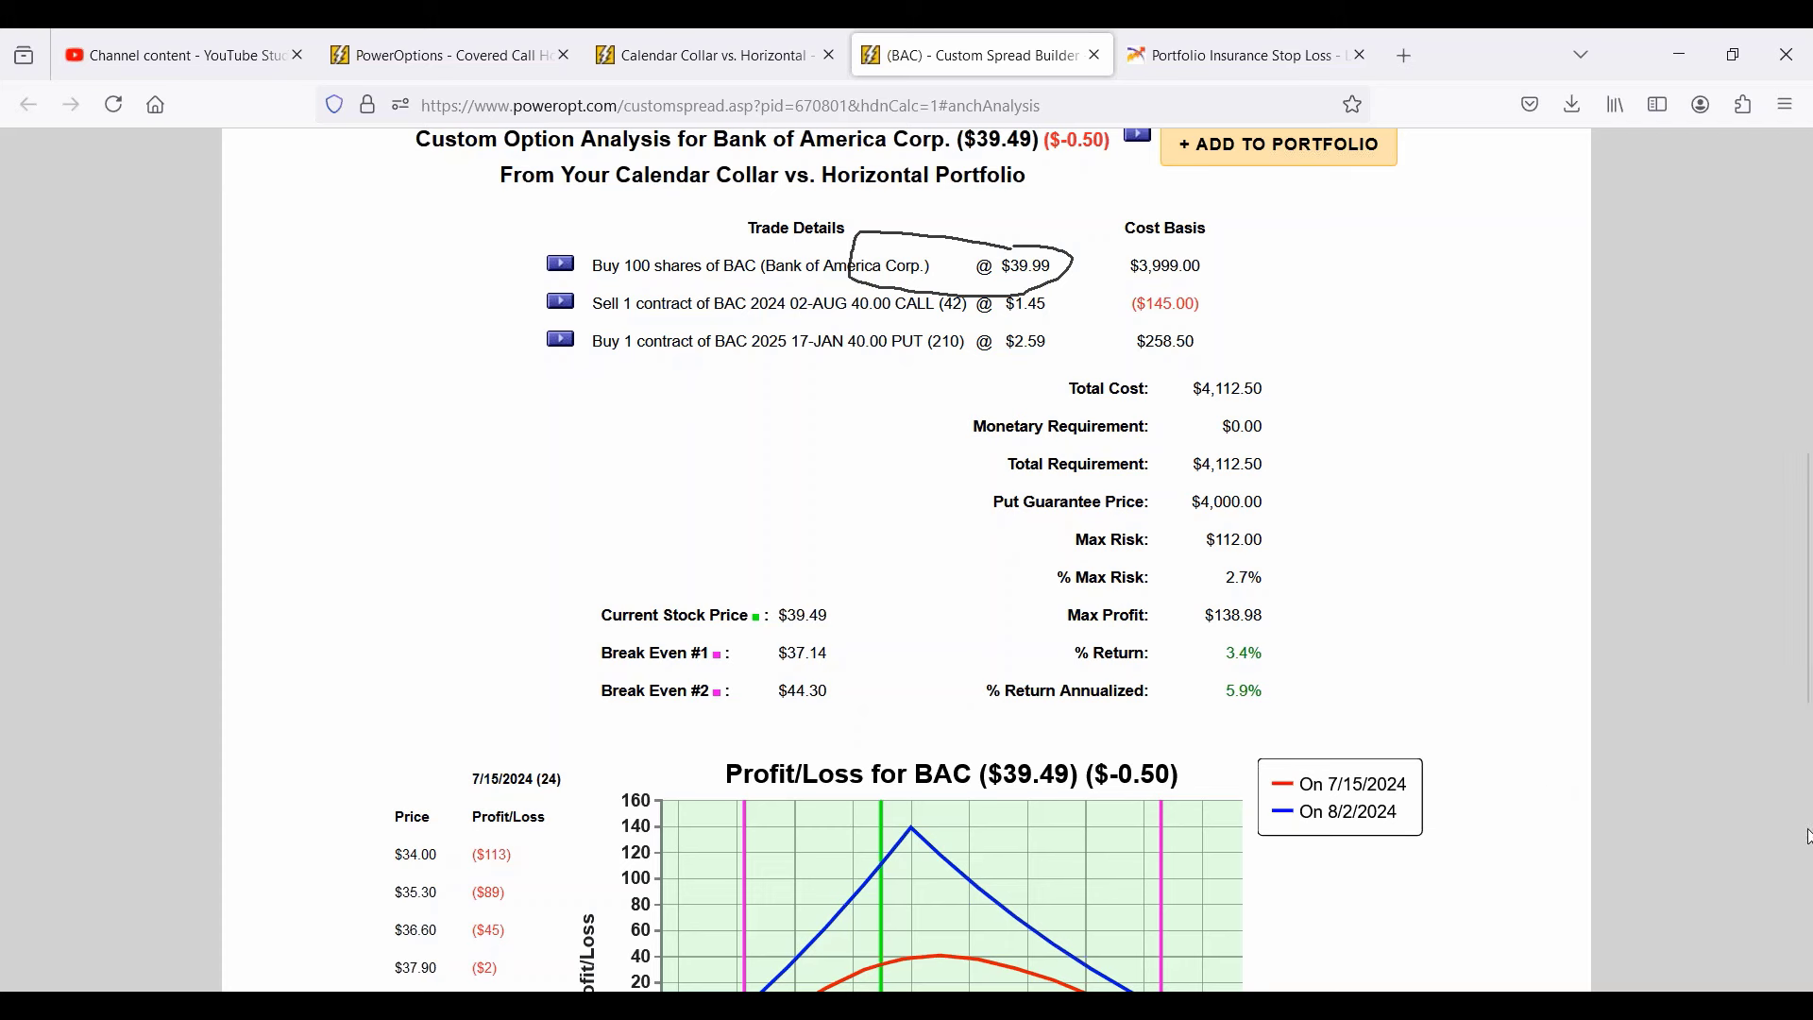